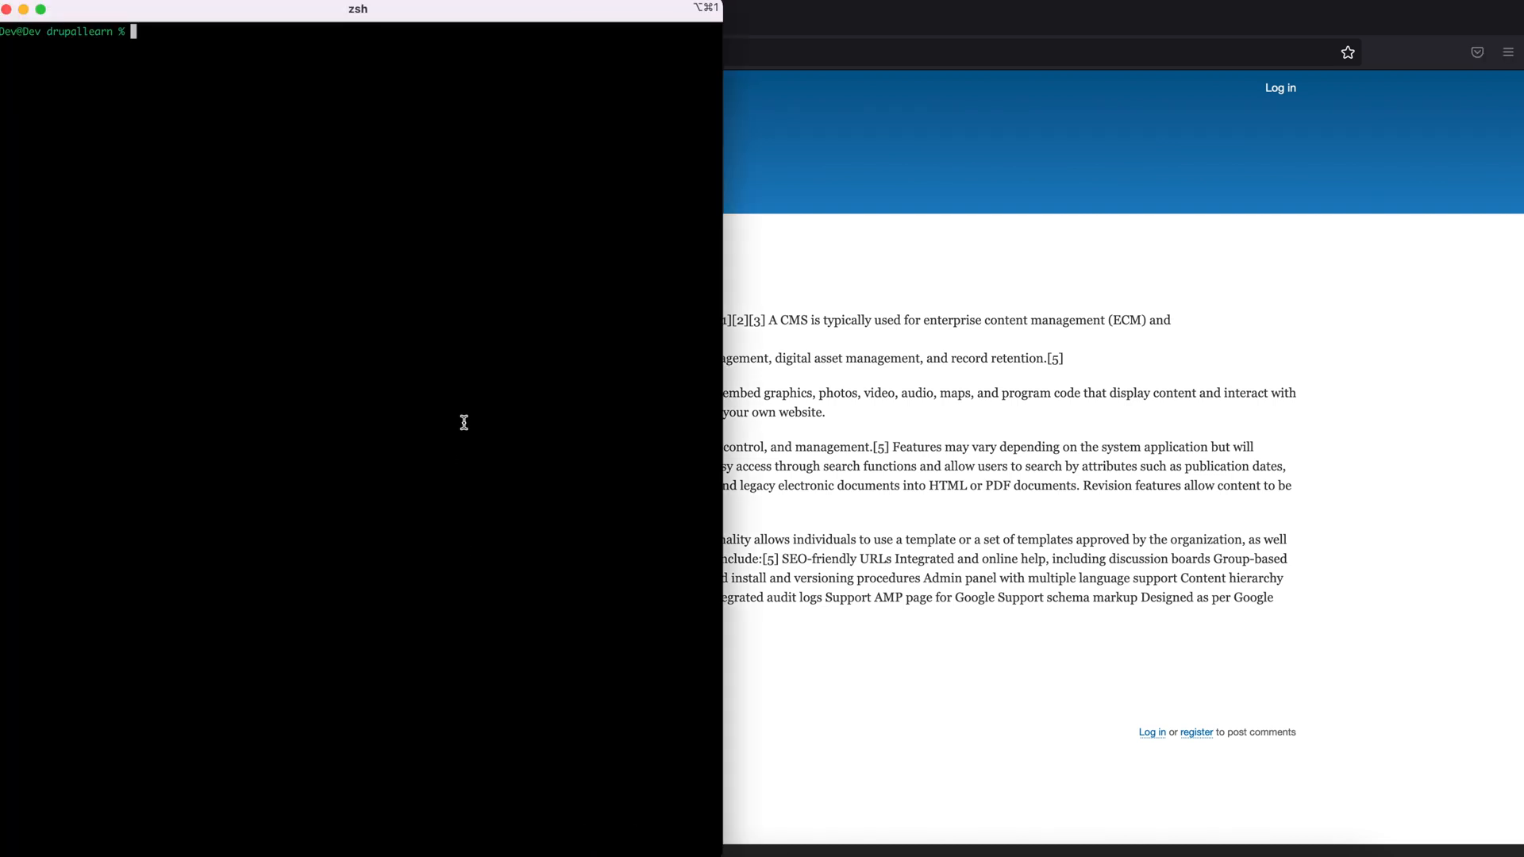
# Step: Enter 'lando composer require drupal/flexslider' in the zsh terminal
pyautogui.write('lando compo')
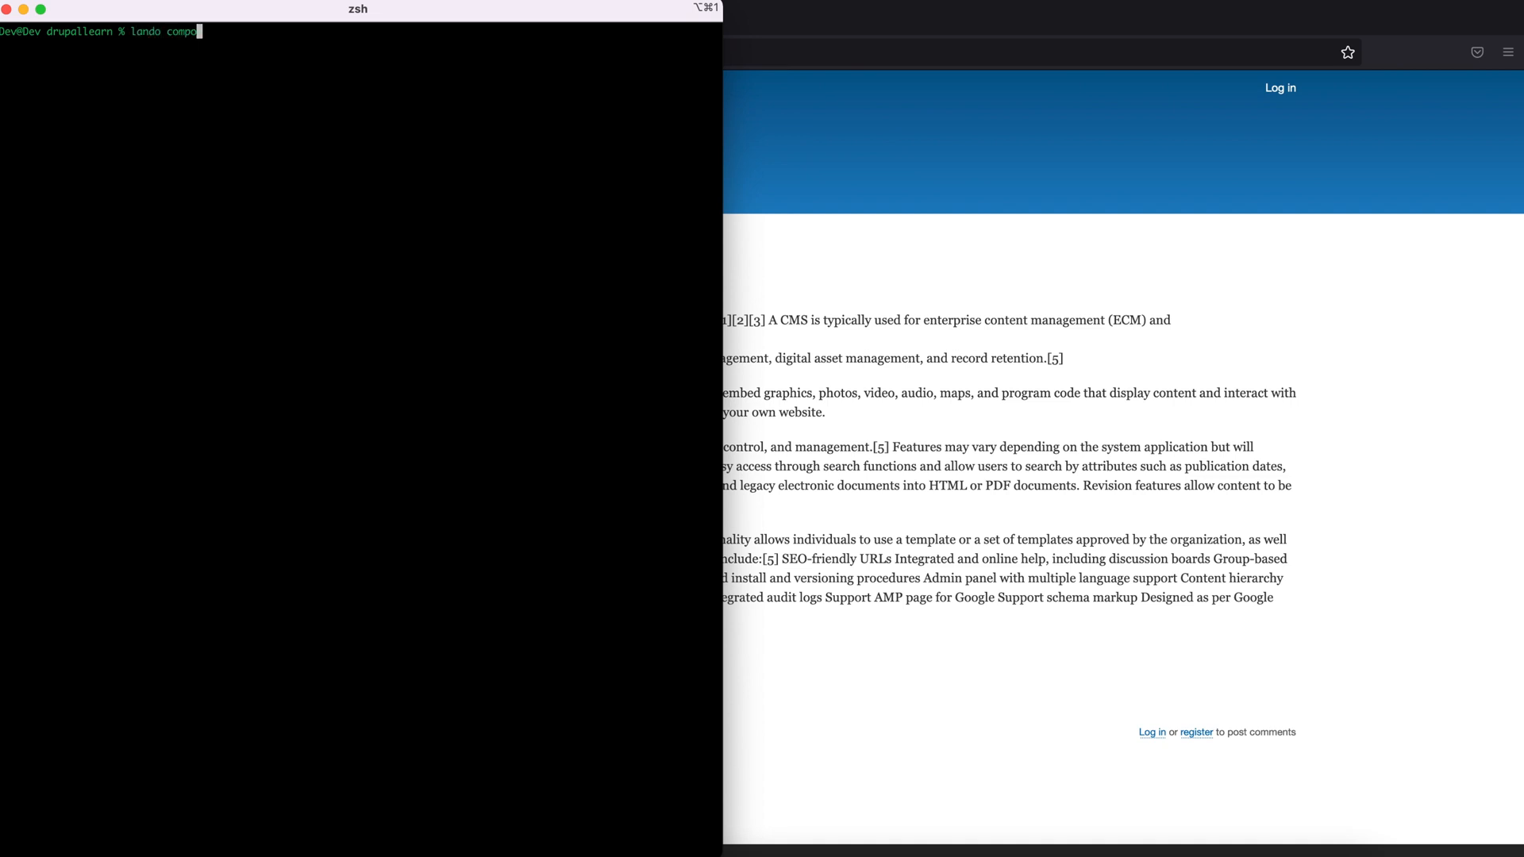
pyautogui.write('ser require drup')
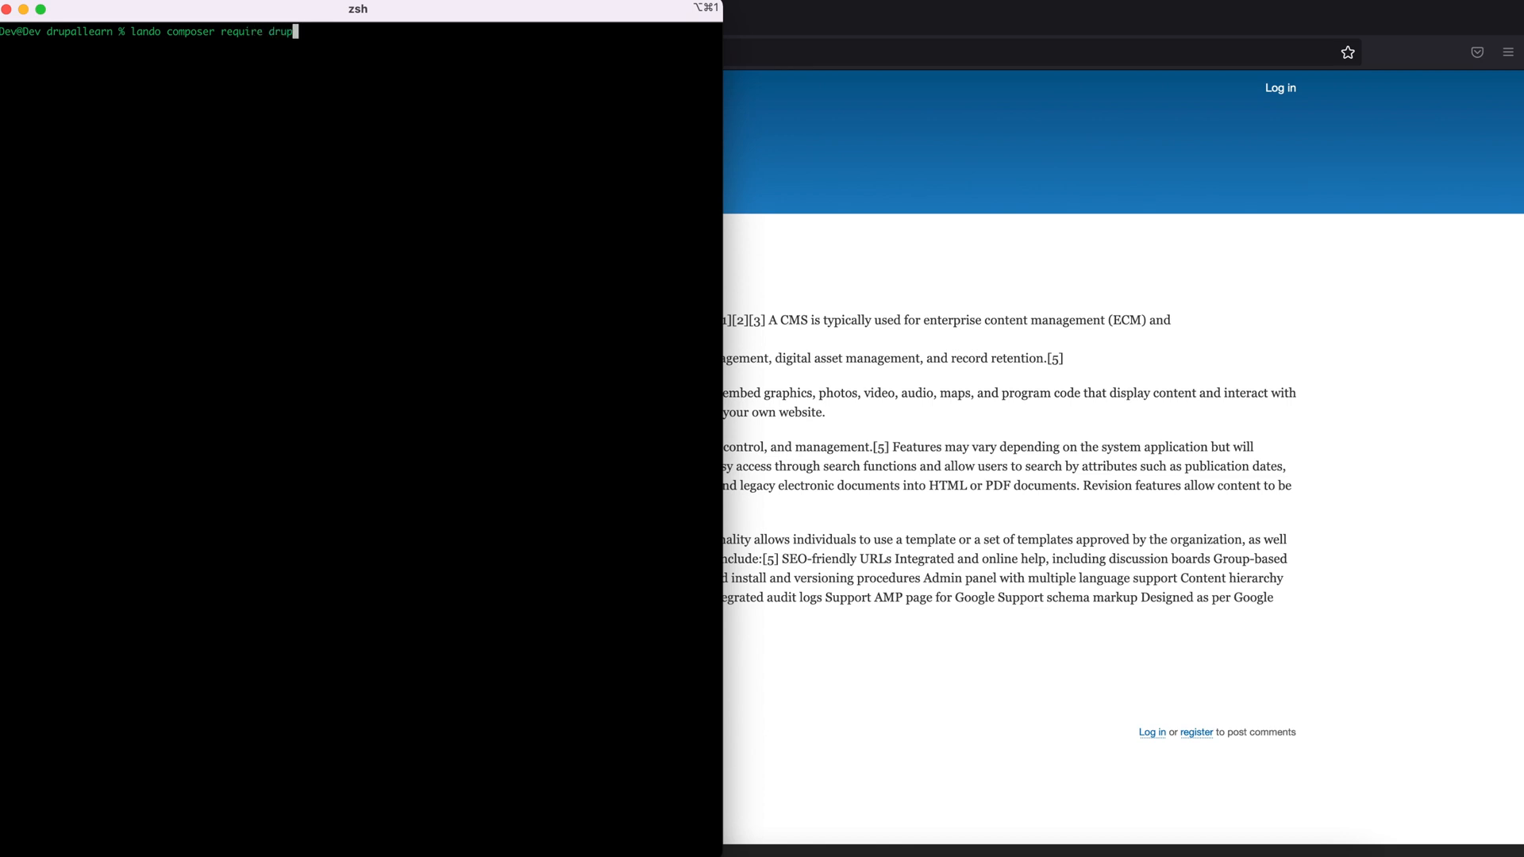
pyautogui.write('/fl')
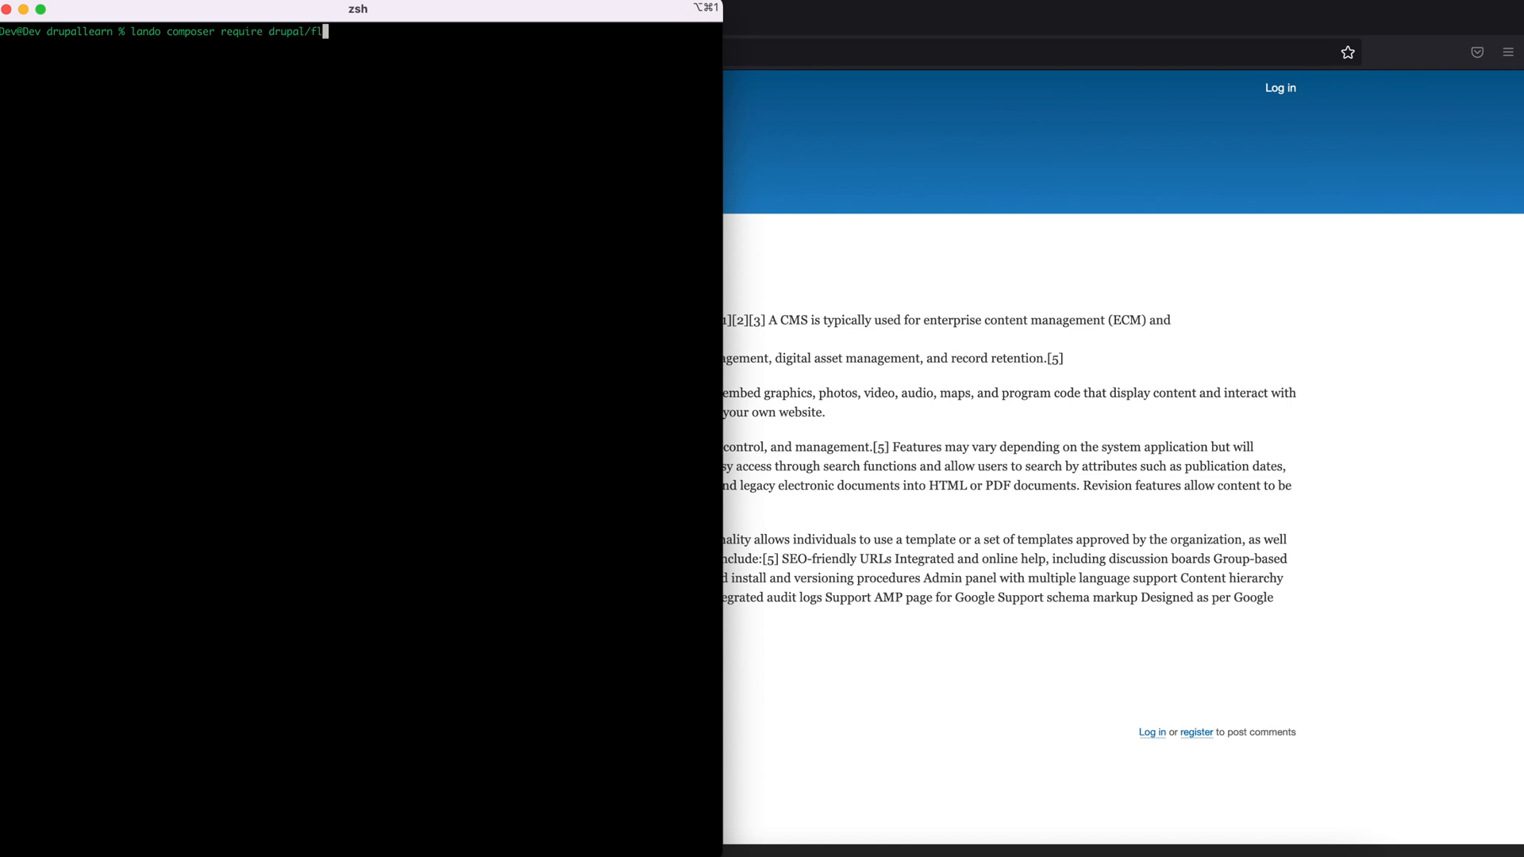
pyautogui.write('exslider')
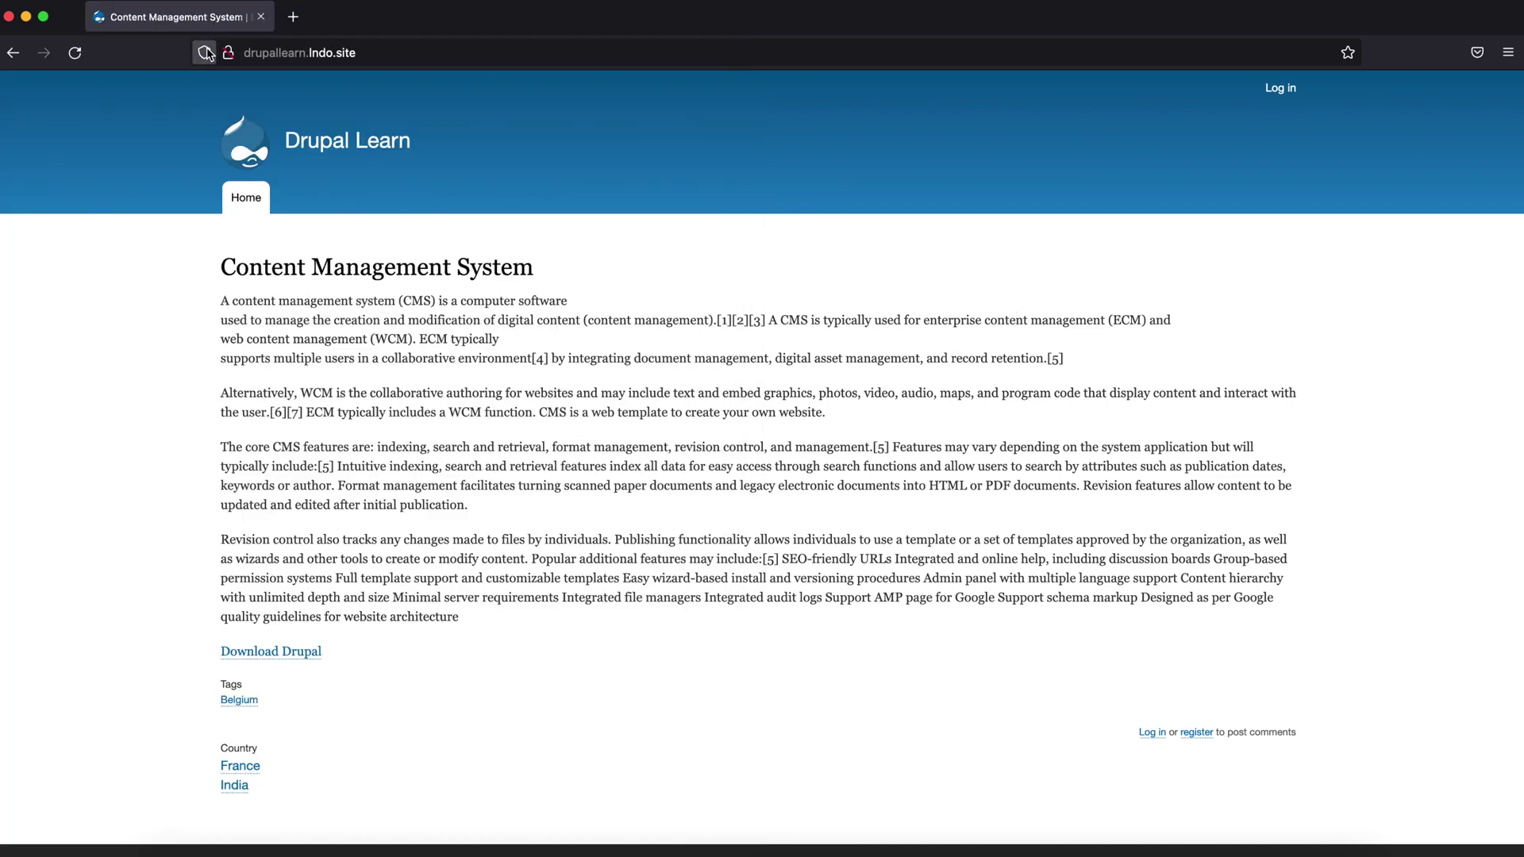
# Step: Search Google for 'flexslider drupal', open the Flex Slider Drupal.org page, then return to Drupal Learn
pyautogui.write('flexslider drupal')
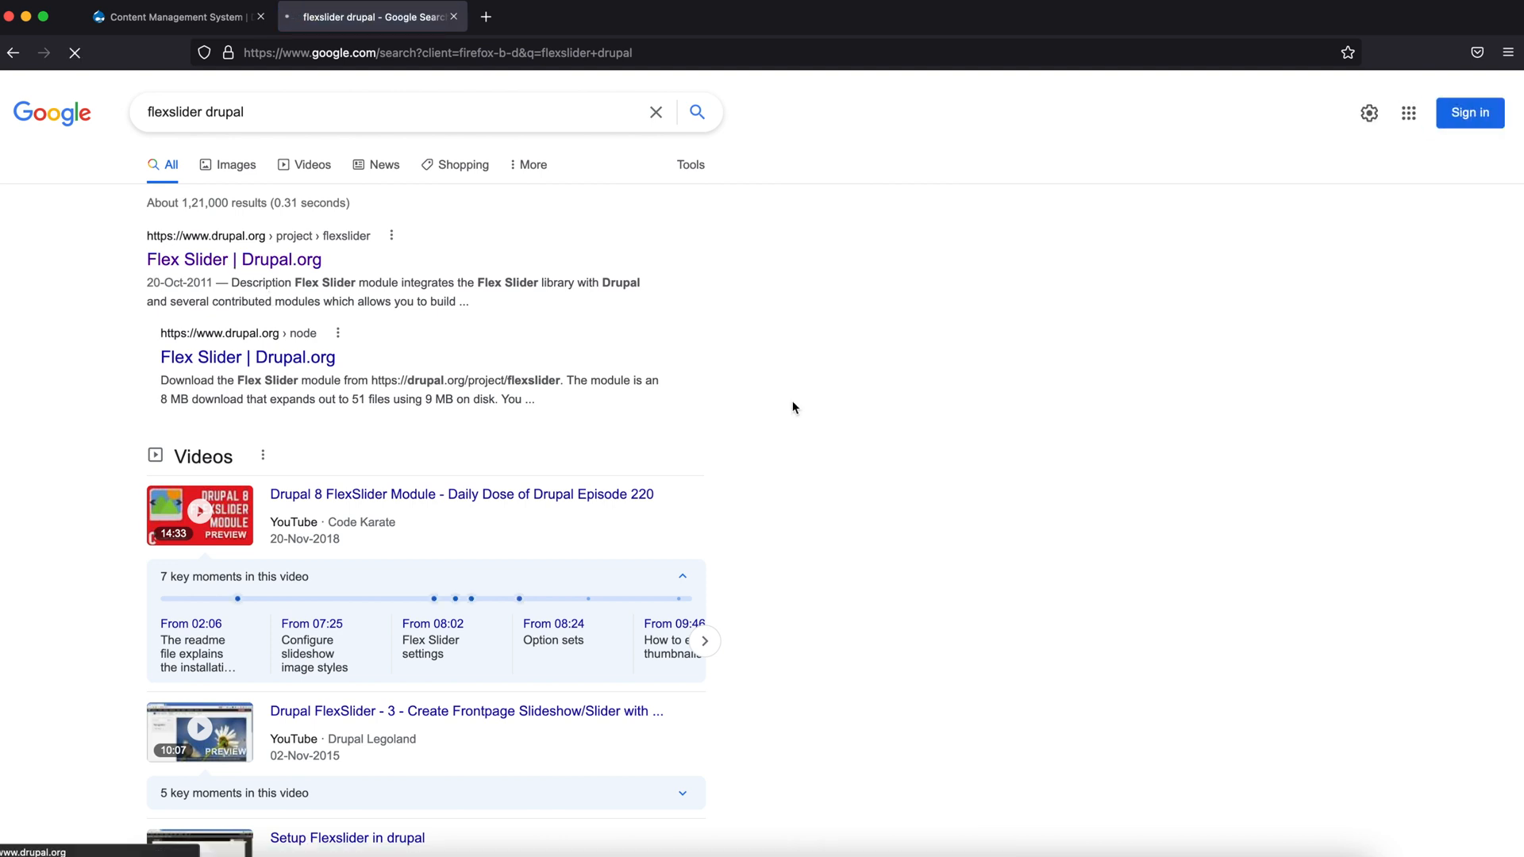
pyautogui.click(229, 260)
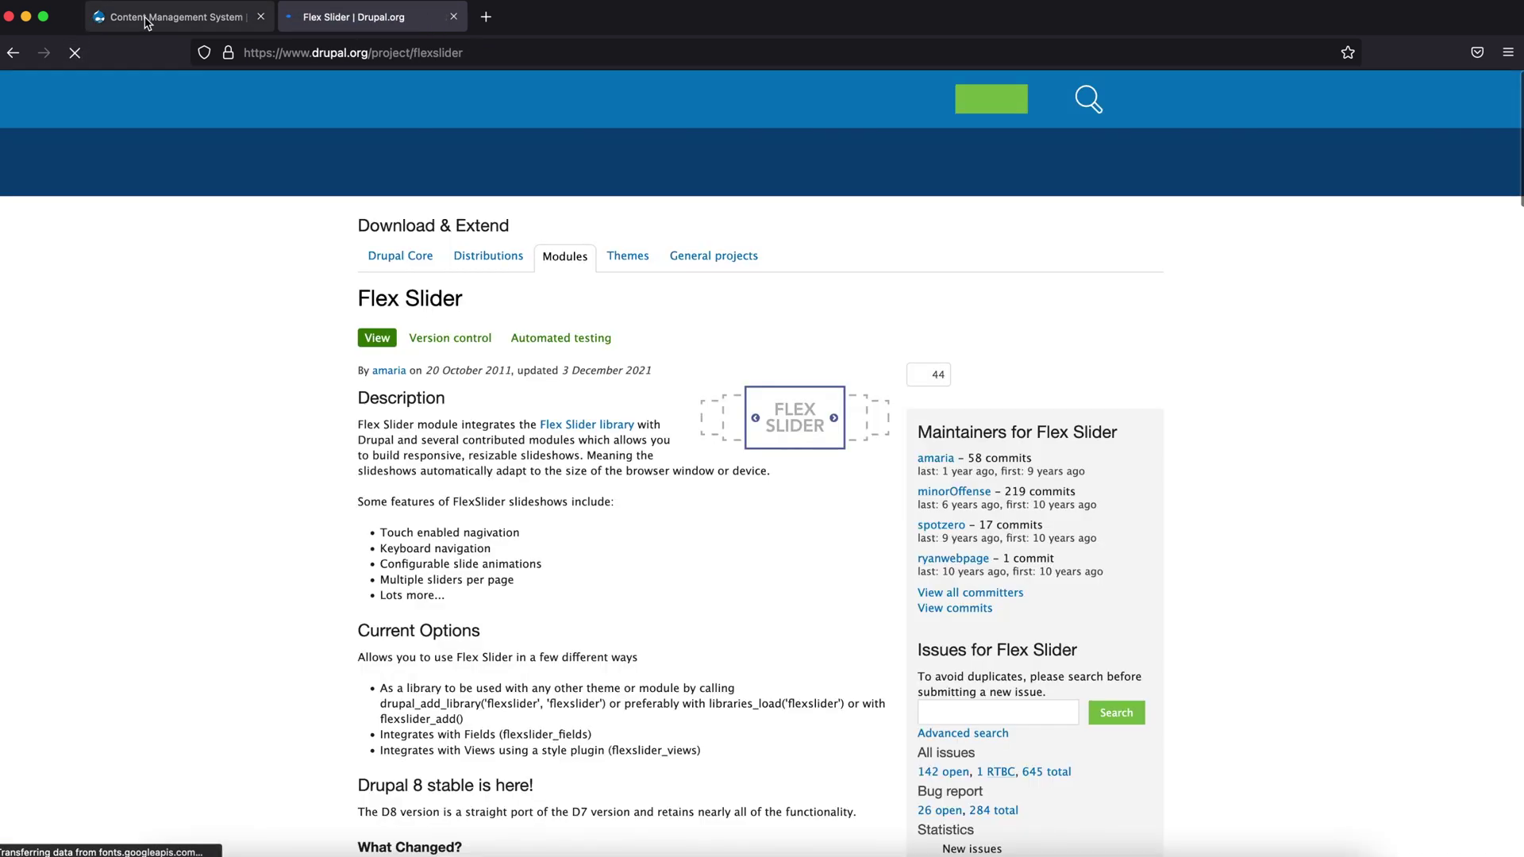
pyautogui.click(171, 17)
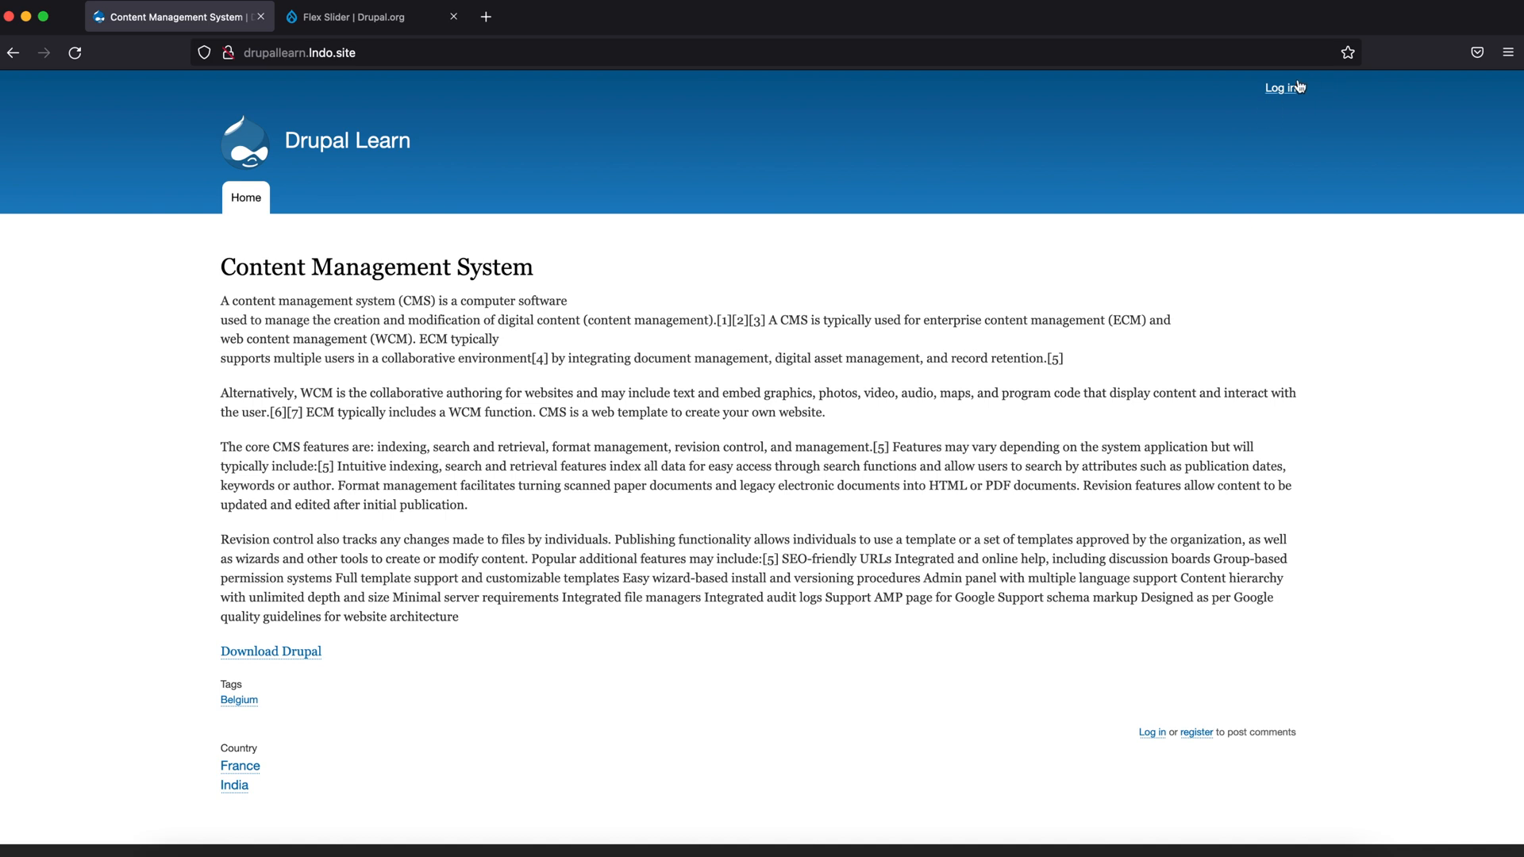
# Step: Log in as the administrator and open the Extend modules page in a new tab
pyautogui.click(1281, 88)
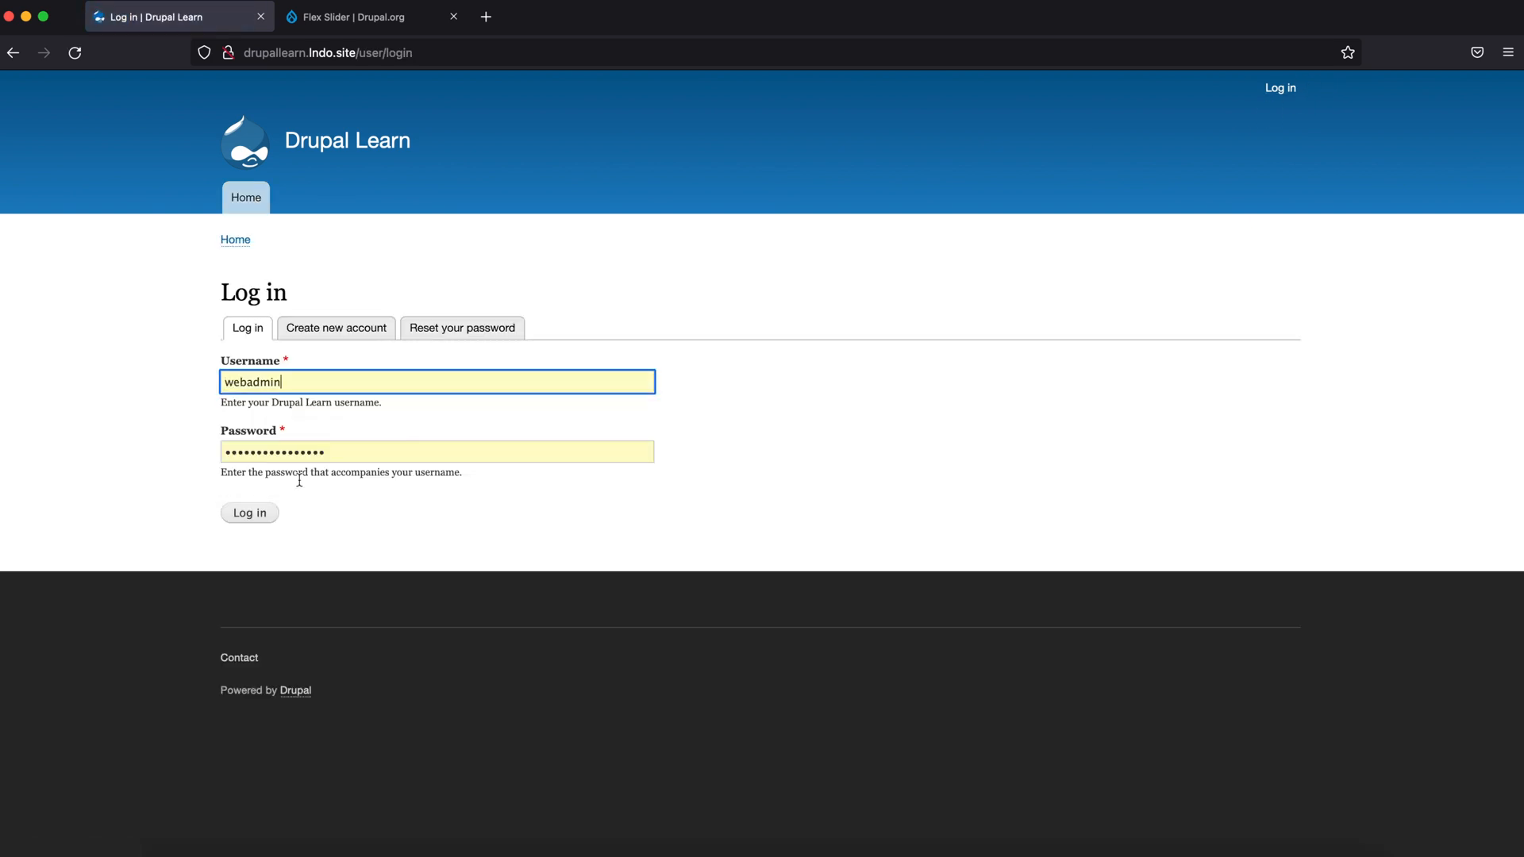
pyautogui.click(249, 513)
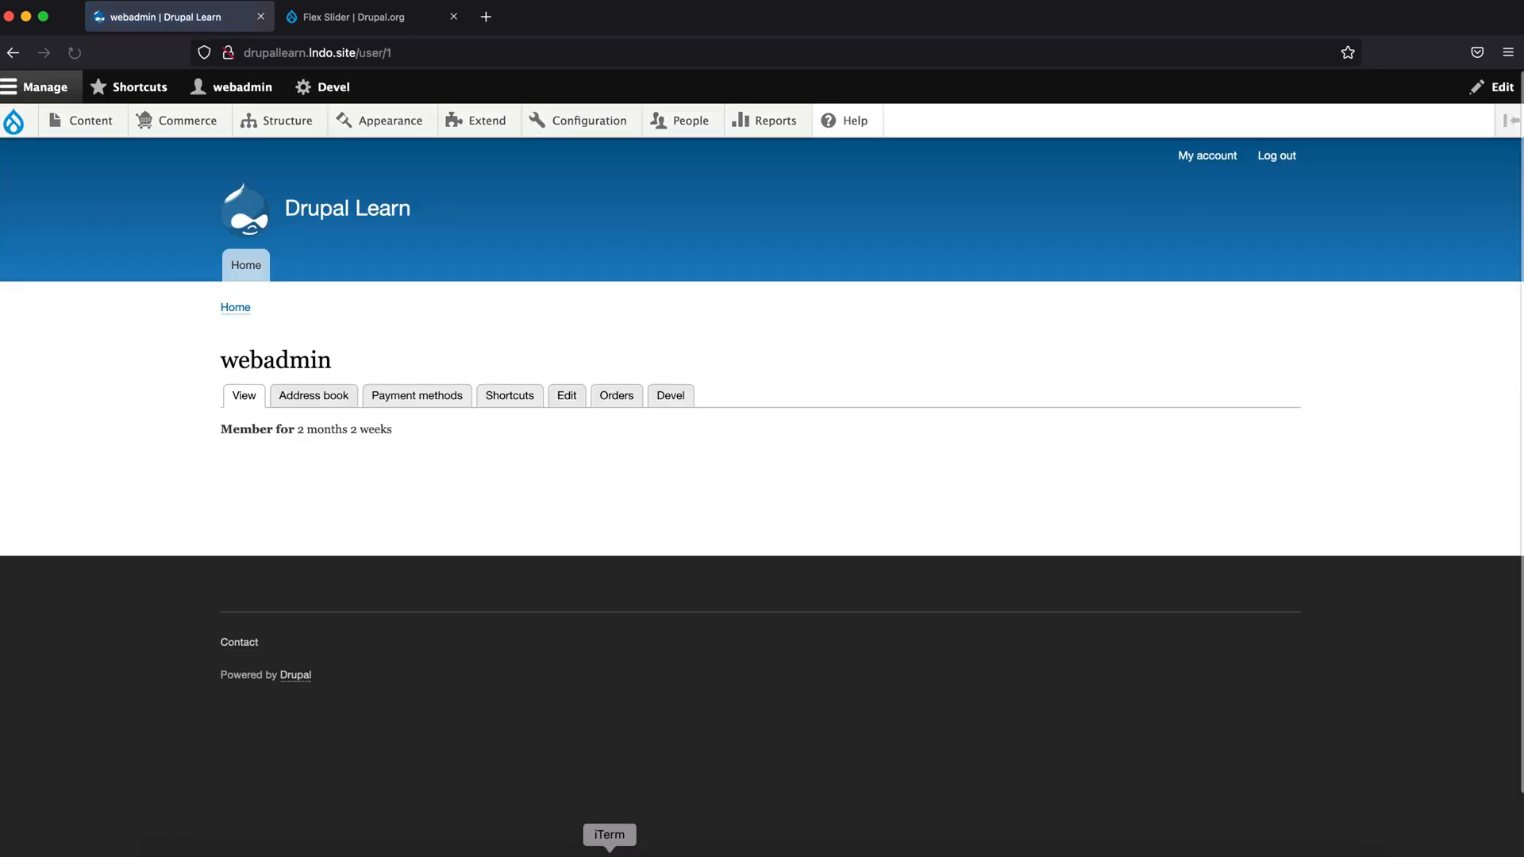
pyautogui.click(608, 835)
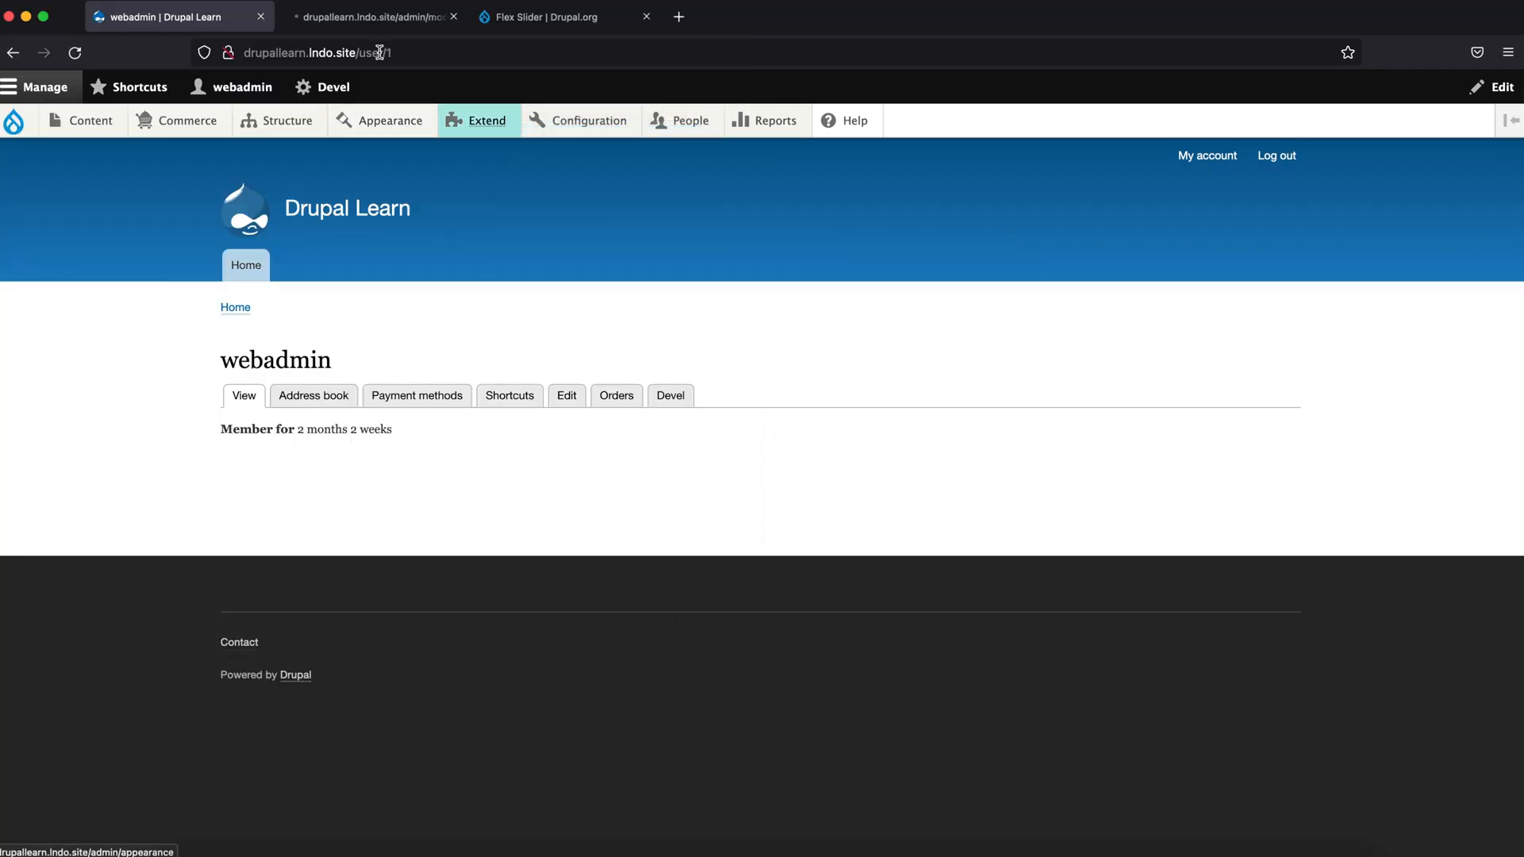
# Step: Filter Extend by 'flex' and install FlexSlider, FlexSlider Views Style and FlexSlider Fields
pyautogui.click(487, 120)
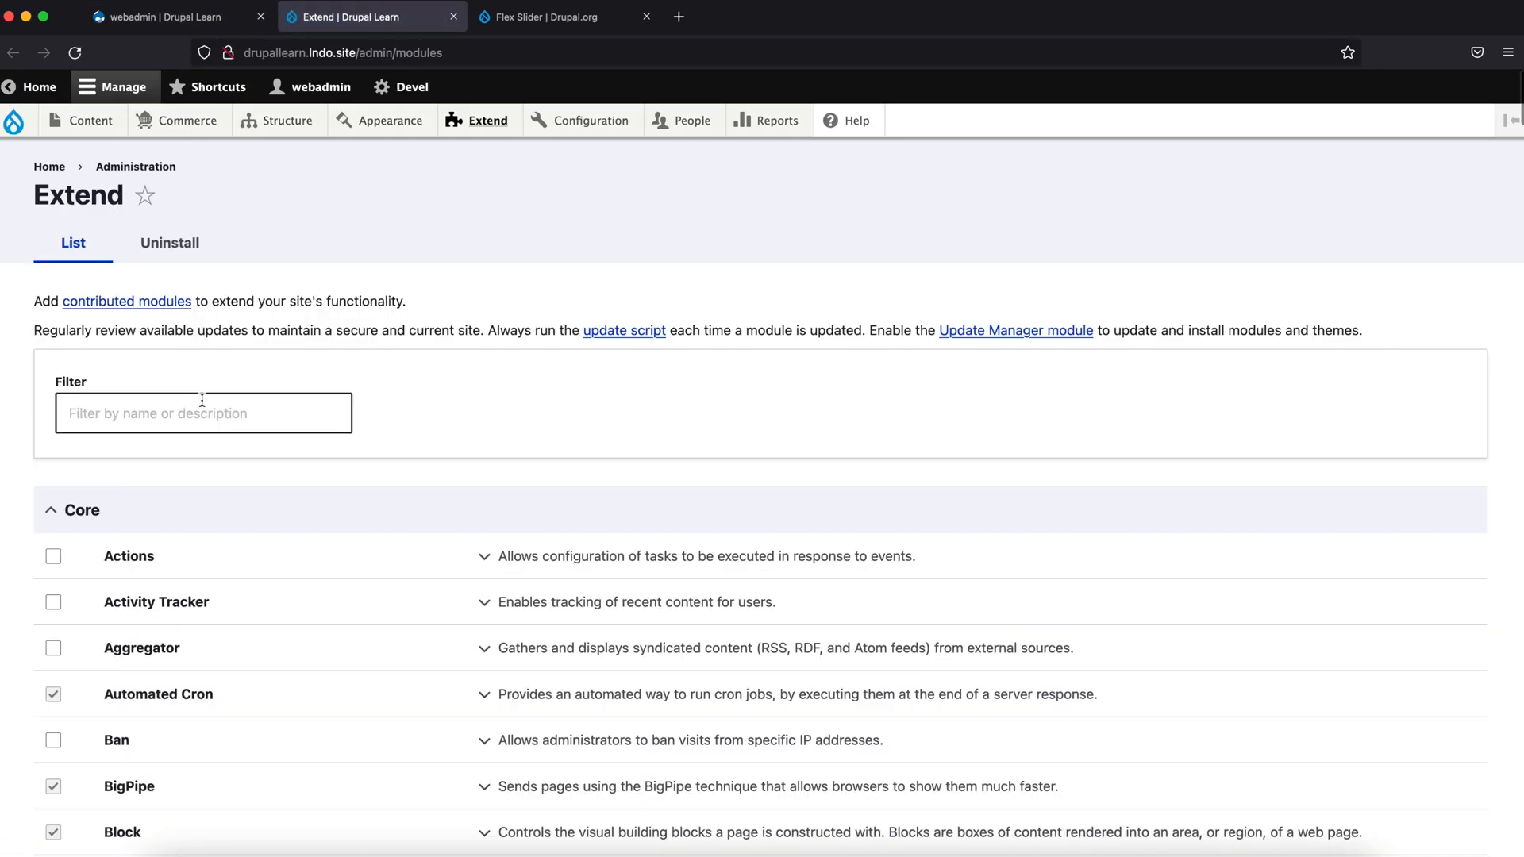
pyautogui.write('flex')
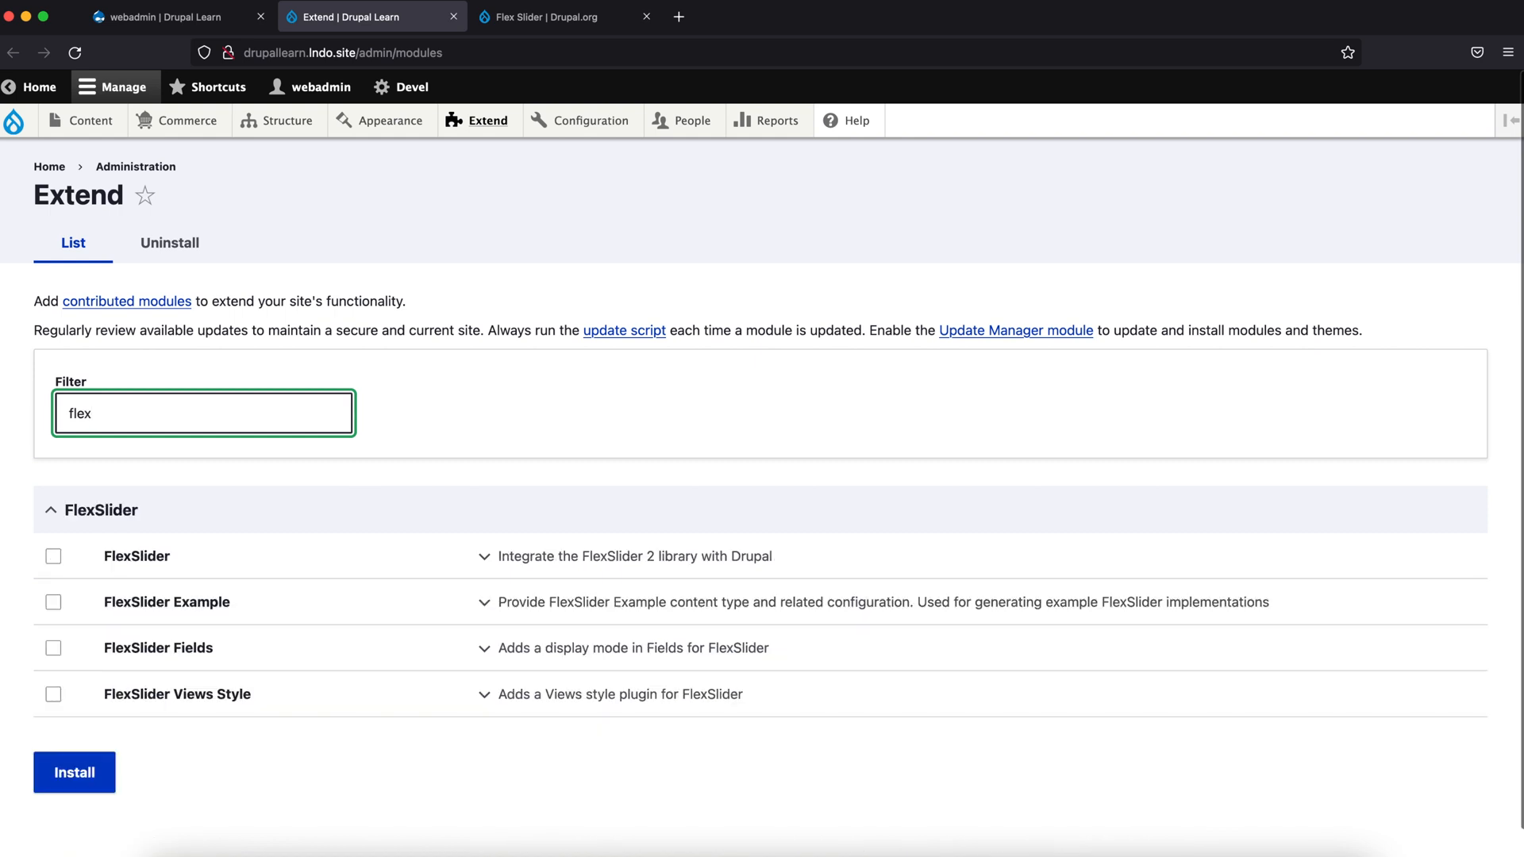
pyautogui.click(53, 557)
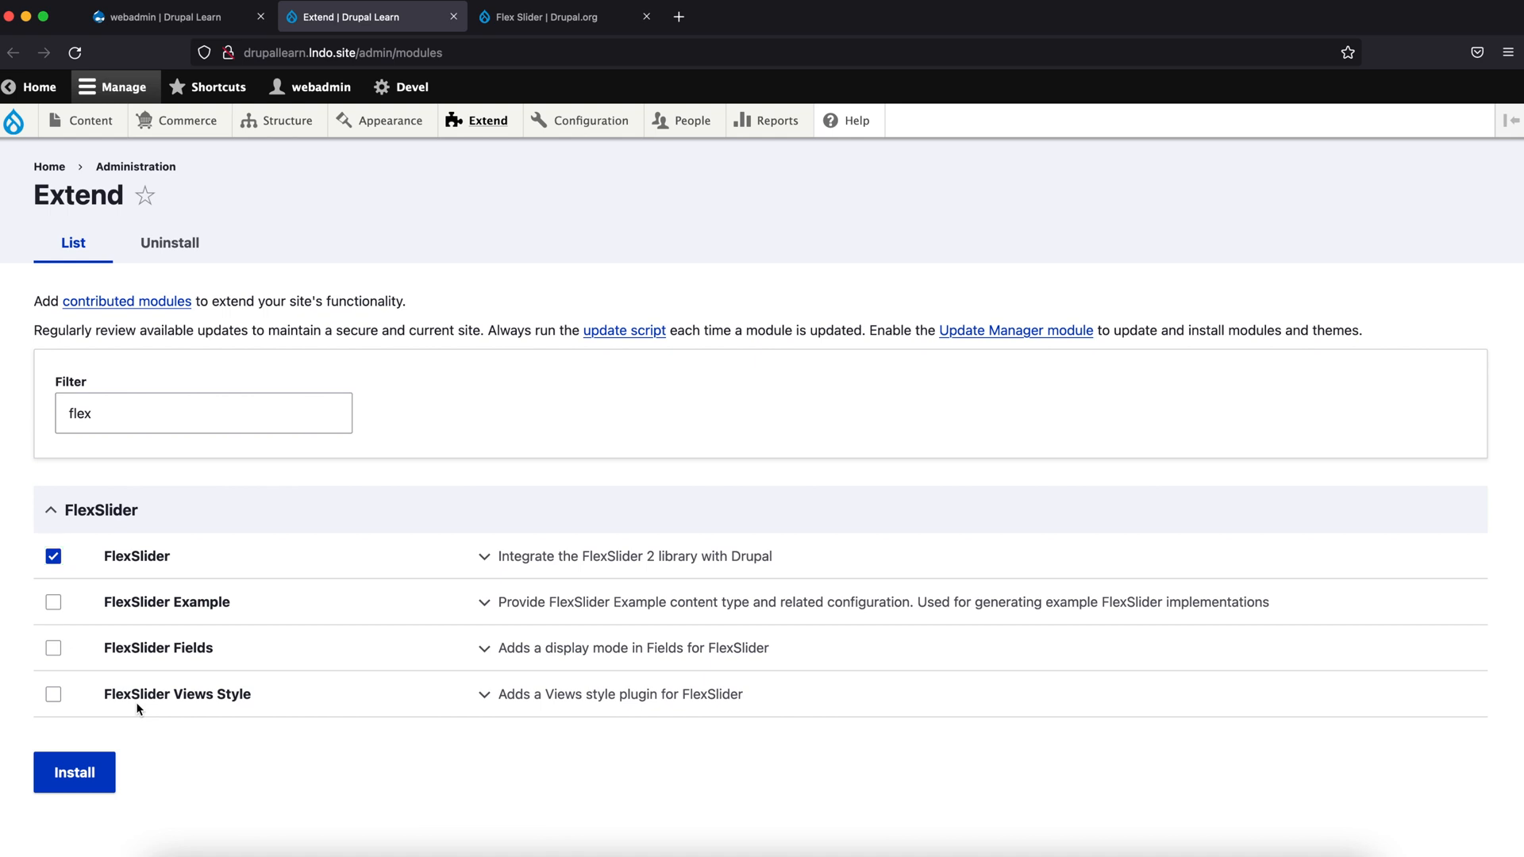
pyautogui.click(54, 694)
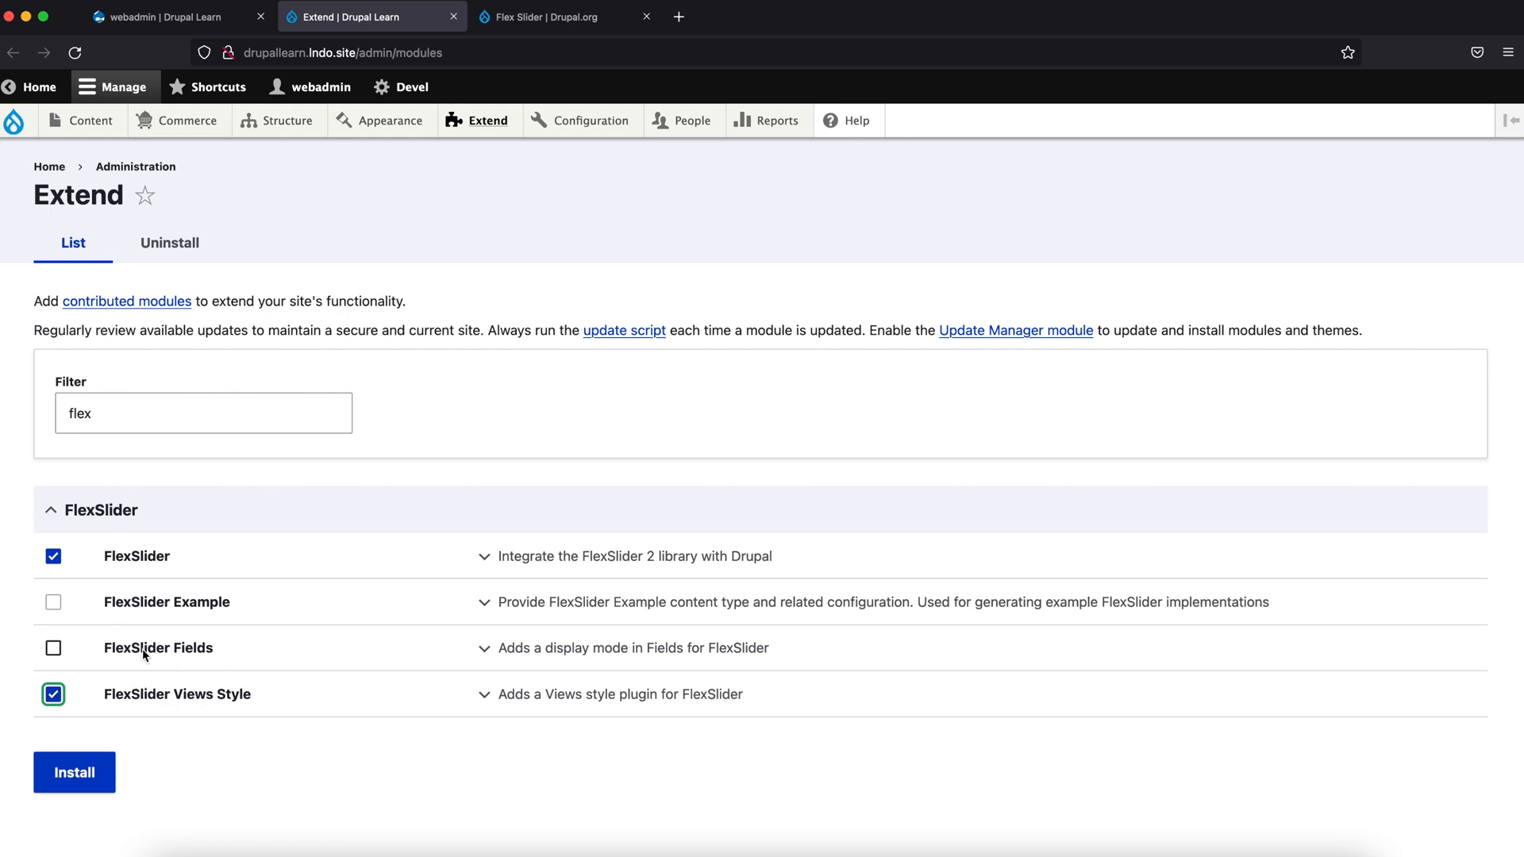
pyautogui.click(53, 648)
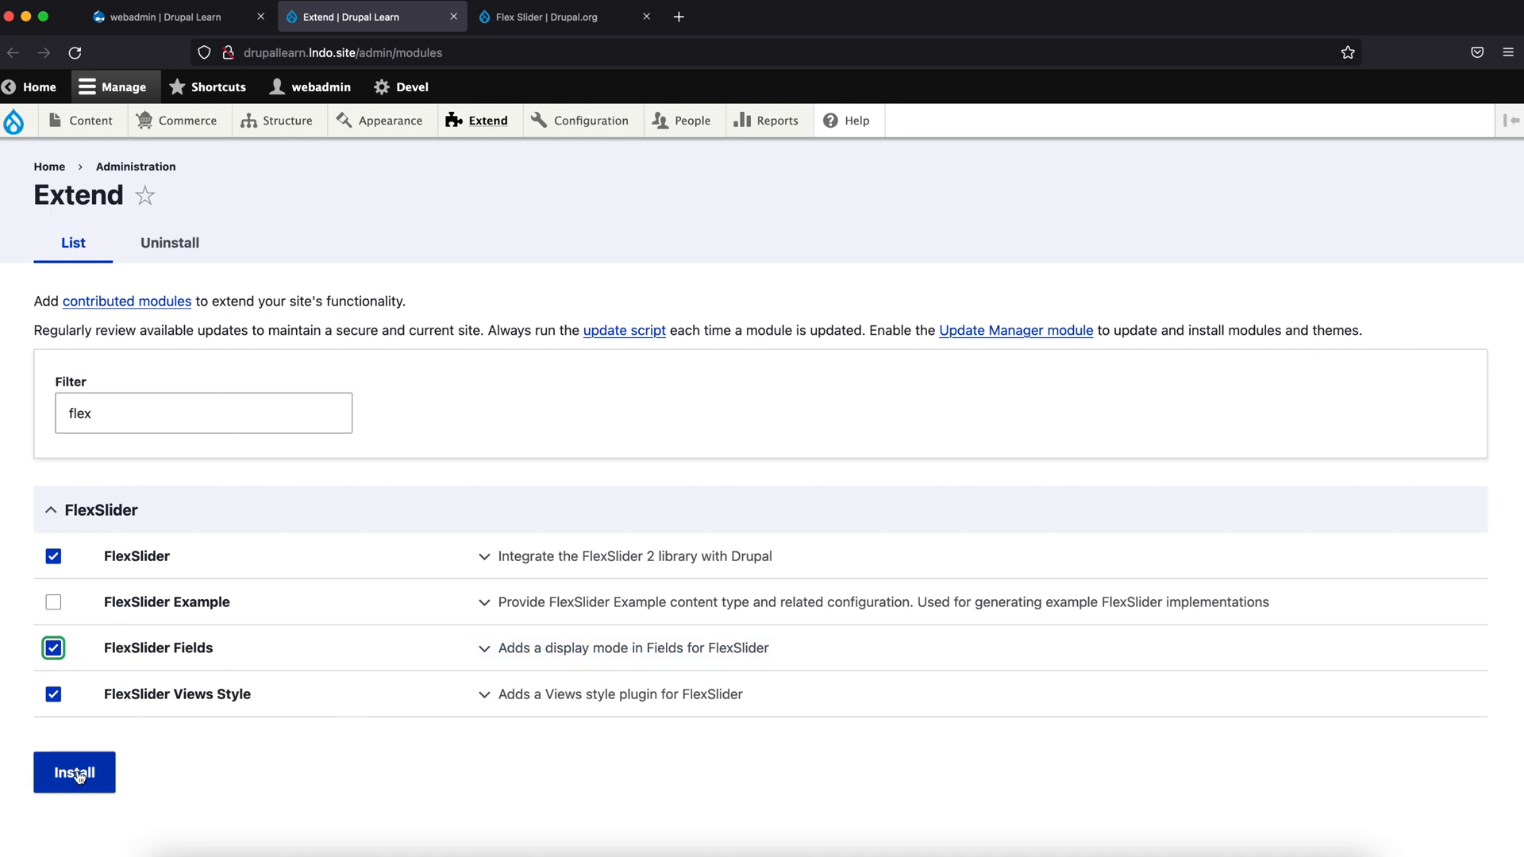
pyautogui.click(166, 17)
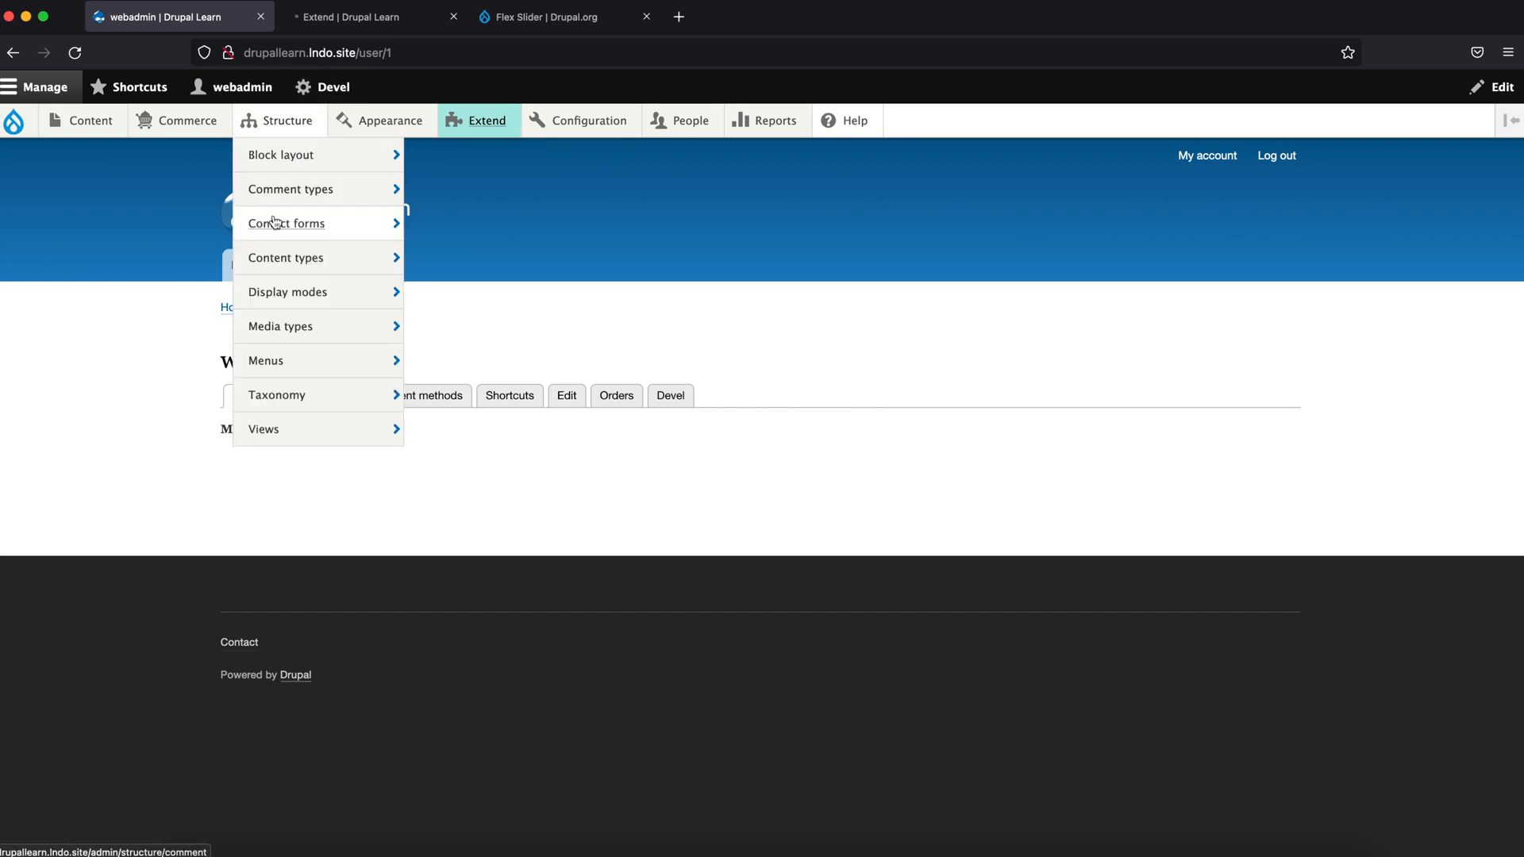
pyautogui.moveTo(285, 258)
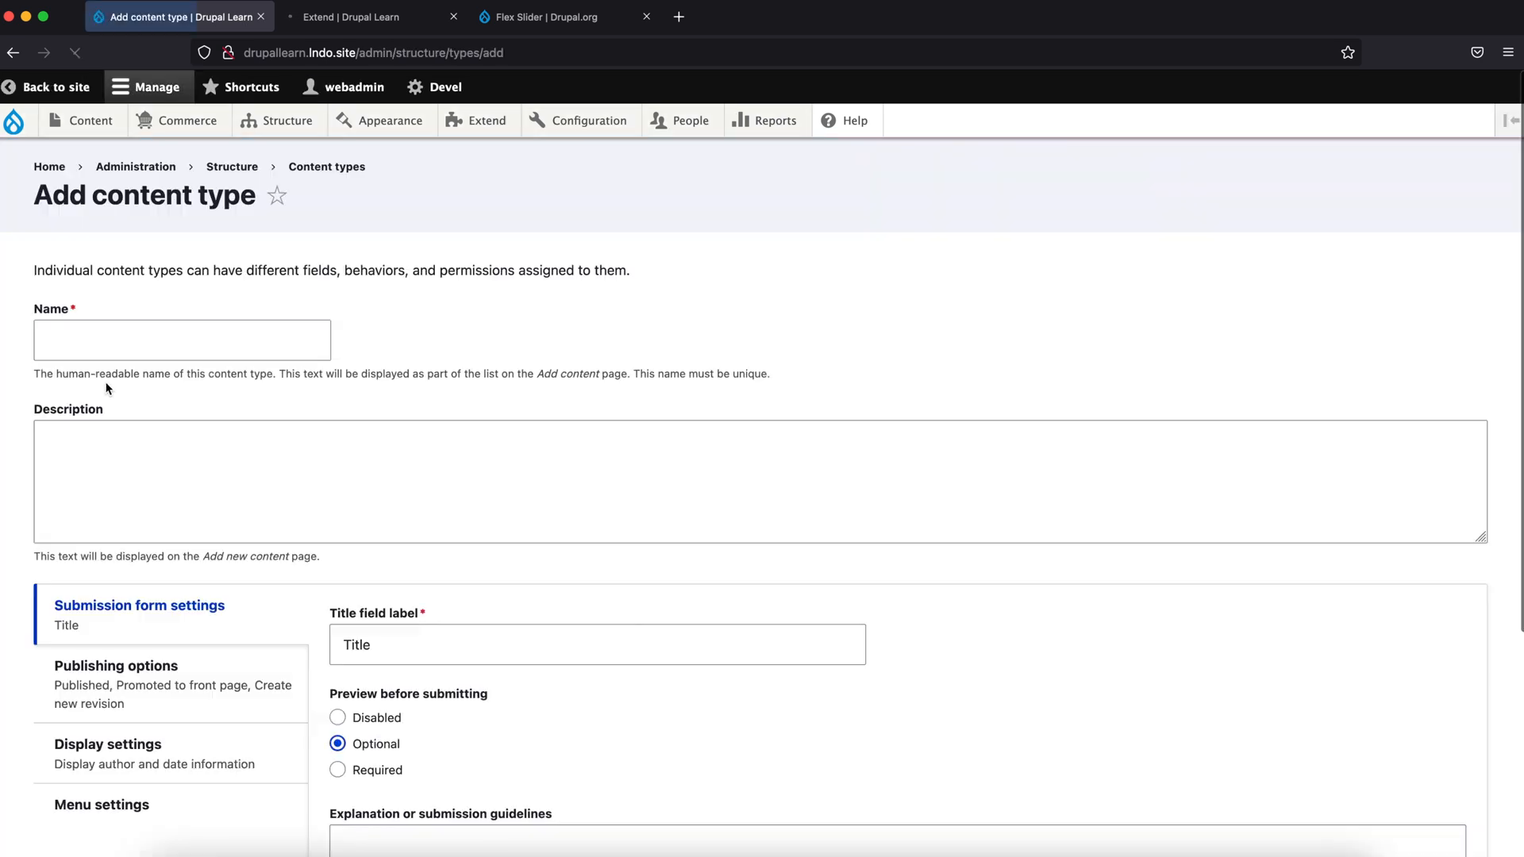
# Step: Add a 'Slideshow' content type with front-page promotion and author/date display turned off
pyautogui.write('S')
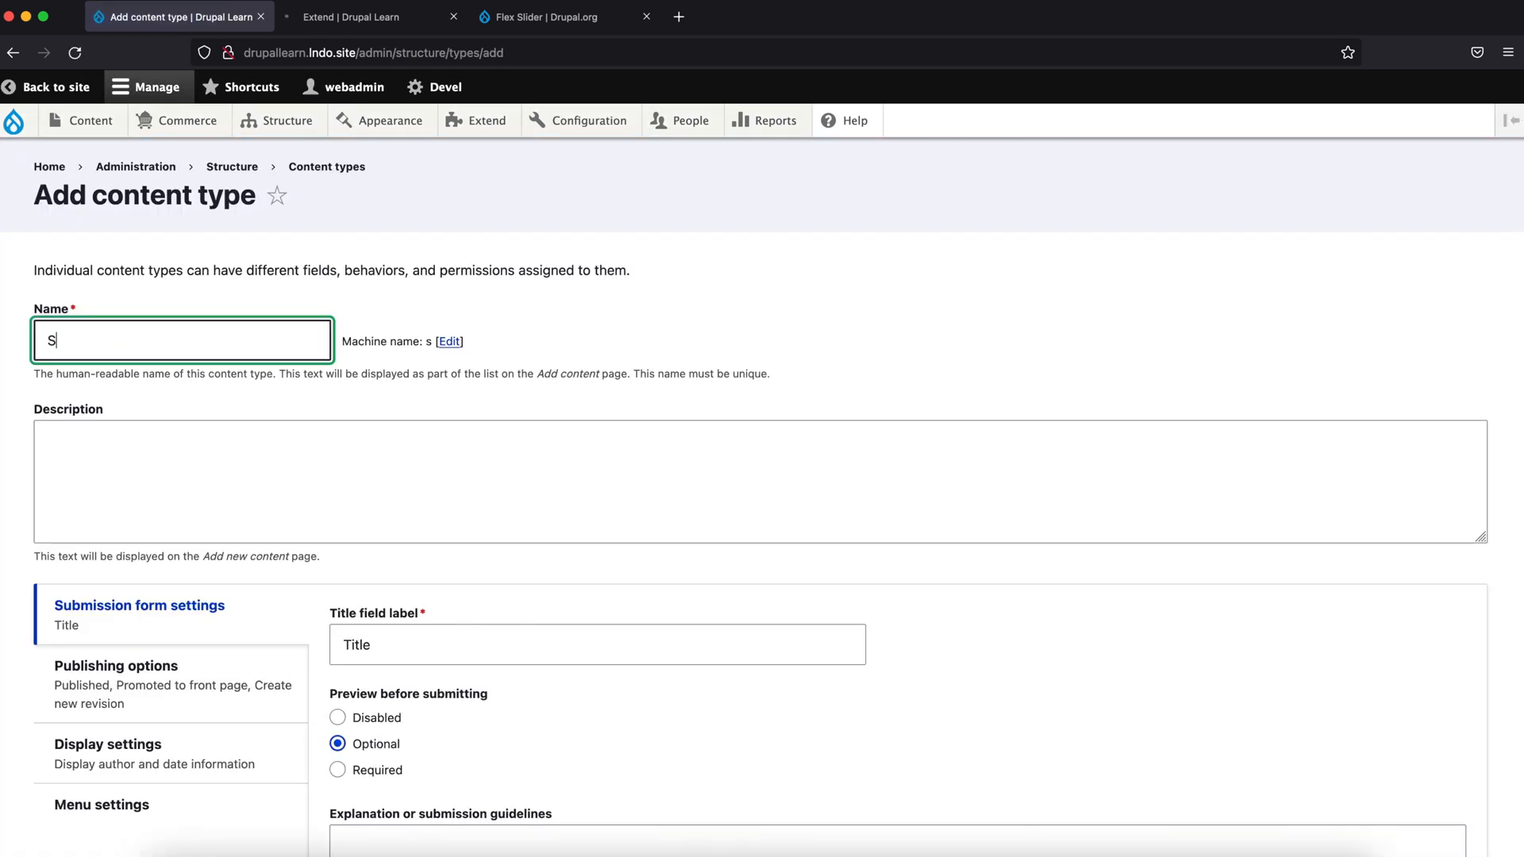
pyautogui.write('lideshow')
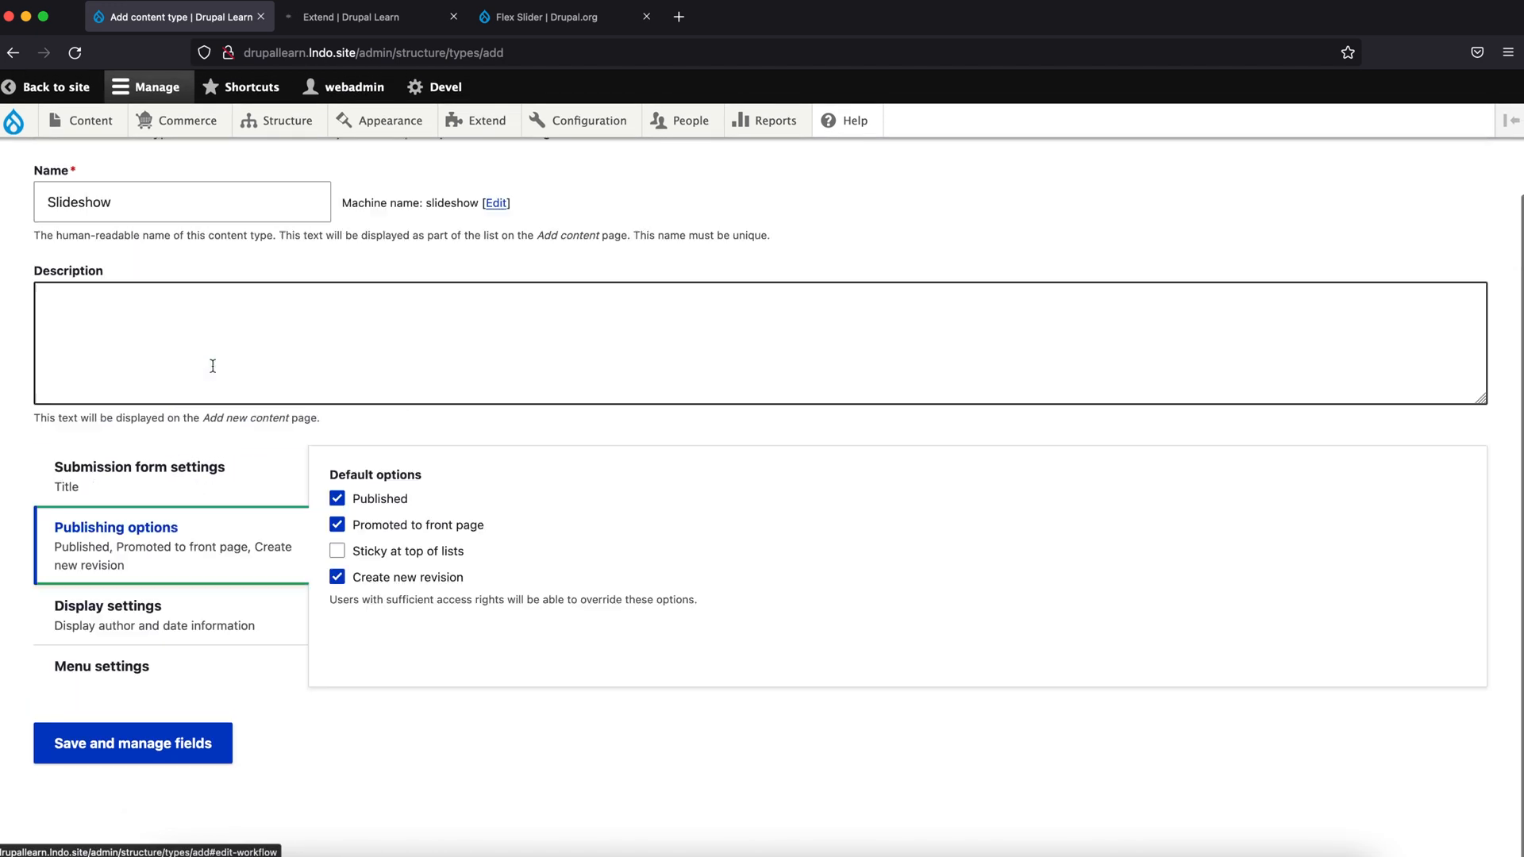
pyautogui.click(337, 525)
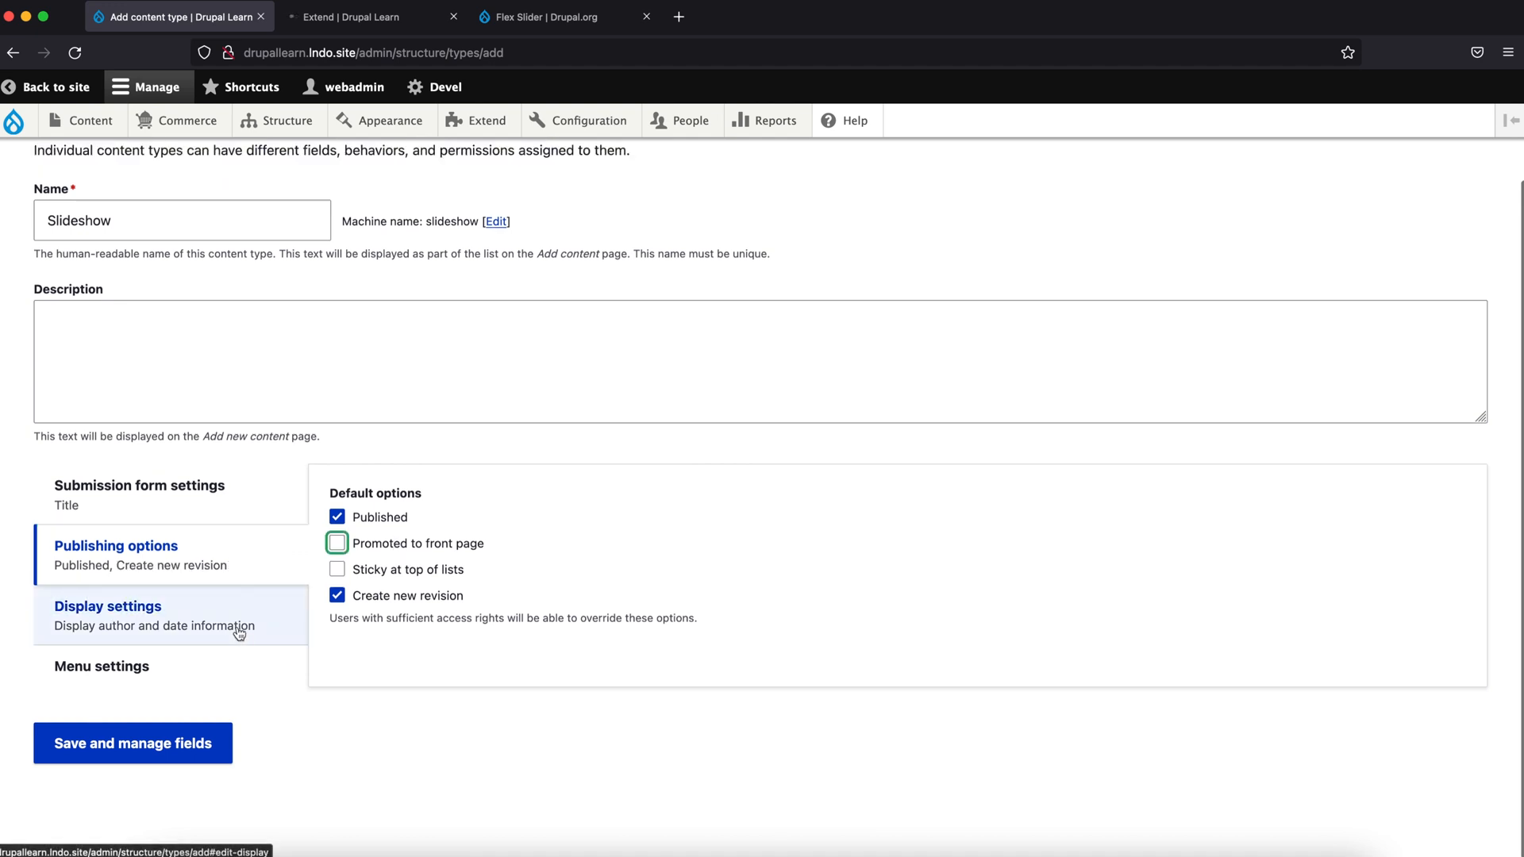
pyautogui.click(107, 606)
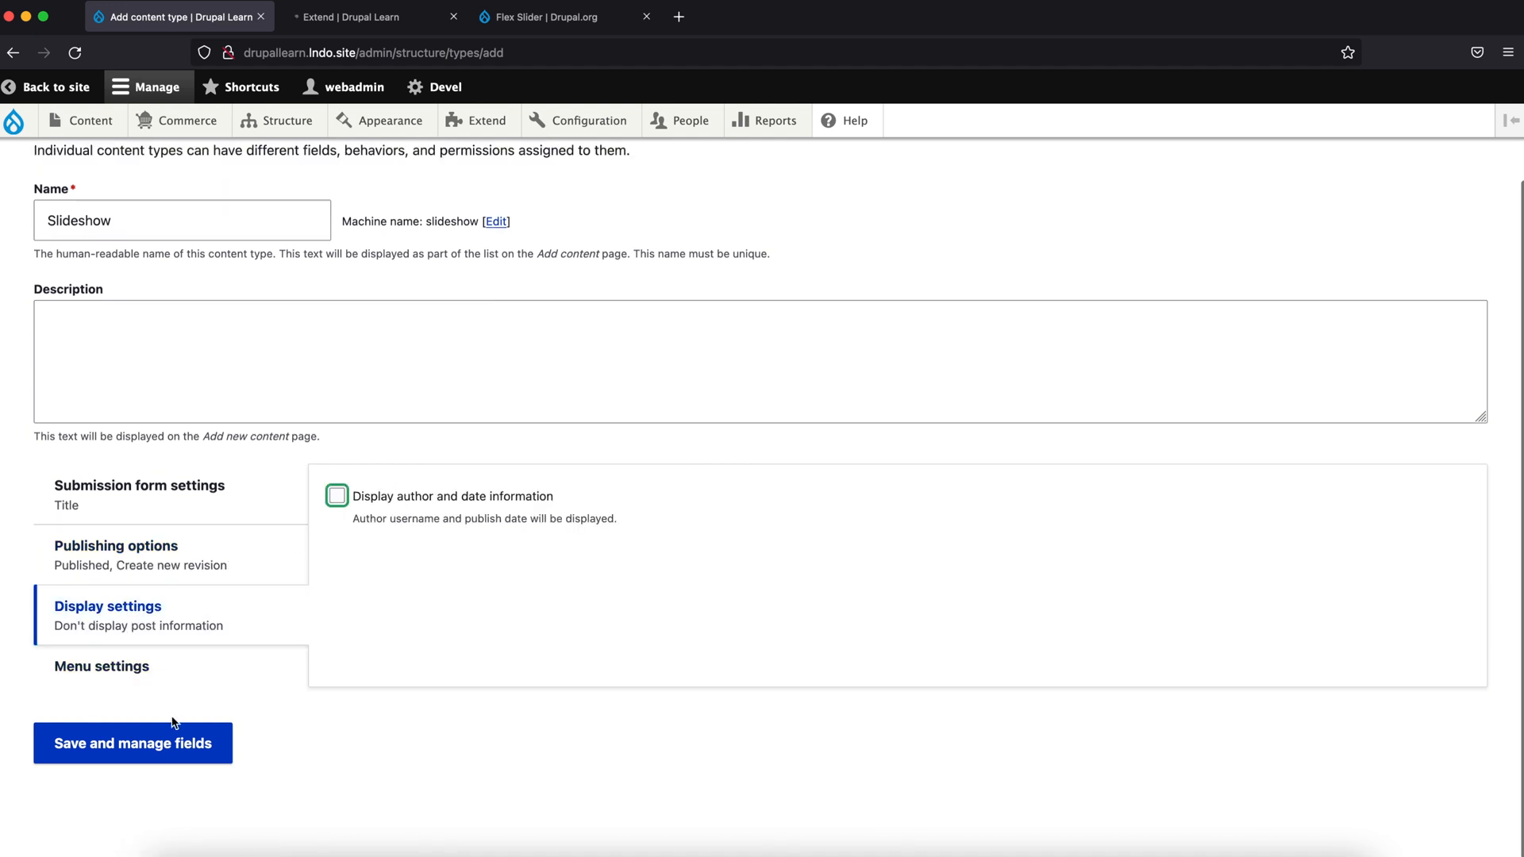
pyautogui.click(133, 743)
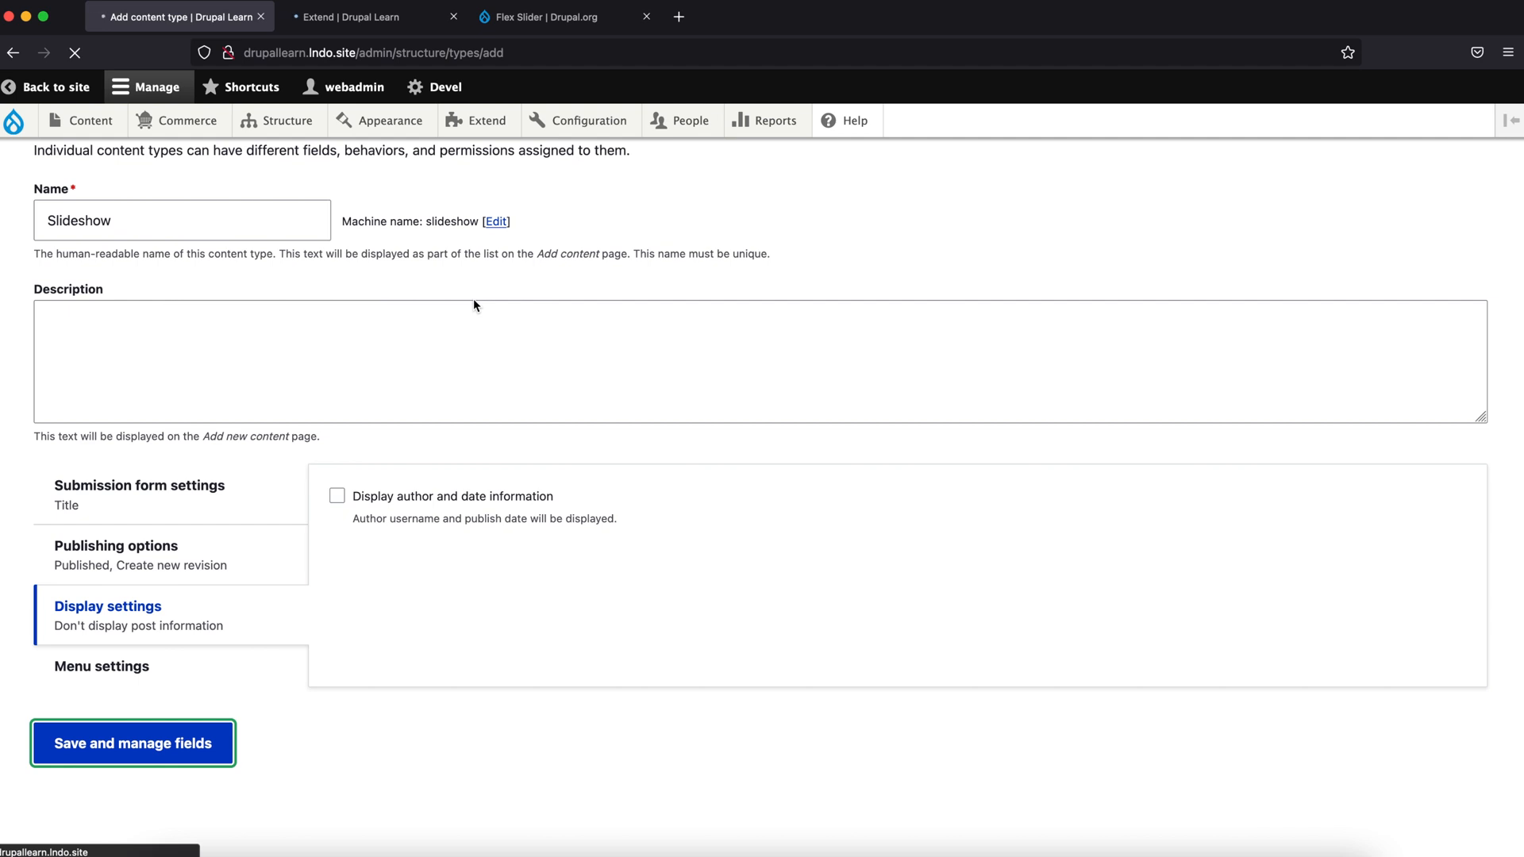
pyautogui.moveTo(354, 287)
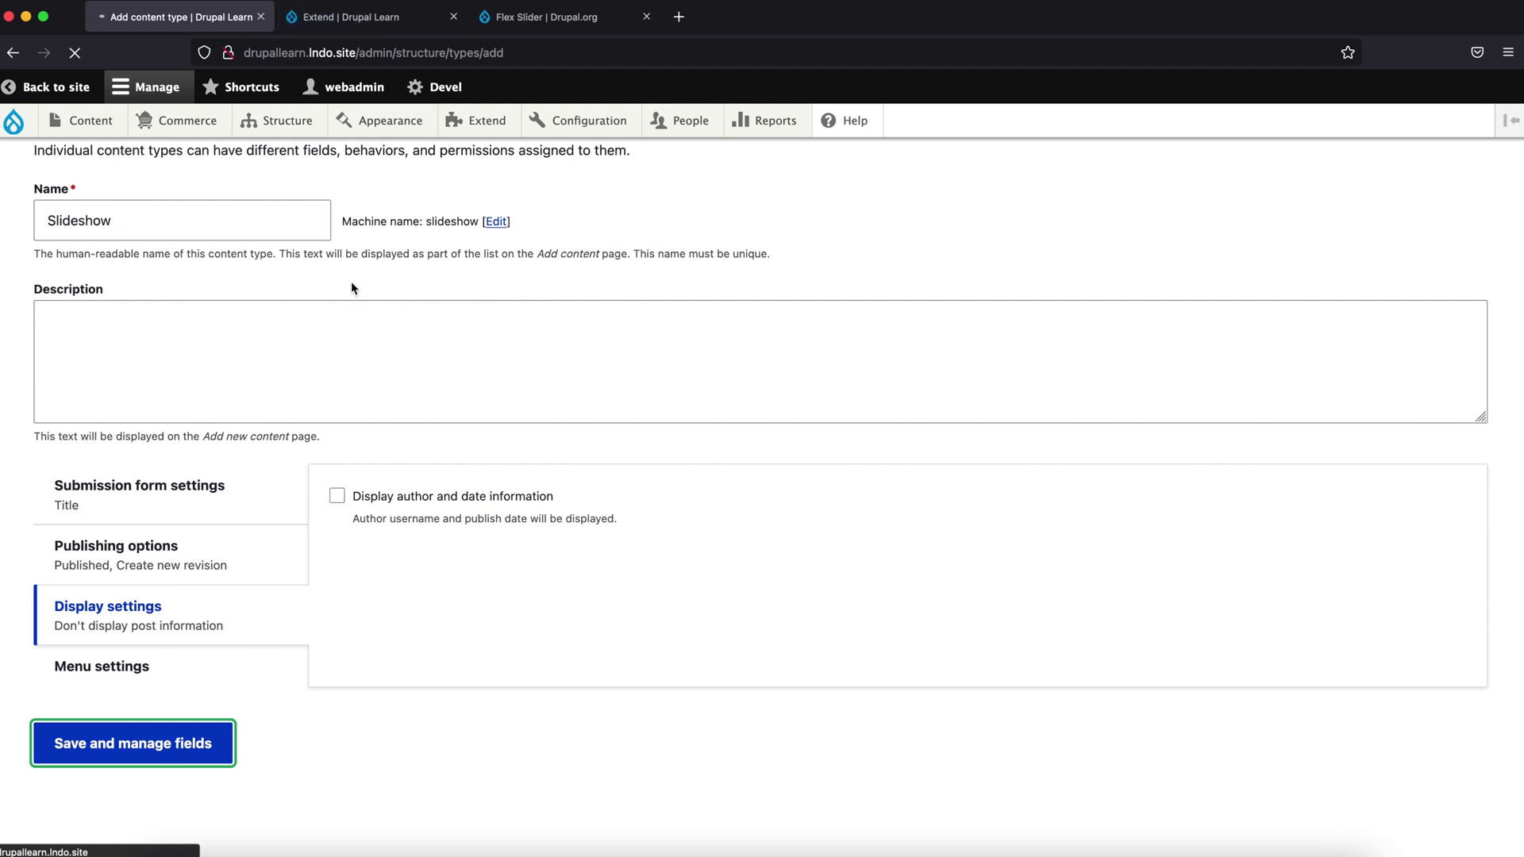
# Step: Add a new Image field to Slideshow labelled 'Slider Image'
pyautogui.click(135, 743)
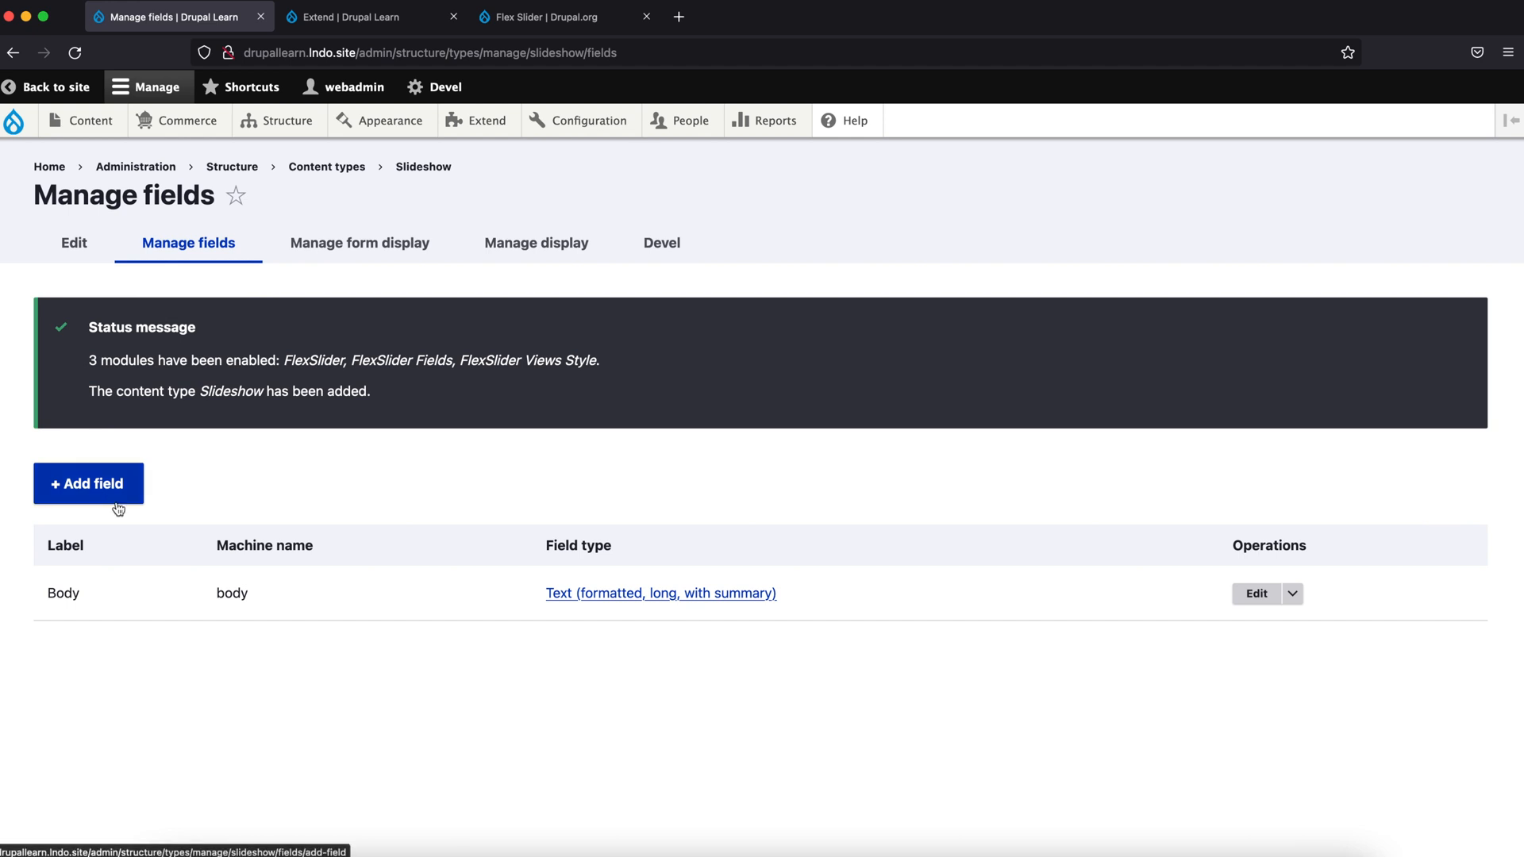
pyautogui.click(90, 484)
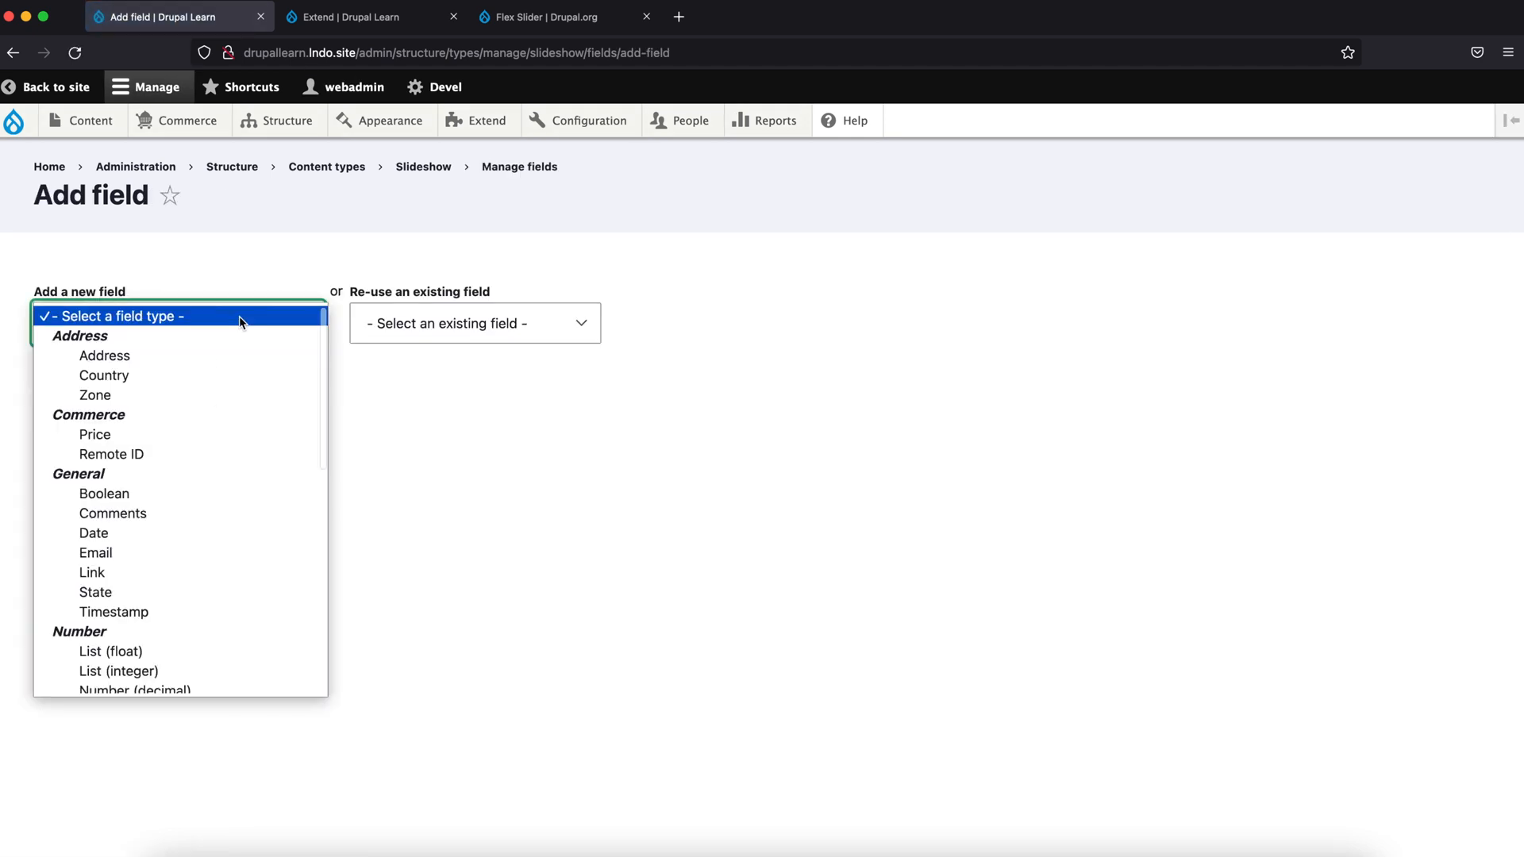
pyautogui.scroll(-3)
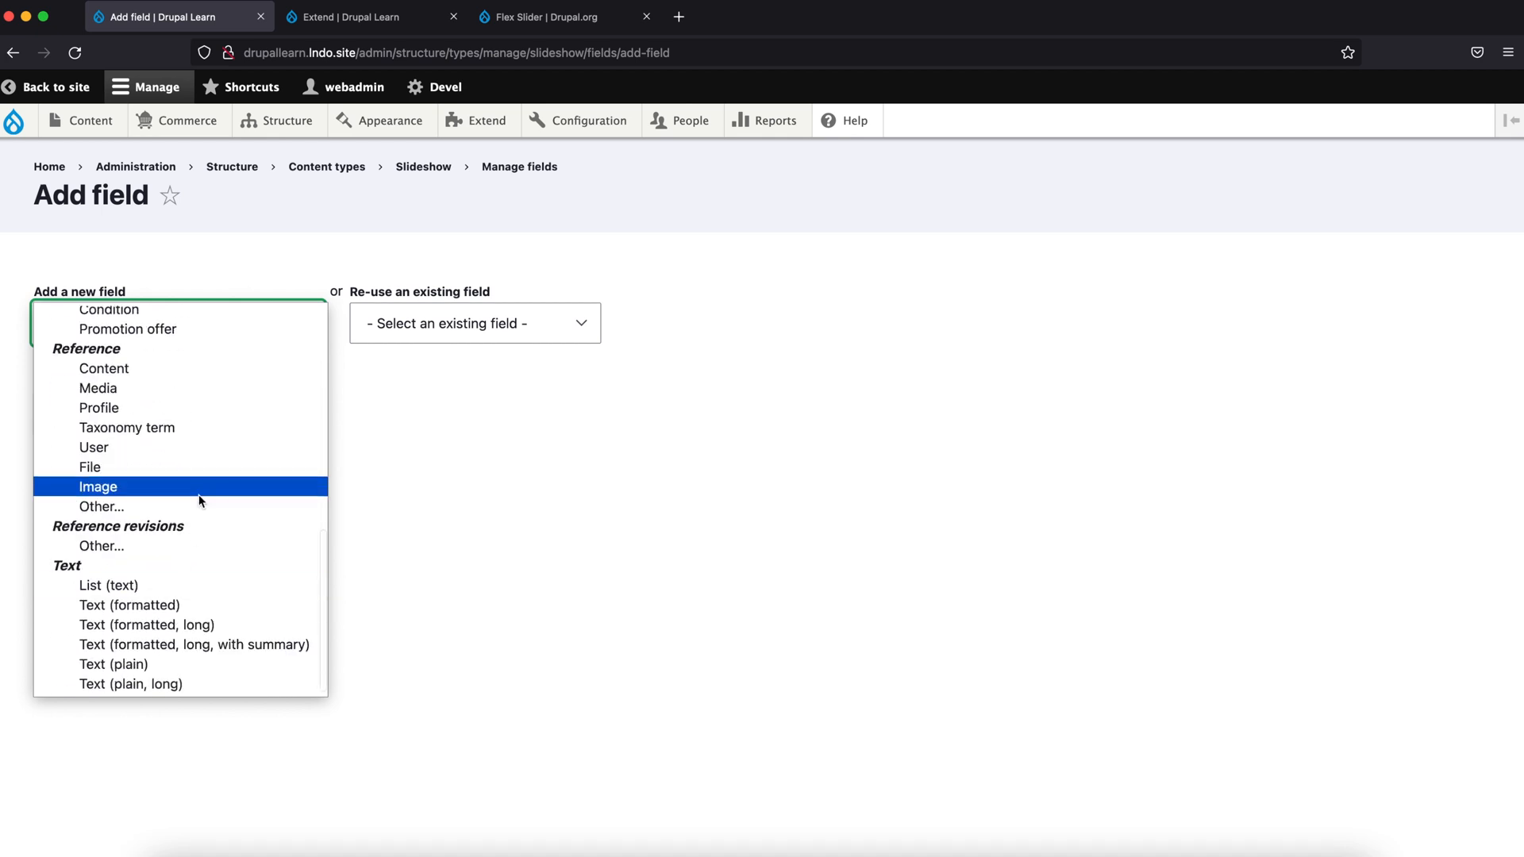
pyautogui.click(98, 487)
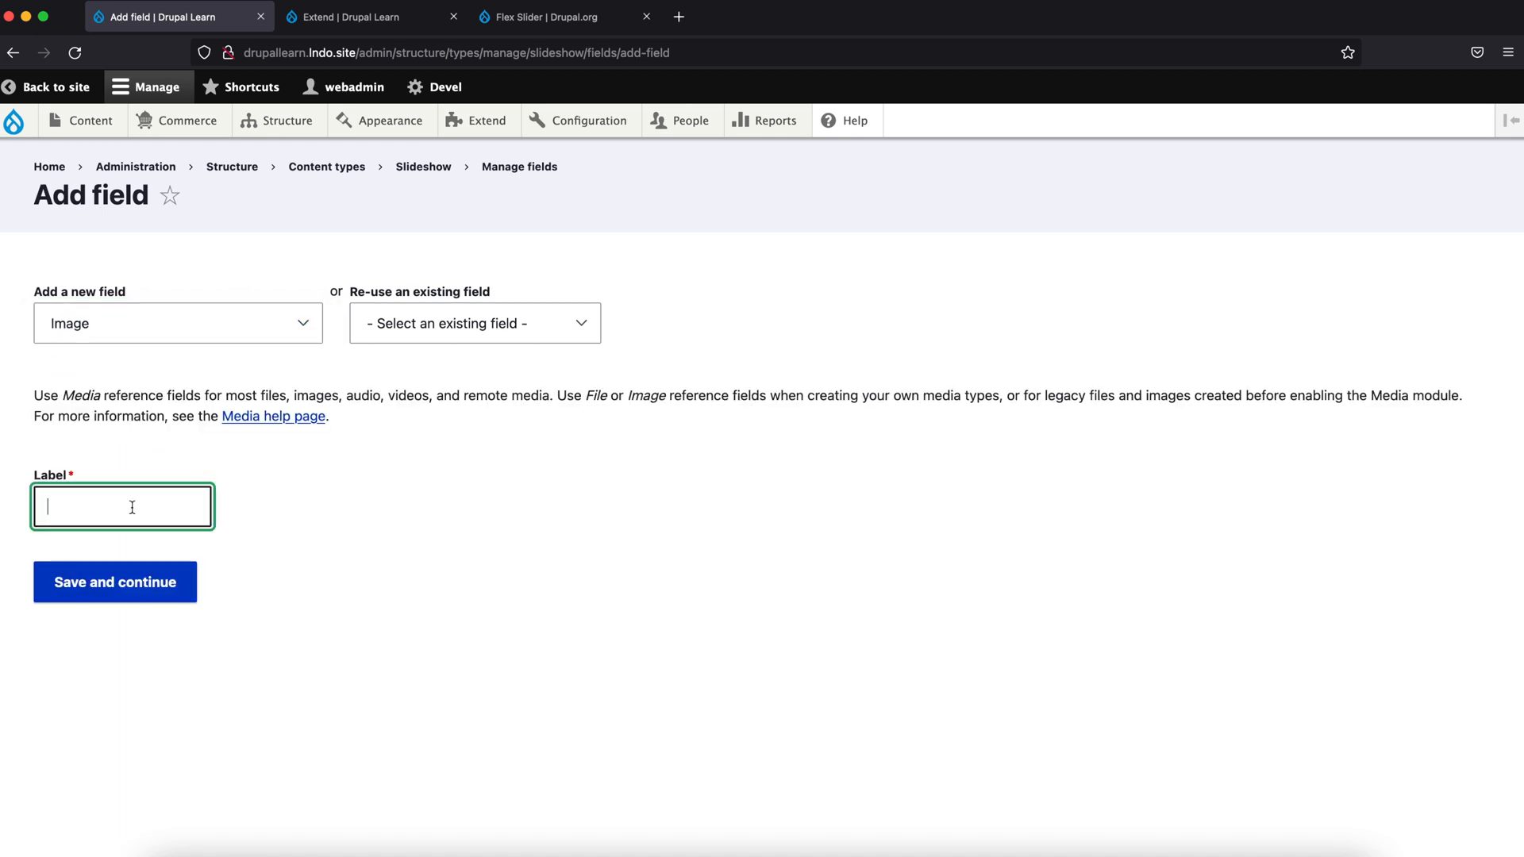
pyautogui.write('Sli')
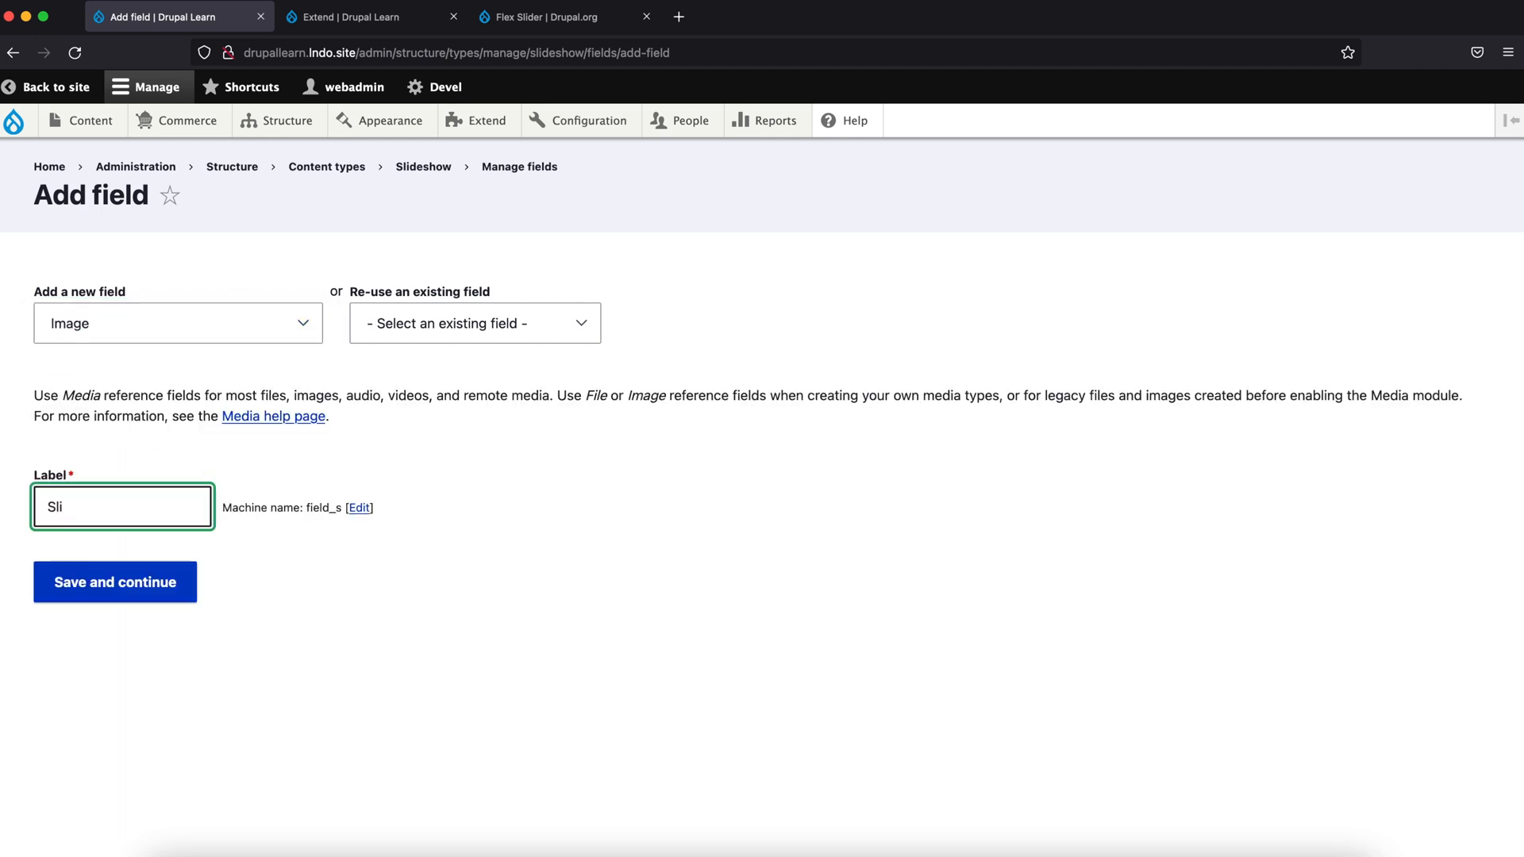
pyautogui.write('der')
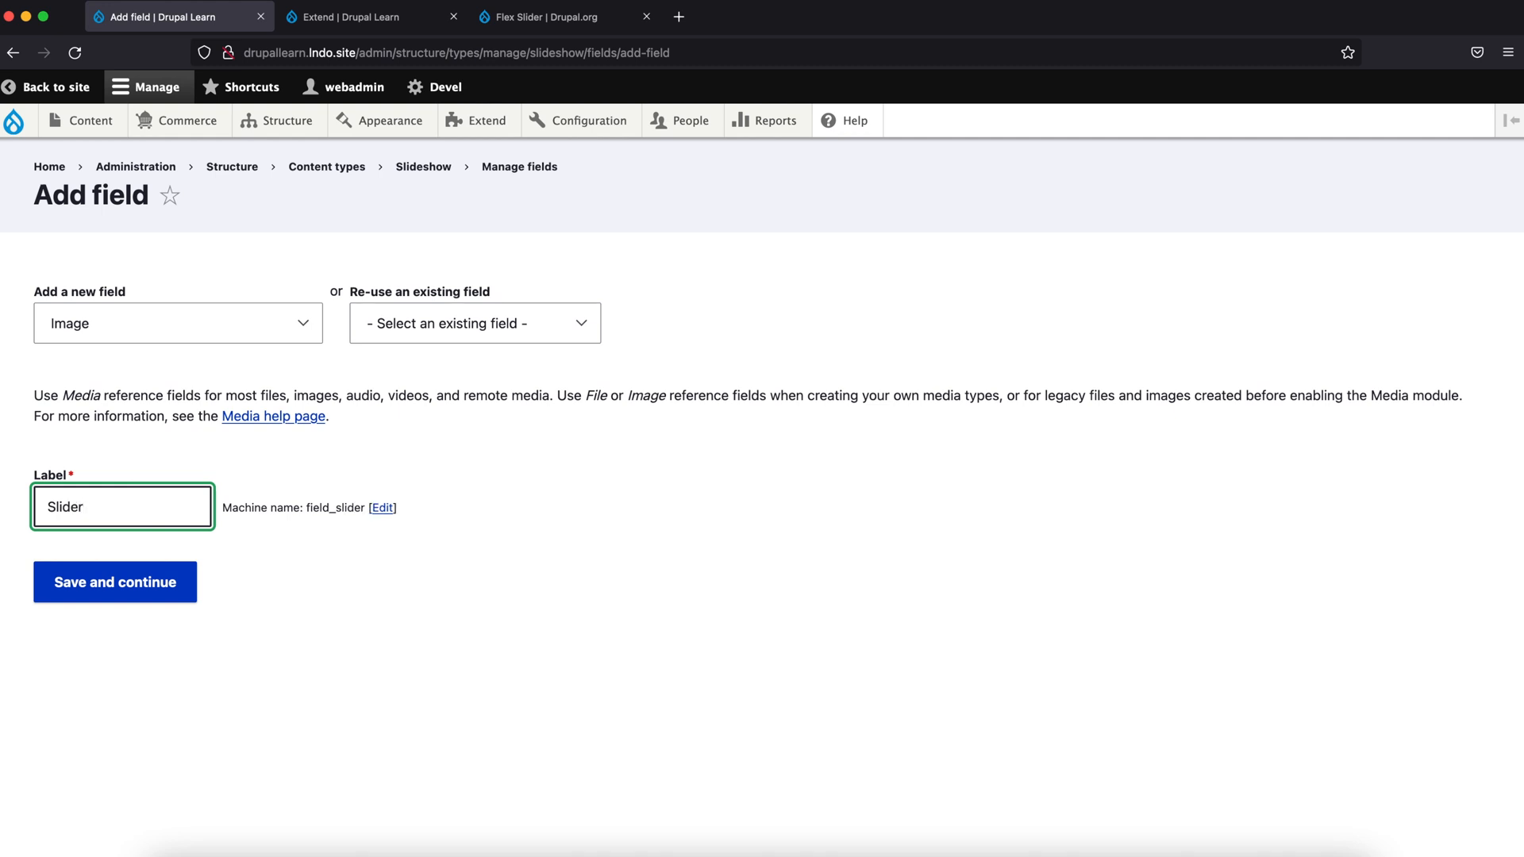
pyautogui.write('Image')
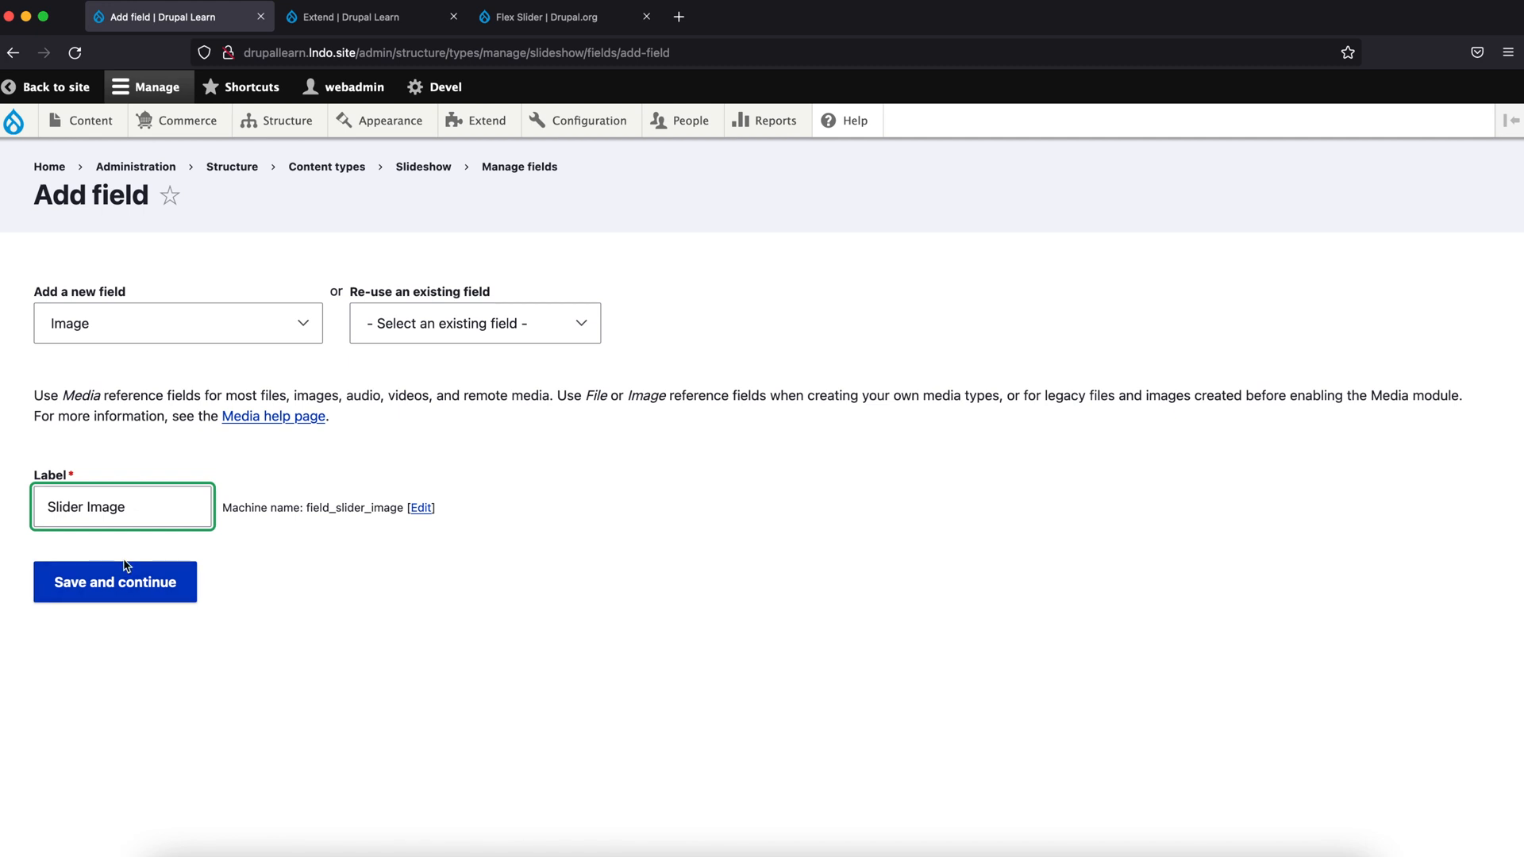
# Step: Save the Slider Image field's storage and field settings
pyautogui.click(114, 581)
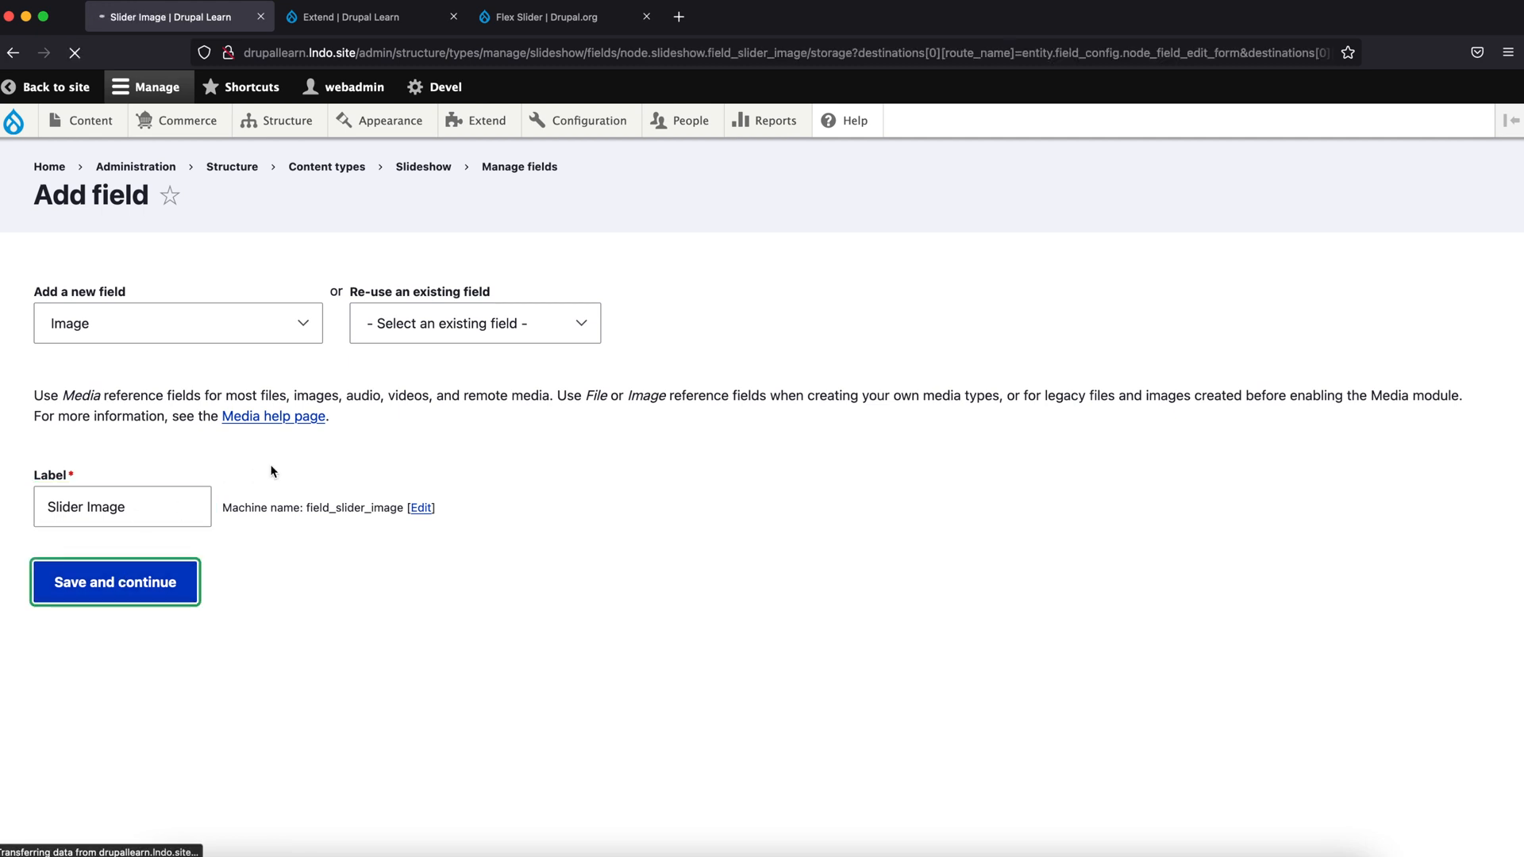
pyautogui.click(115, 582)
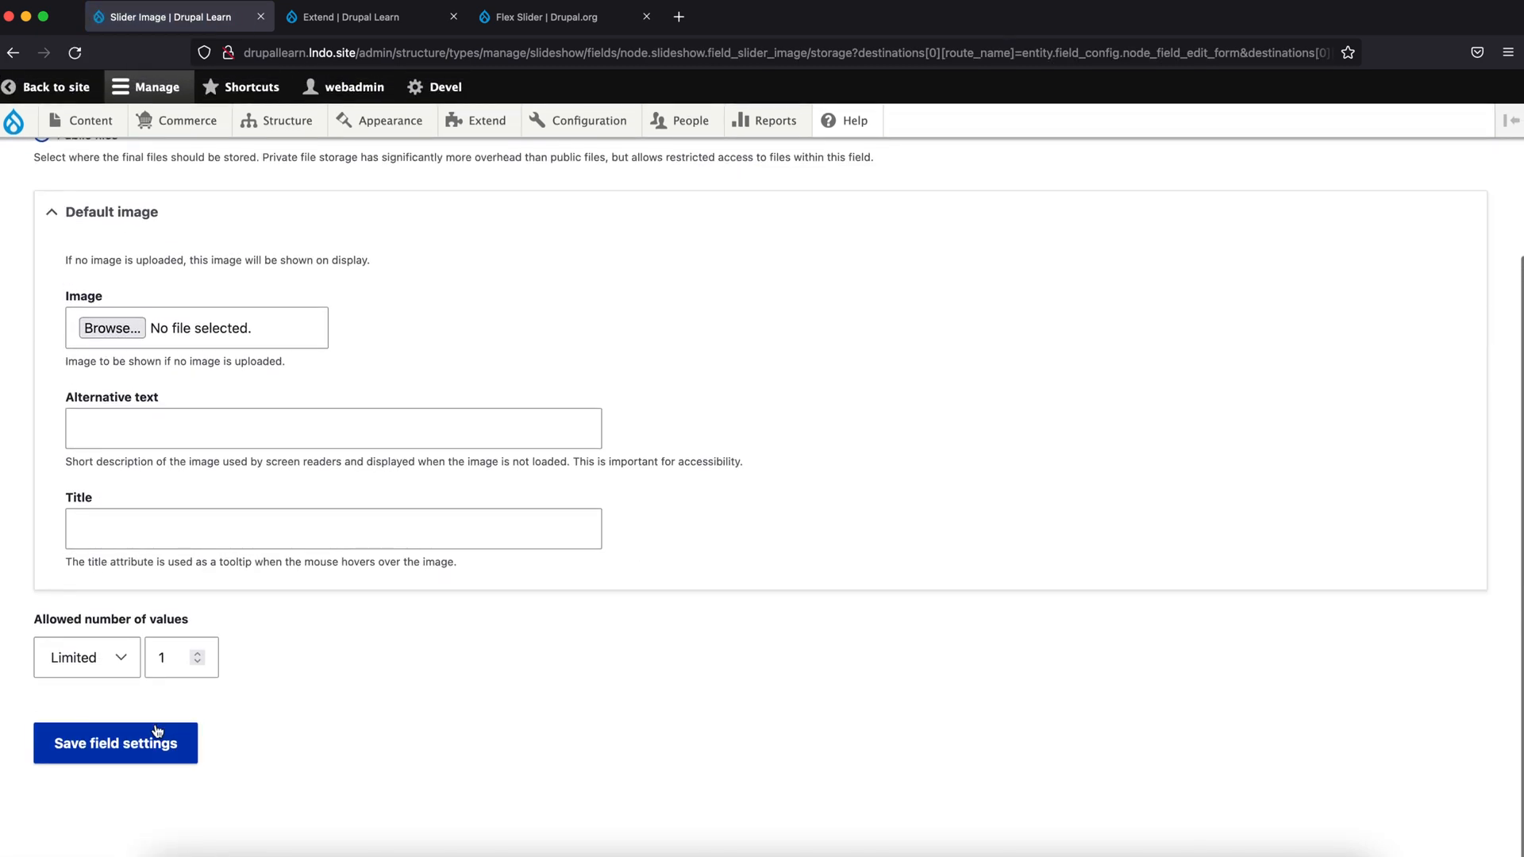
pyautogui.click(115, 743)
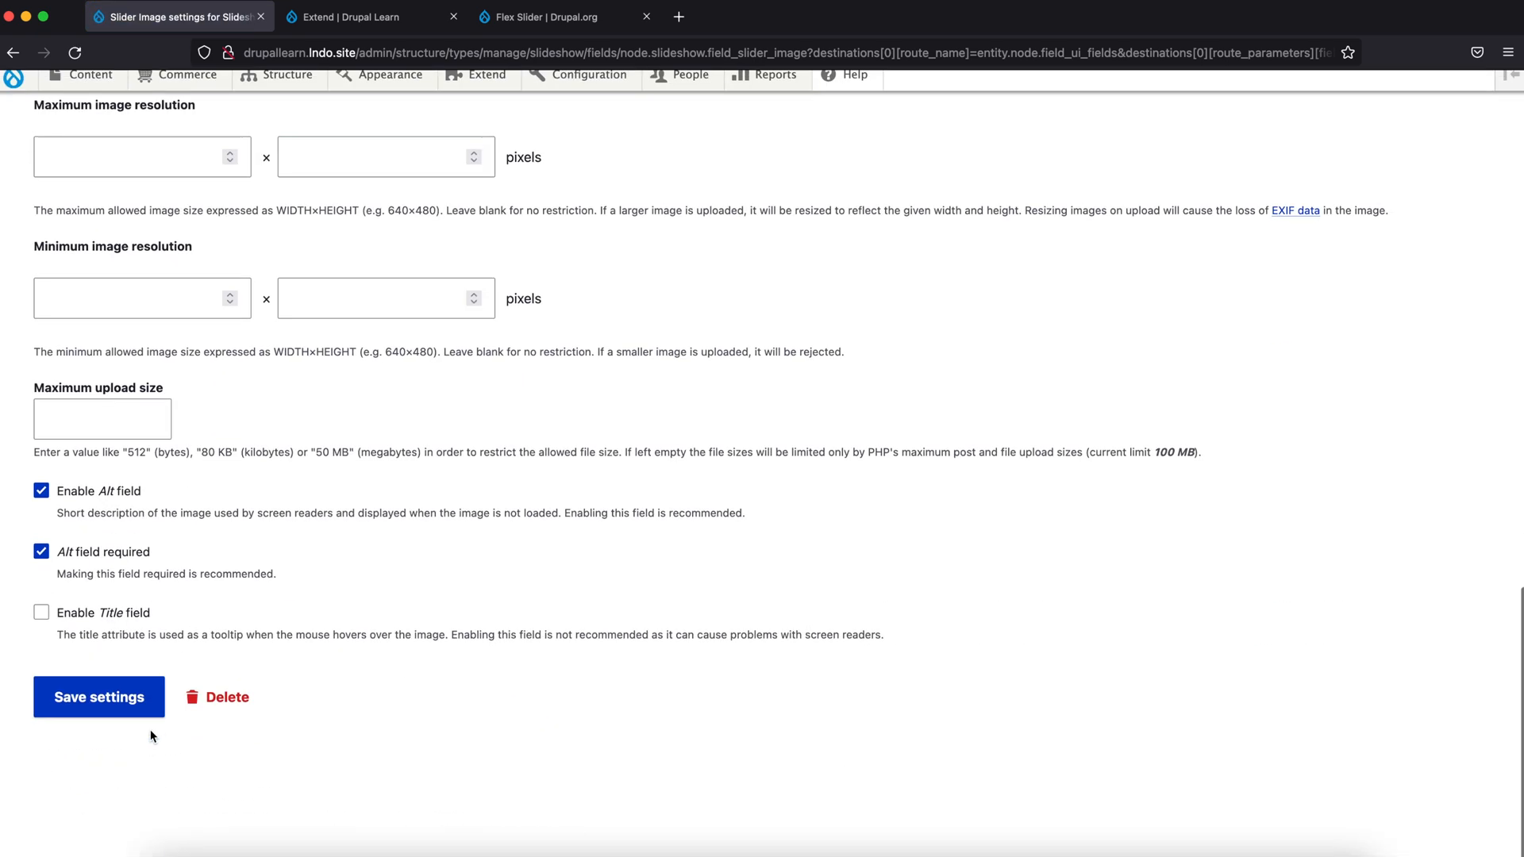
pyautogui.click(99, 697)
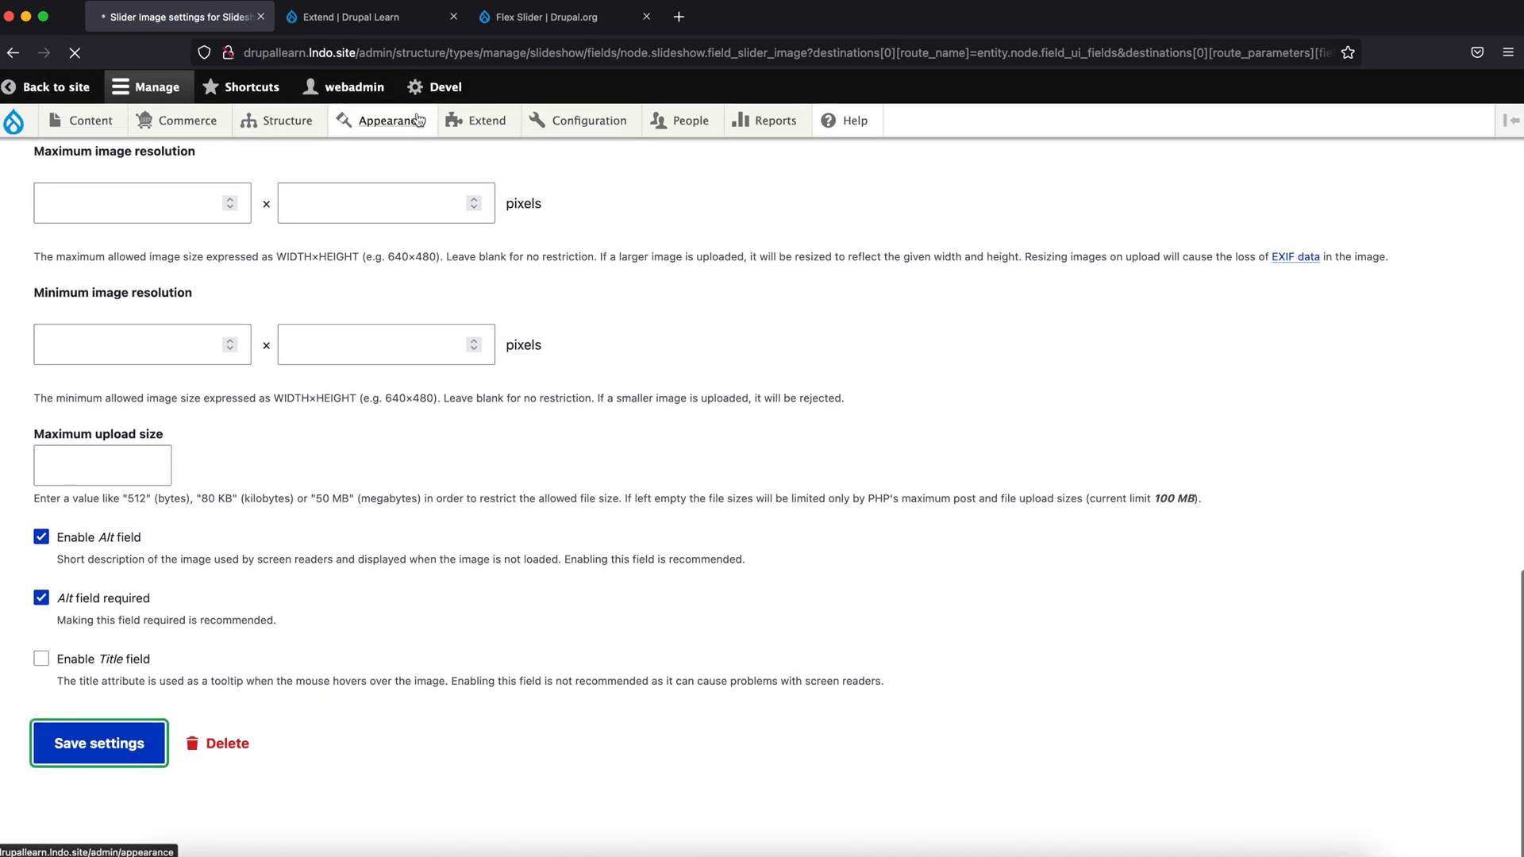
pyautogui.click(98, 744)
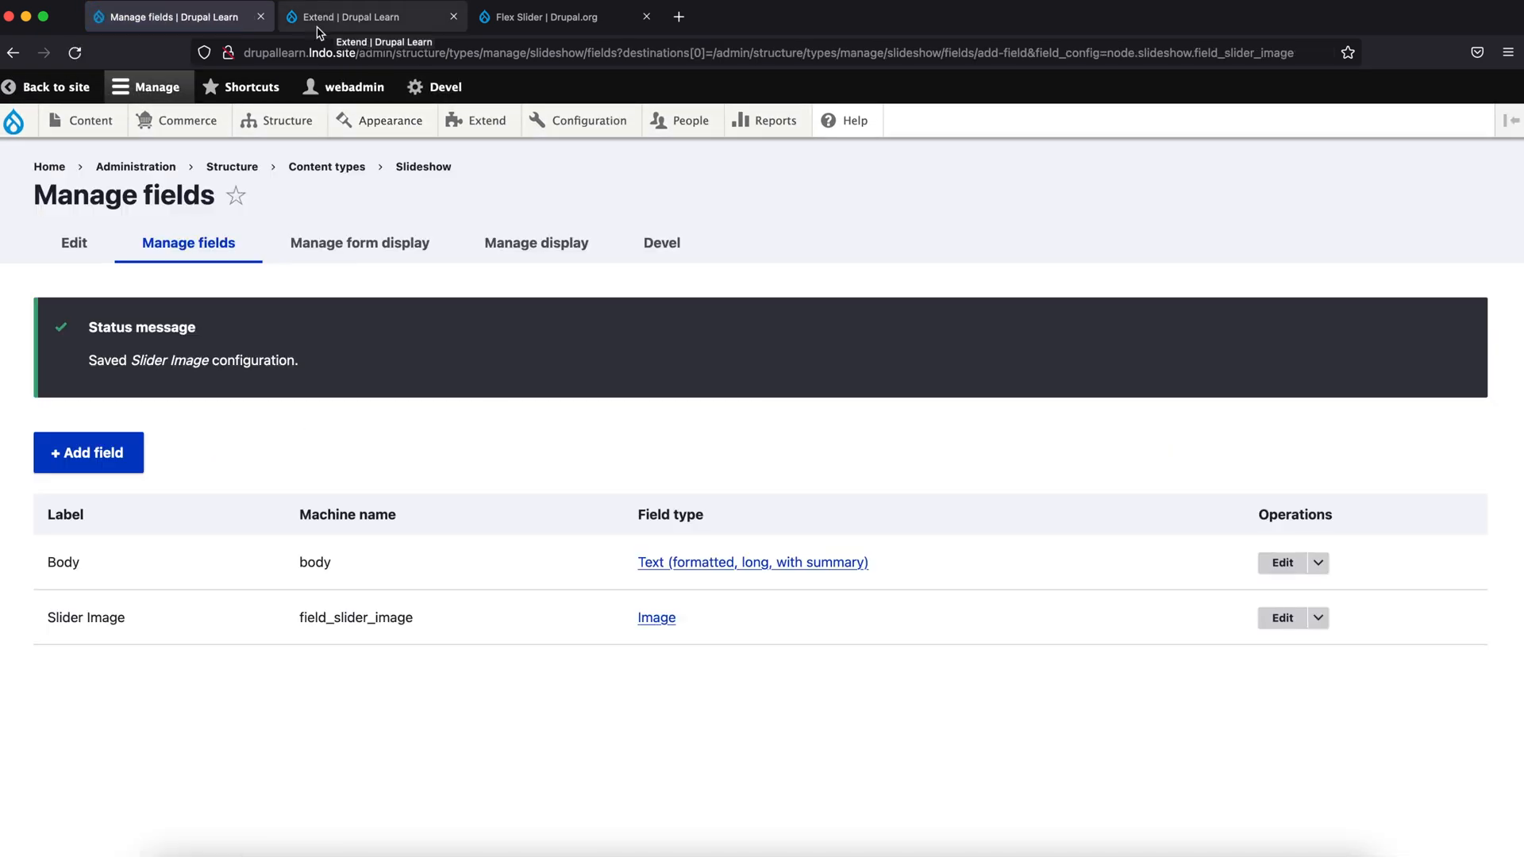
# Step: Create Slideshow post 'Slider one' with m1.jpg from Assets as the slider image, plus alt text
pyautogui.click(81, 121)
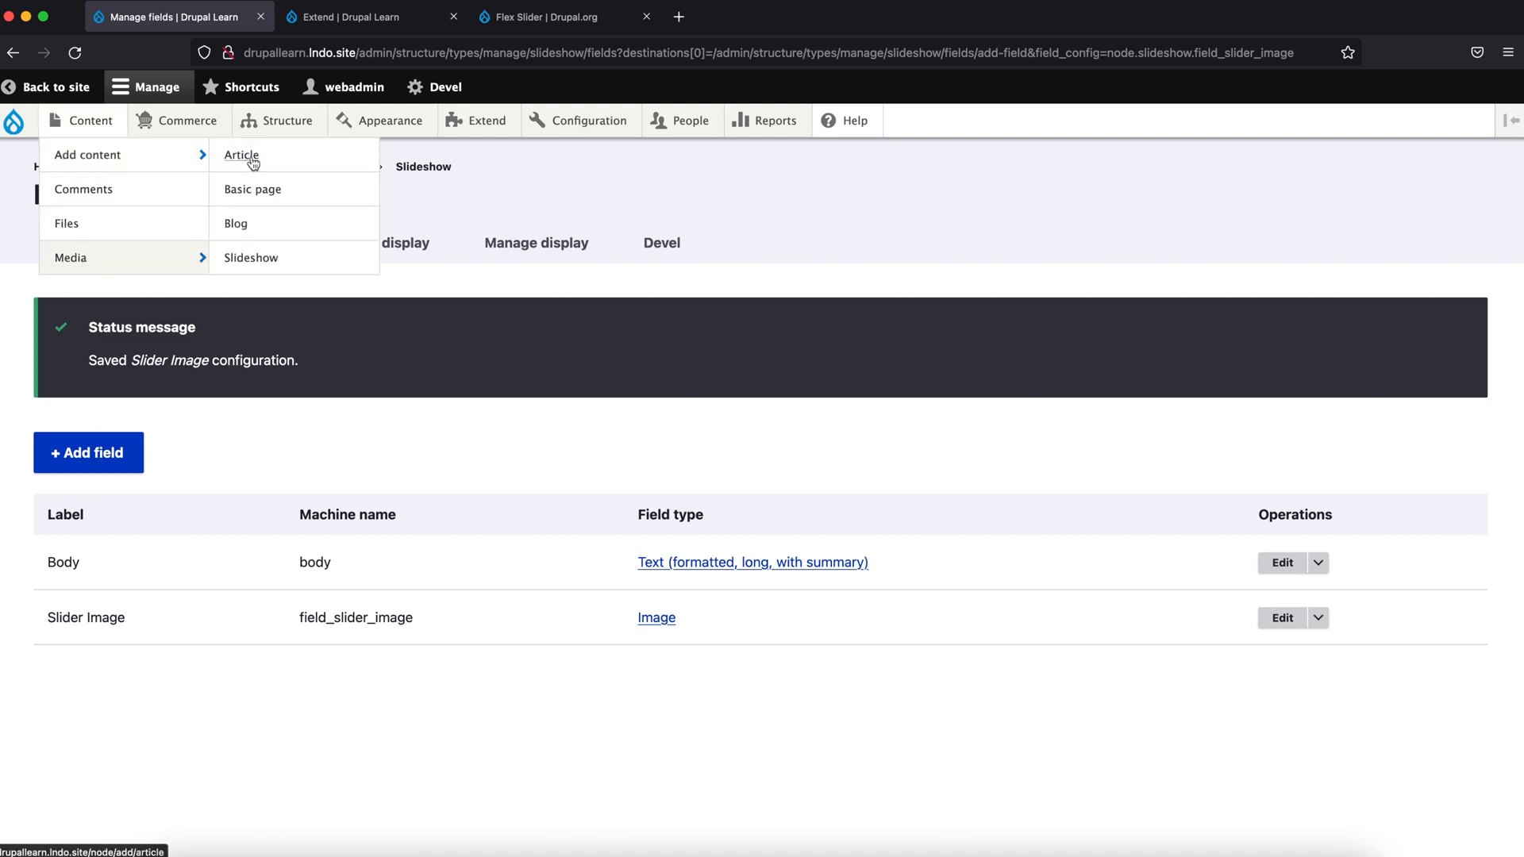
pyautogui.click(251, 258)
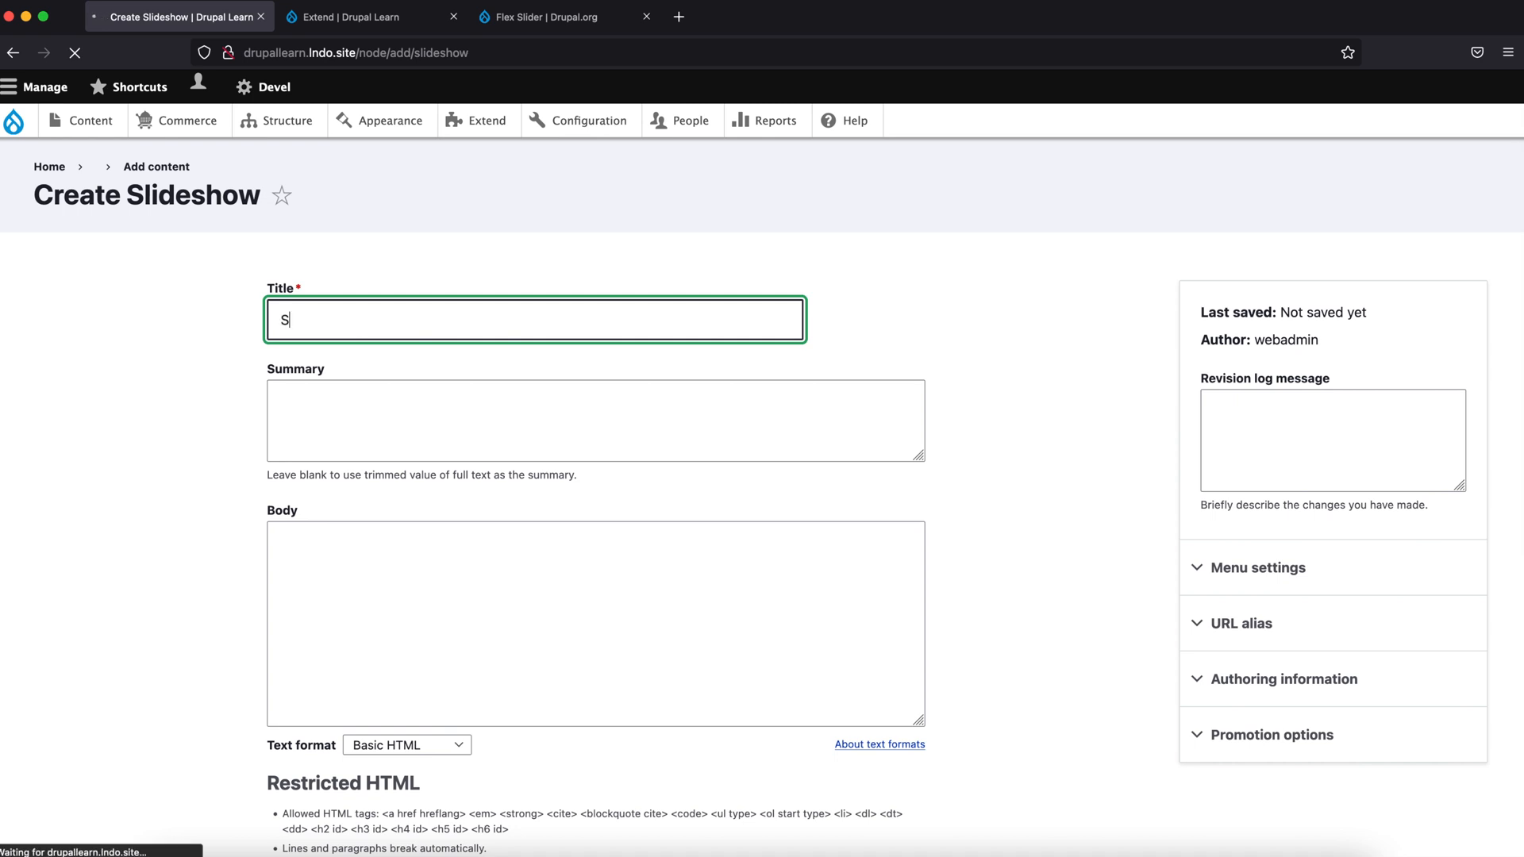
pyautogui.write('Slider')
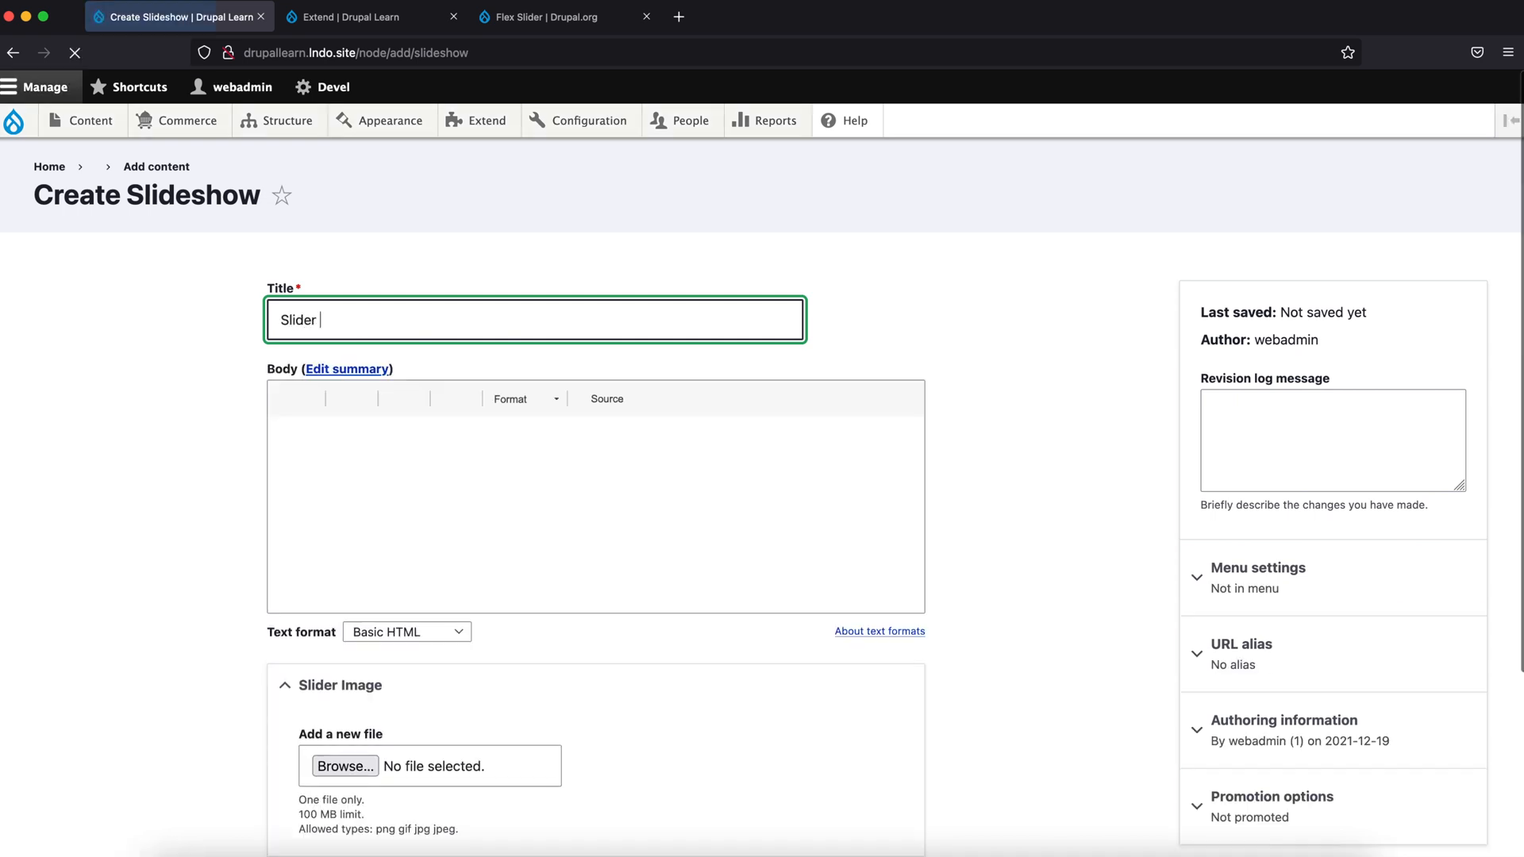
pyautogui.scroll(-3)
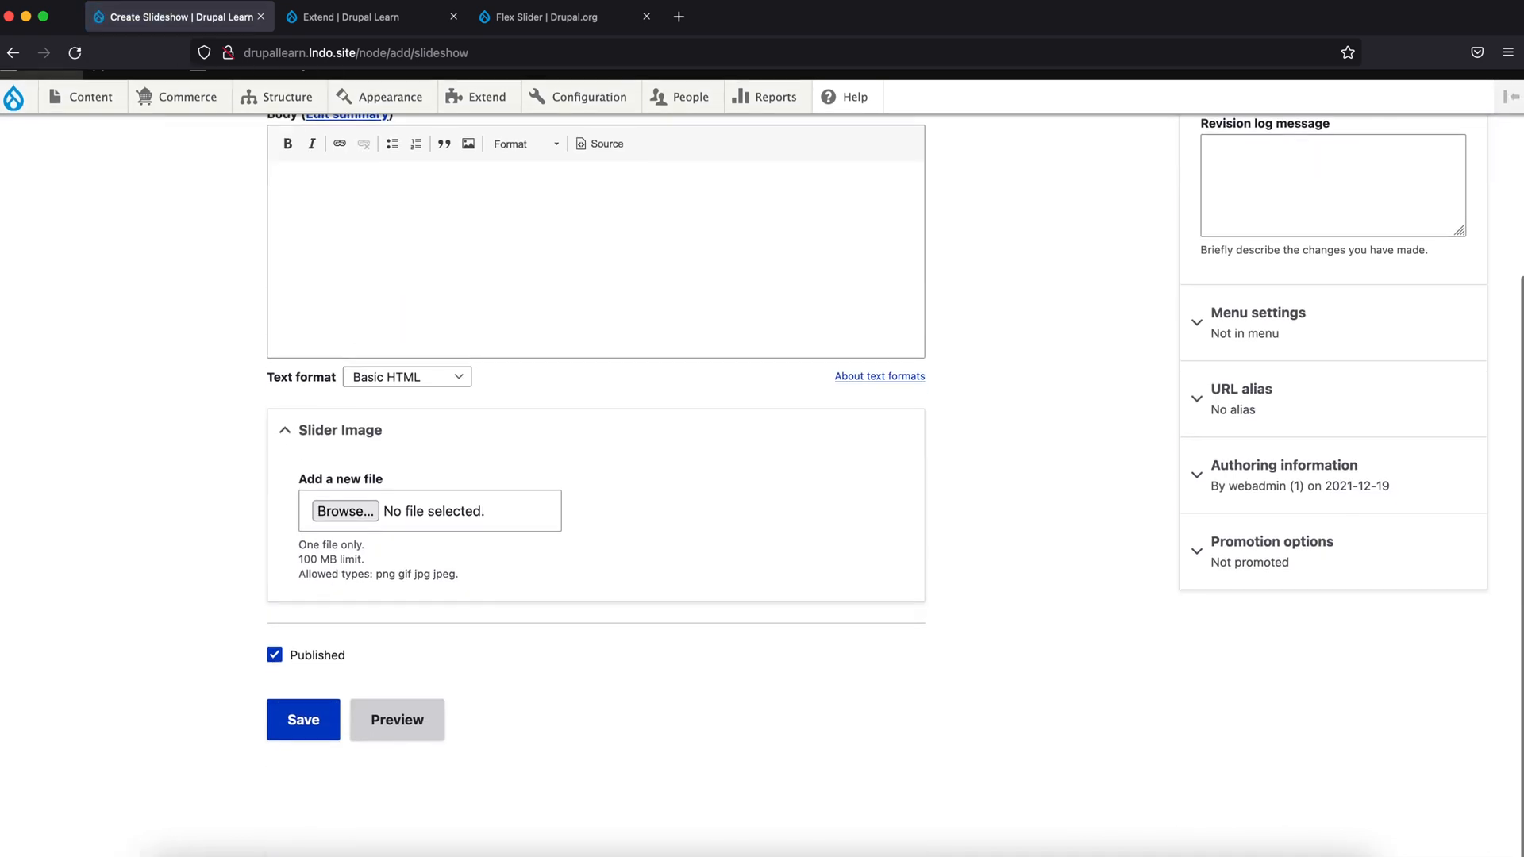
pyautogui.click(344, 511)
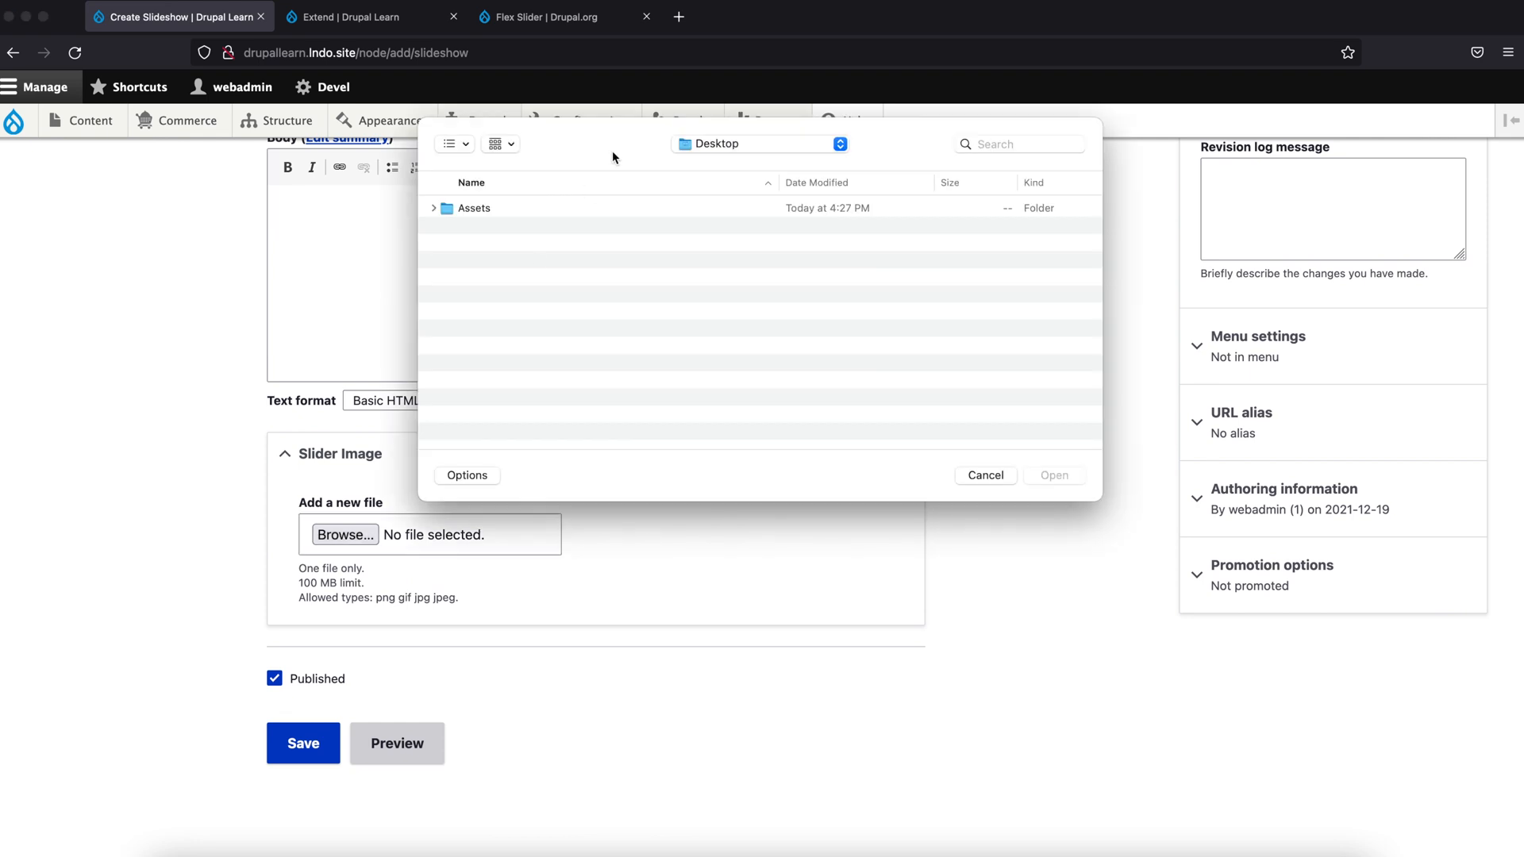
pyautogui.doubleClick(474, 208)
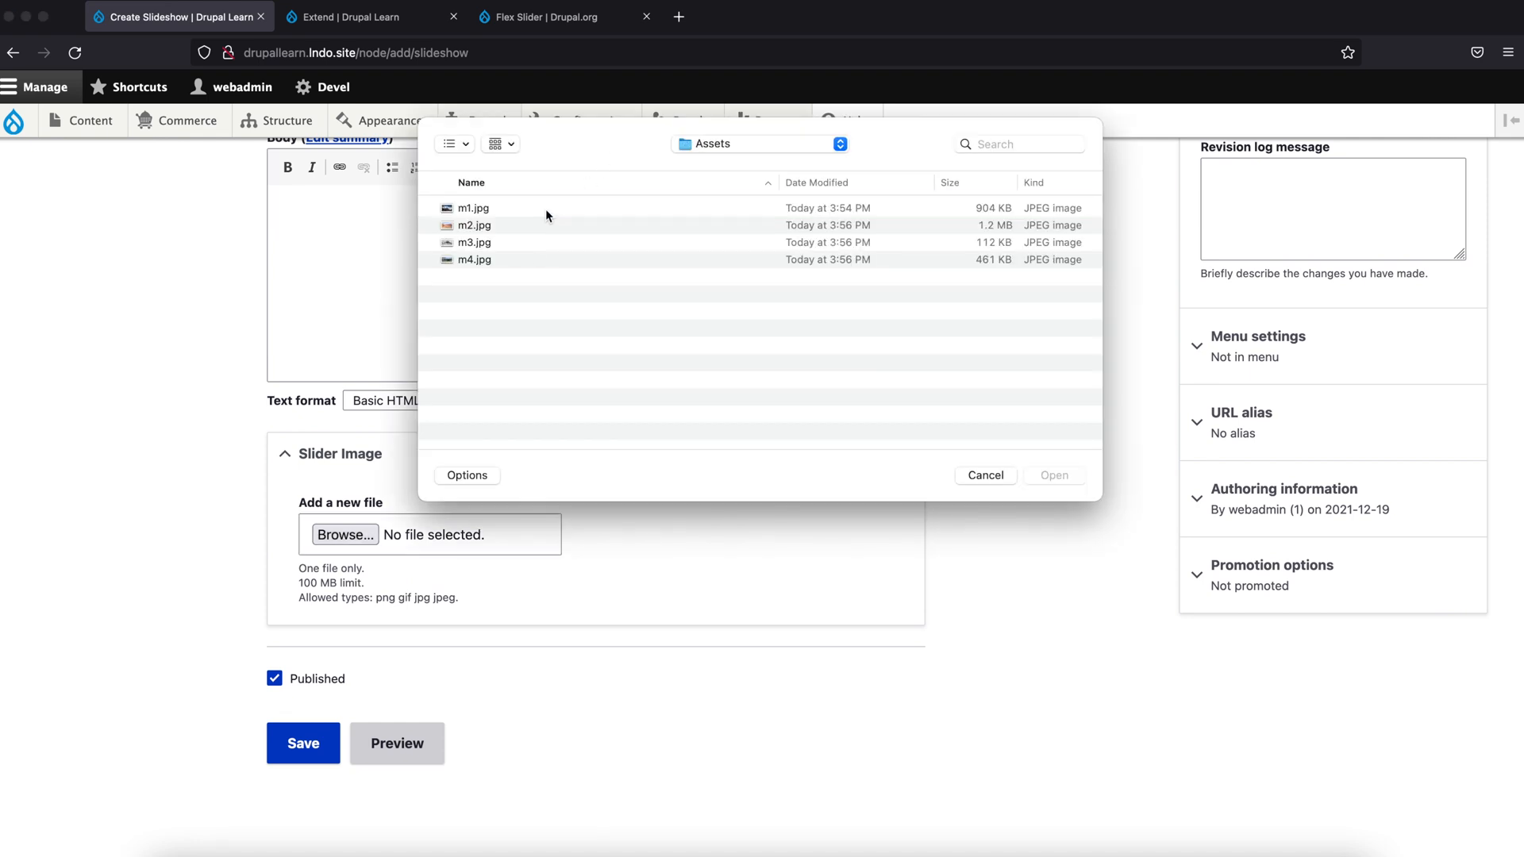
pyautogui.doubleClick(475, 208)
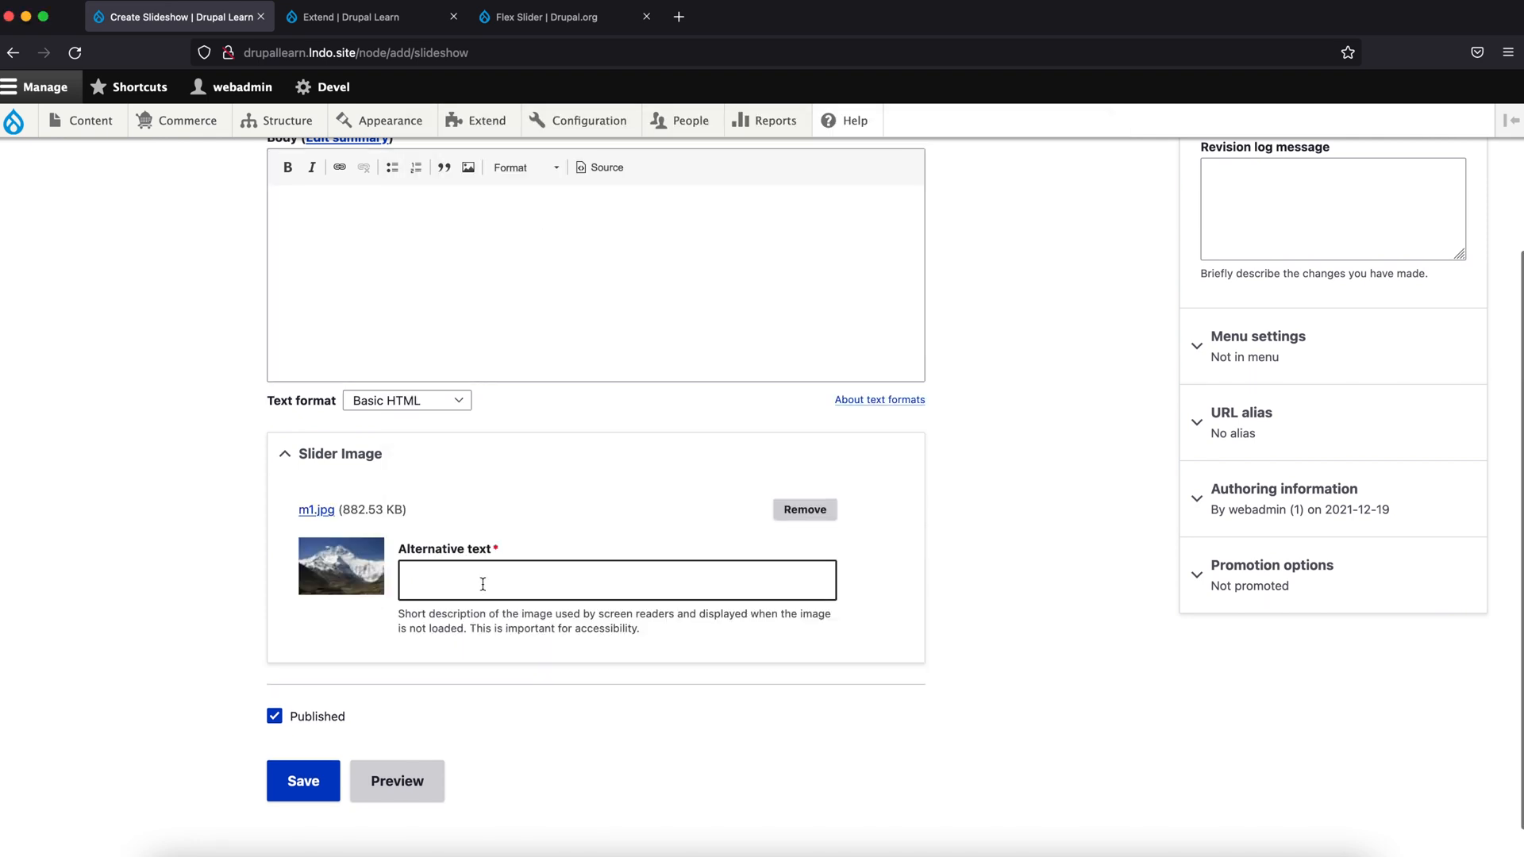
pyautogui.write('mq')
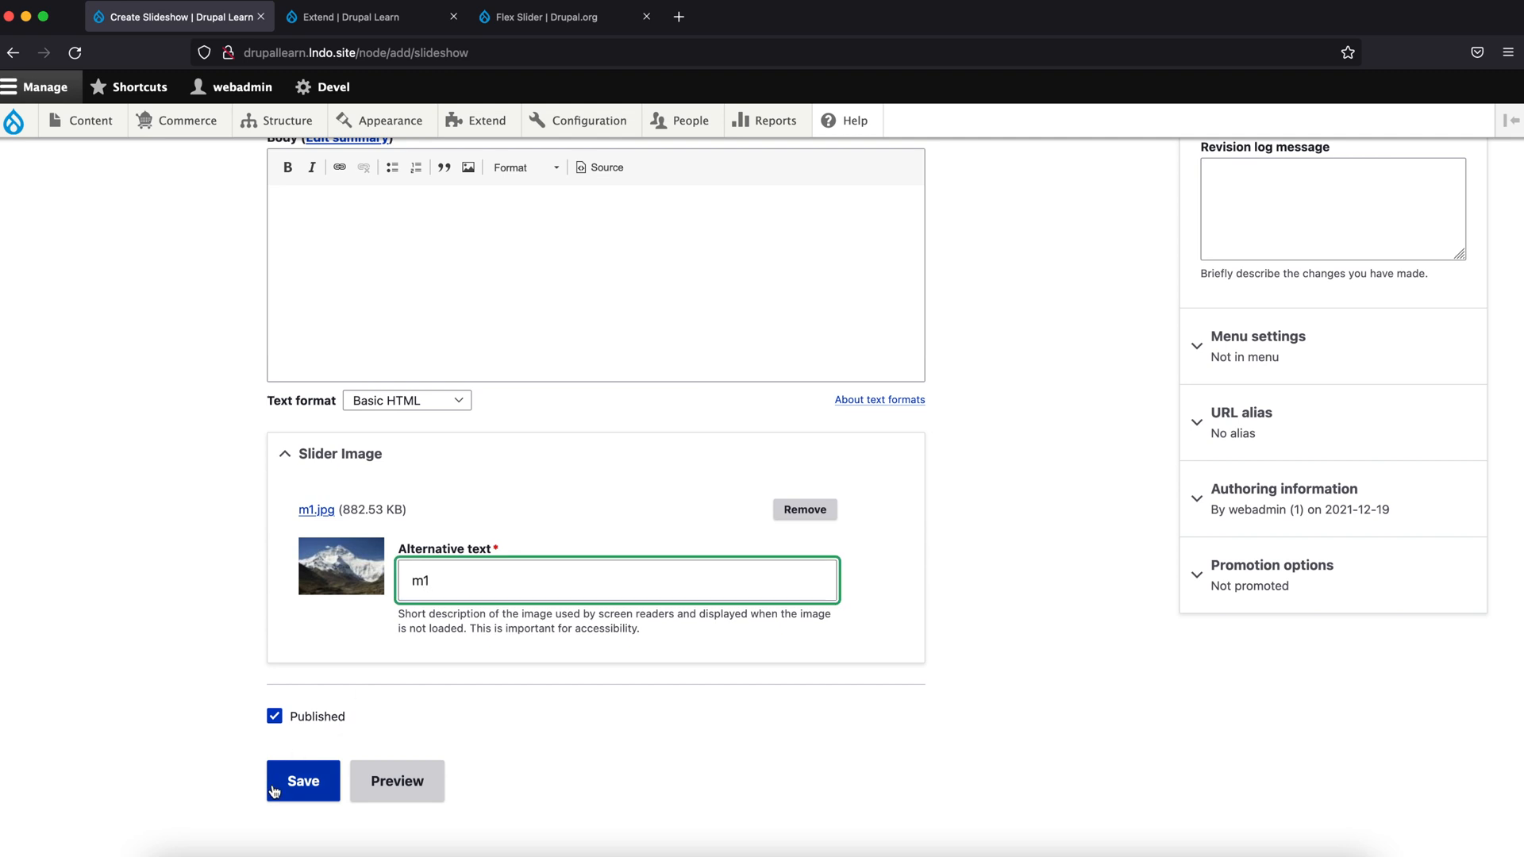
pyautogui.click(302, 782)
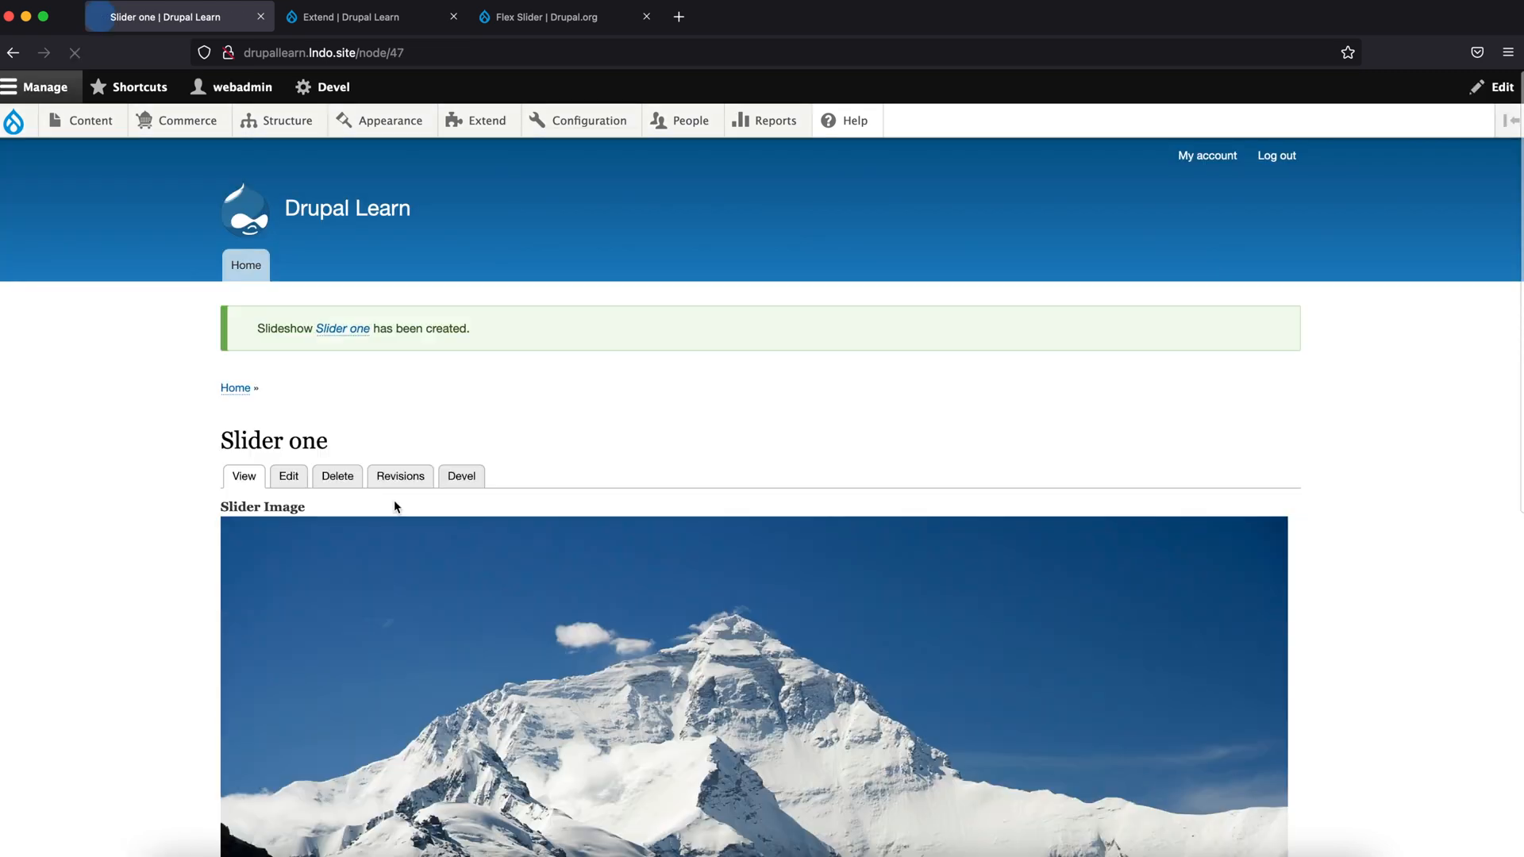
# Step: Create Slideshow post 'Slider two' with m2.jpg as the slider image and 'm2' alt text
pyautogui.click(81, 121)
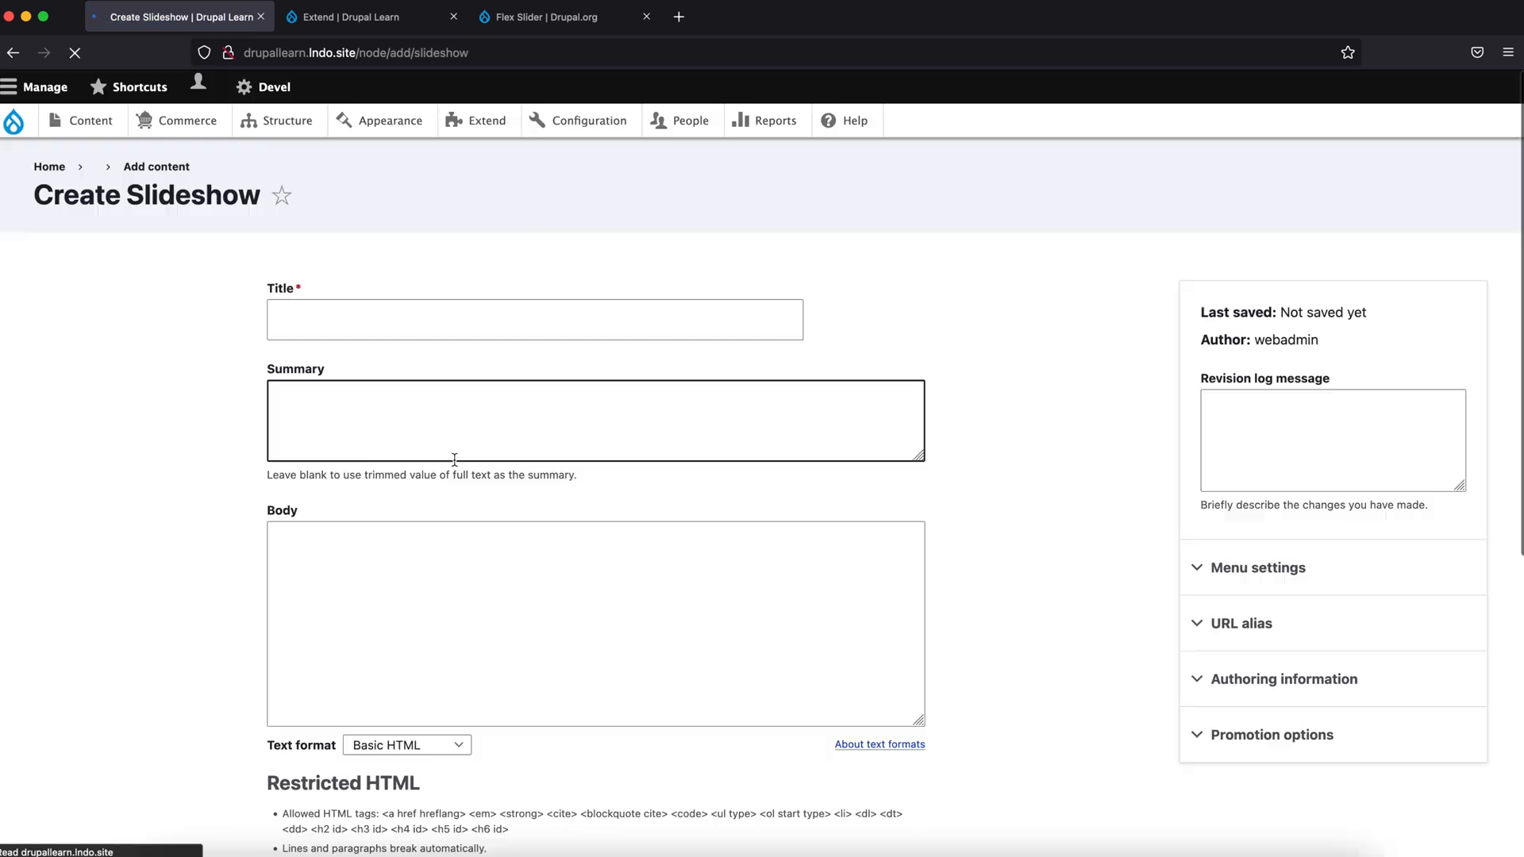
pyautogui.write('Slider t')
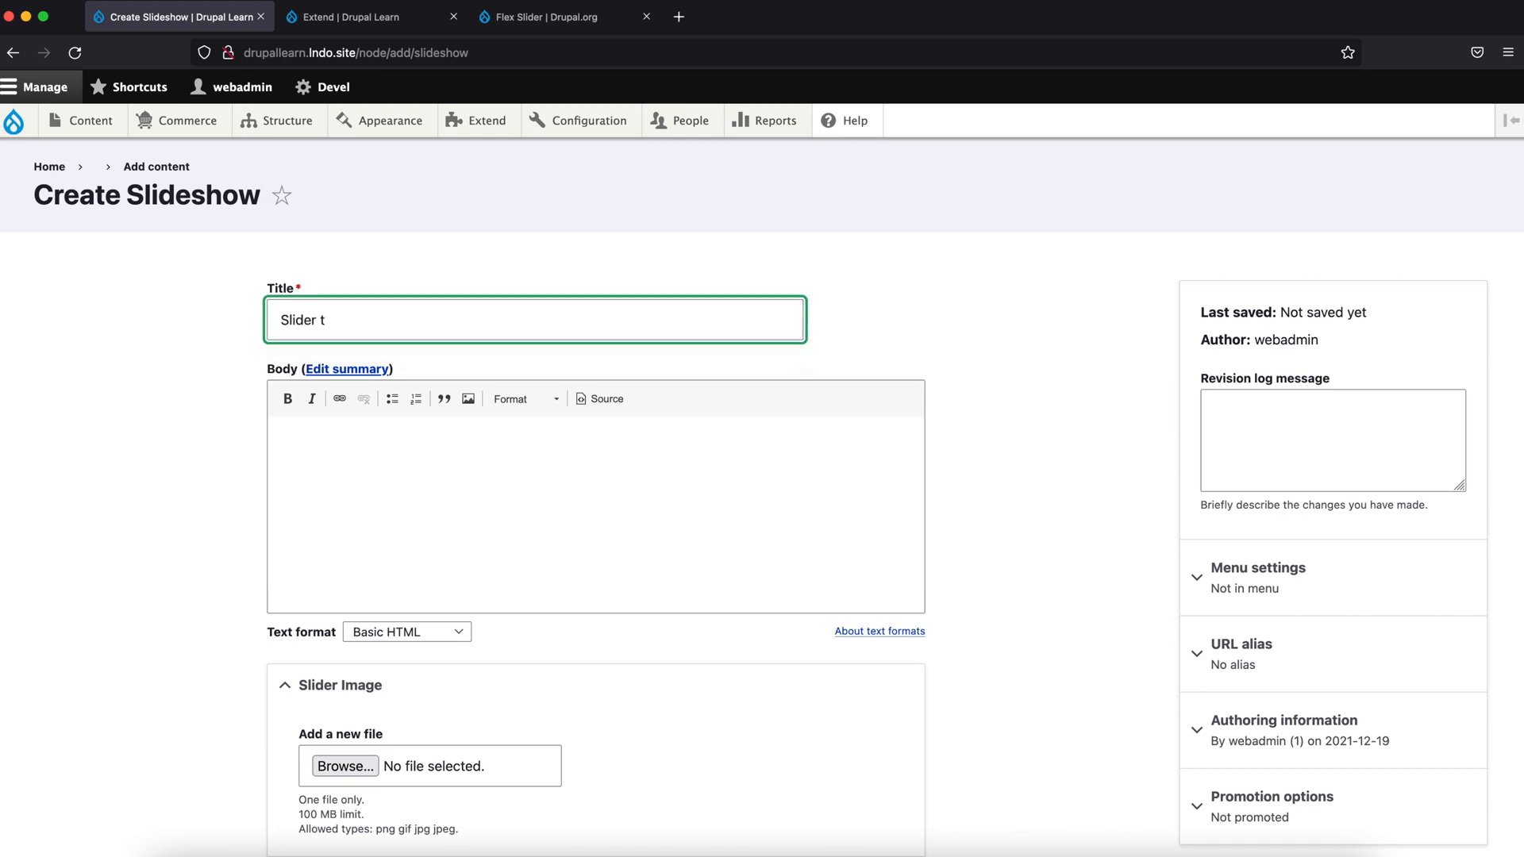
pyautogui.scroll(-3)
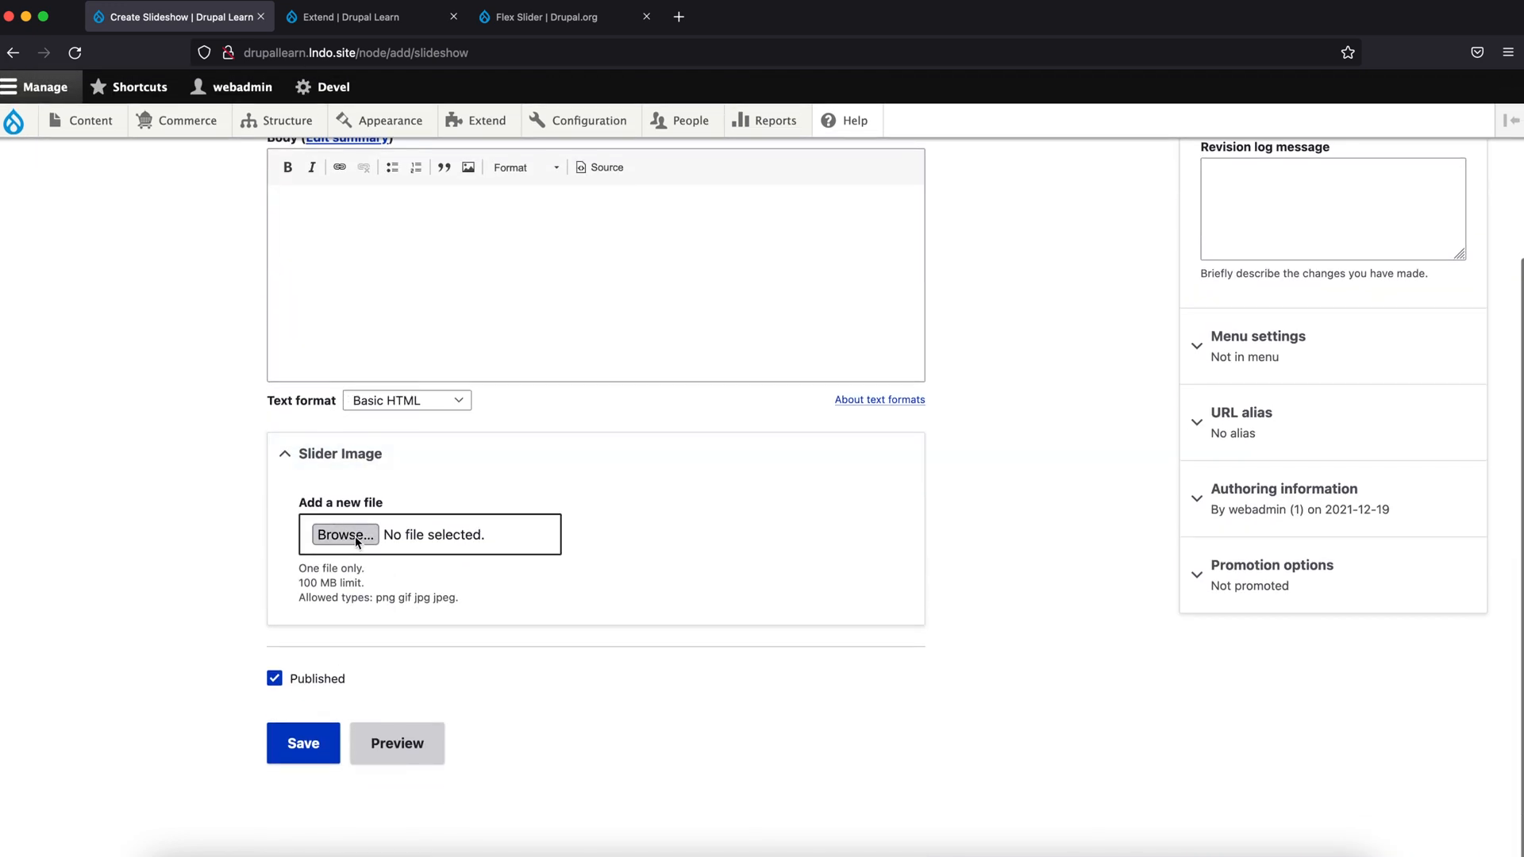
pyautogui.click(345, 535)
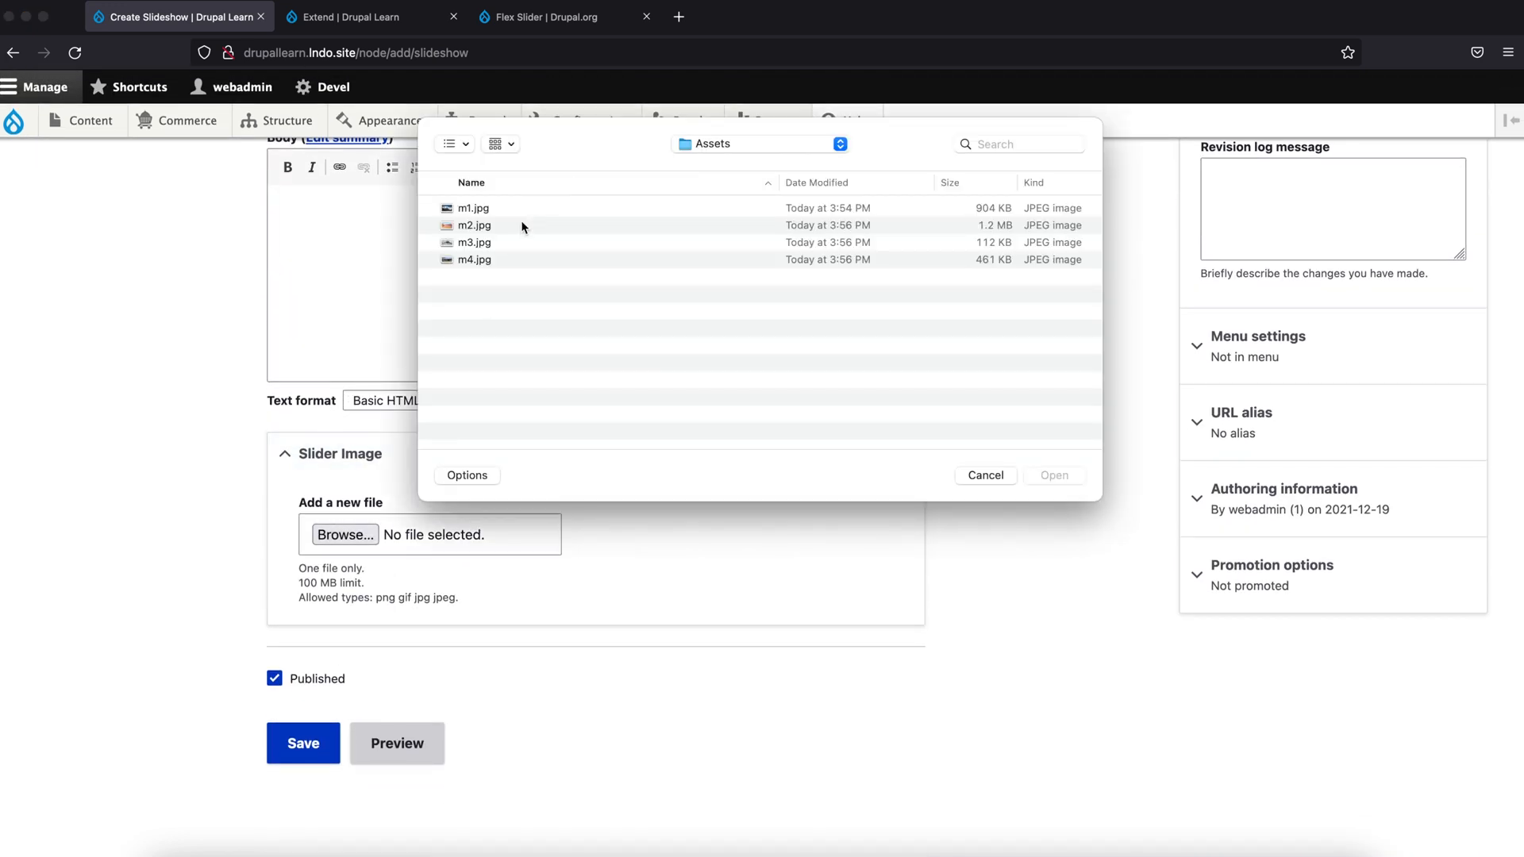
pyautogui.doubleClick(475, 227)
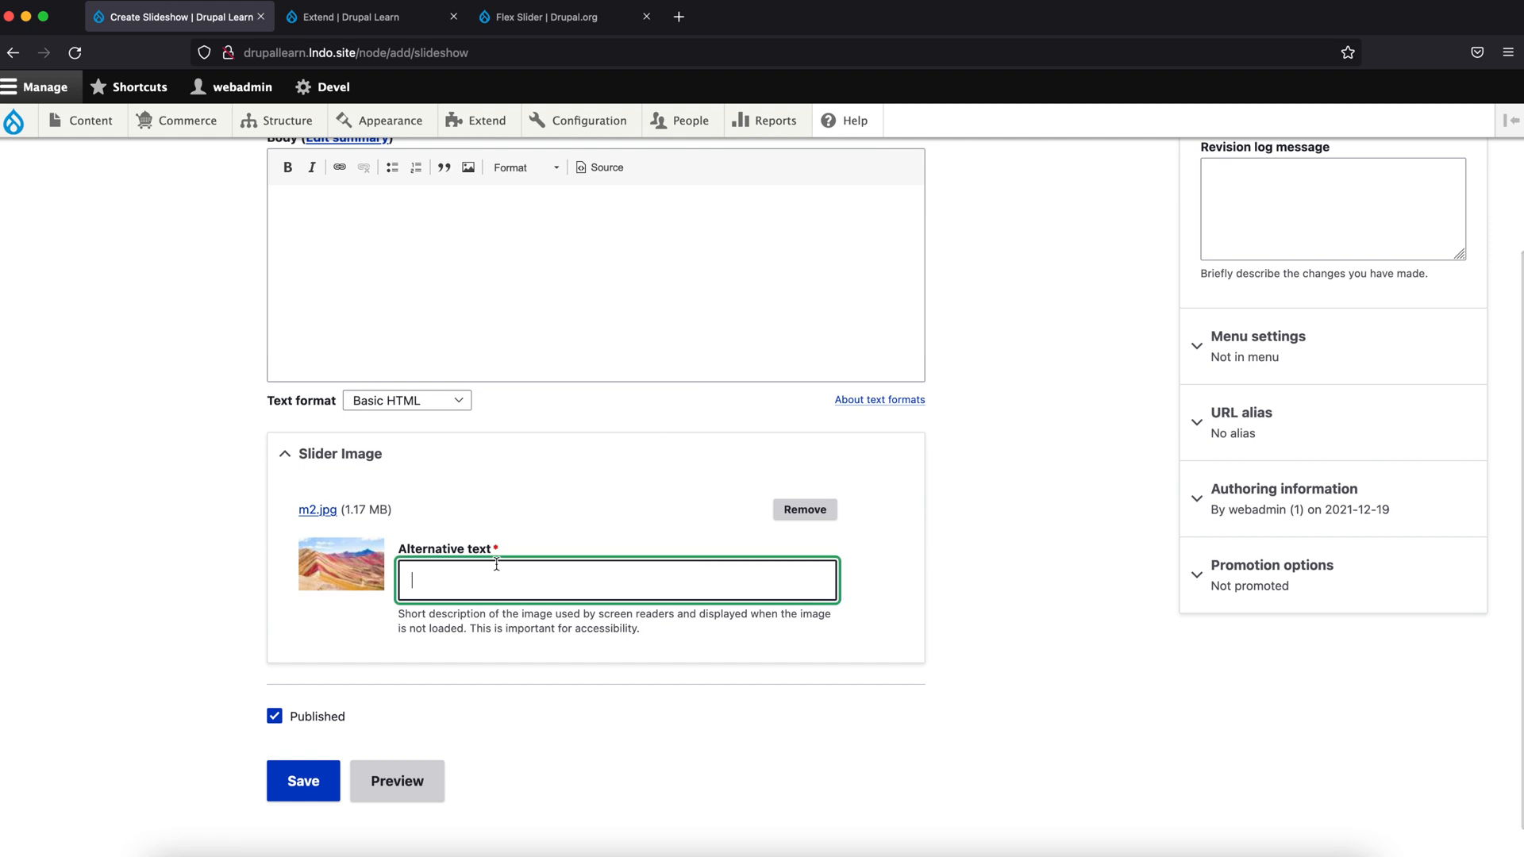
pyautogui.write('m2')
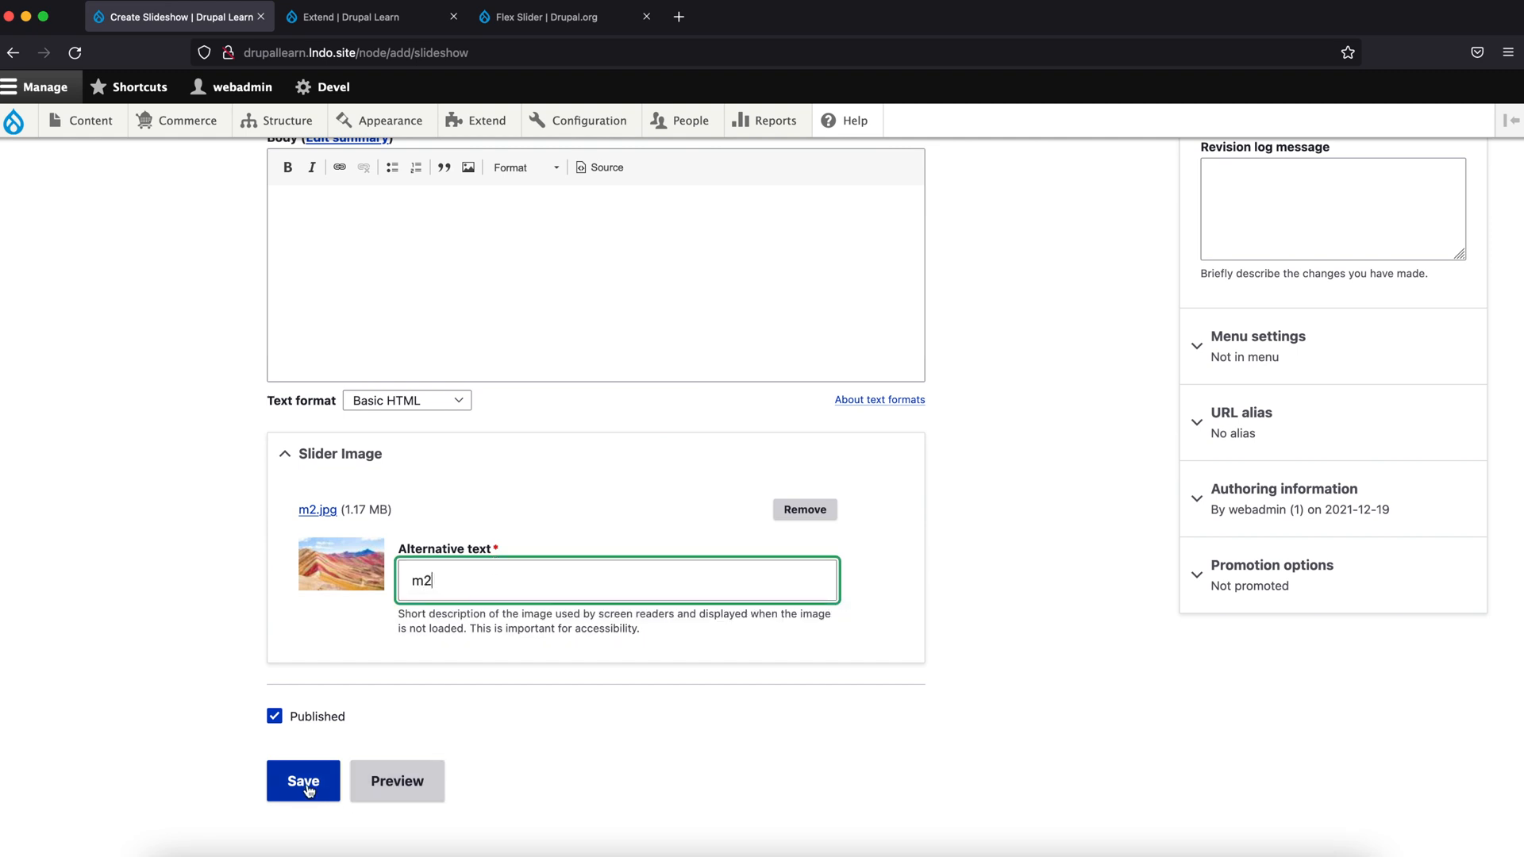
pyautogui.click(303, 781)
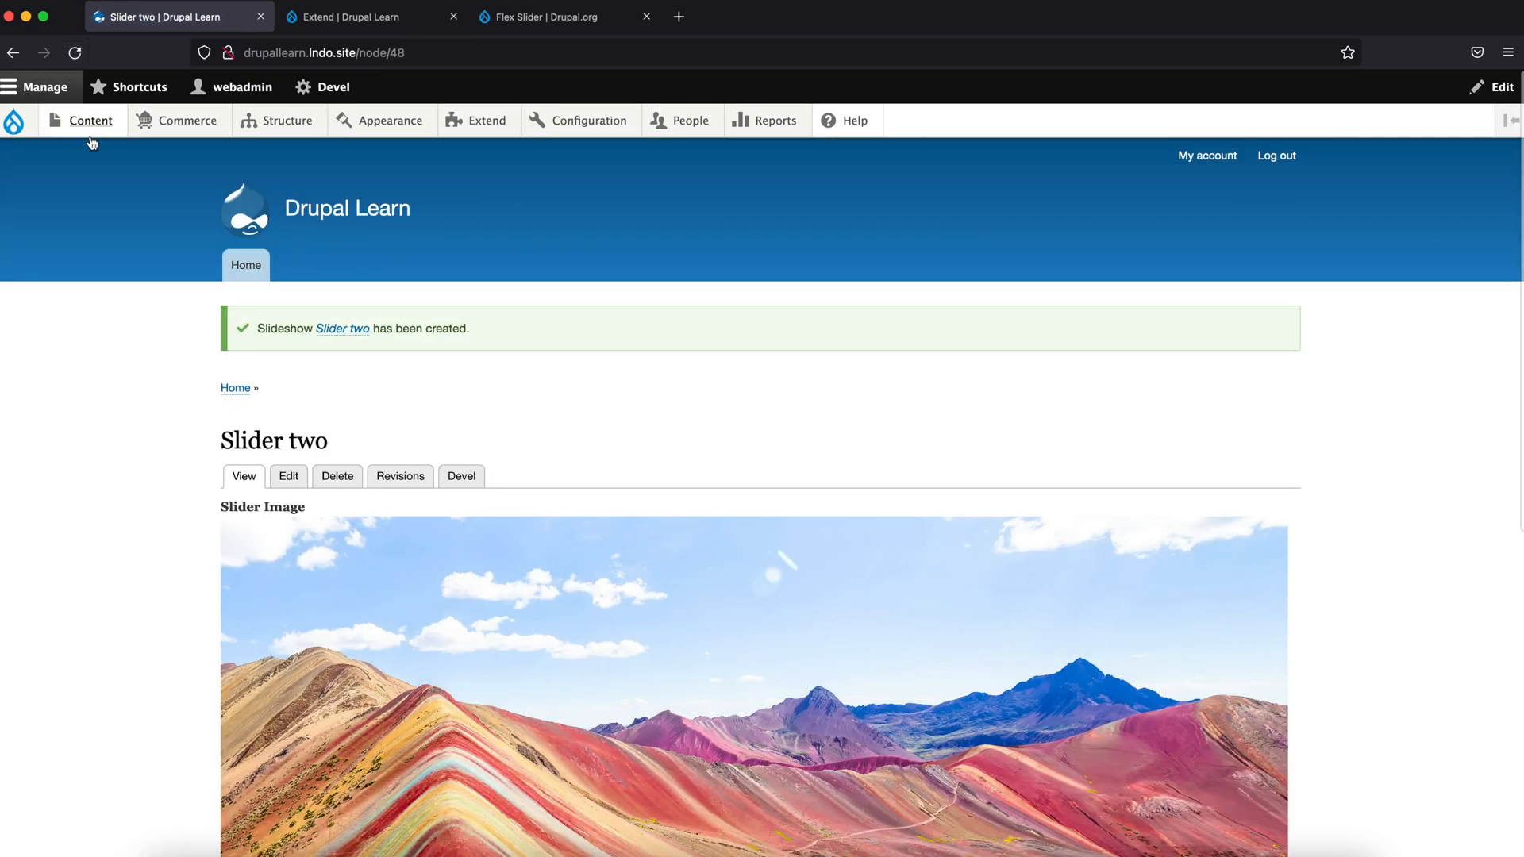
pyautogui.click(89, 120)
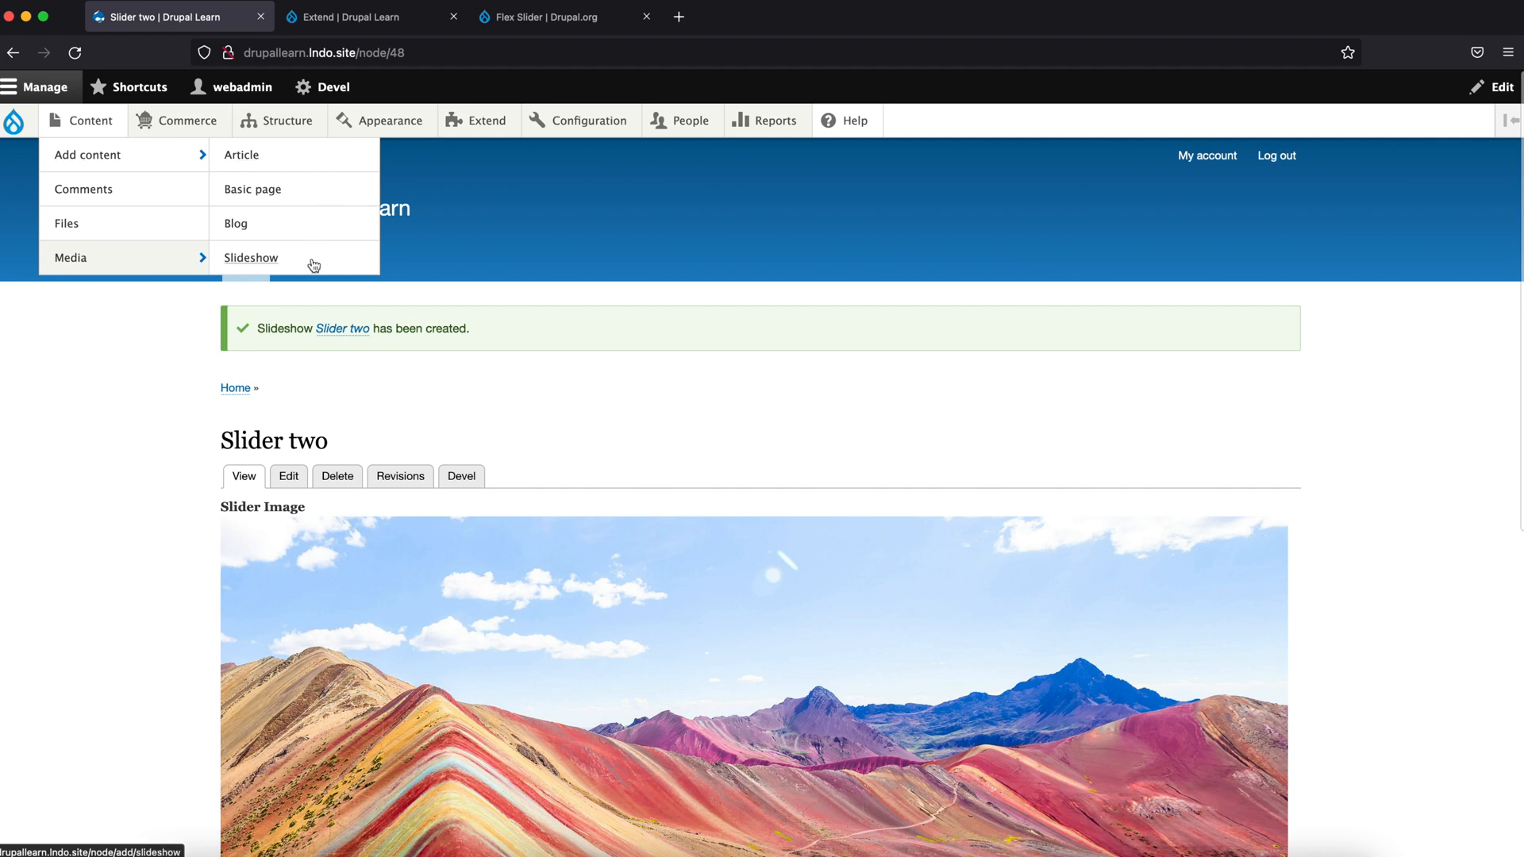
# Step: Create Slideshow post 'Slider three' with m3.jpg and 'm3' alt text, then return to Extend
pyautogui.click(250, 258)
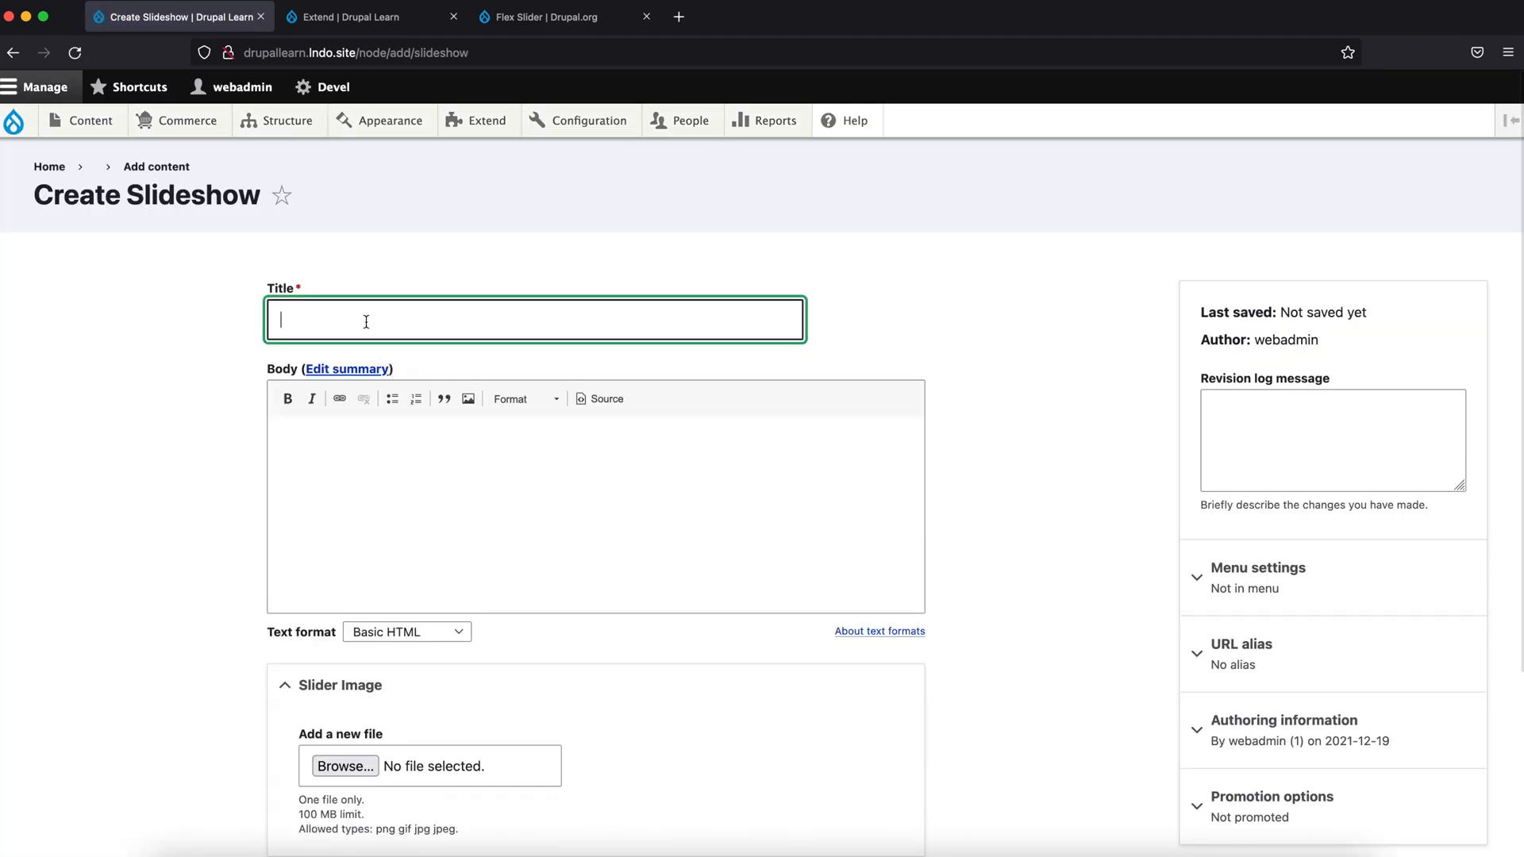
pyautogui.write('Slider')
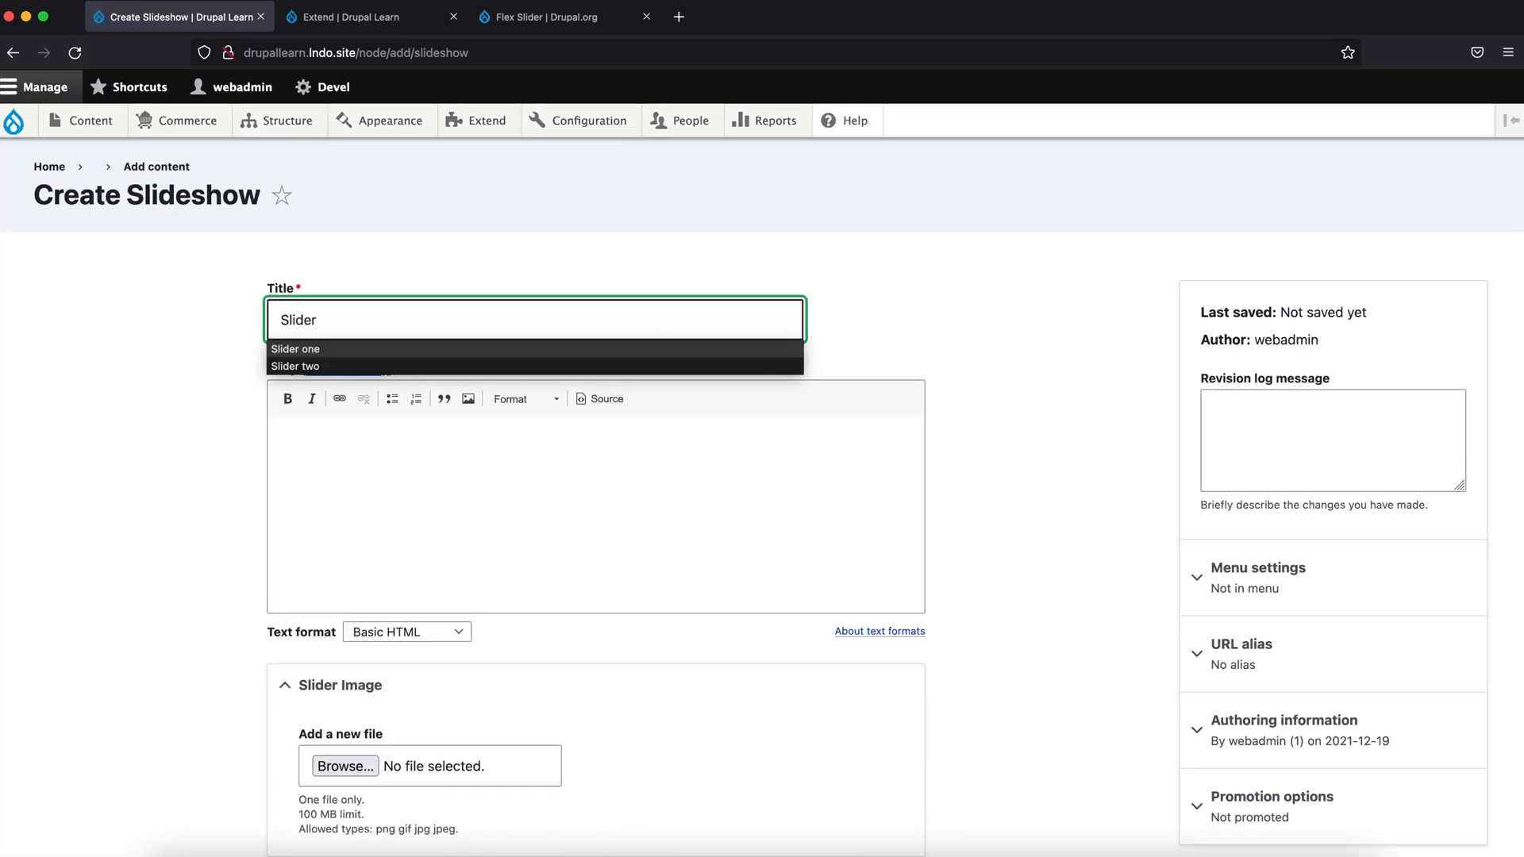
pyautogui.write('Slider three')
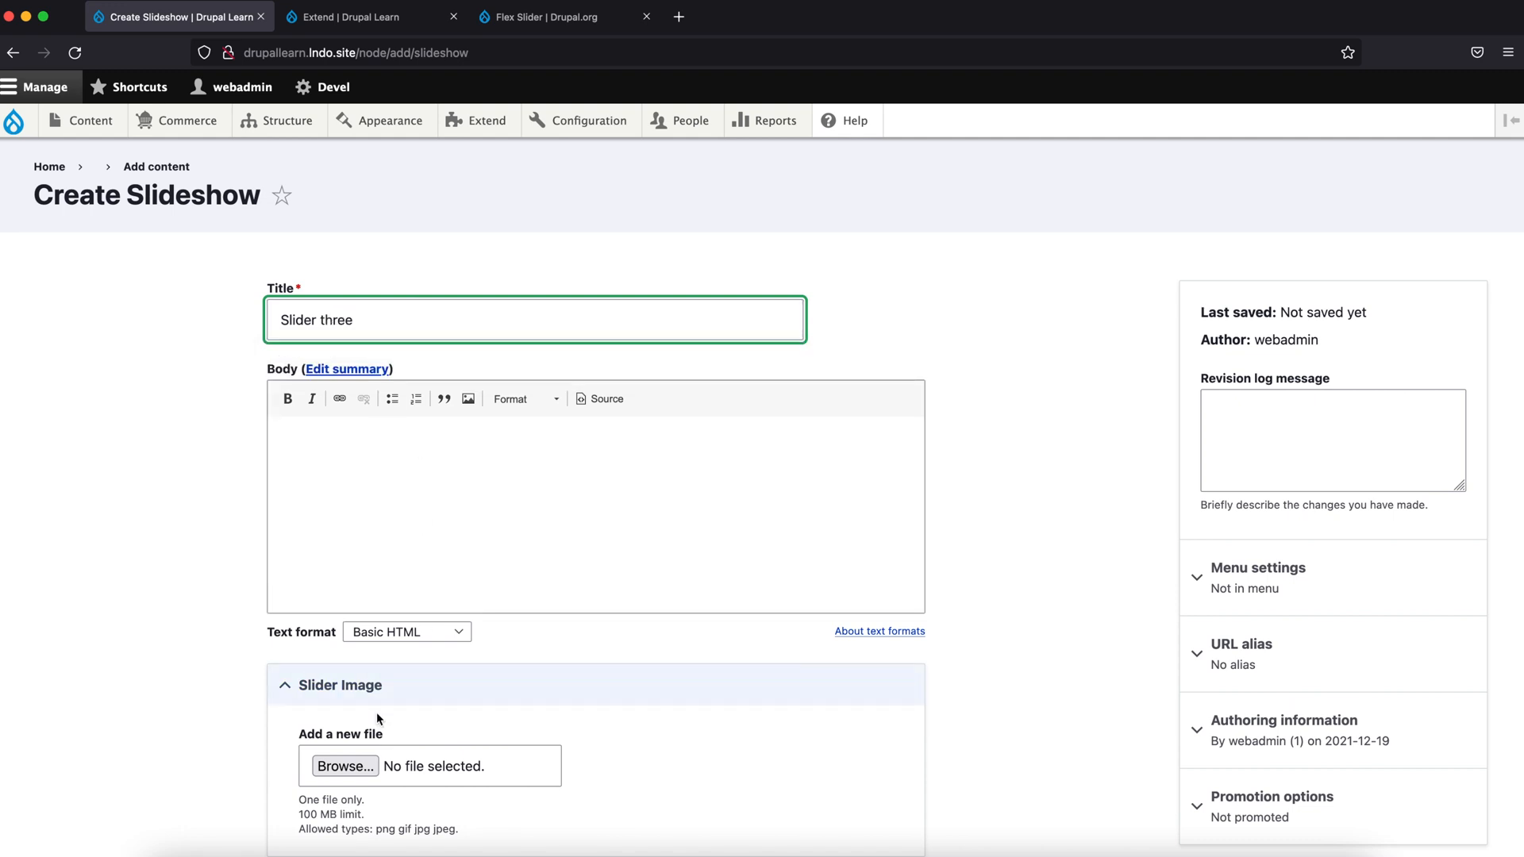
pyautogui.click(346, 766)
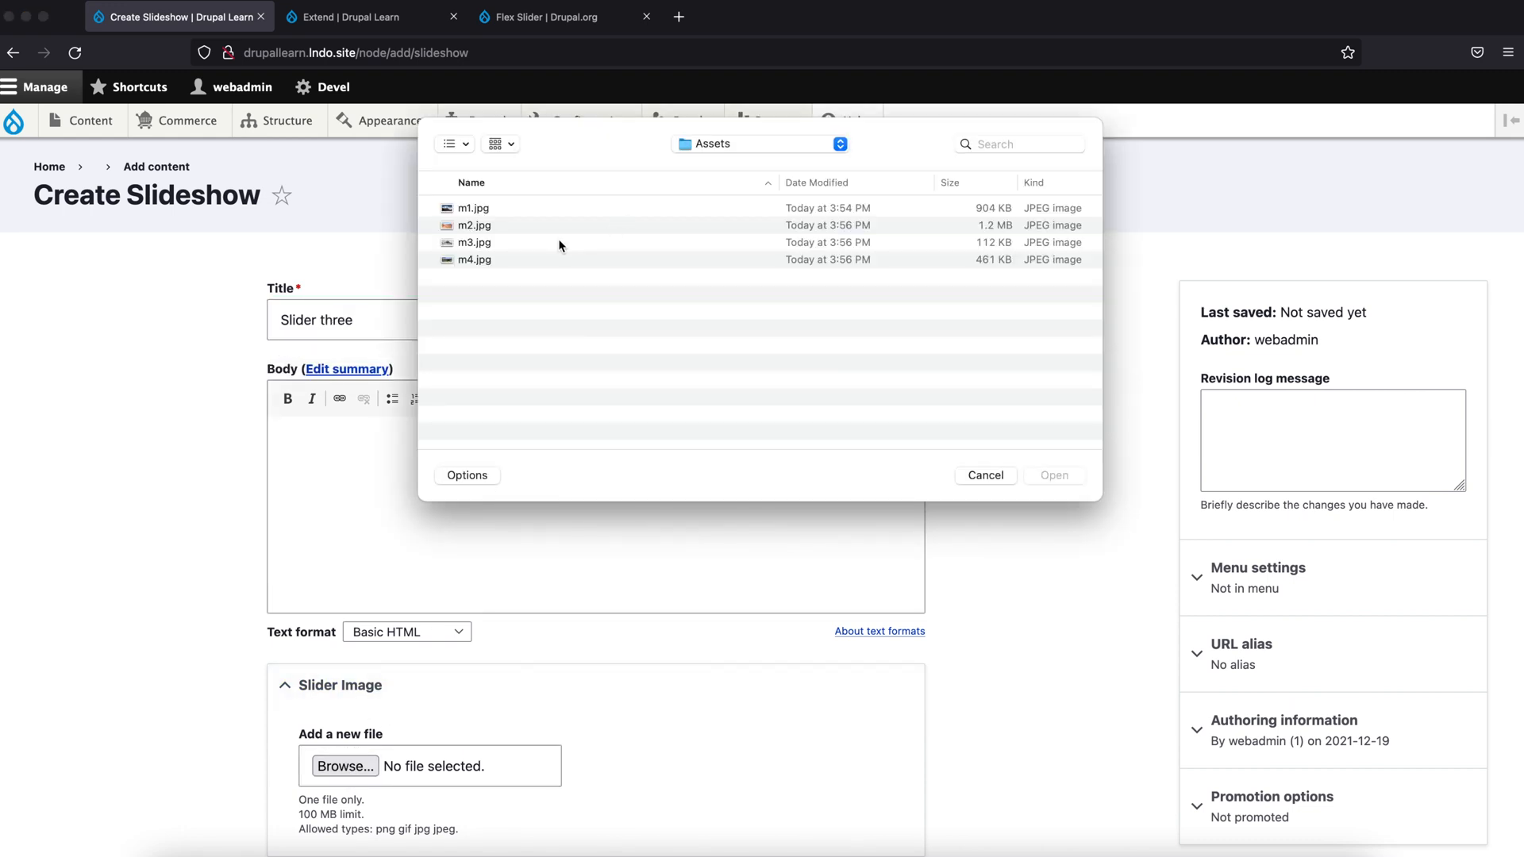
pyautogui.doubleClick(475, 242)
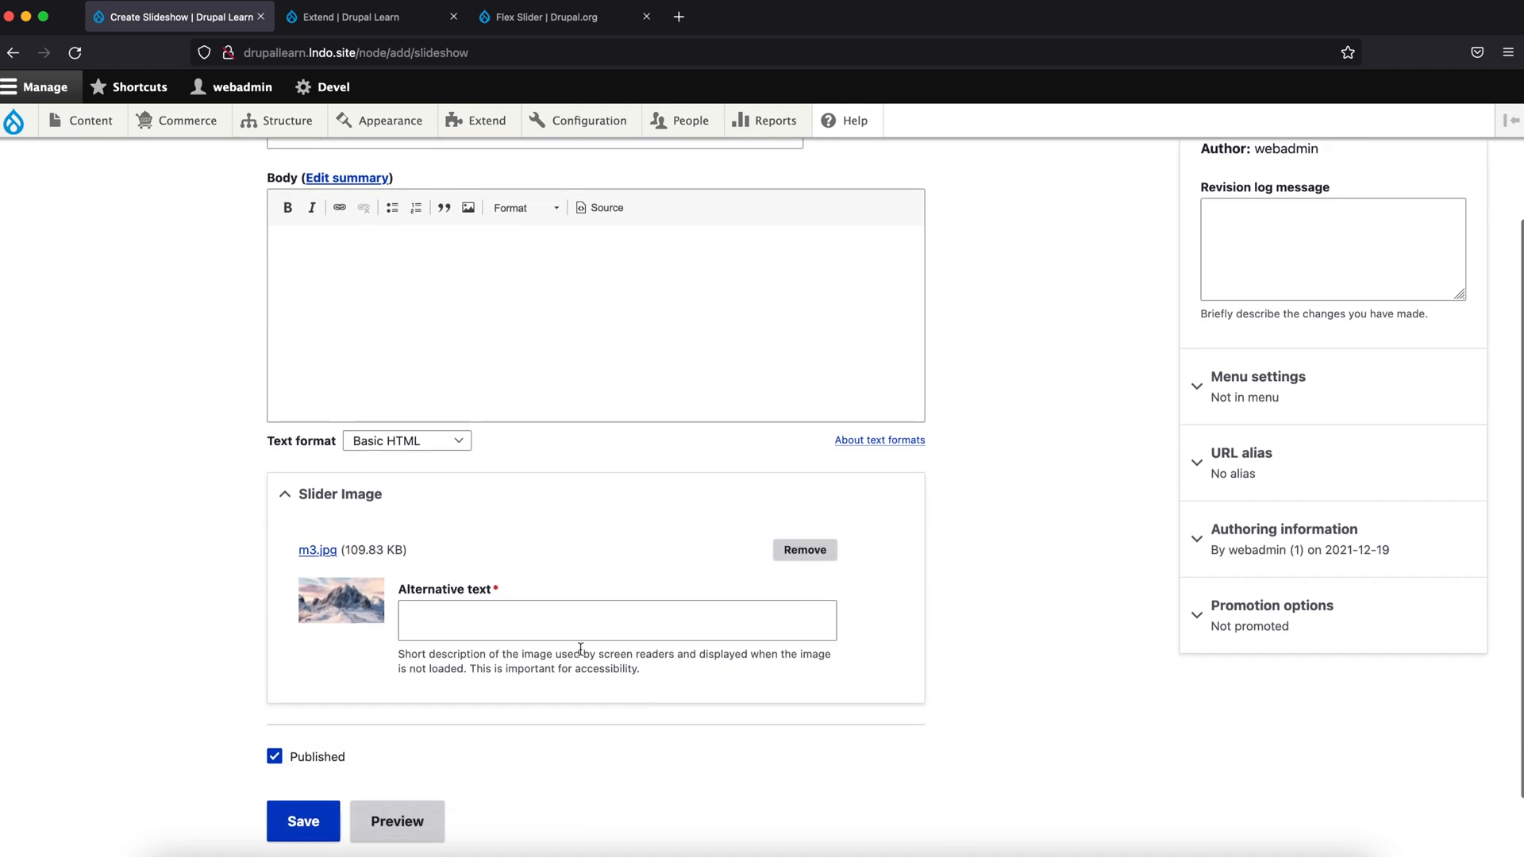
pyautogui.write('m3')
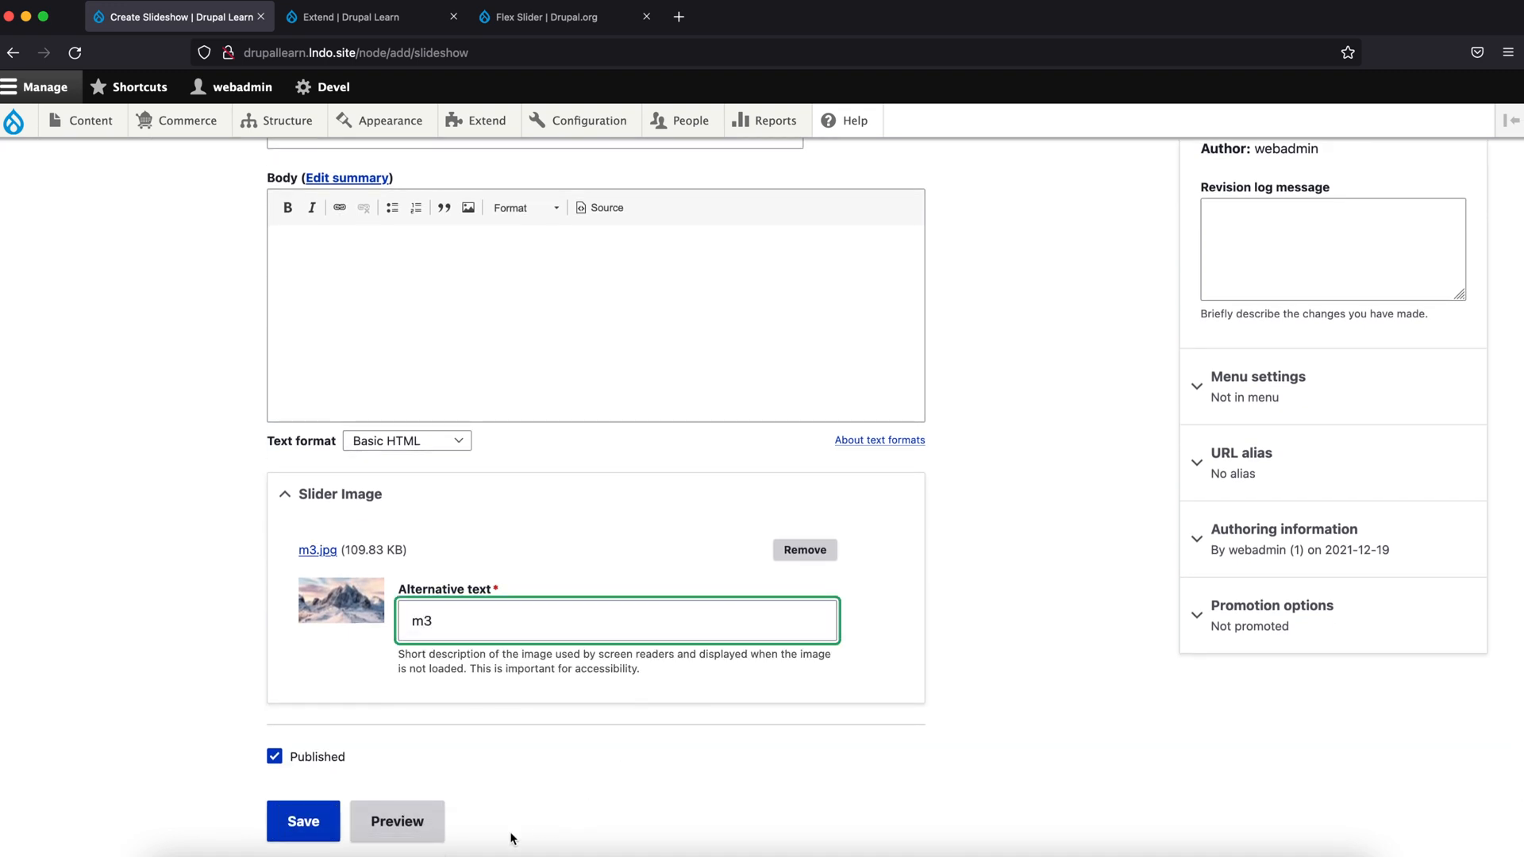
pyautogui.click(303, 821)
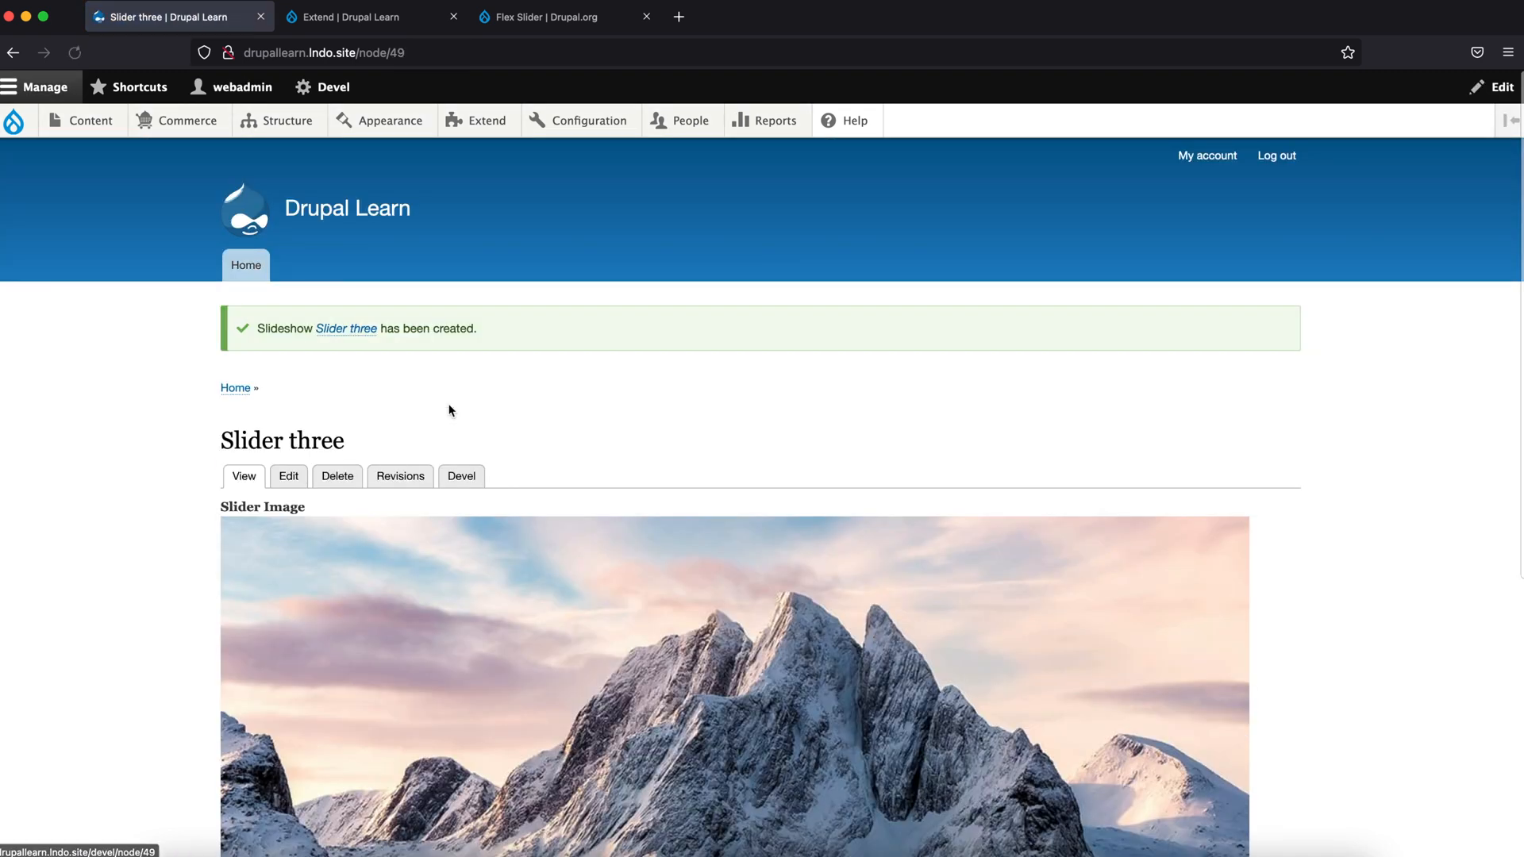
pyautogui.click(356, 16)
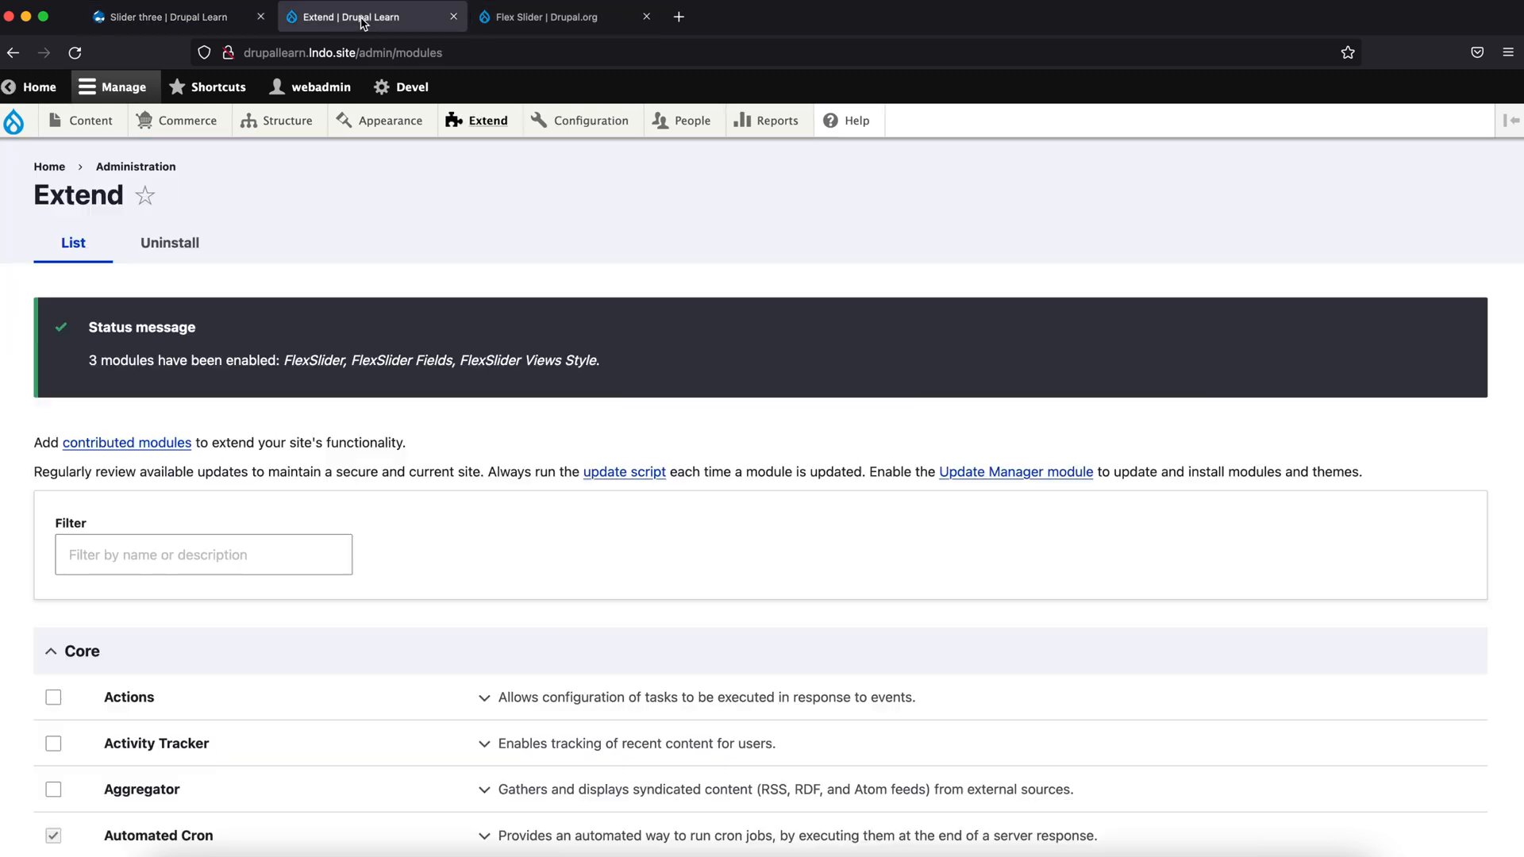
# Step: Start a new view named 'Slider' that shows Slideshow content
pyautogui.click(285, 120)
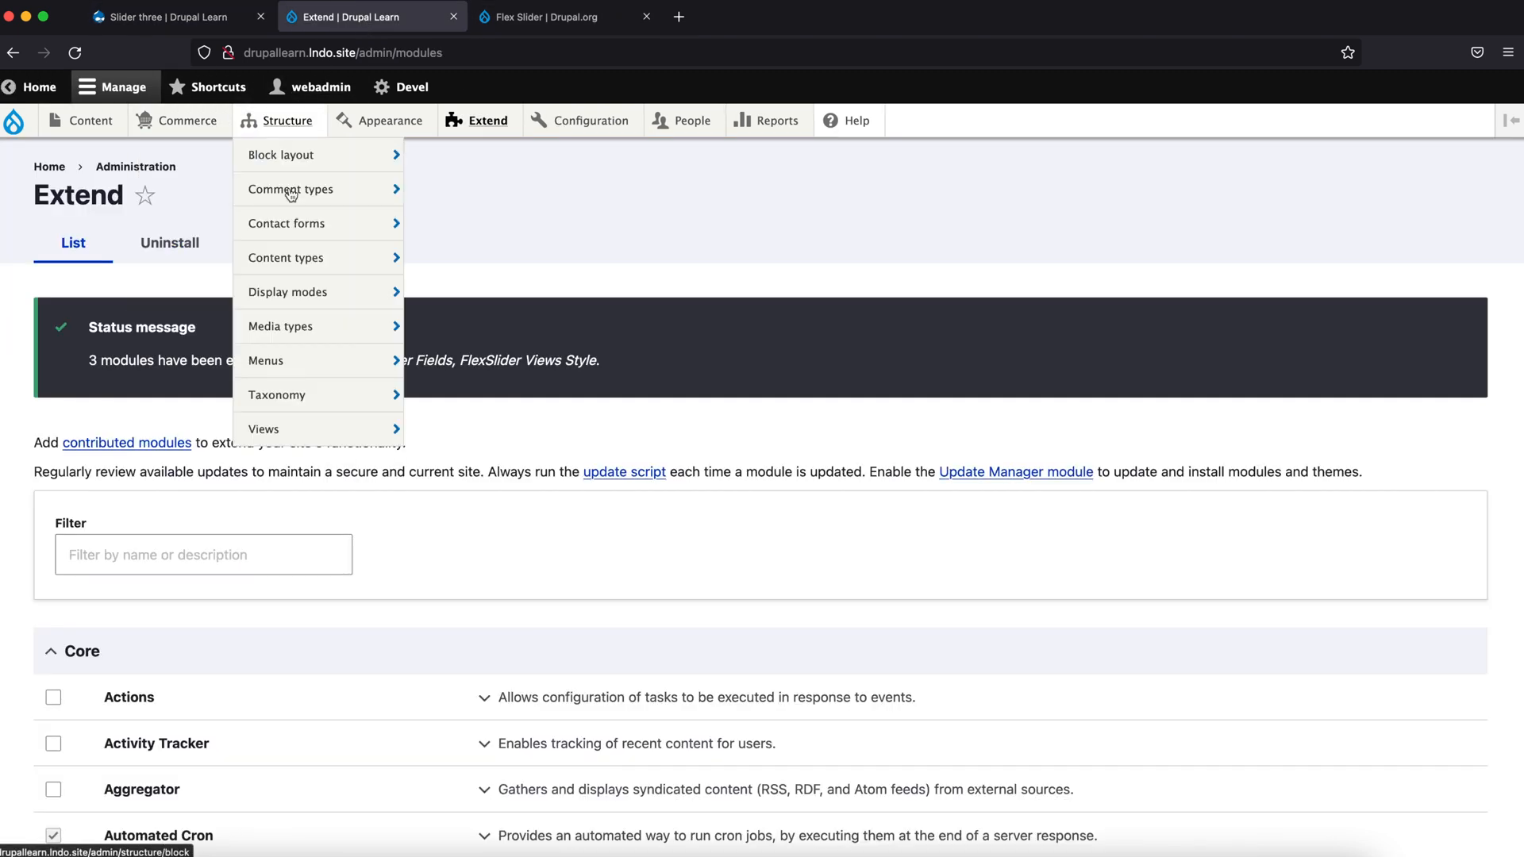
pyautogui.click(263, 429)
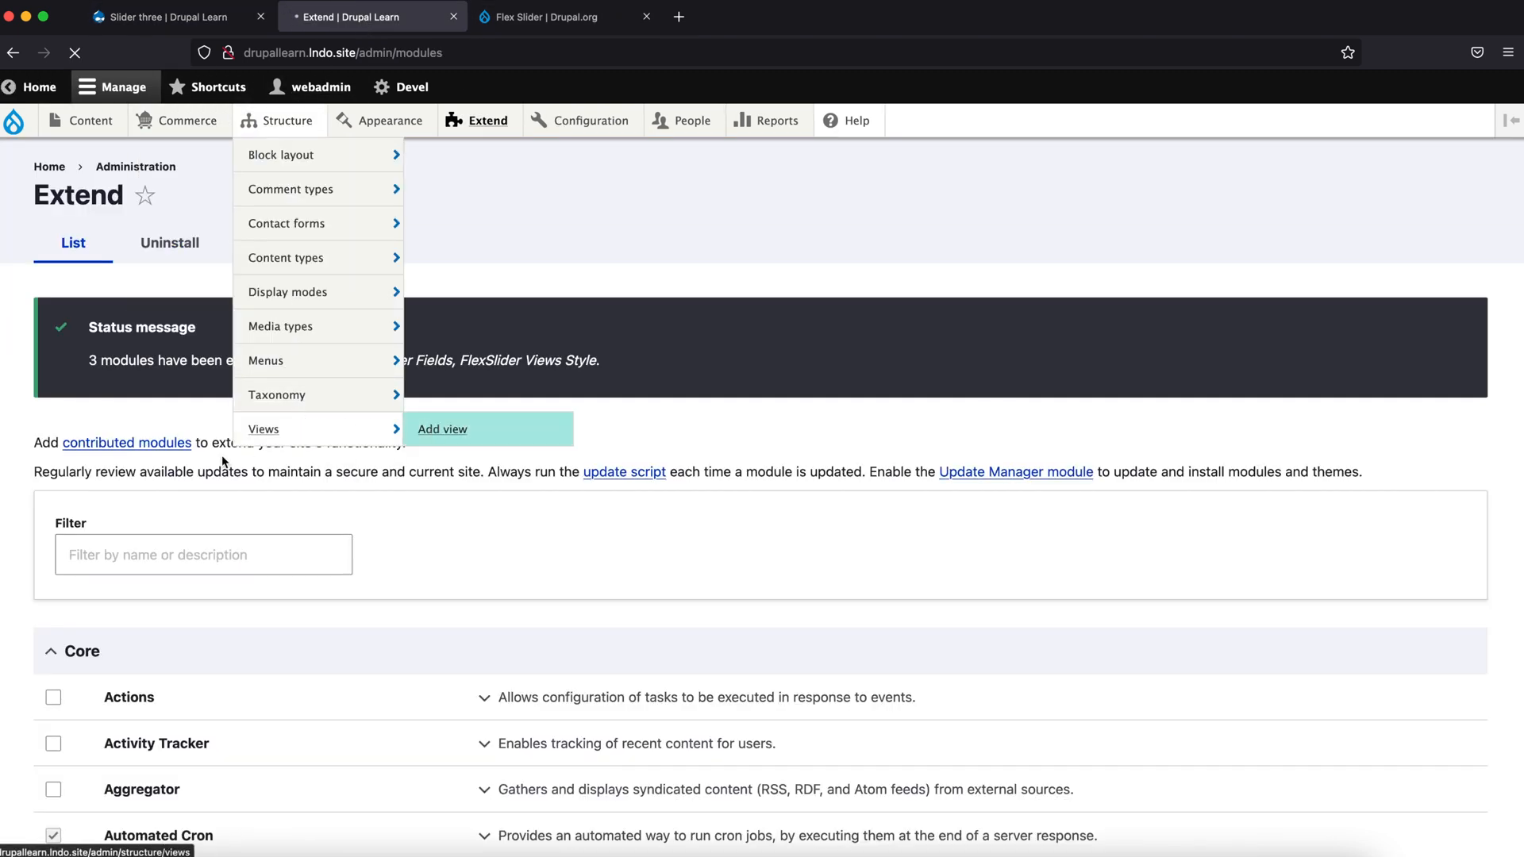
pyautogui.click(442, 429)
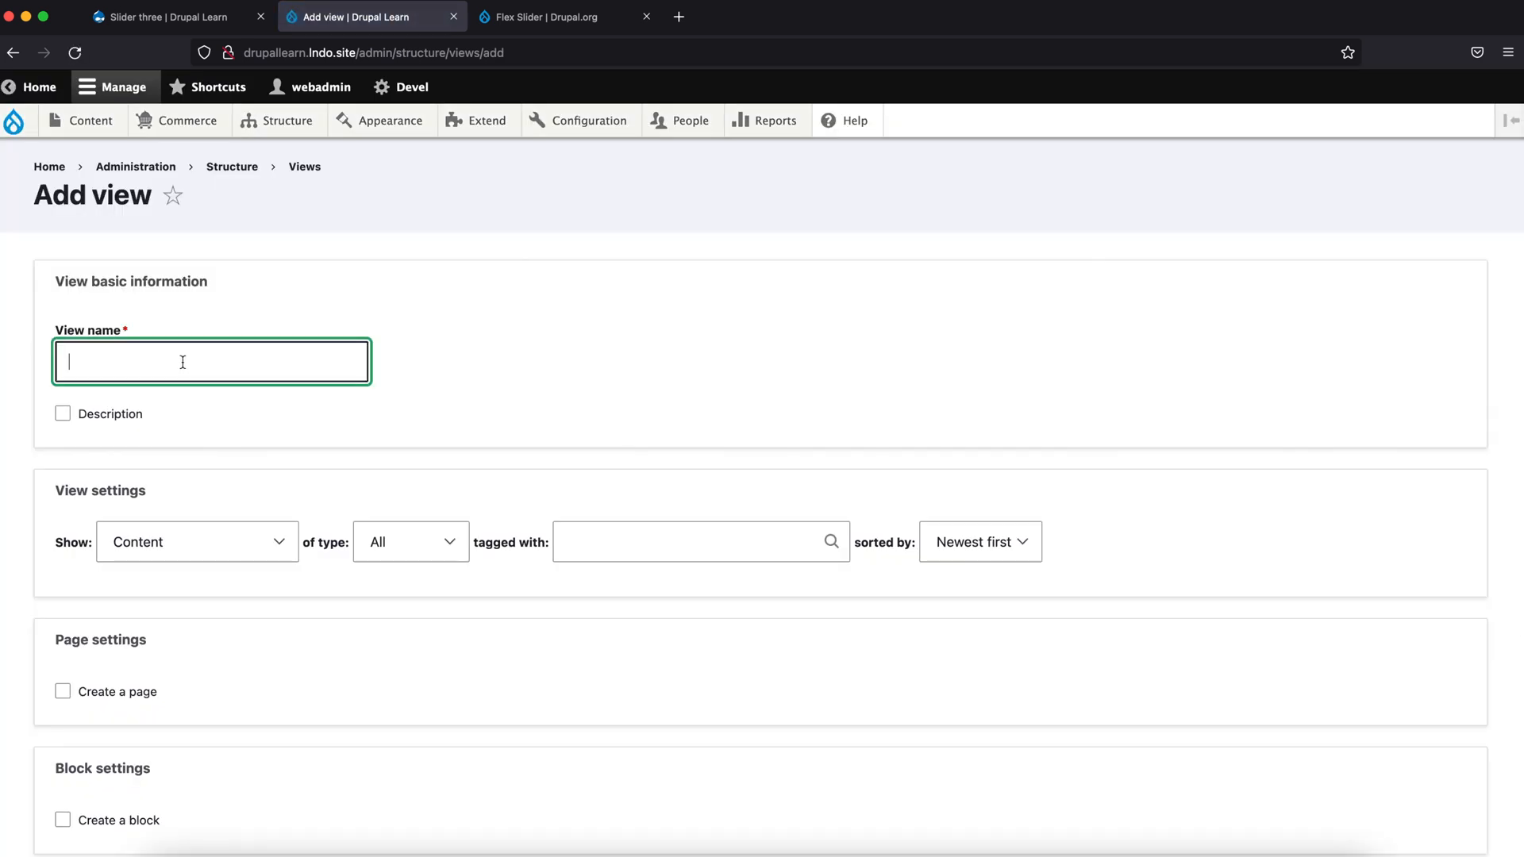
pyautogui.write('Slider')
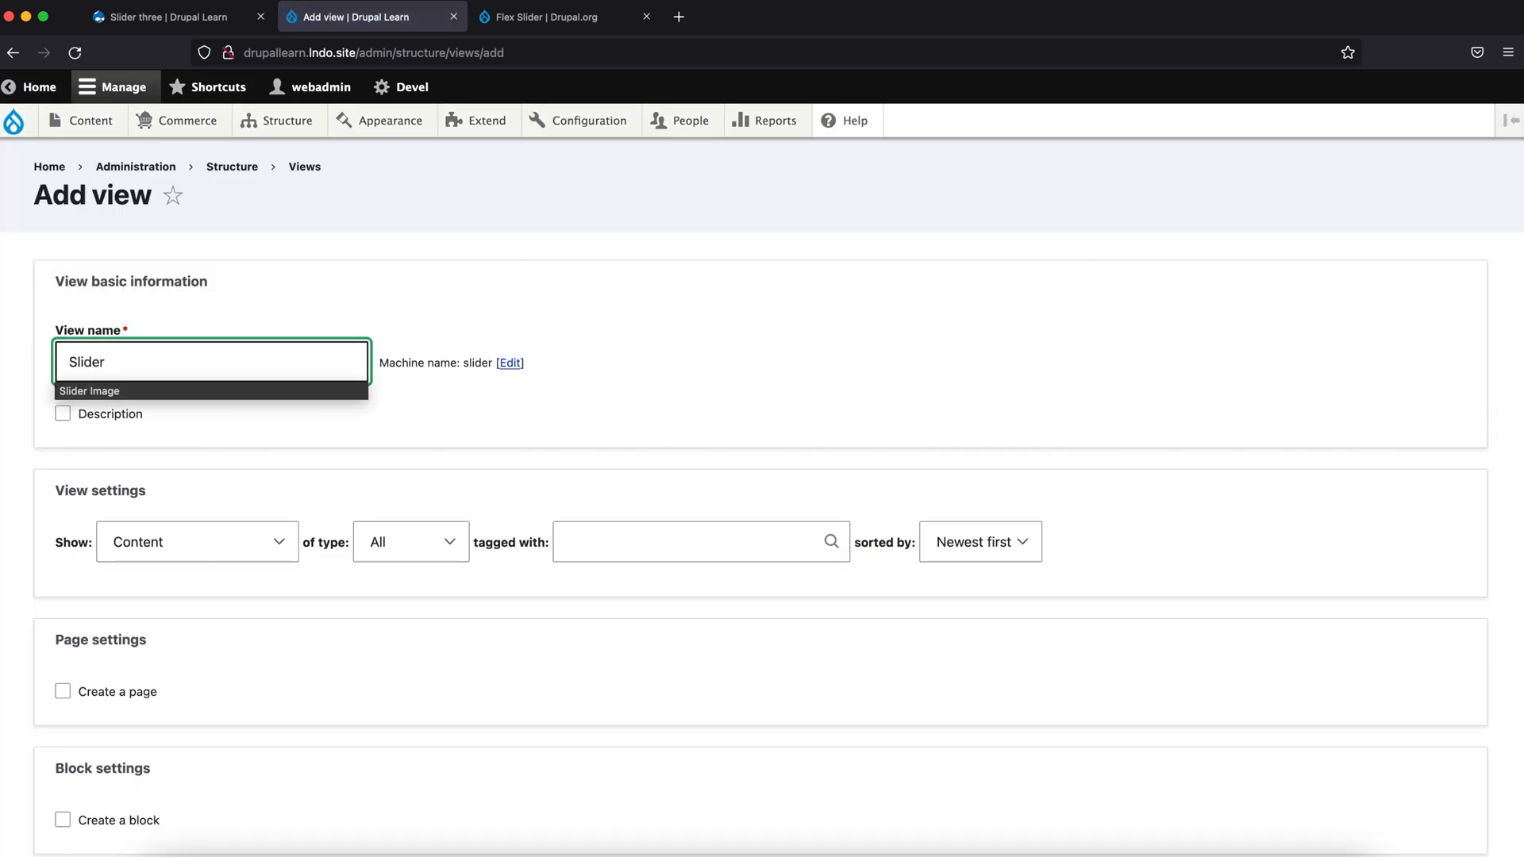
pyautogui.click(411, 542)
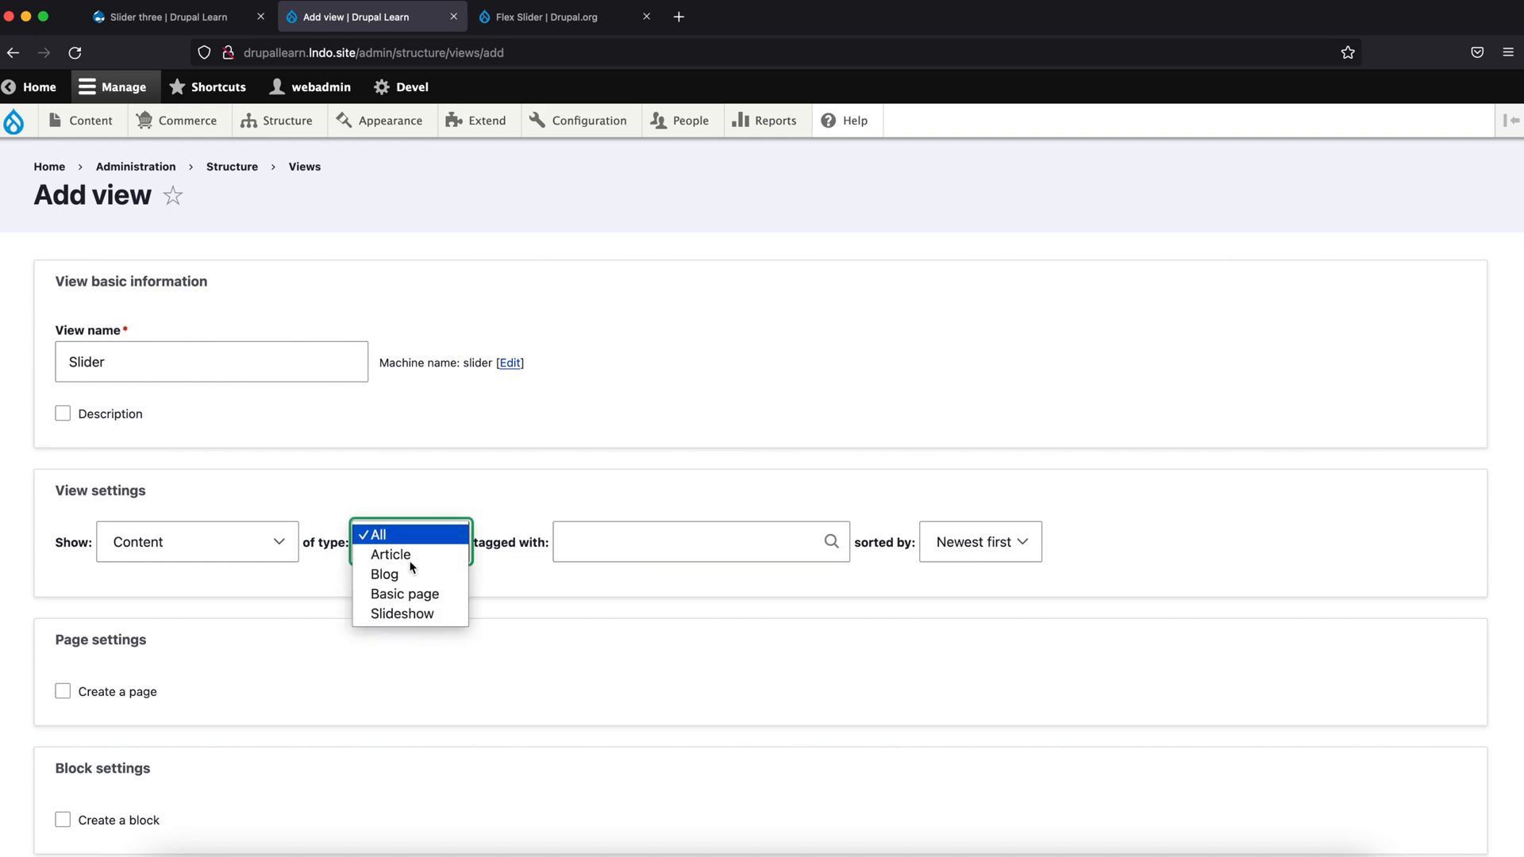
pyautogui.click(402, 613)
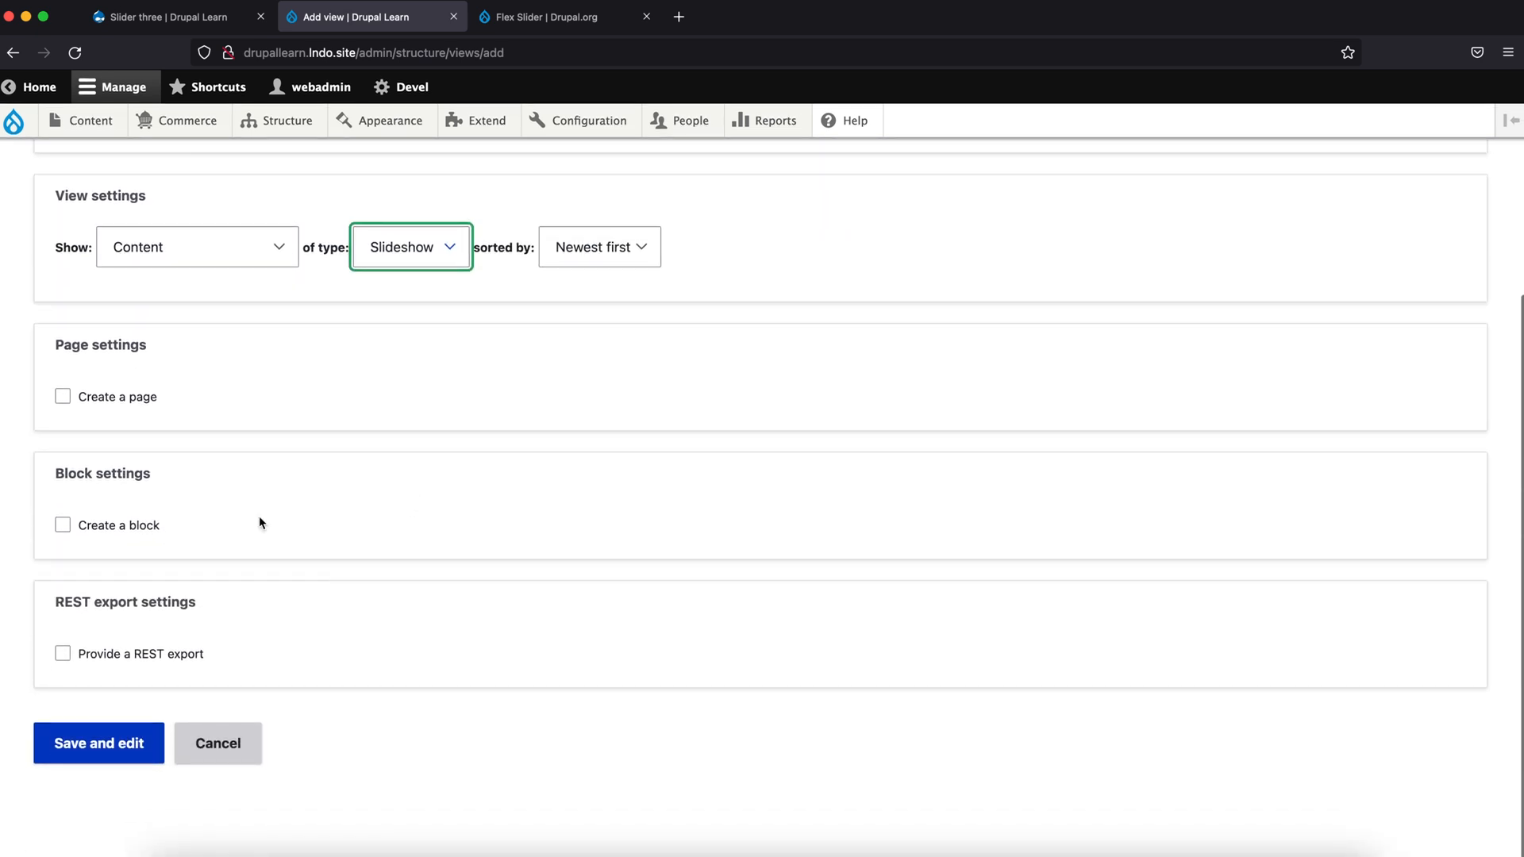
pyautogui.moveTo(152, 405)
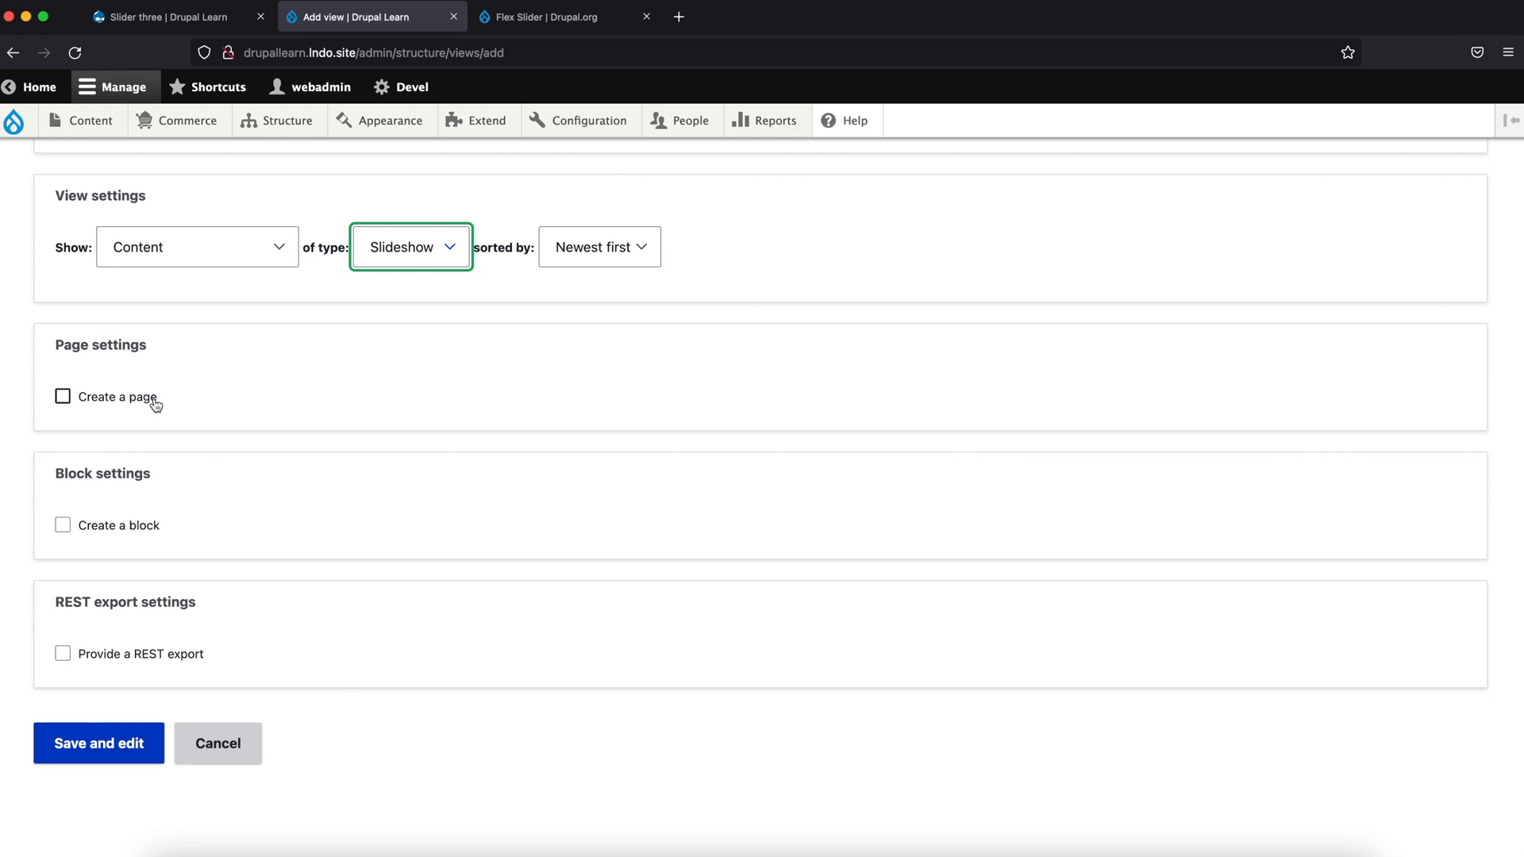
# Step: Add a page display showing fields in FlexSlider display format
pyautogui.click(62, 396)
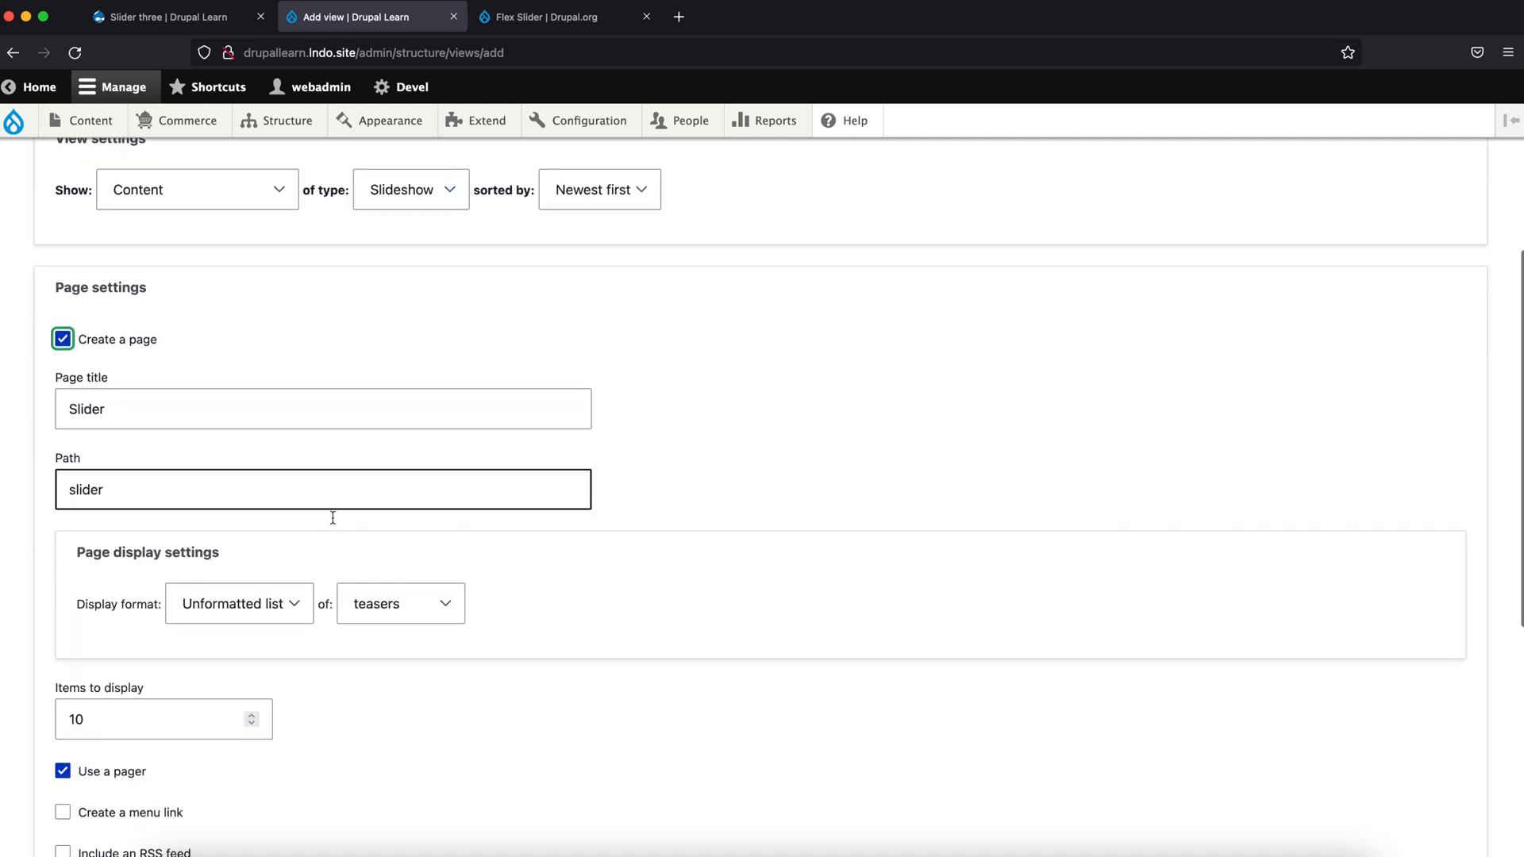
pyautogui.scroll(-3)
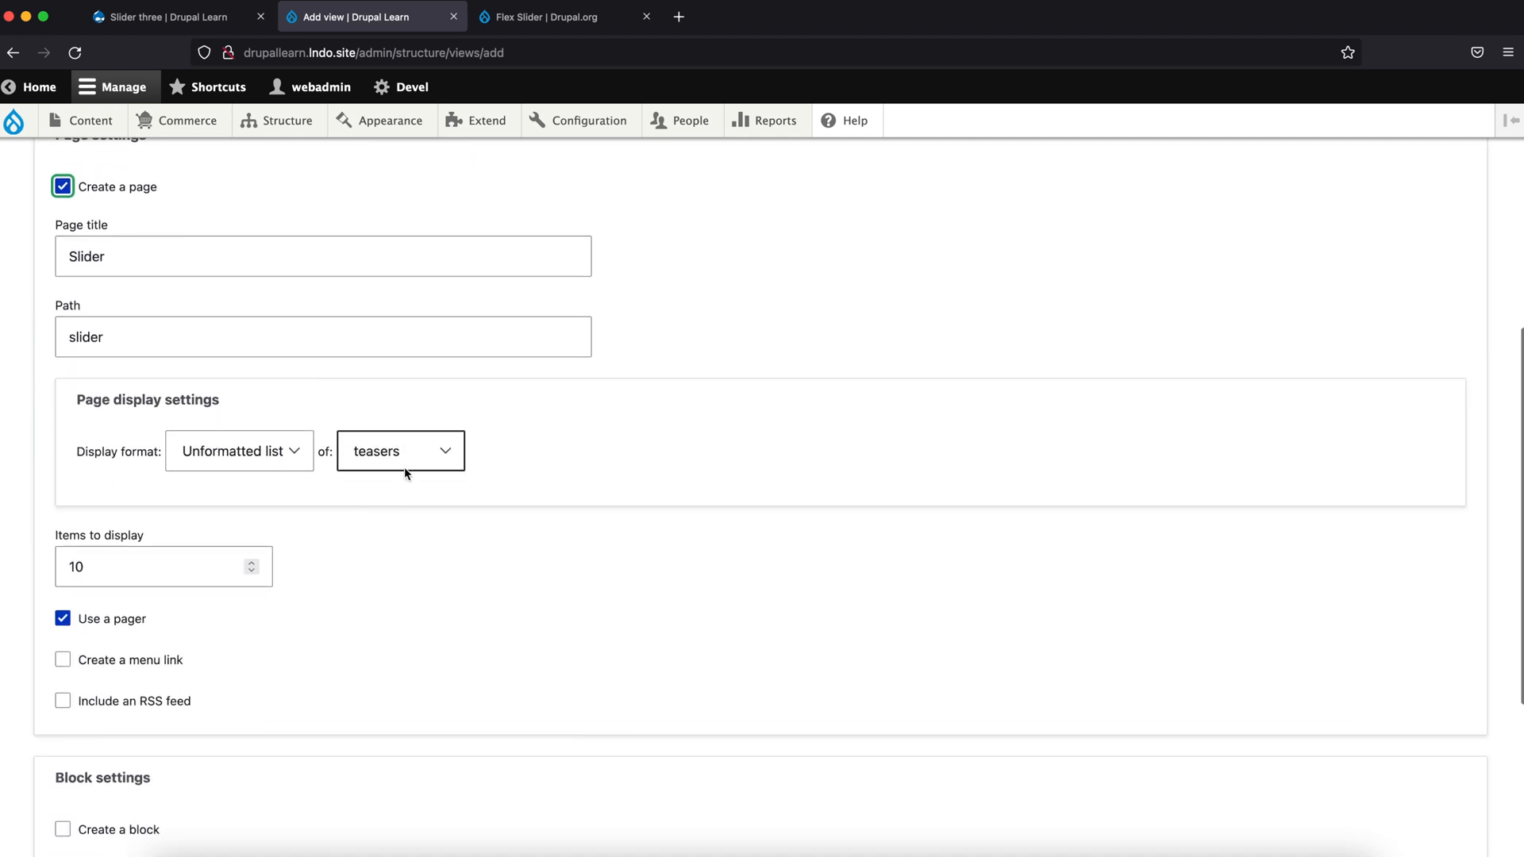
pyautogui.click(400, 451)
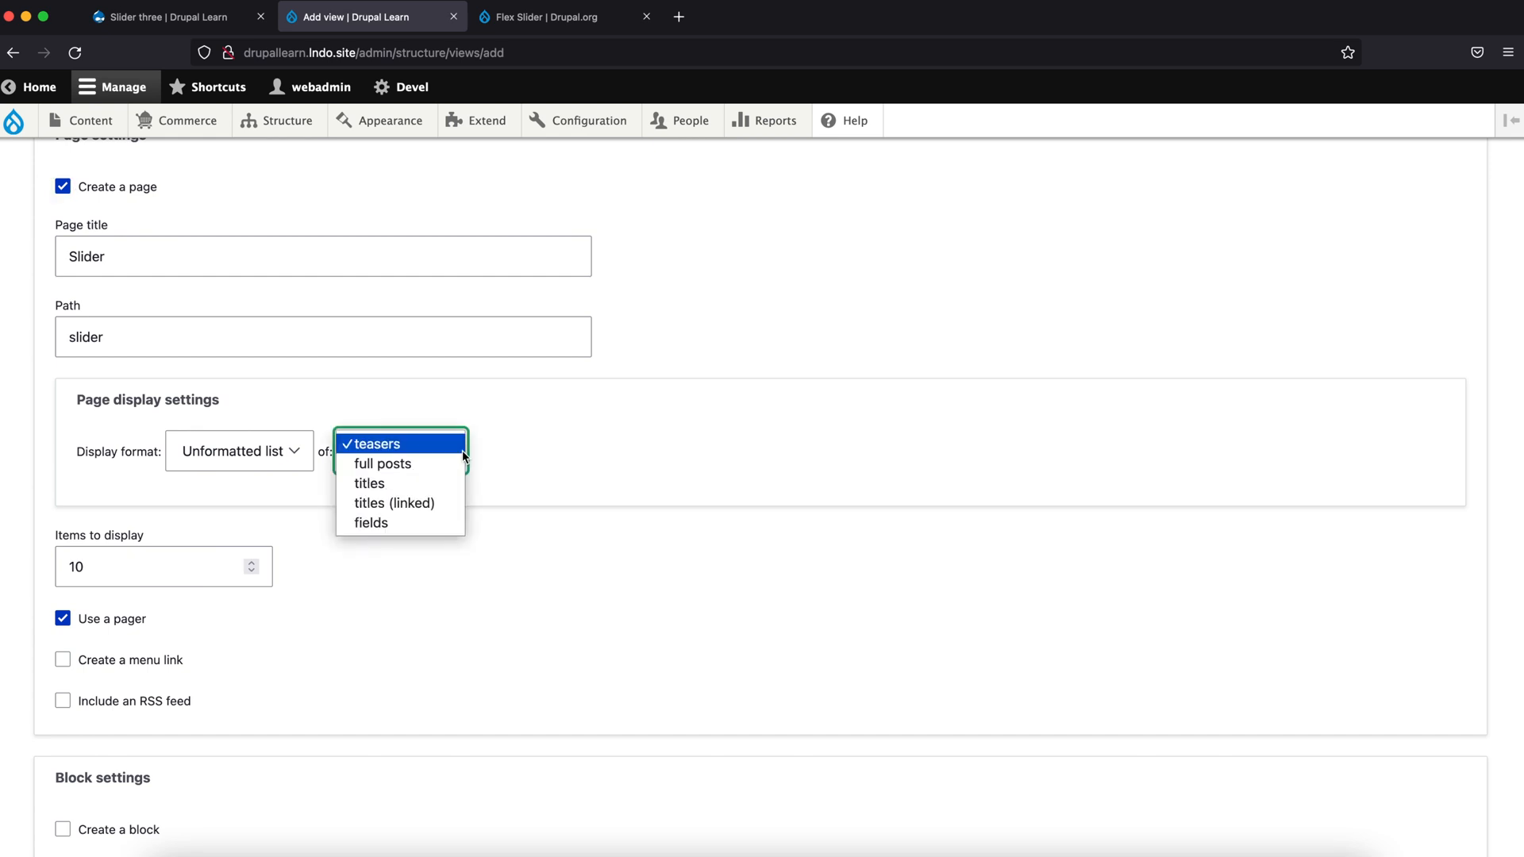
pyautogui.click(371, 524)
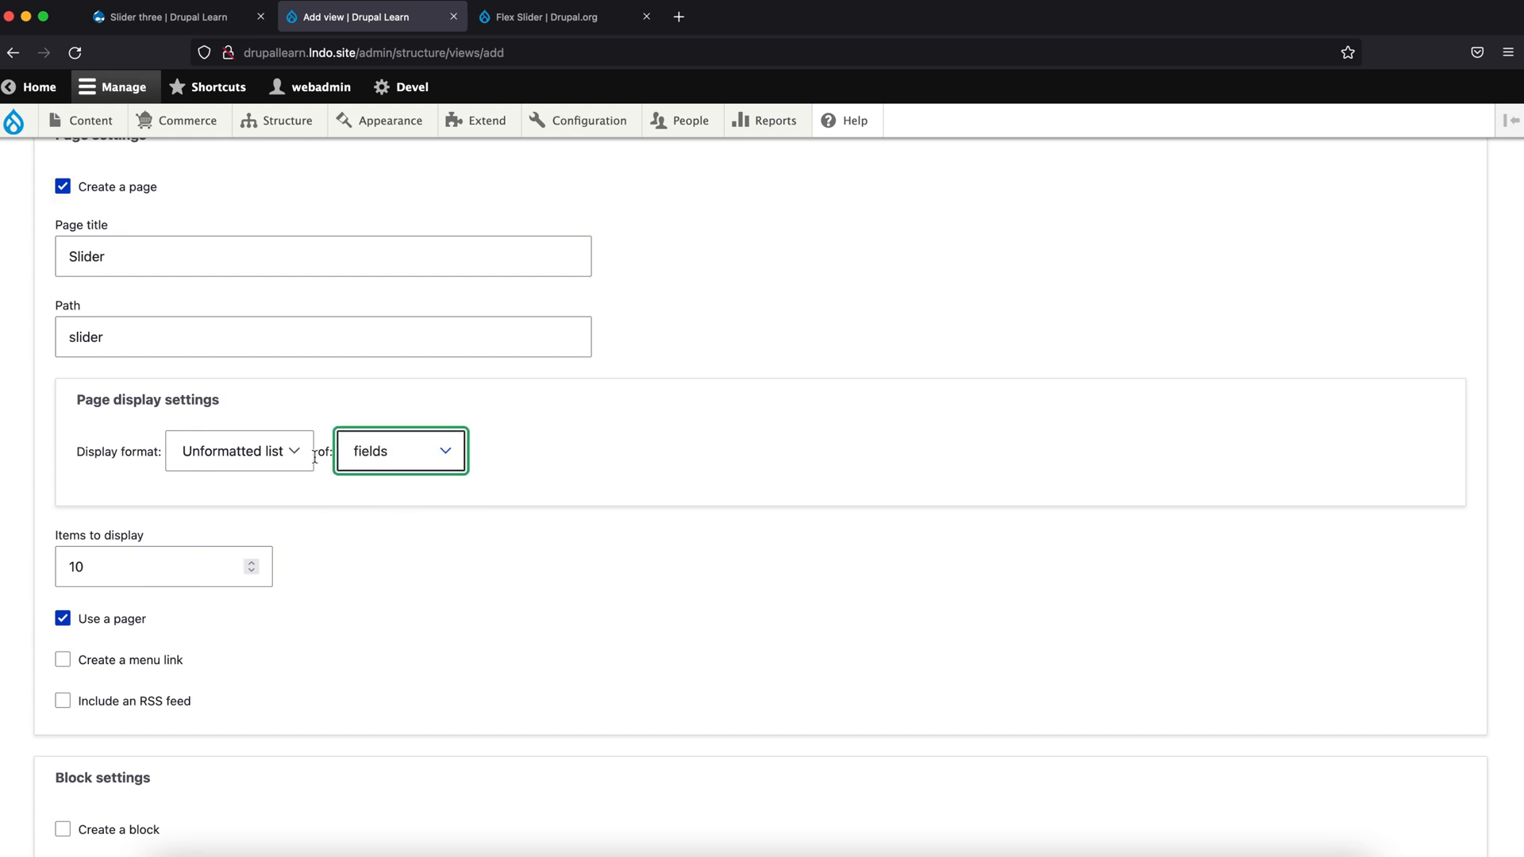
pyautogui.click(234, 451)
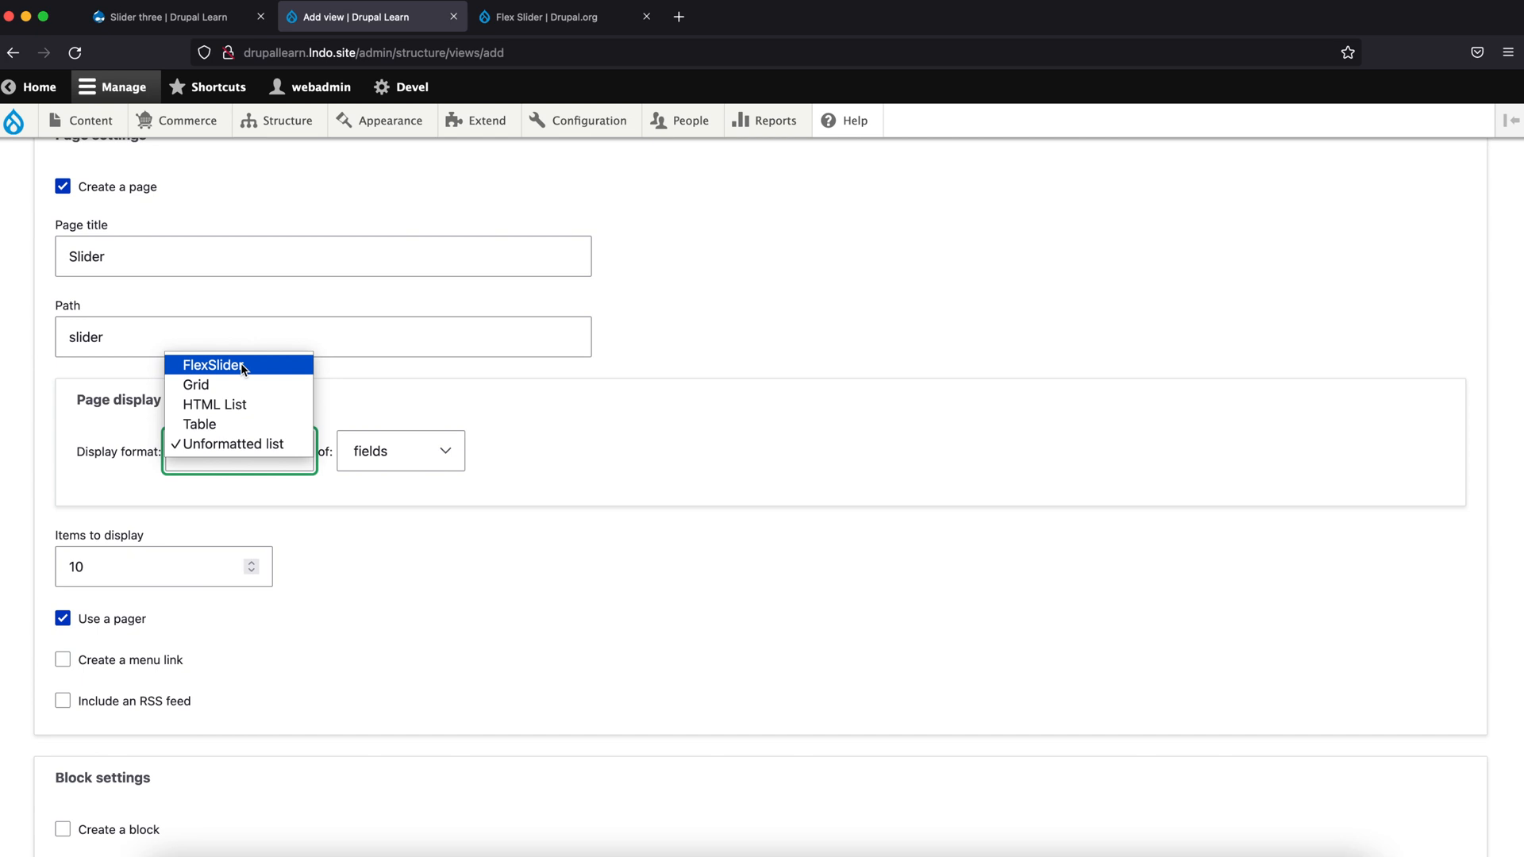
pyautogui.click(214, 366)
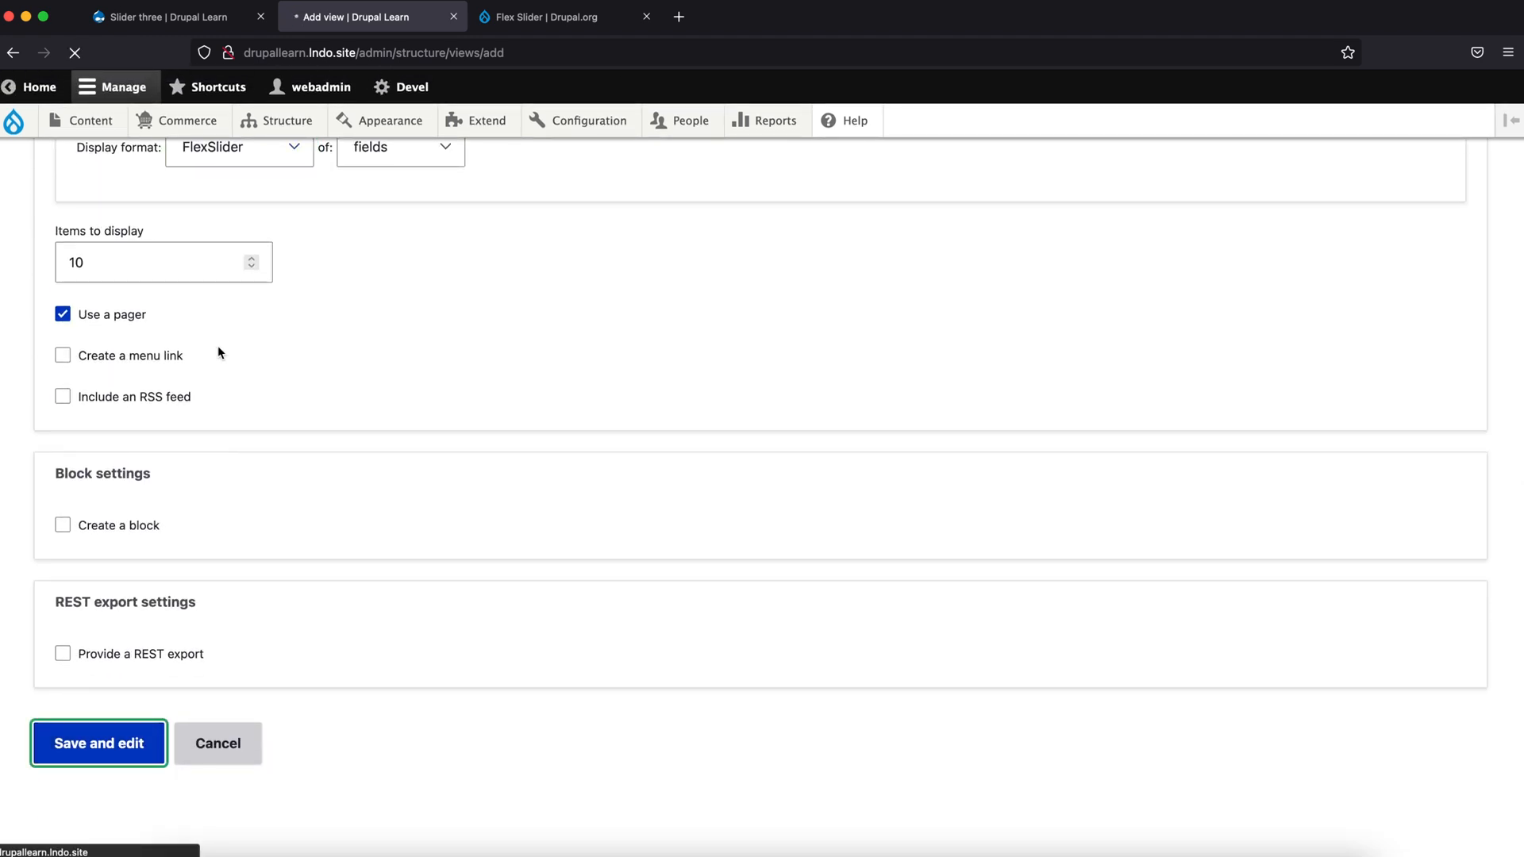
# Step: Save the Slider view and add the Slider Image field to it
pyautogui.click(98, 743)
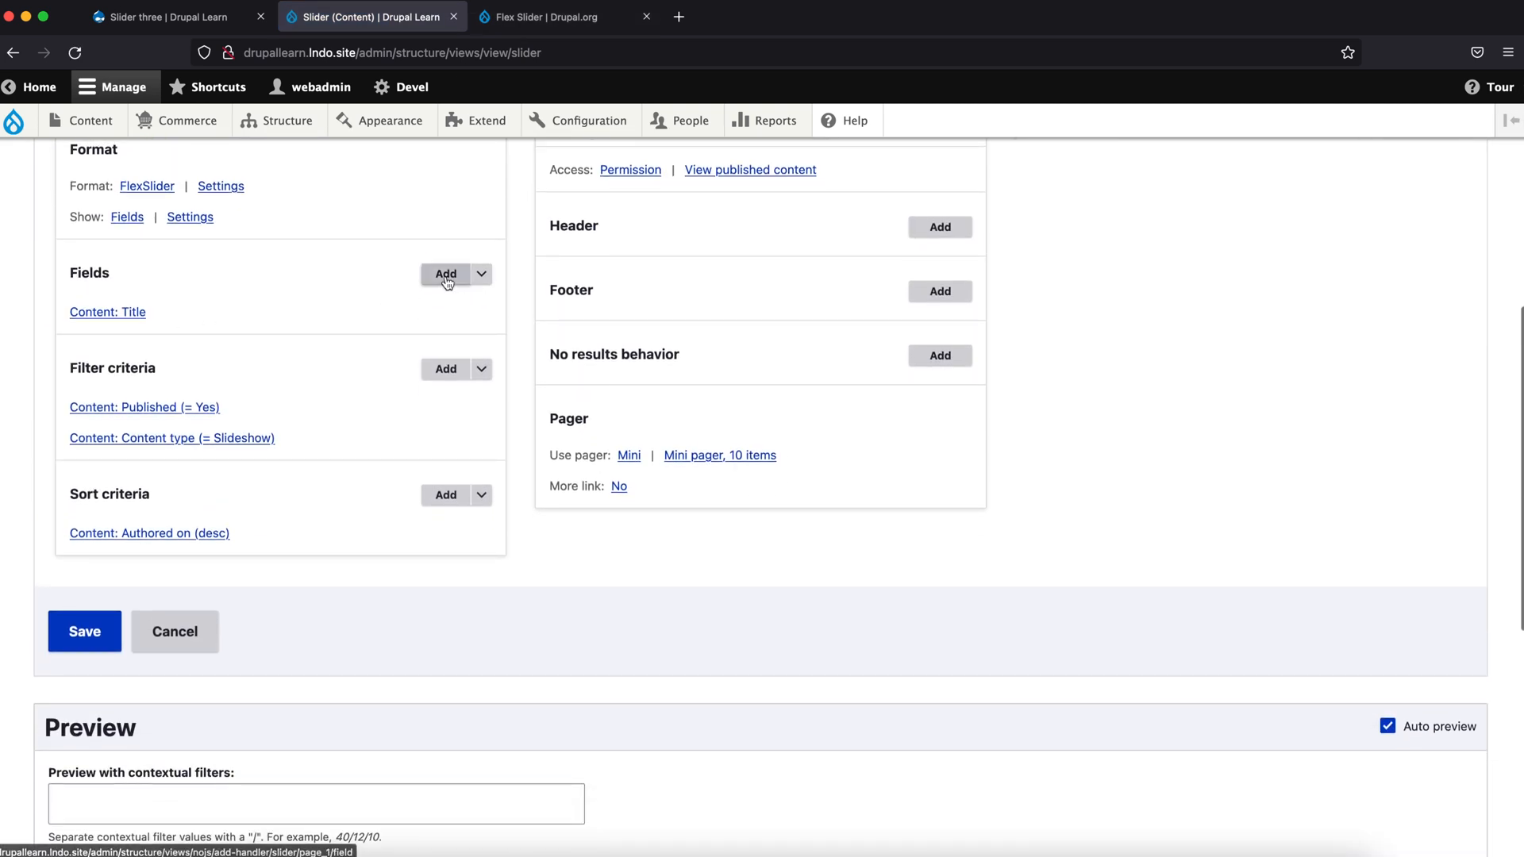
pyautogui.click(445, 274)
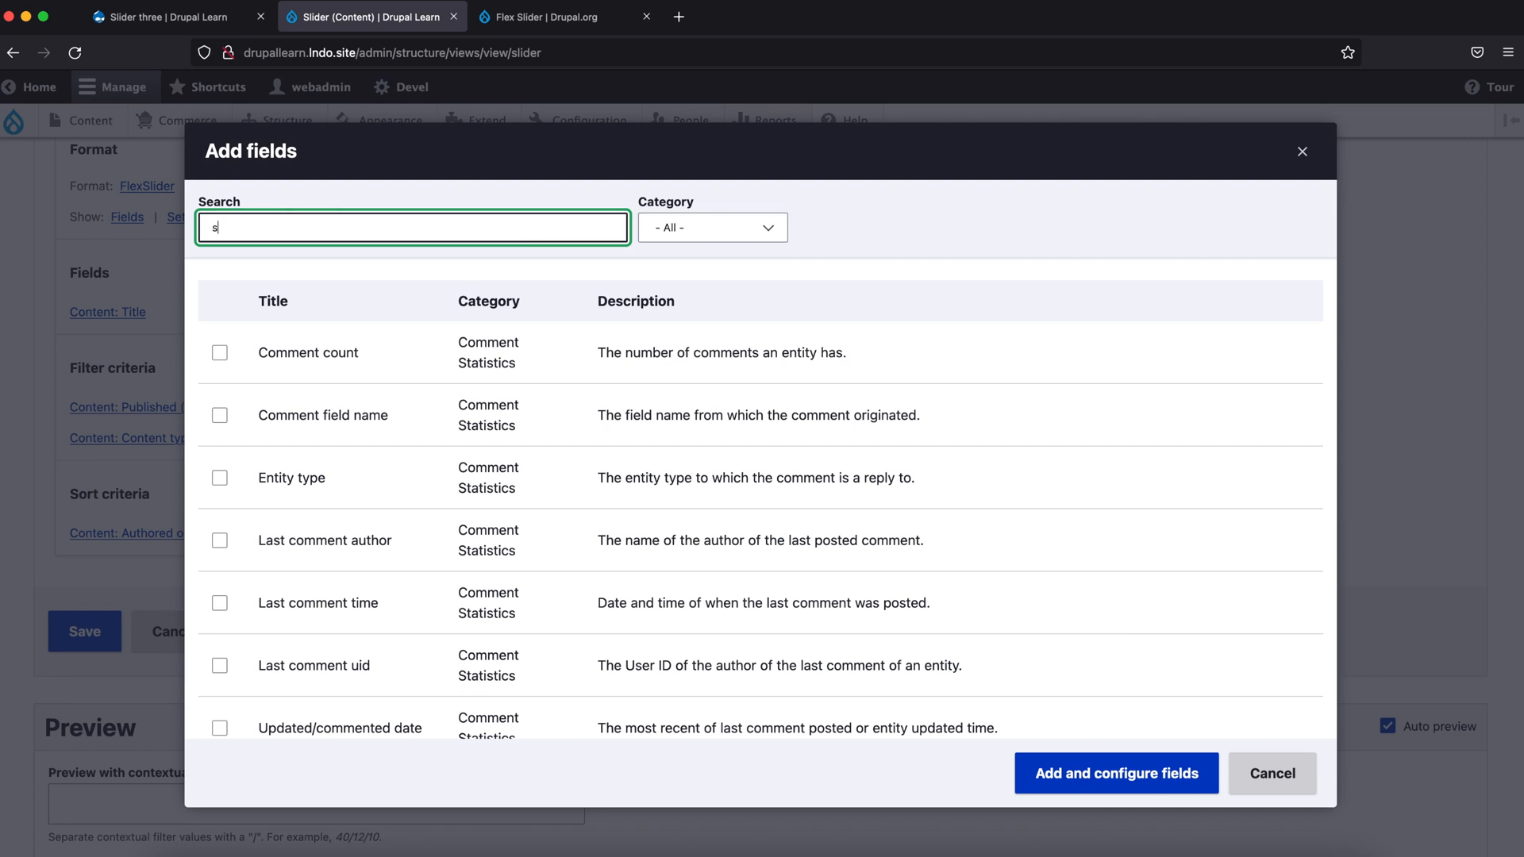
pyautogui.write('lider')
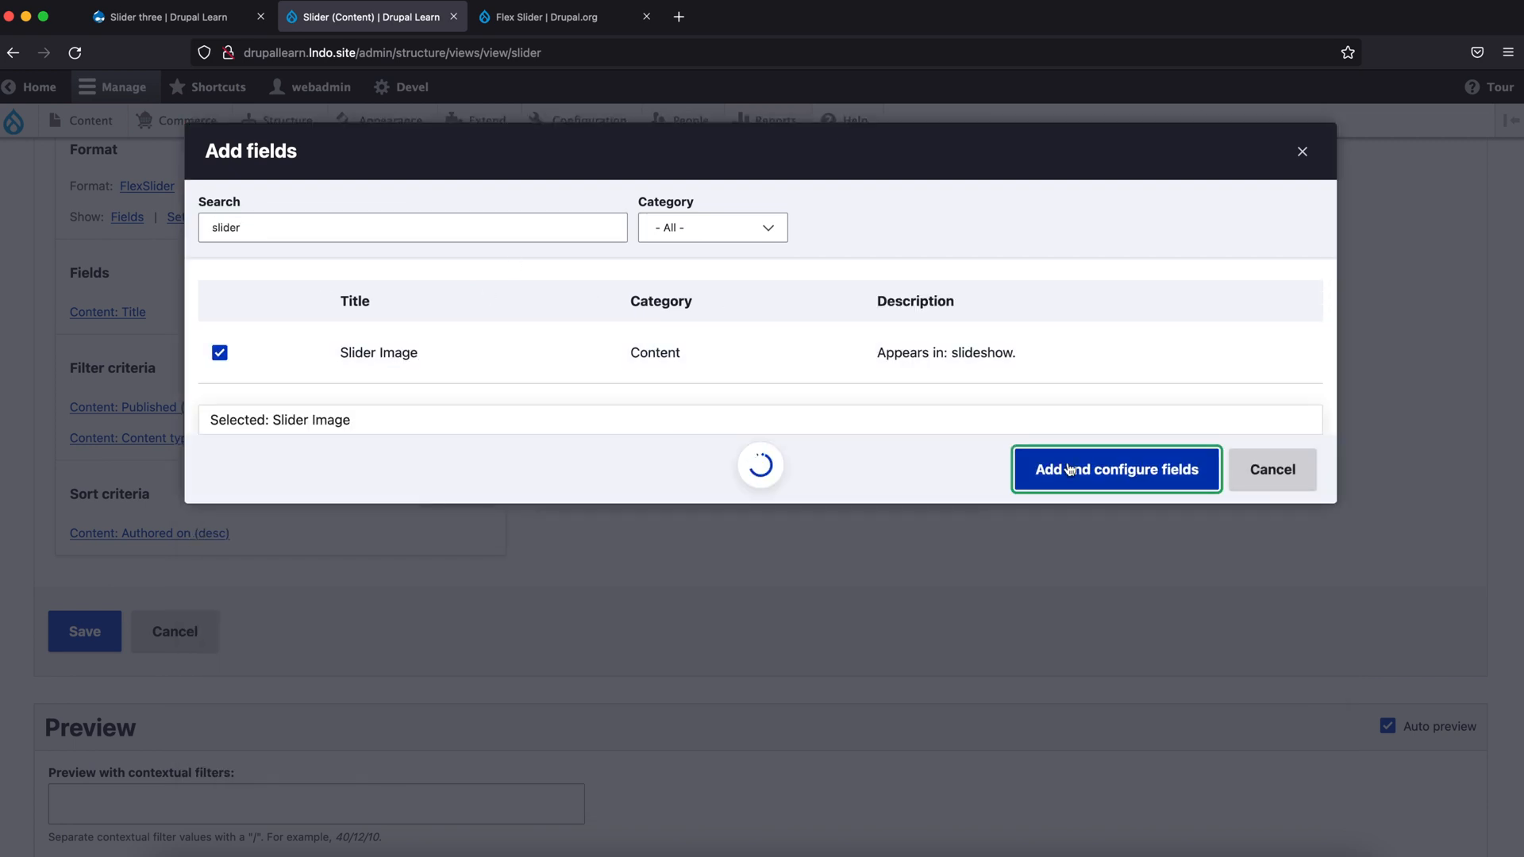
pyautogui.click(1116, 470)
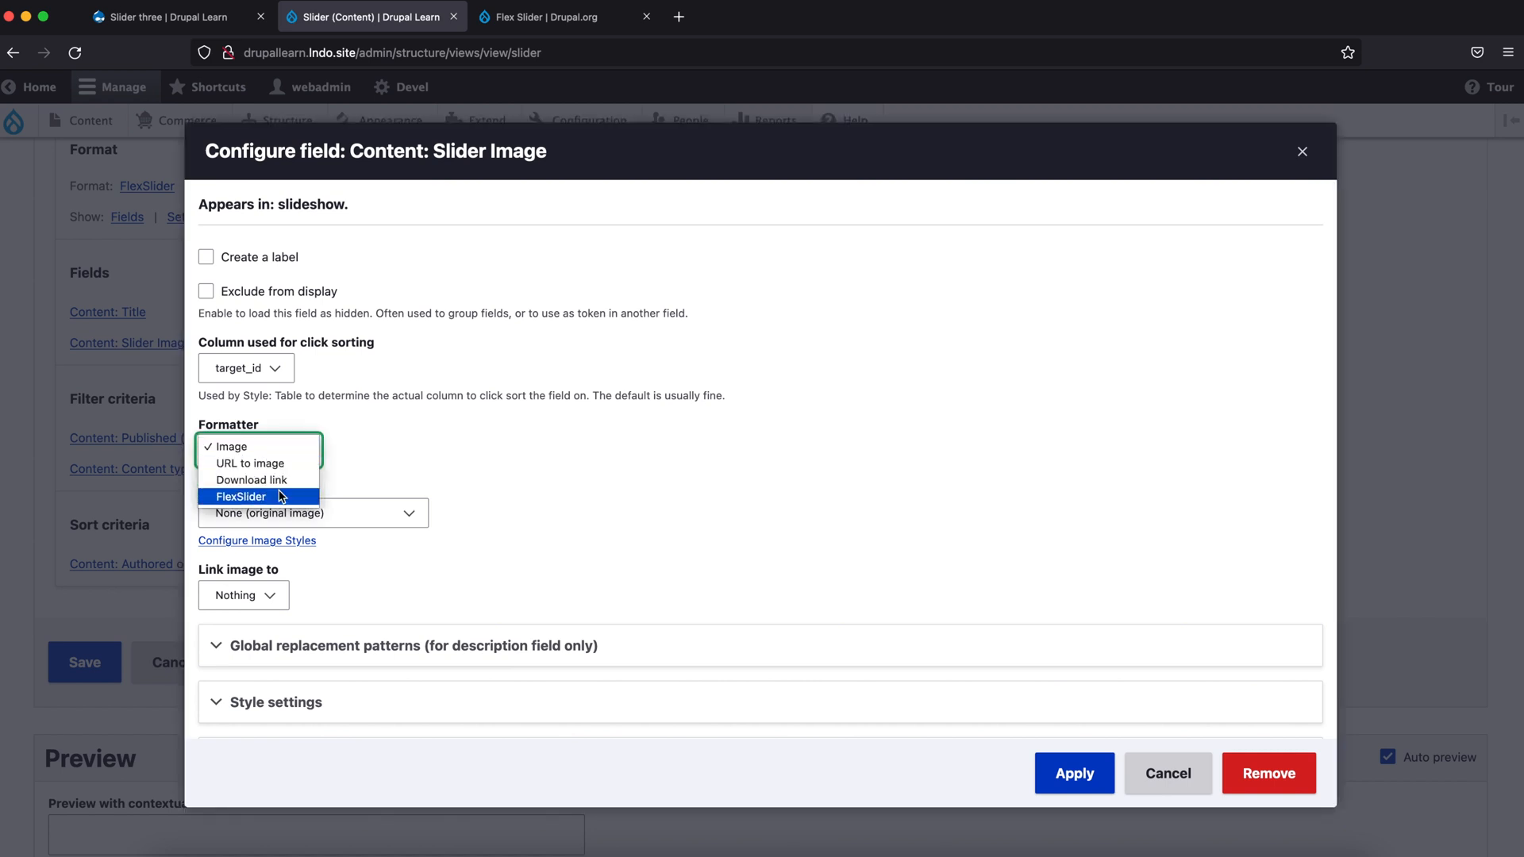
# Step: Set the Slider Image formatter to FlexSlider and choose an image style
pyautogui.click(240, 496)
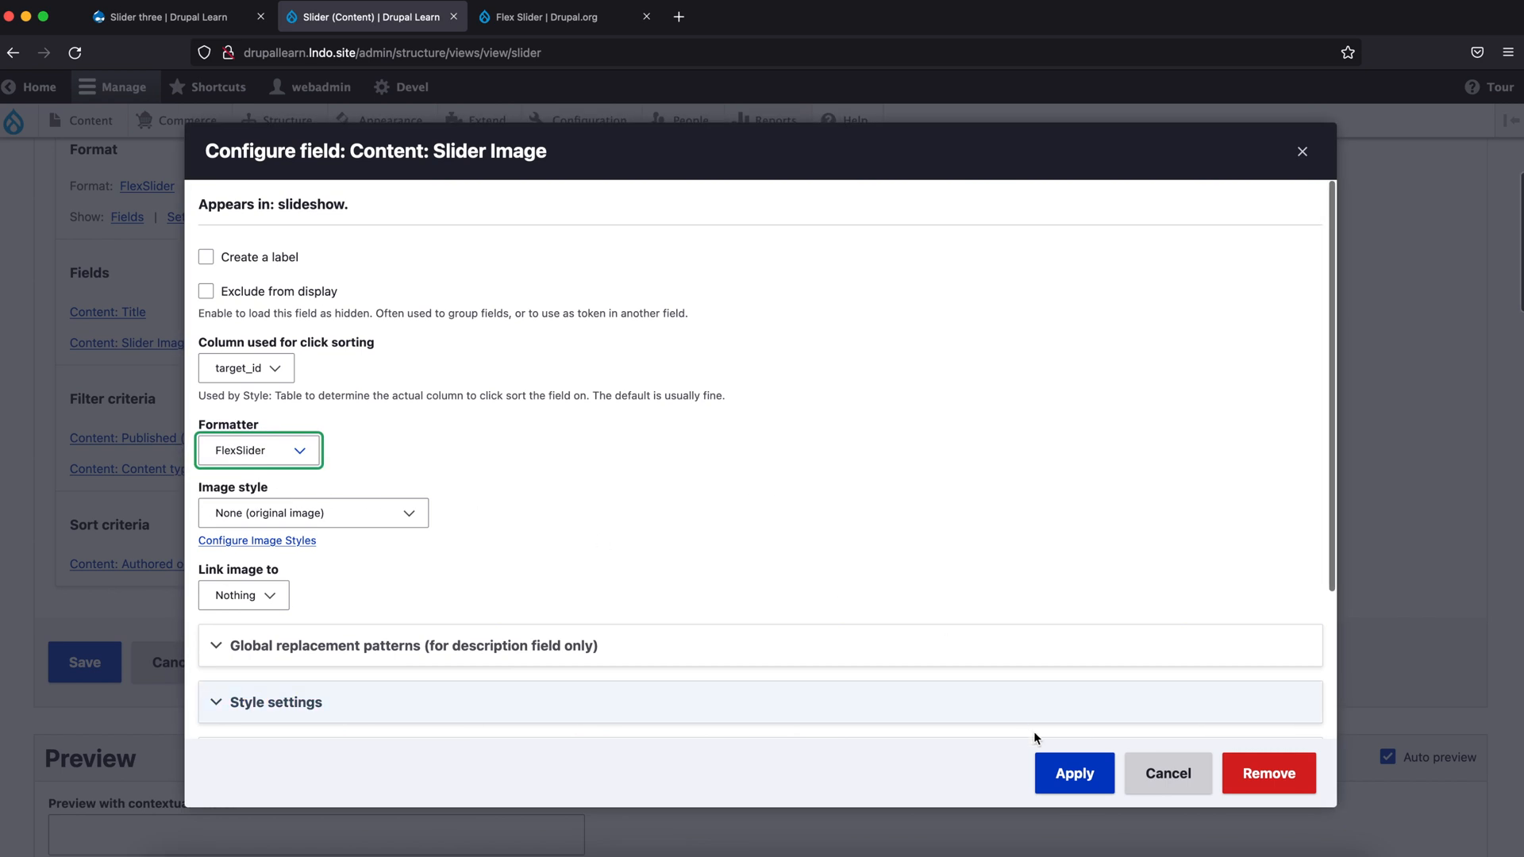
pyautogui.click(313, 512)
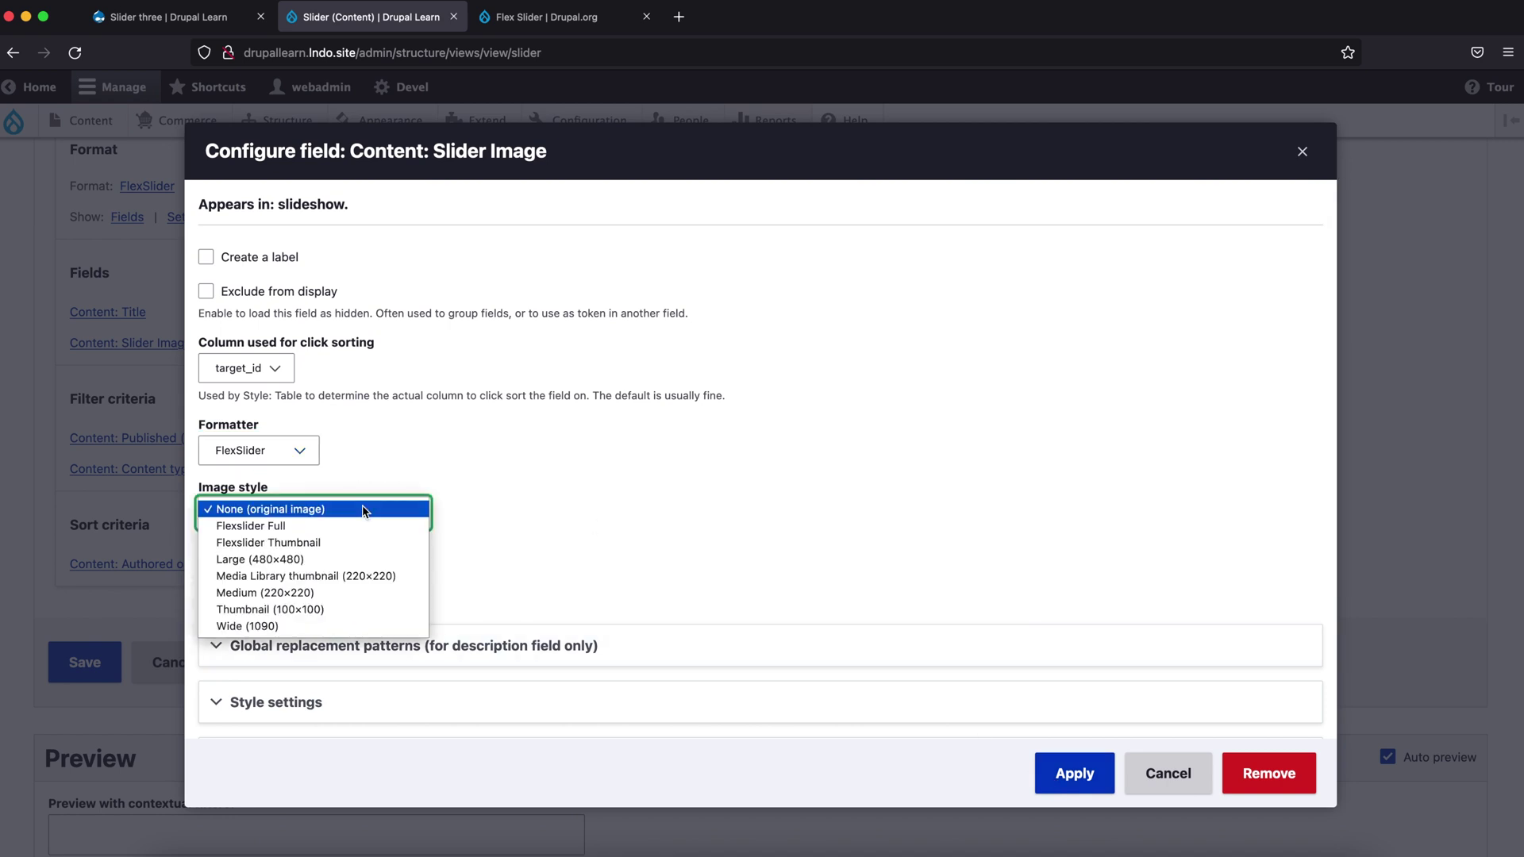
pyautogui.click(251, 526)
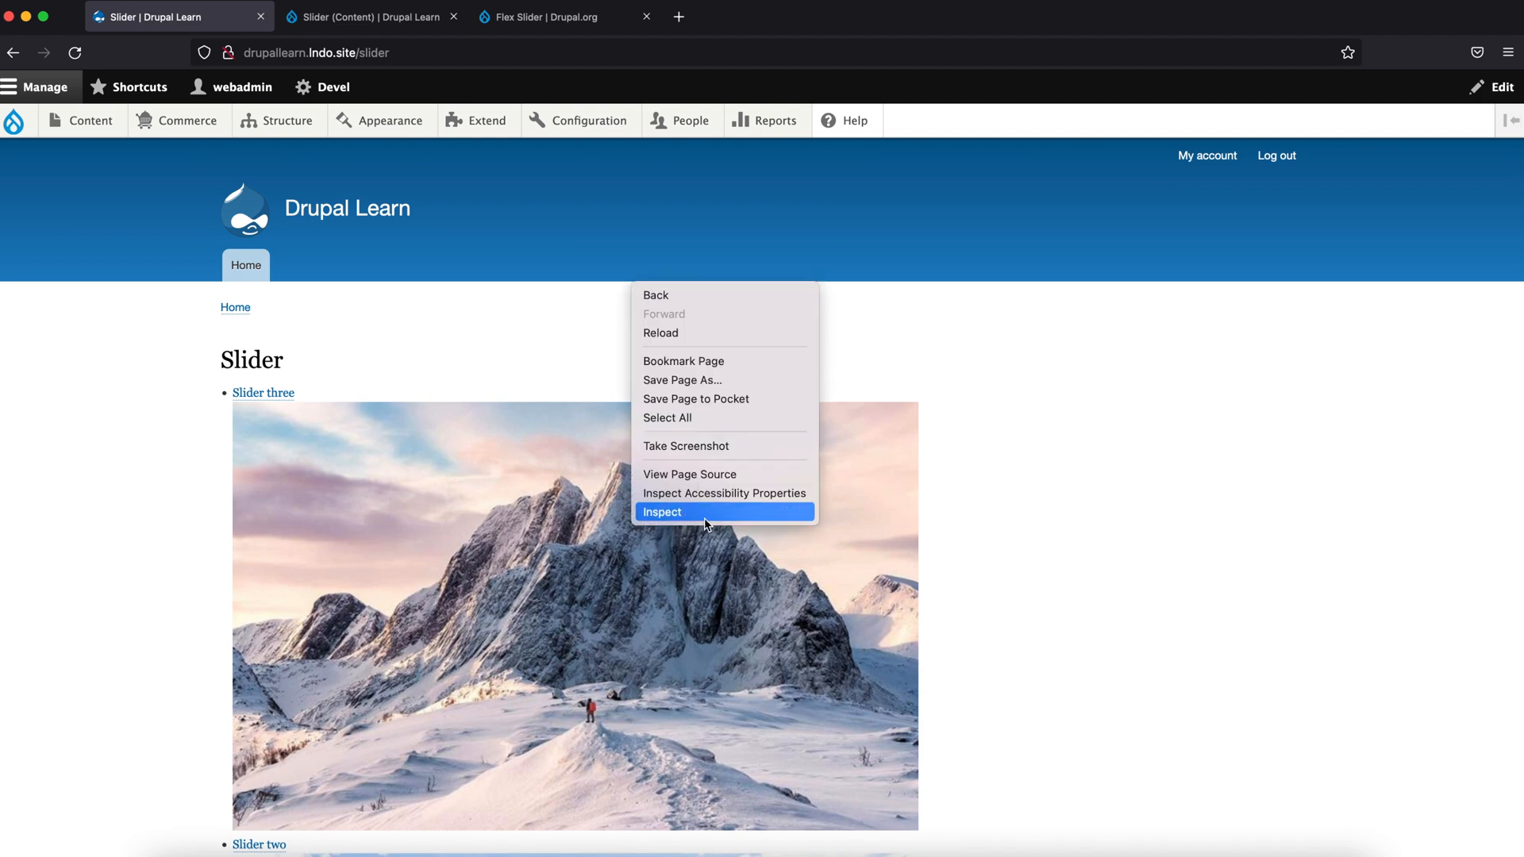
# Step: Open Firefox developer tools on the Slider page to review the FlexSlider console errors
pyautogui.click(662, 512)
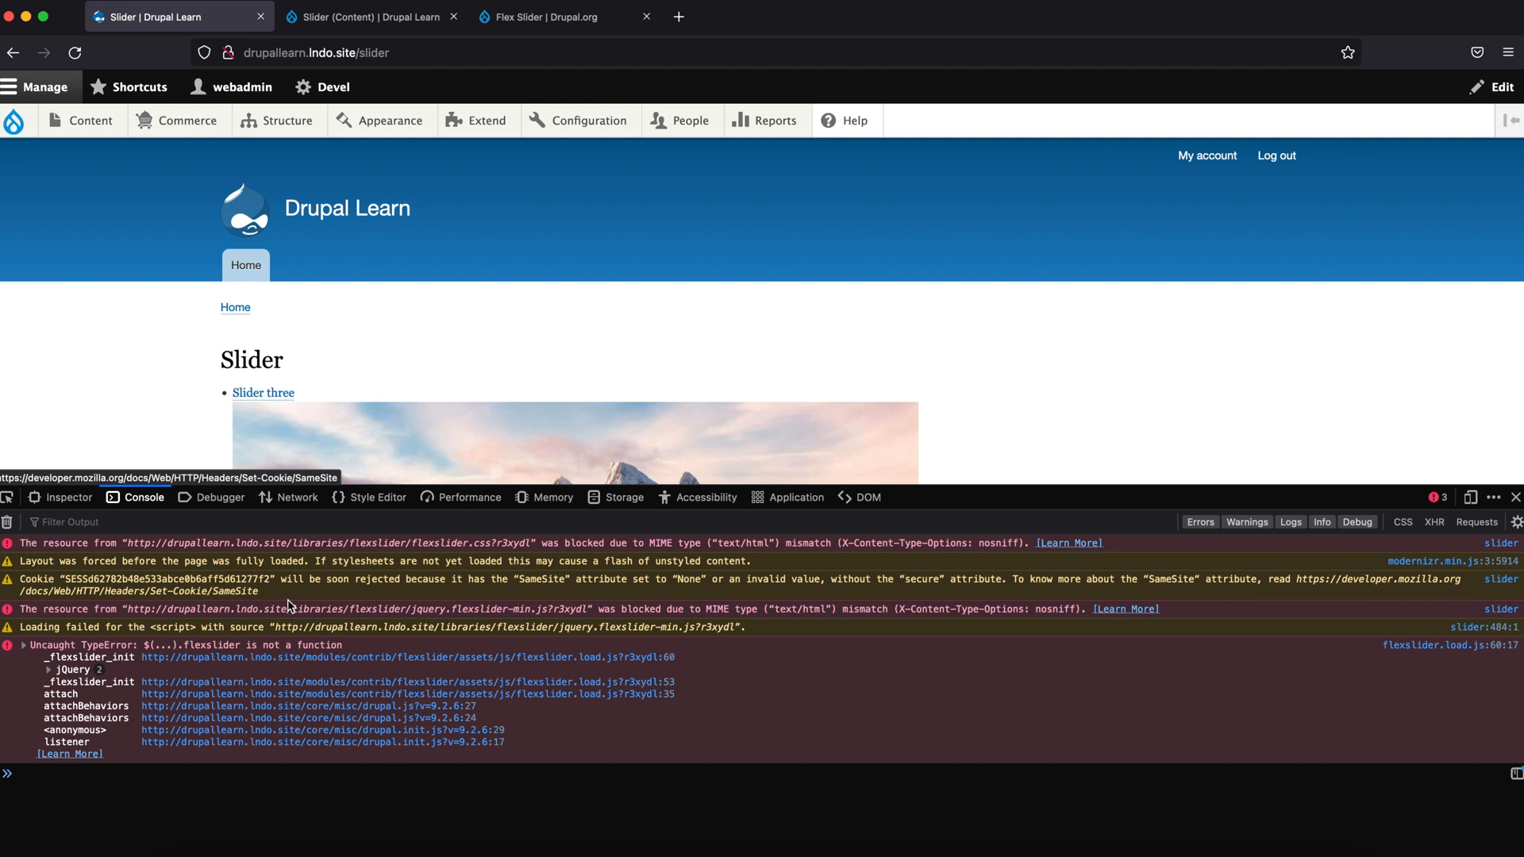
pyautogui.moveTo(417, 546)
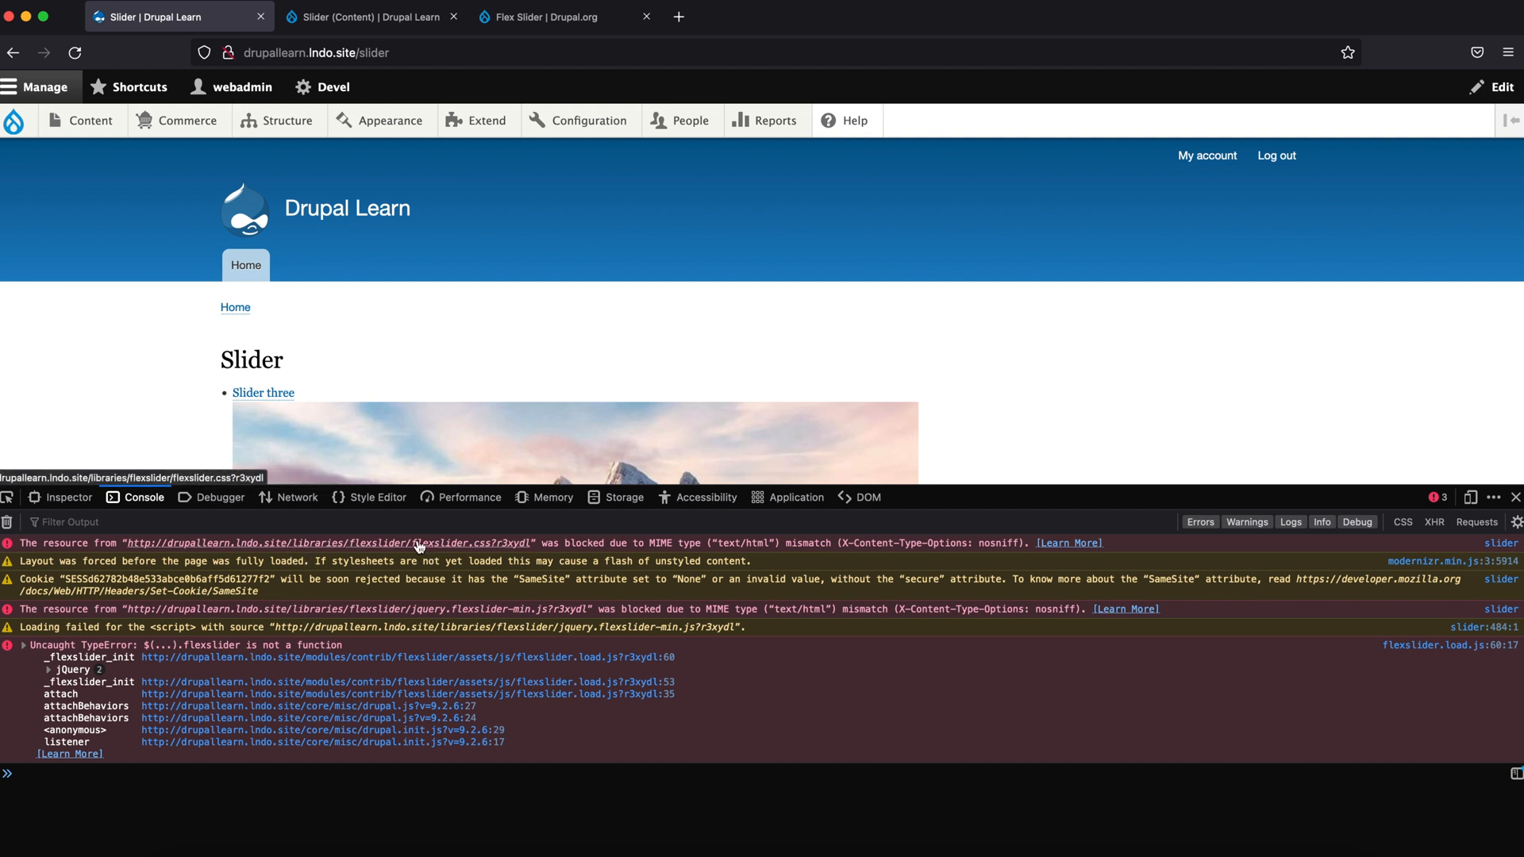
pyautogui.moveTo(466, 608)
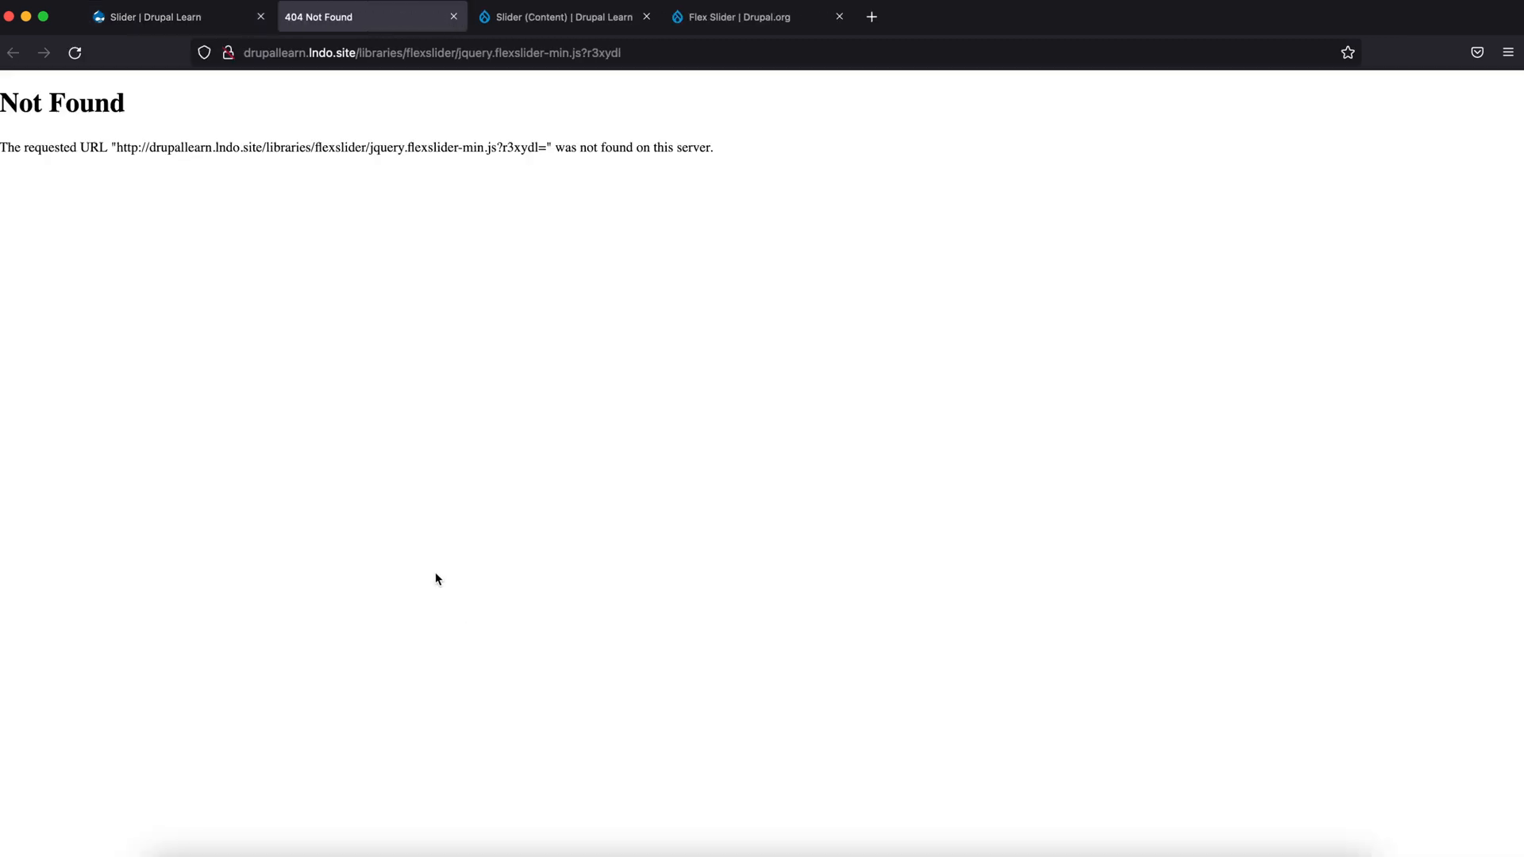
# Step: Close the Not Found tab, scroll to Flex Slider's Installation section, and right-click the GitHub link
pyautogui.click(151, 16)
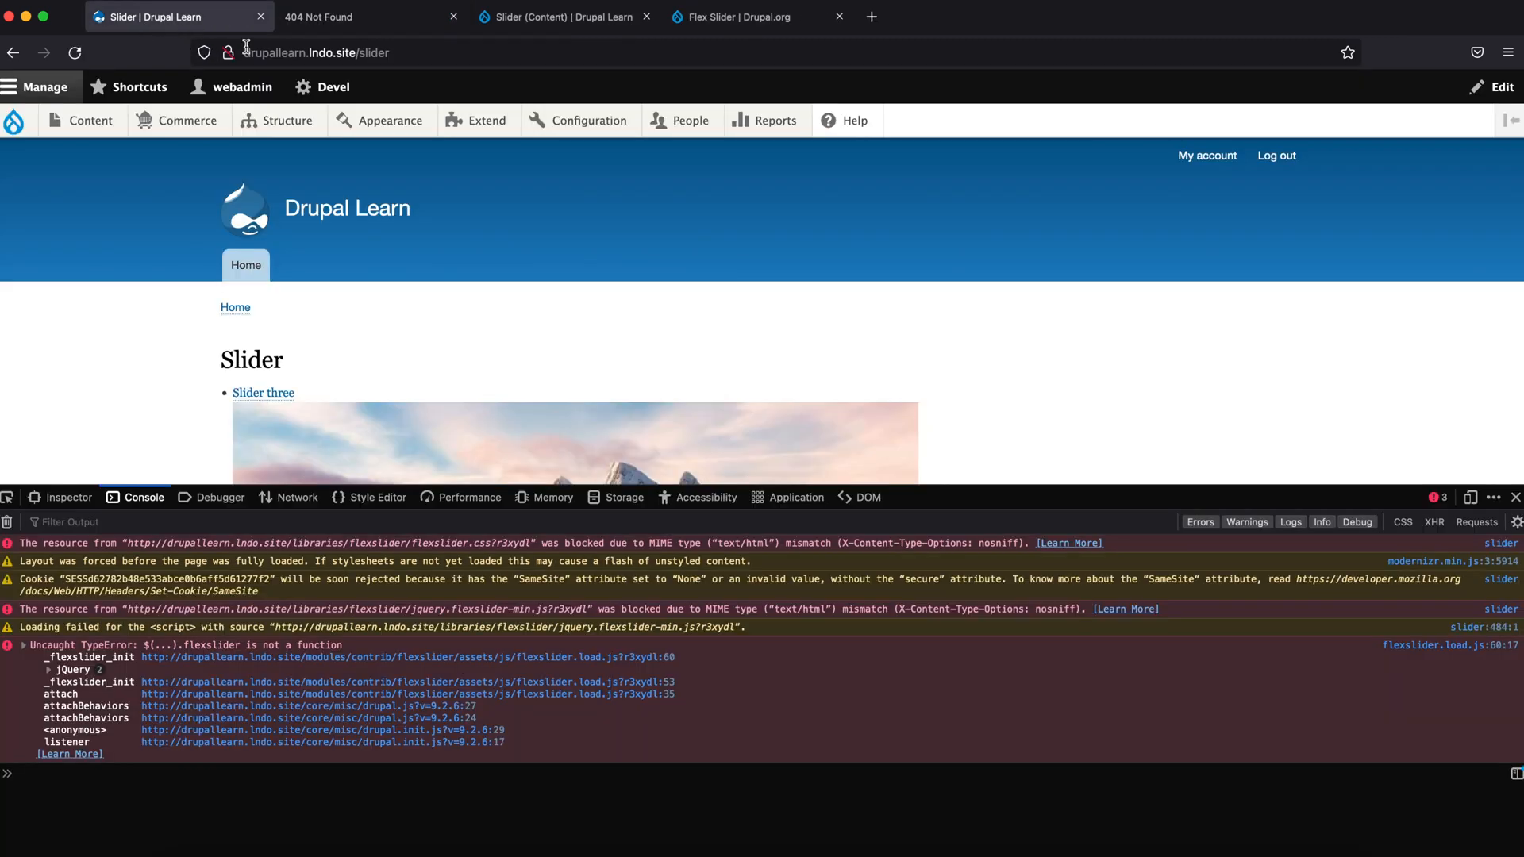
pyautogui.click(453, 17)
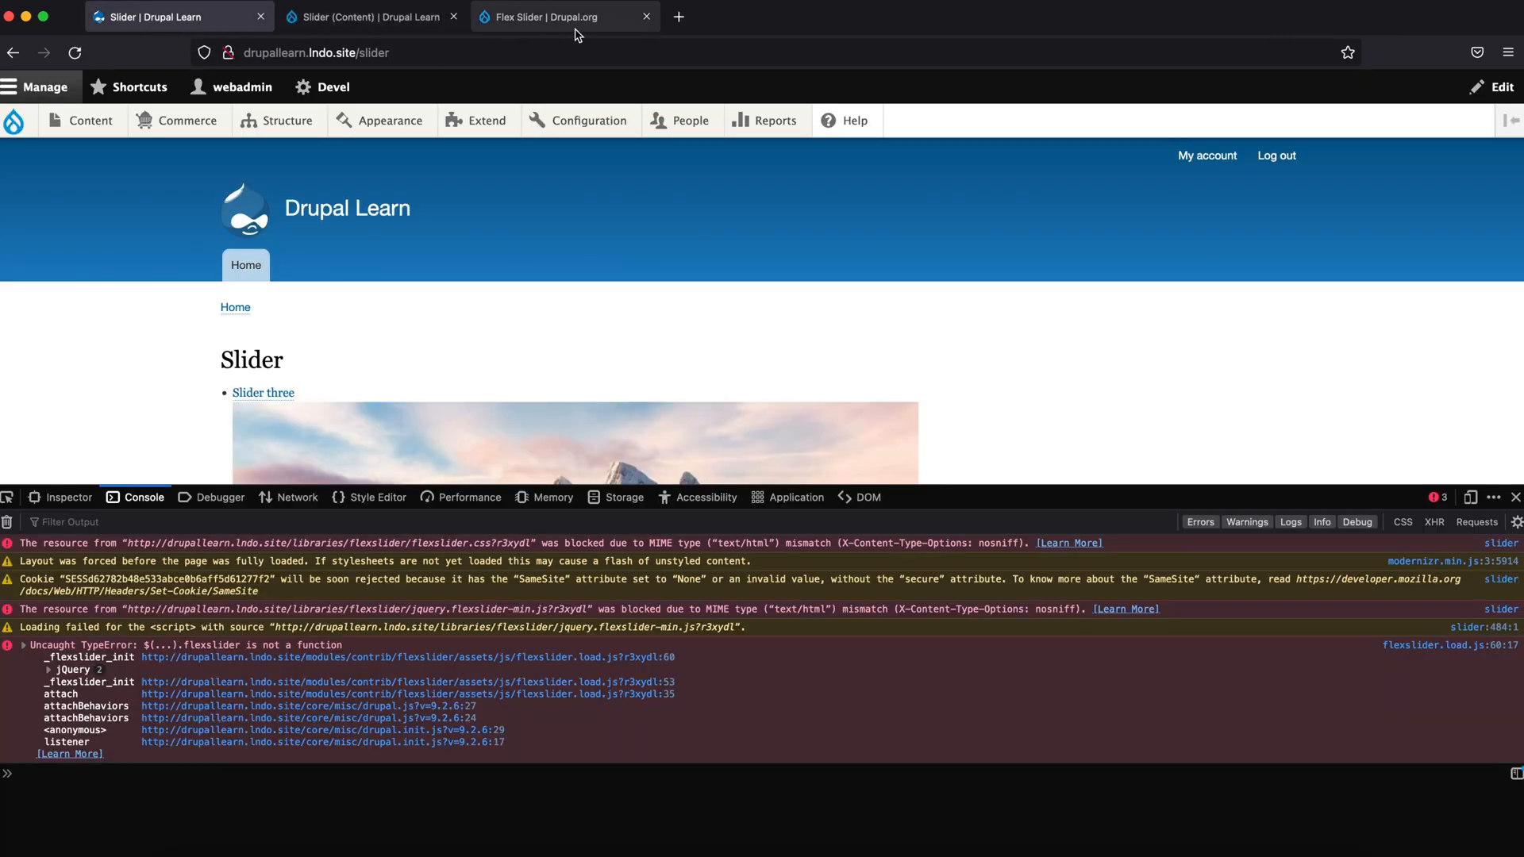
pyautogui.click(558, 17)
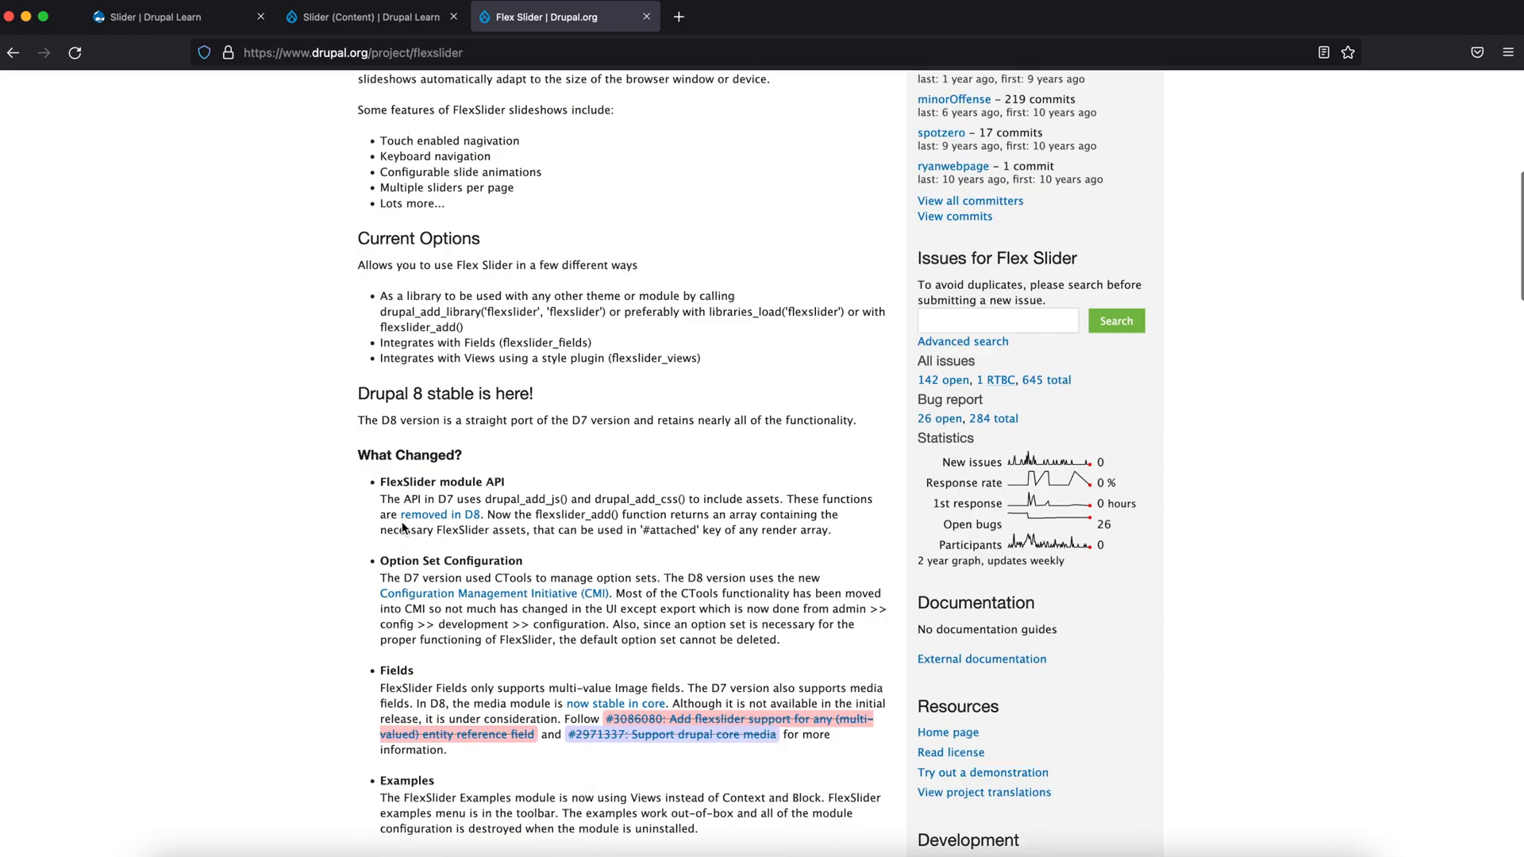
pyautogui.scroll(-3)
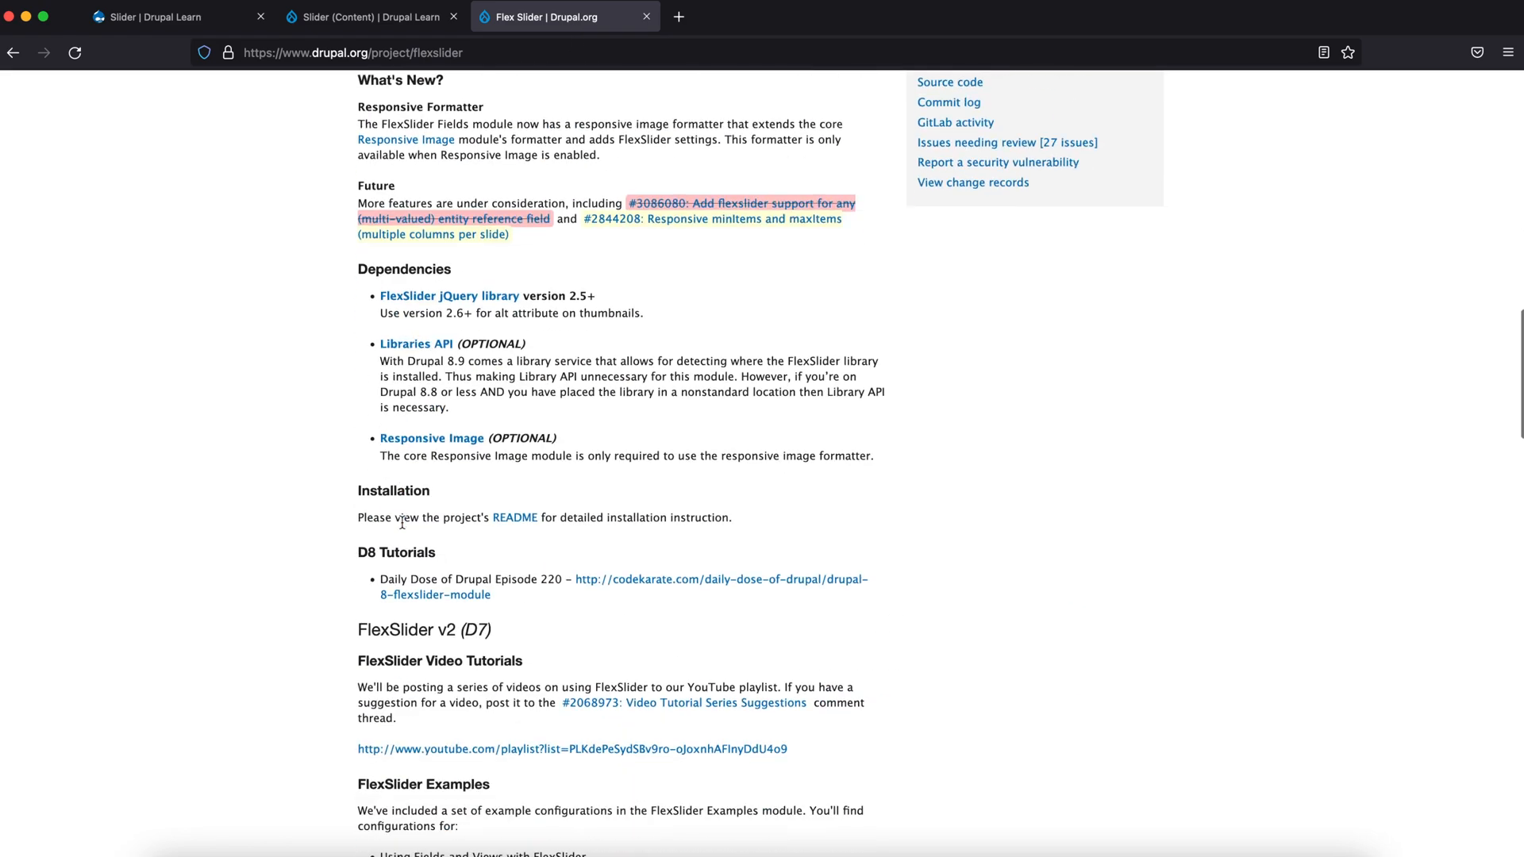
pyautogui.scroll(-3)
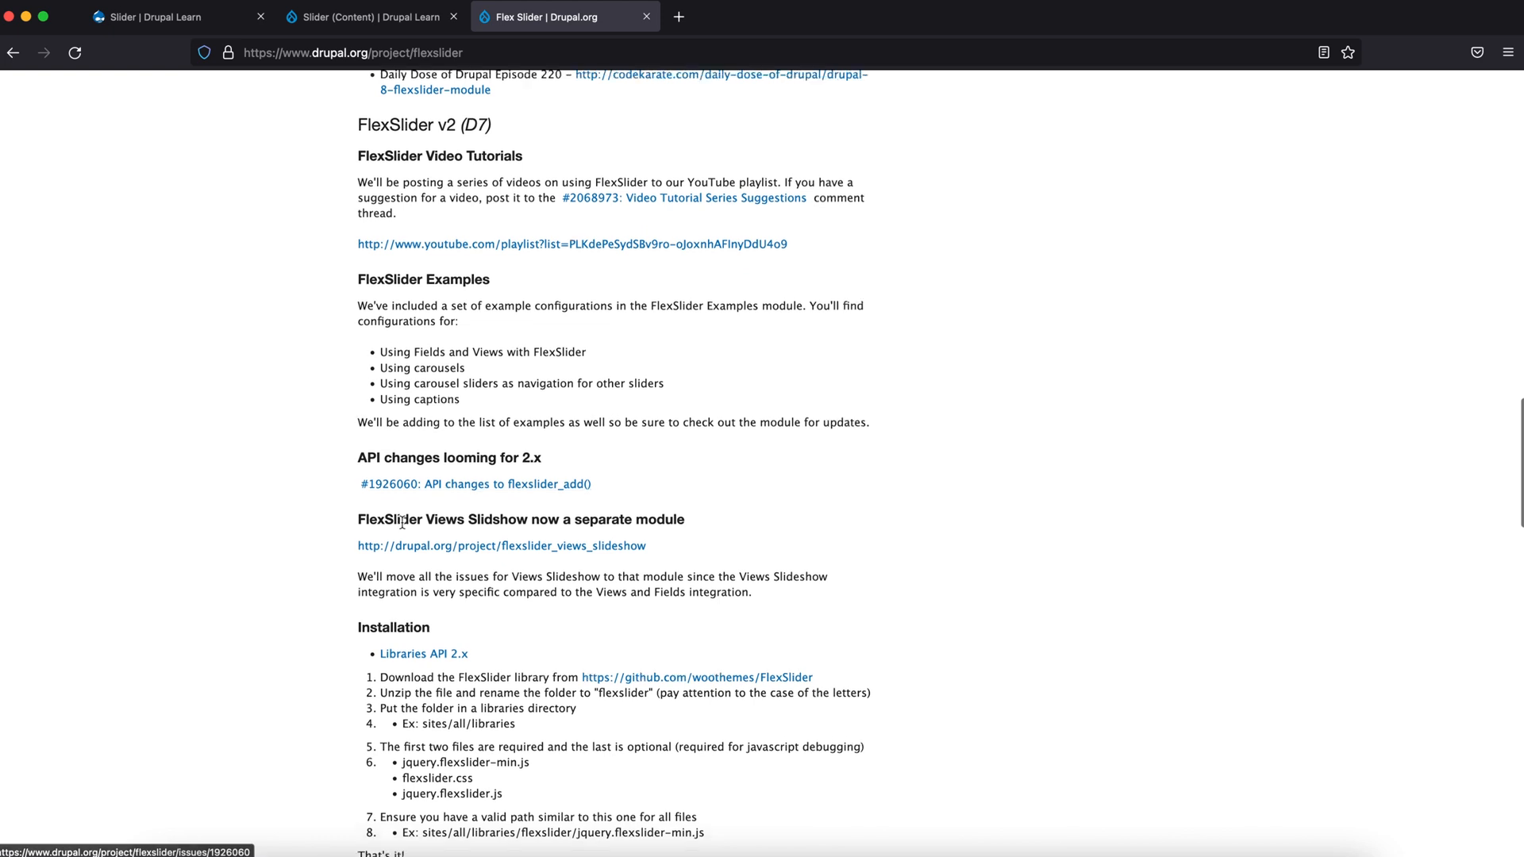
pyautogui.scroll(-3)
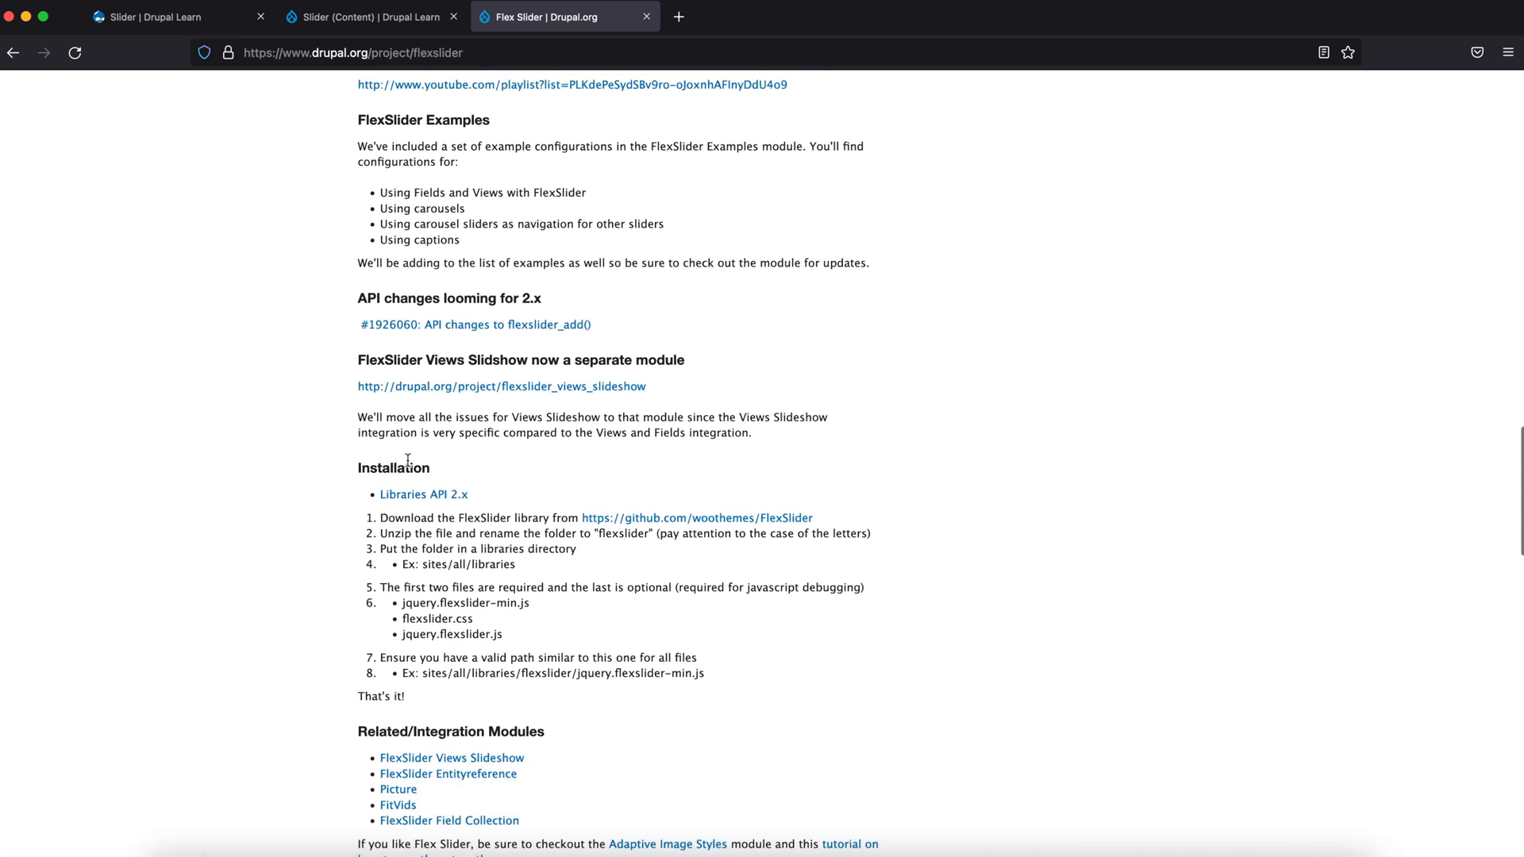
pyautogui.moveTo(566, 517)
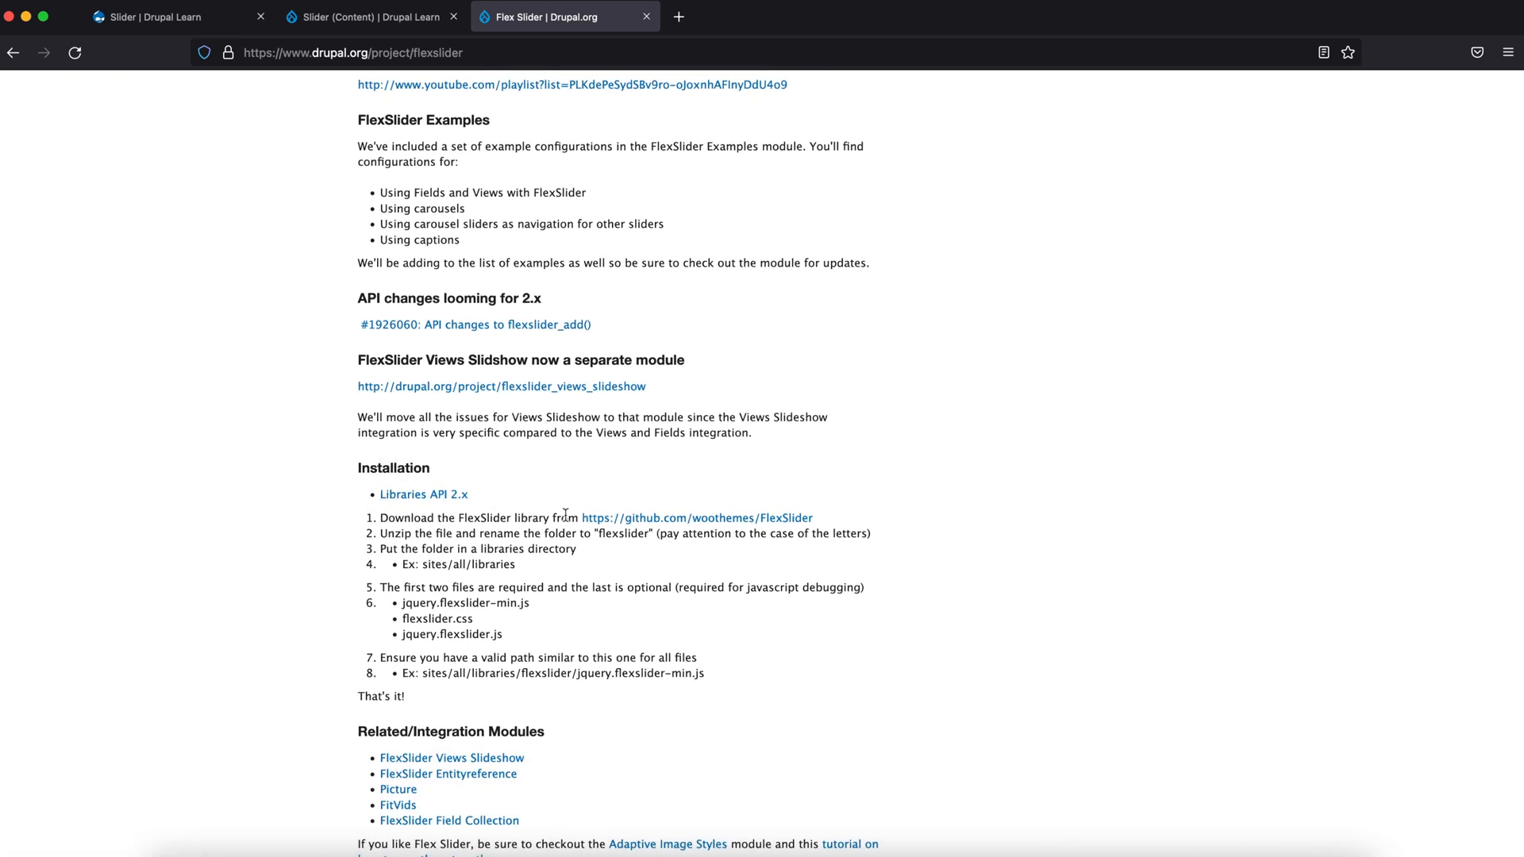
pyautogui.moveTo(676, 521)
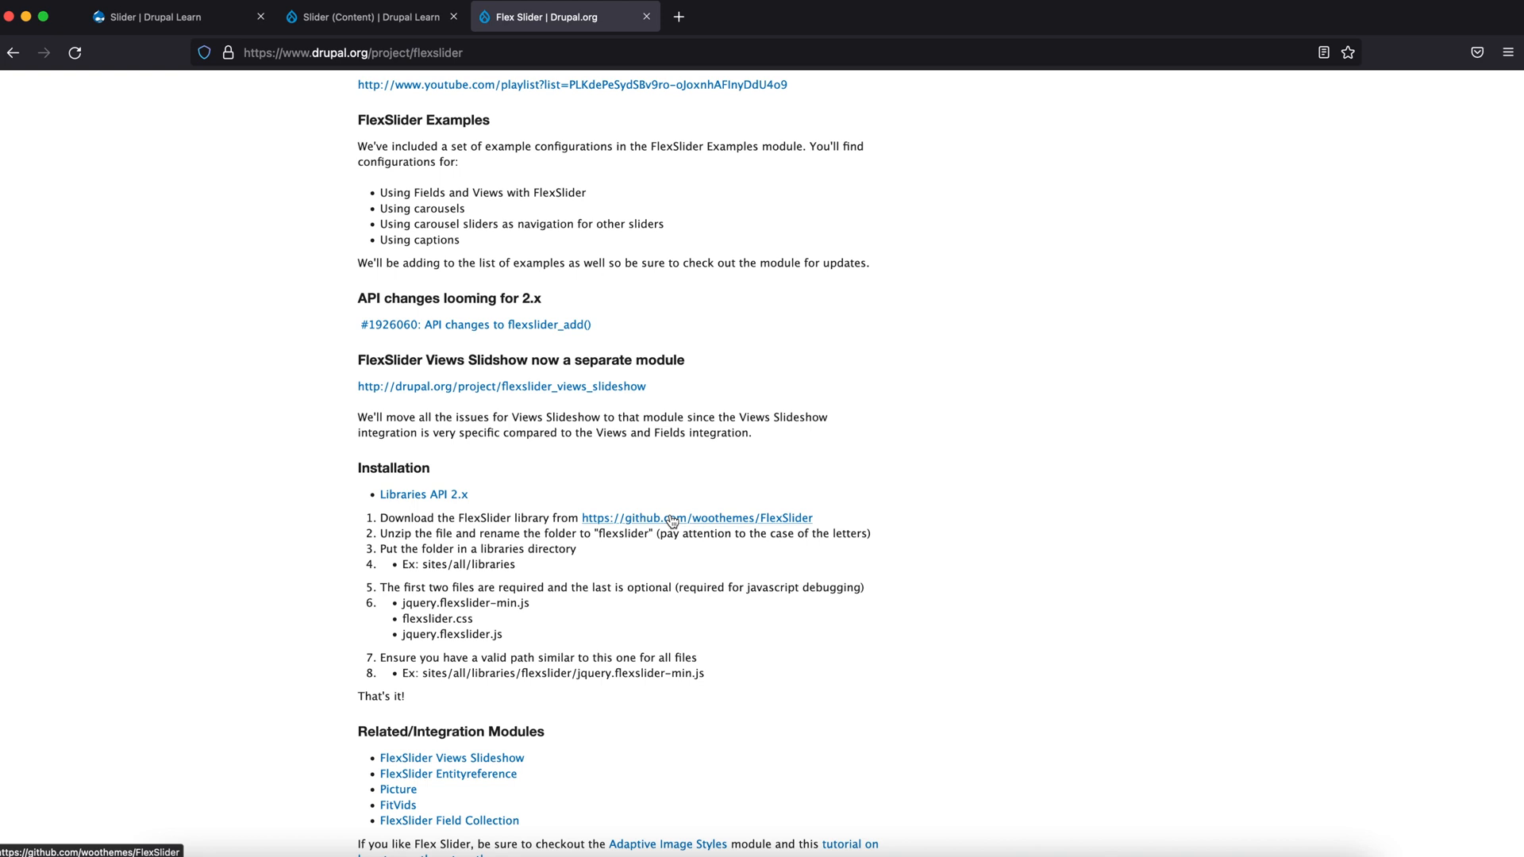
pyautogui.moveTo(537, 567)
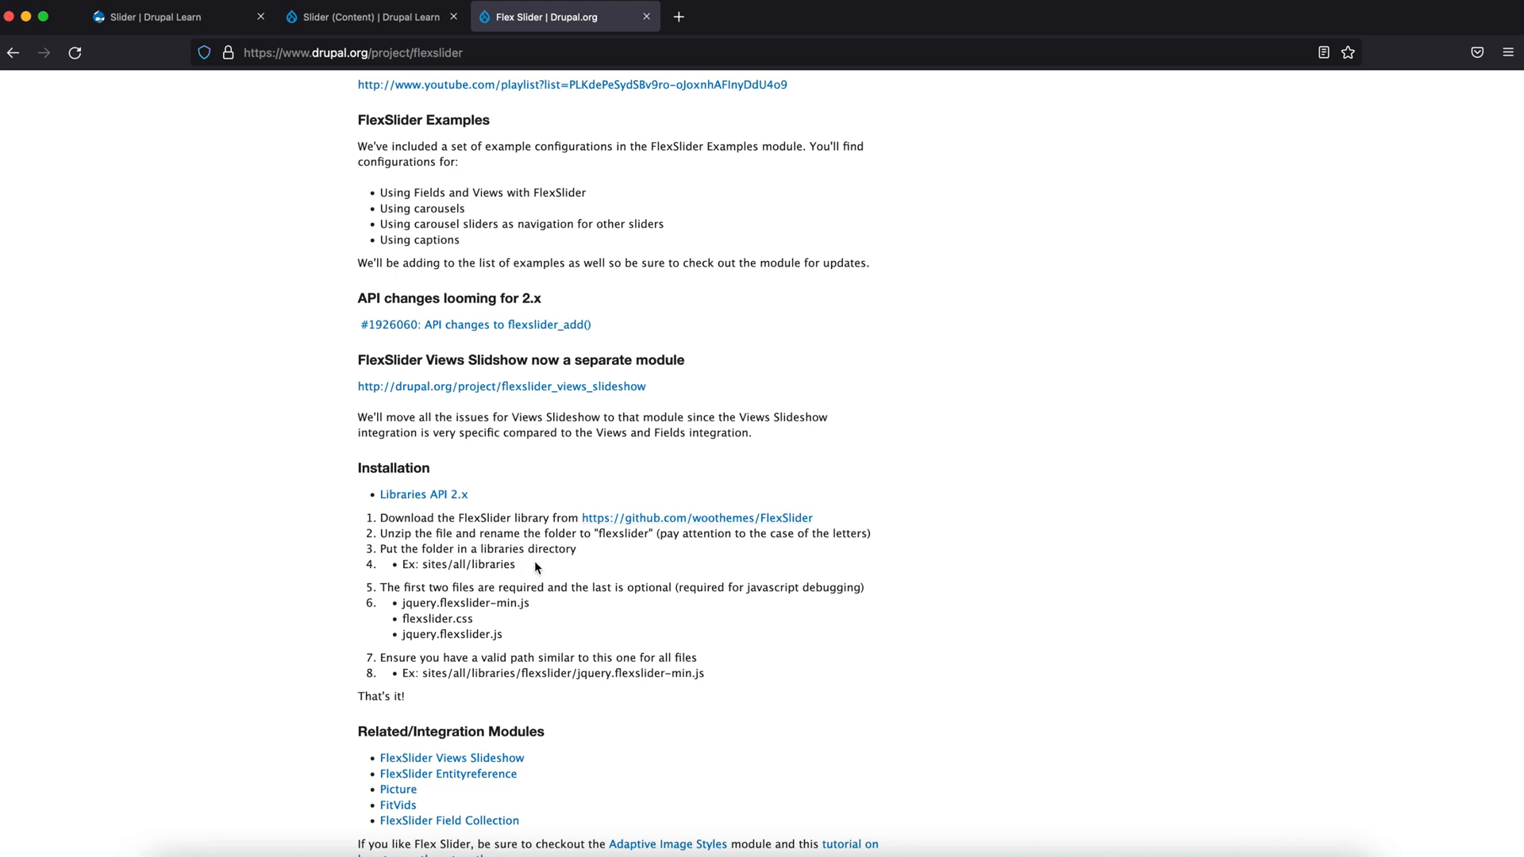
pyautogui.rightClick(634, 518)
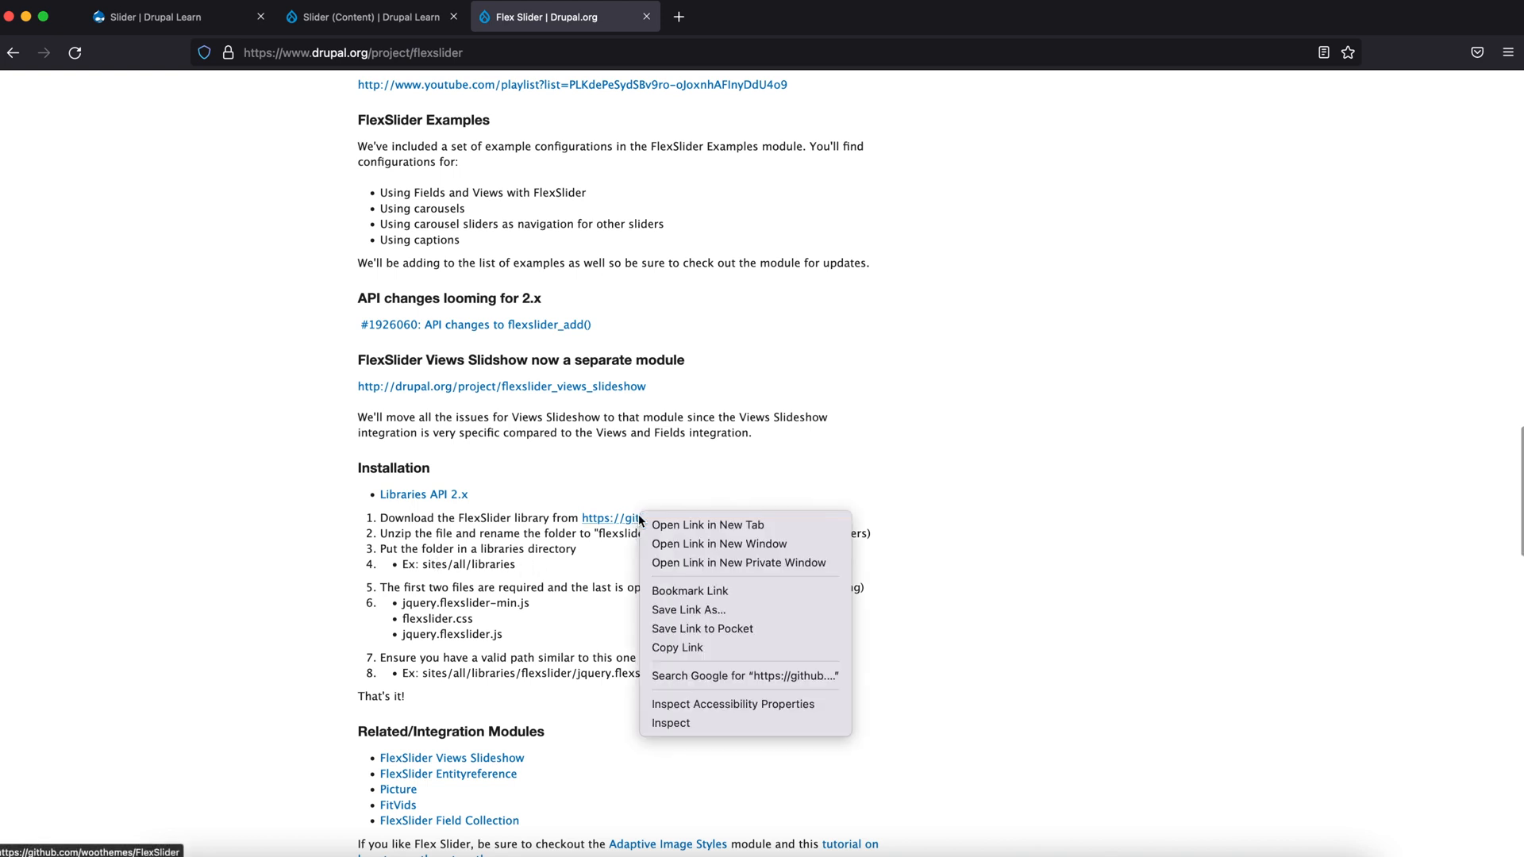
# Step: Open the woocommerce/FlexSlider GitHub repository in a new tab and copy its HTTPS clone URL
pyautogui.click(709, 525)
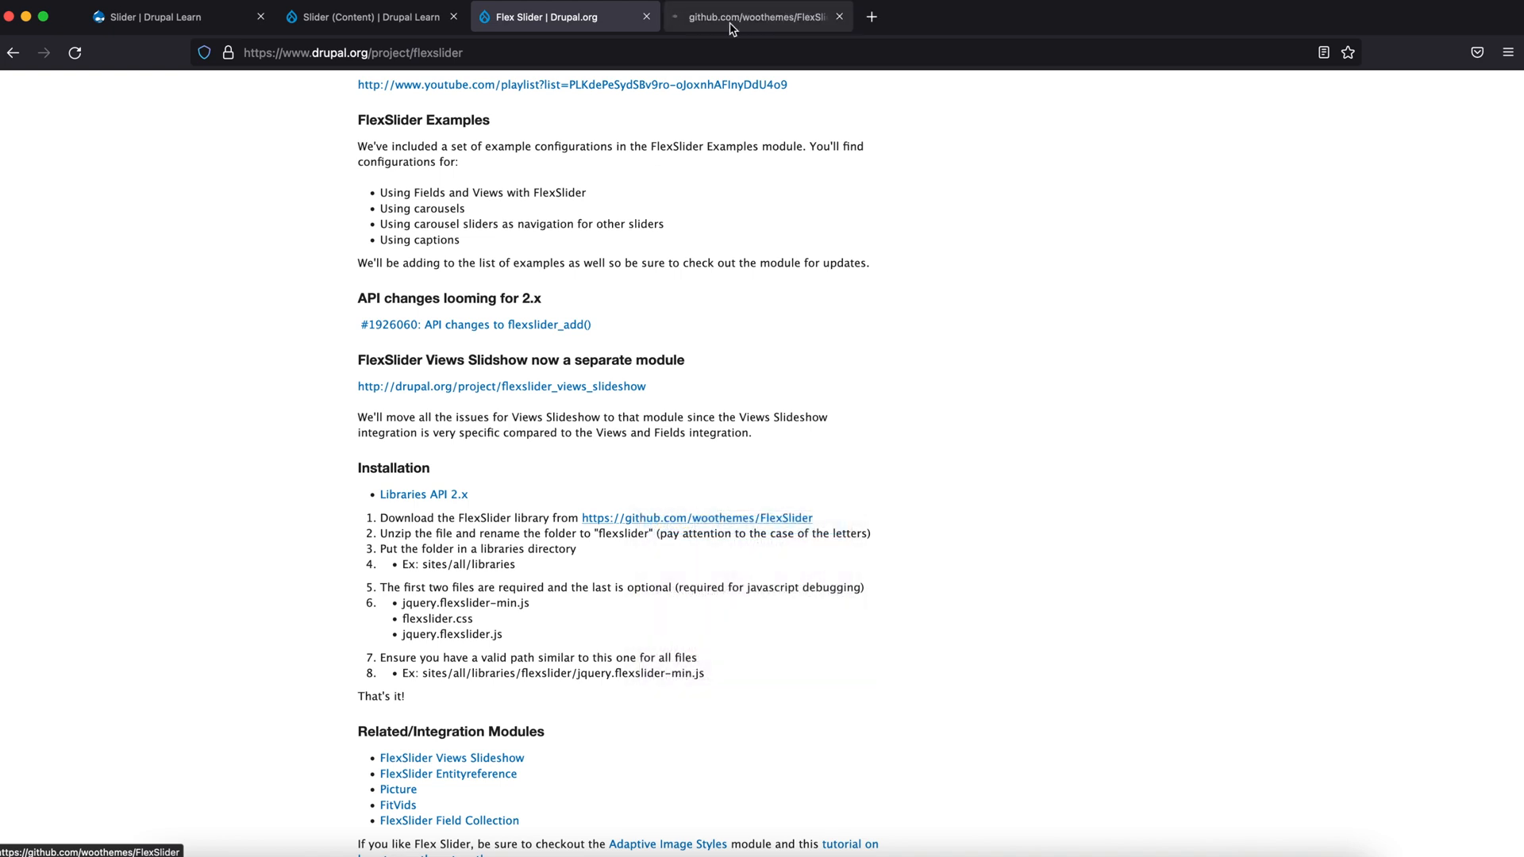
pyautogui.click(758, 16)
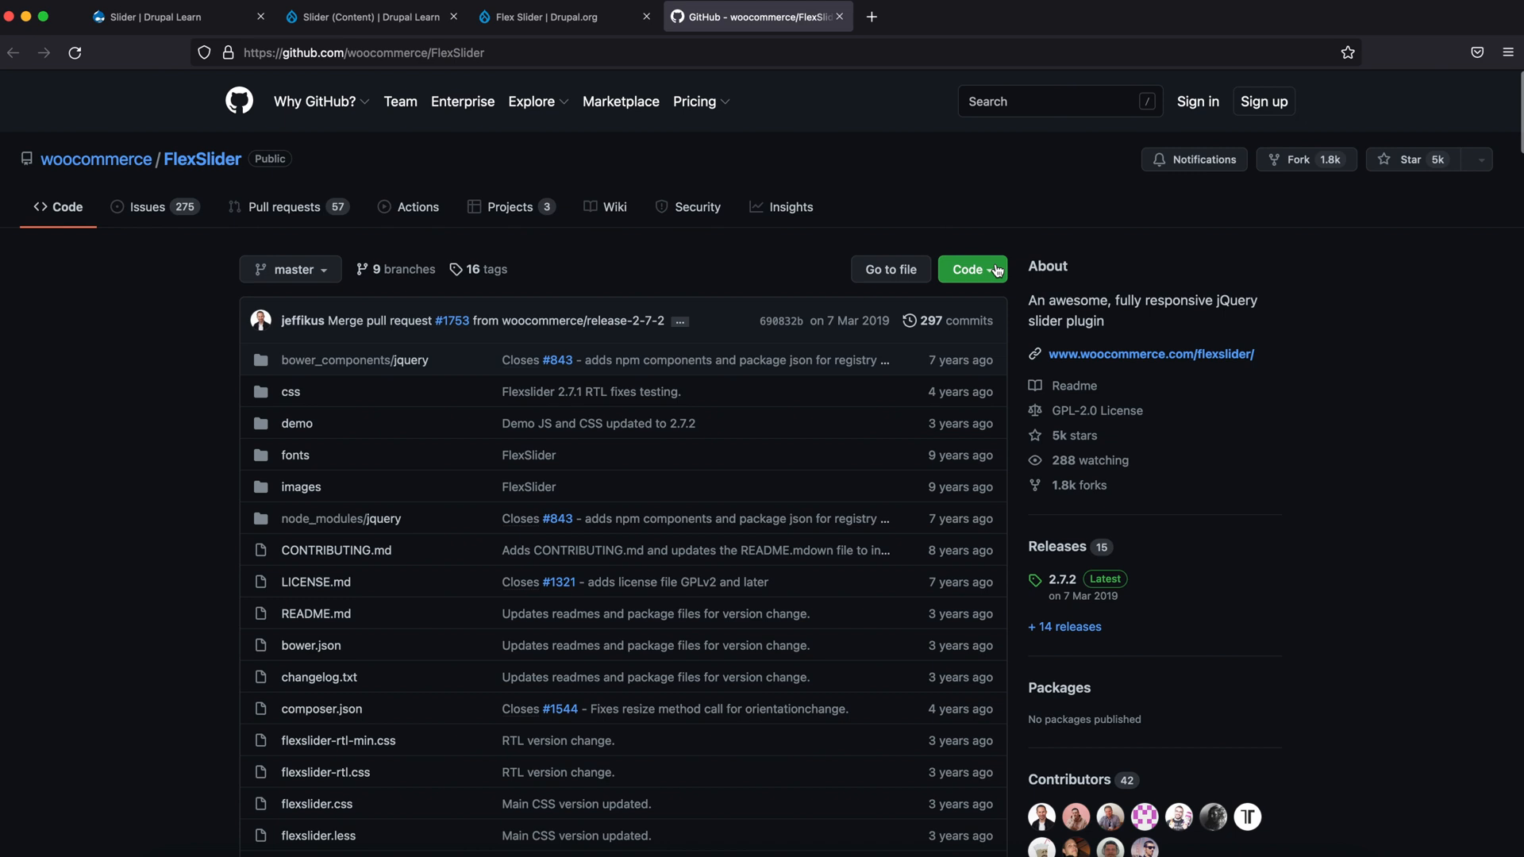
pyautogui.click(973, 269)
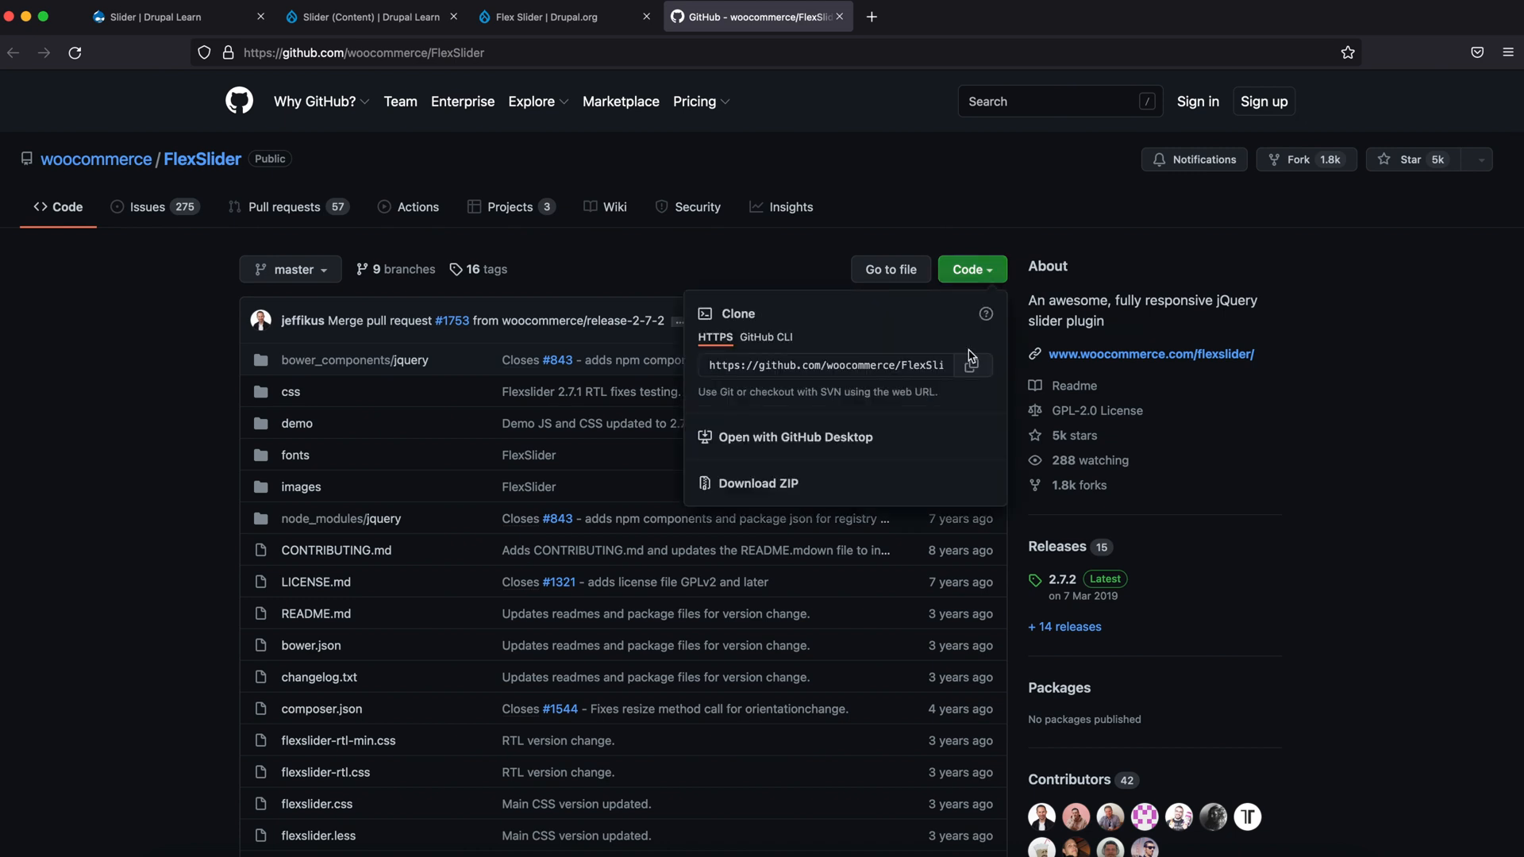
pyautogui.click(973, 365)
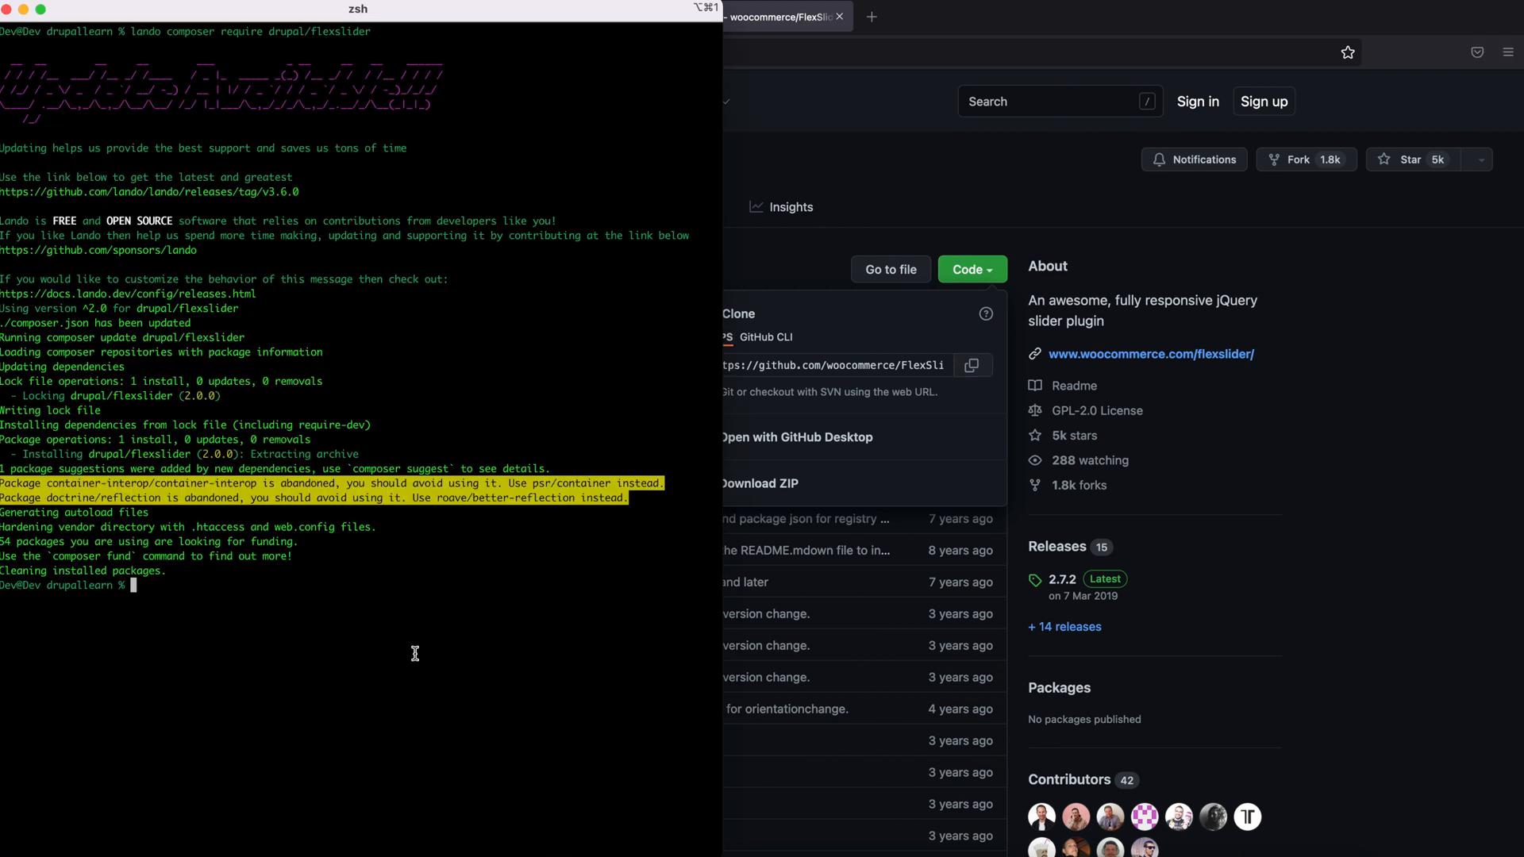
pyautogui.write('cd li')
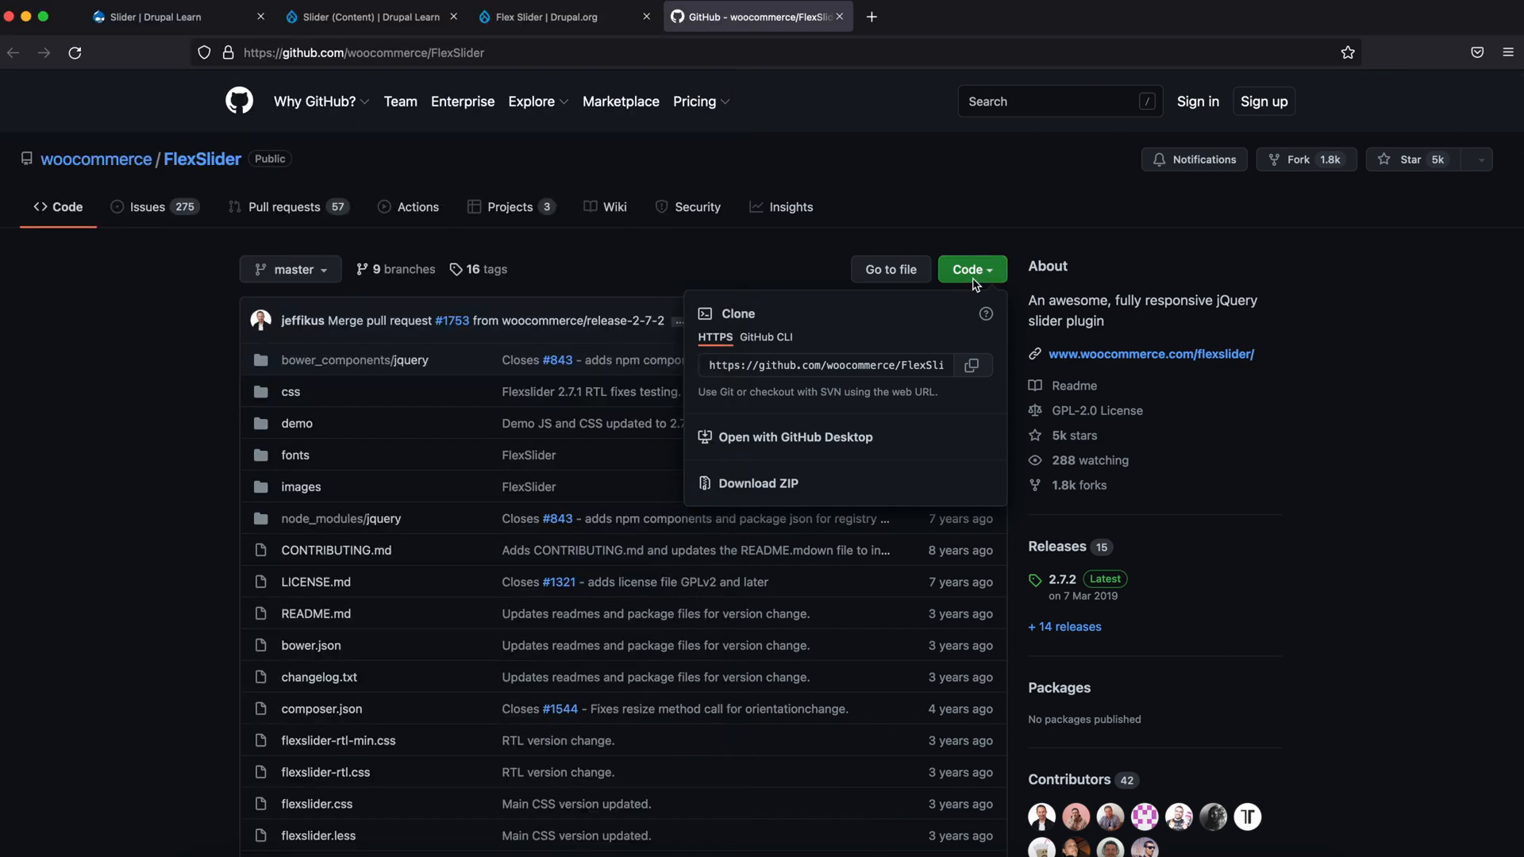
pyautogui.click(765, 337)
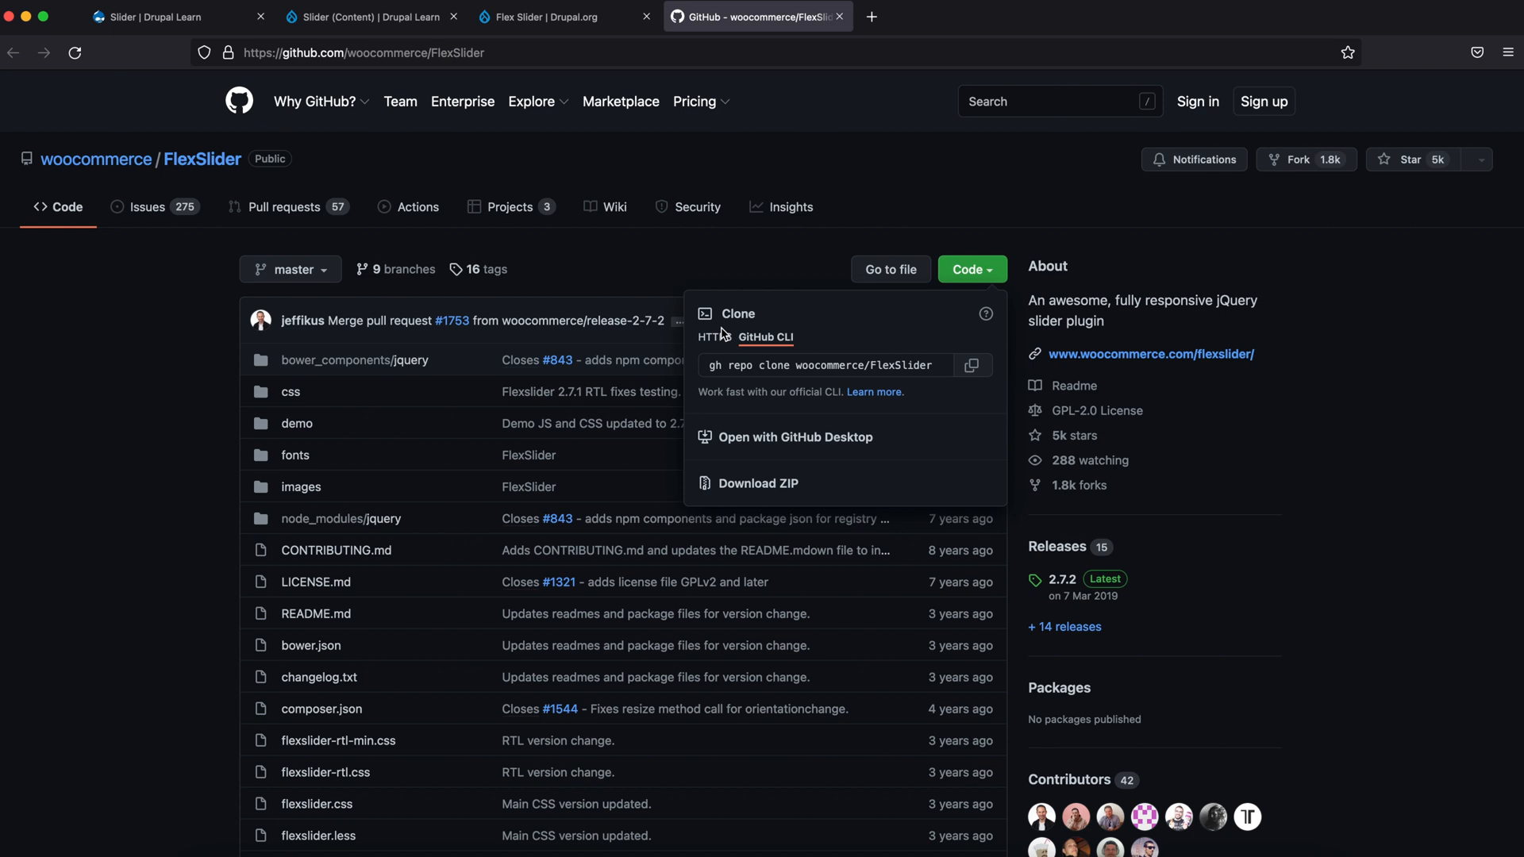
pyautogui.click(972, 365)
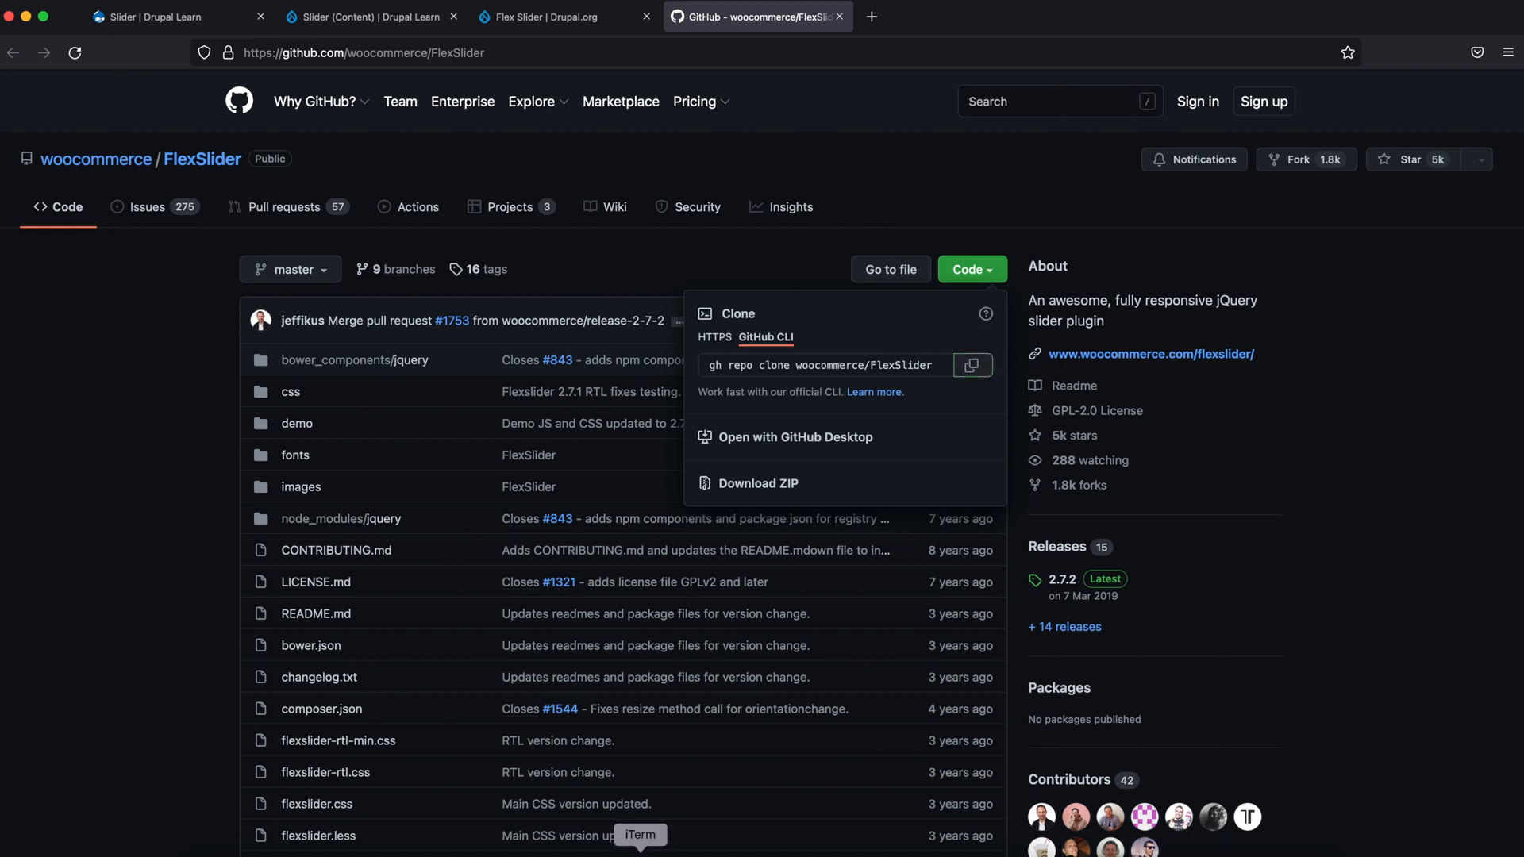
pyautogui.moveTo(750, 385)
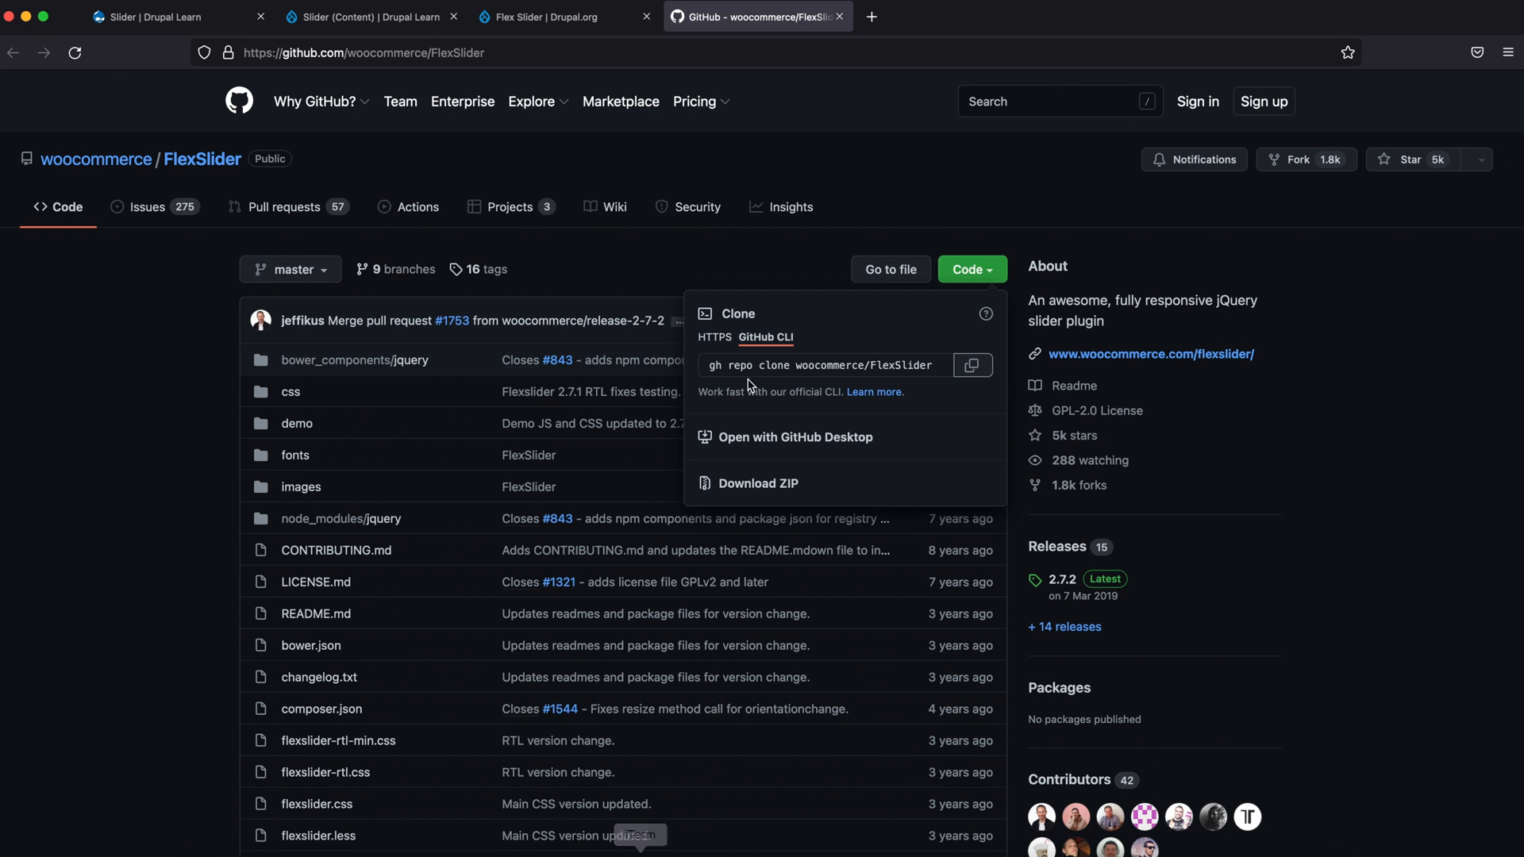
pyautogui.click(714, 337)
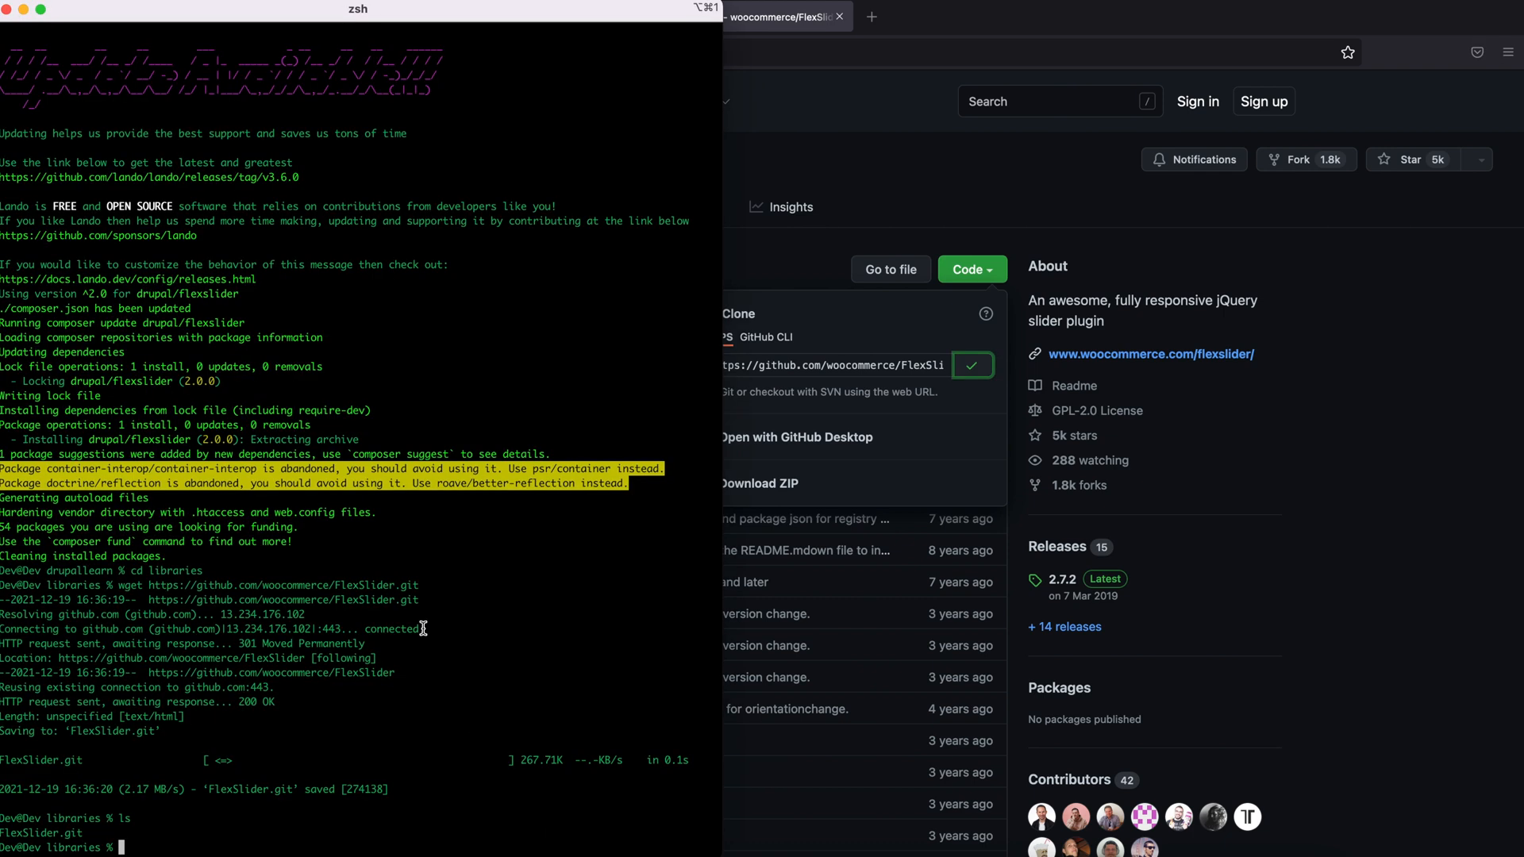
pyautogui.write('git clone')
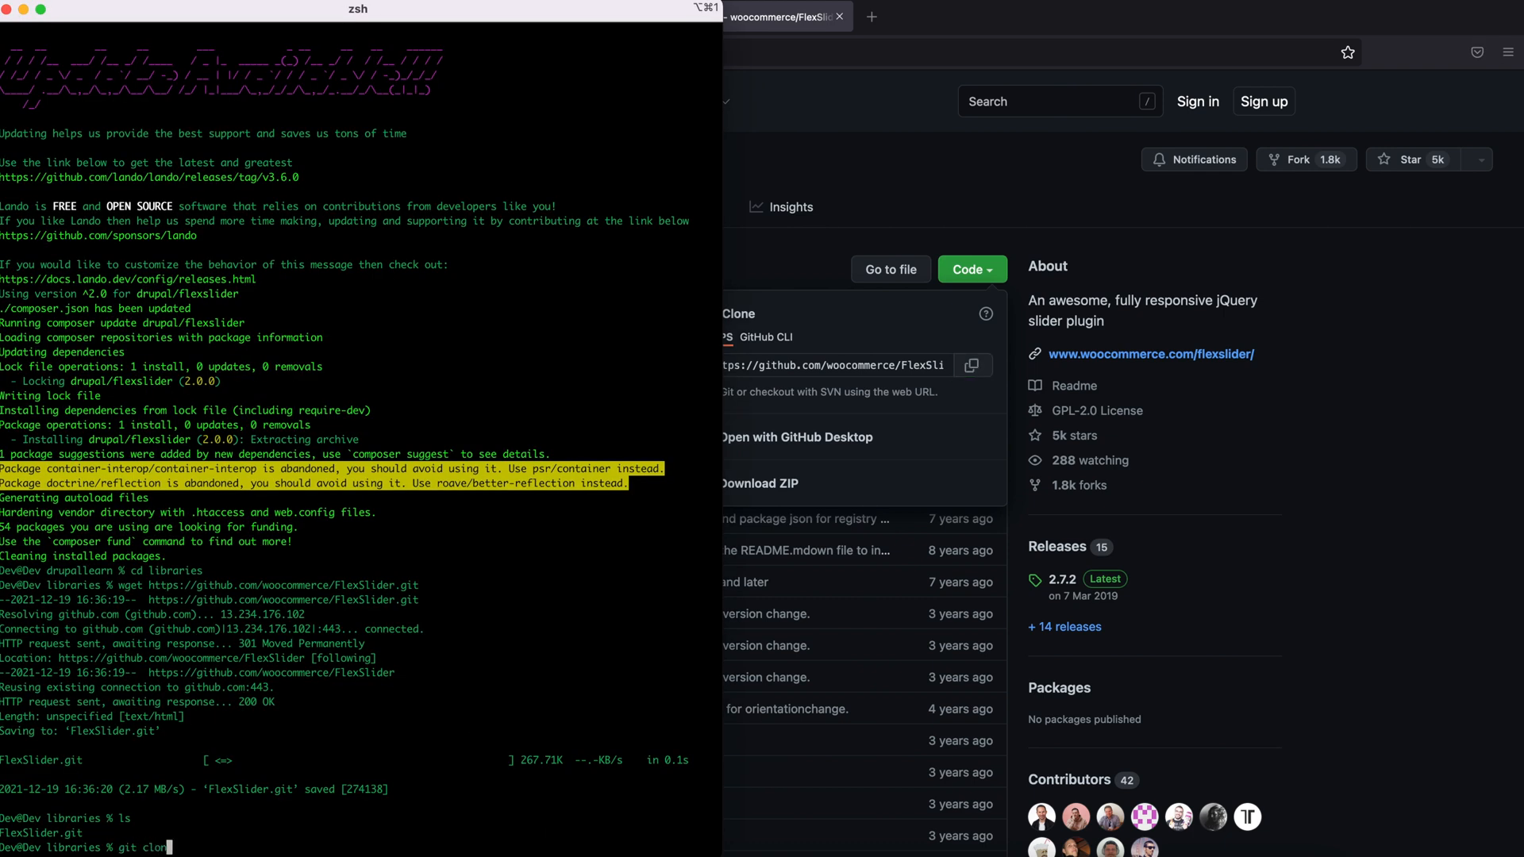
pyautogui.write('https://github.com/woocommerce/FlexSlider.git')
pyautogui.write('ls')
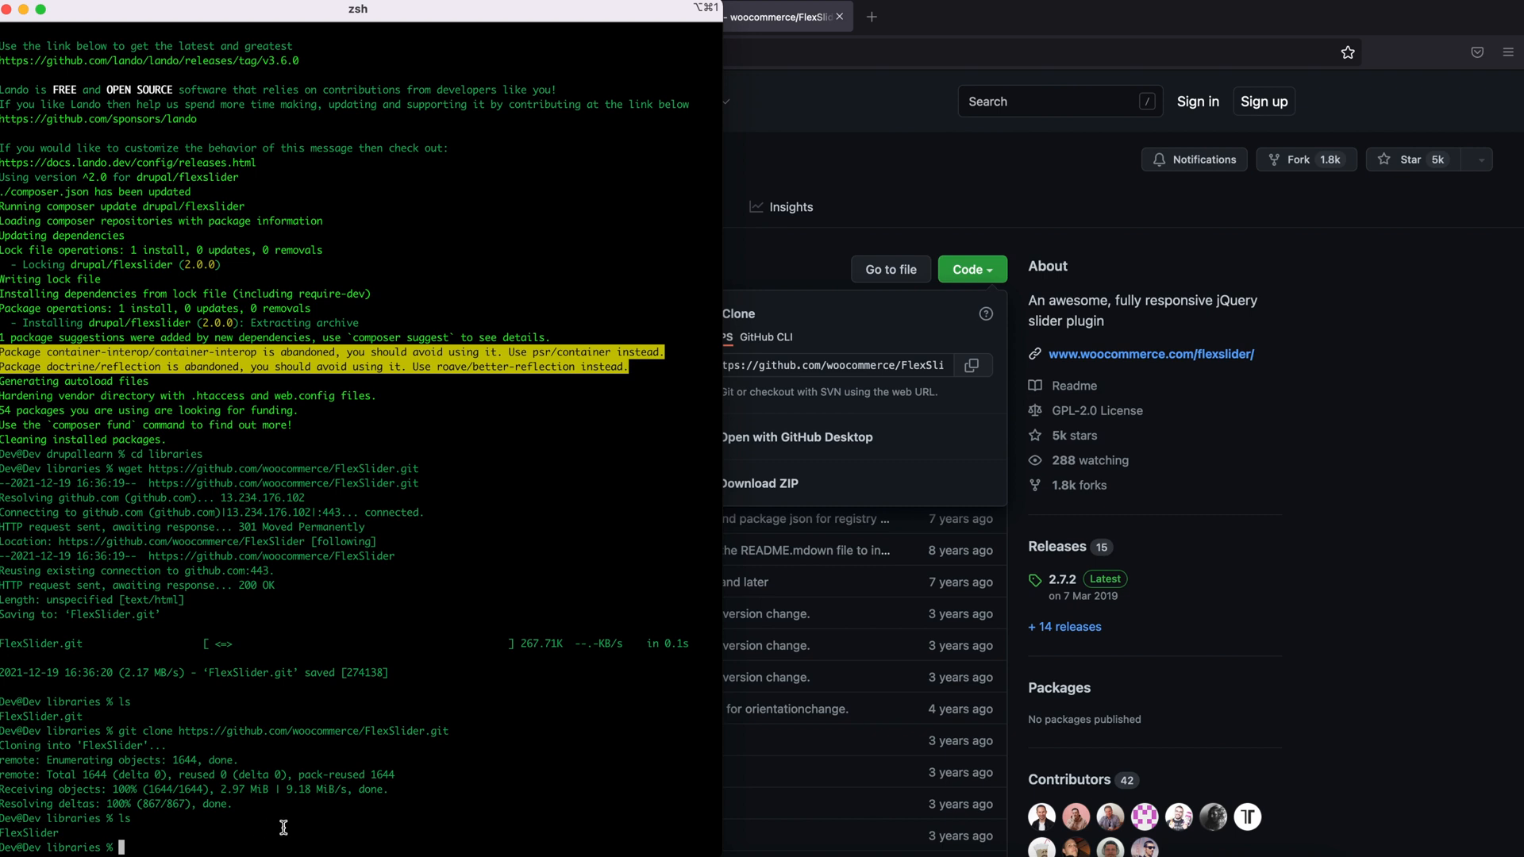
pyautogui.moveTo(170, 834)
pyautogui.write('cd f')
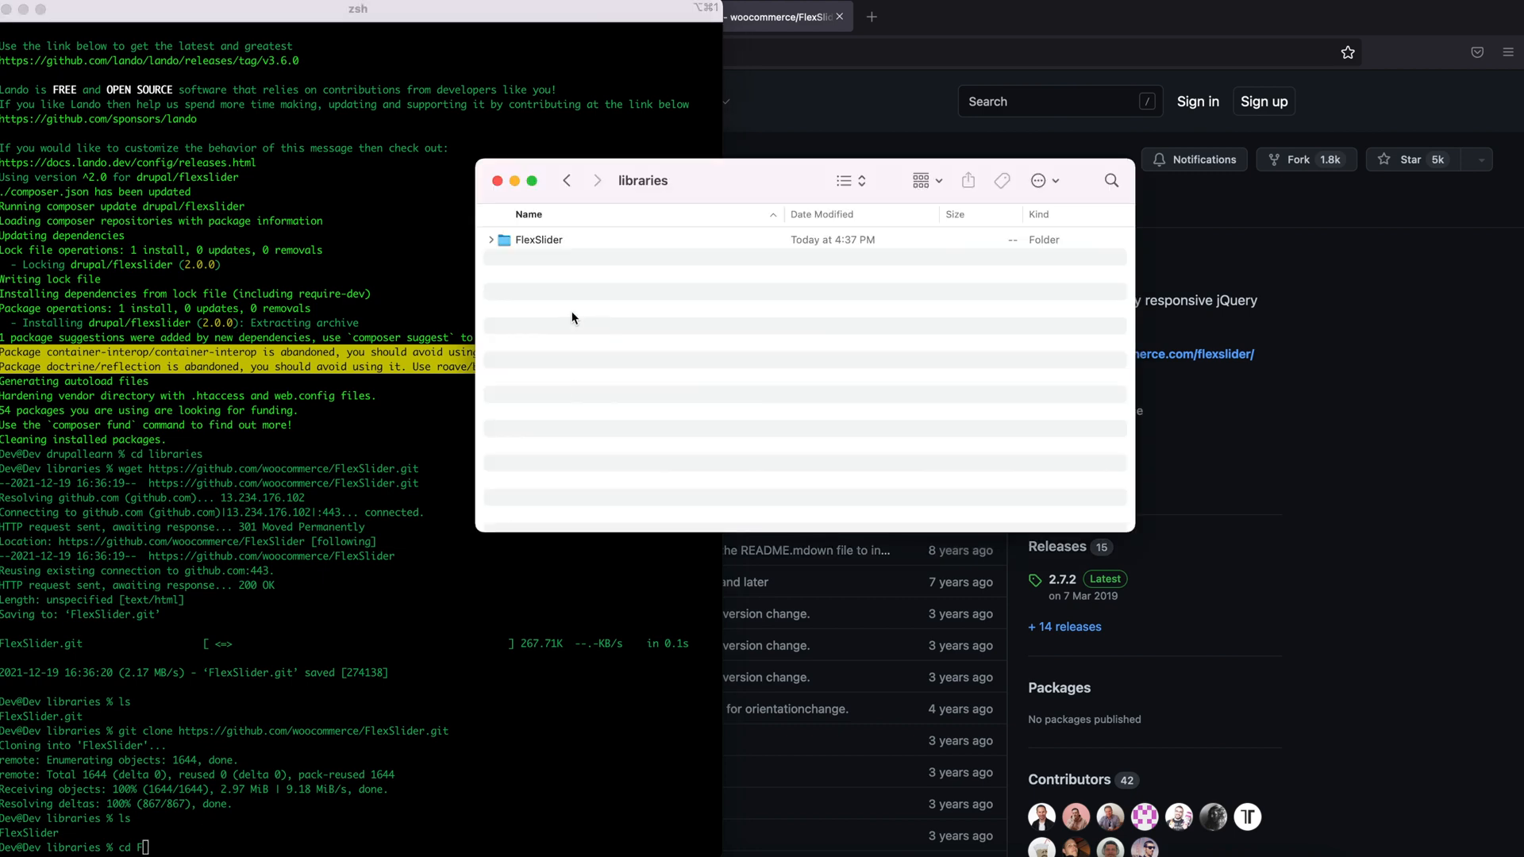
# Step: Check the cloned FlexSlider folder against the instructions, then rename it to 'flexslider'
pyautogui.doubleClick(538, 239)
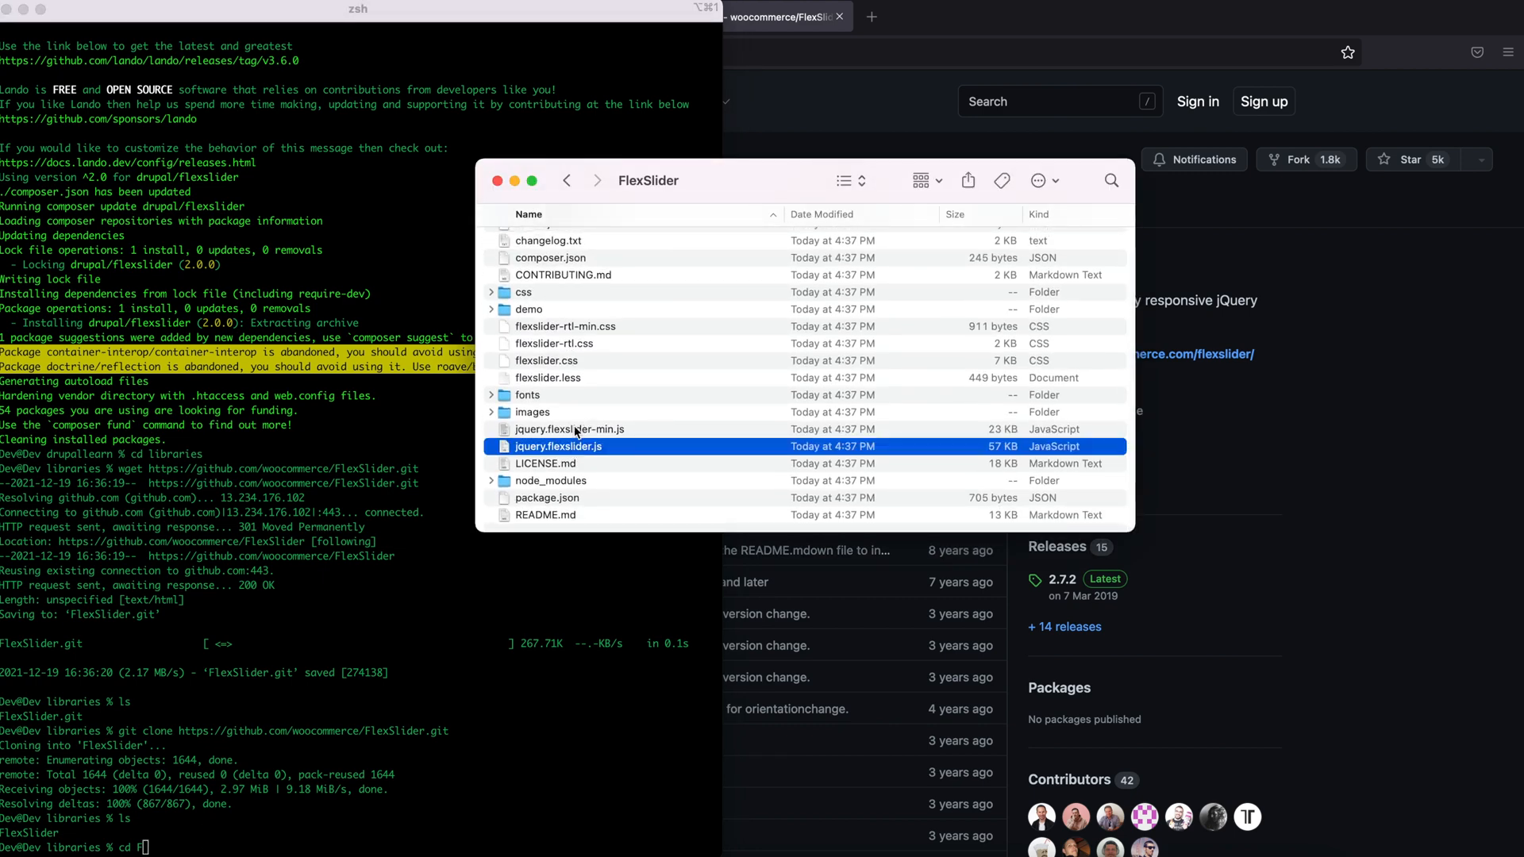
pyautogui.moveTo(583, 310)
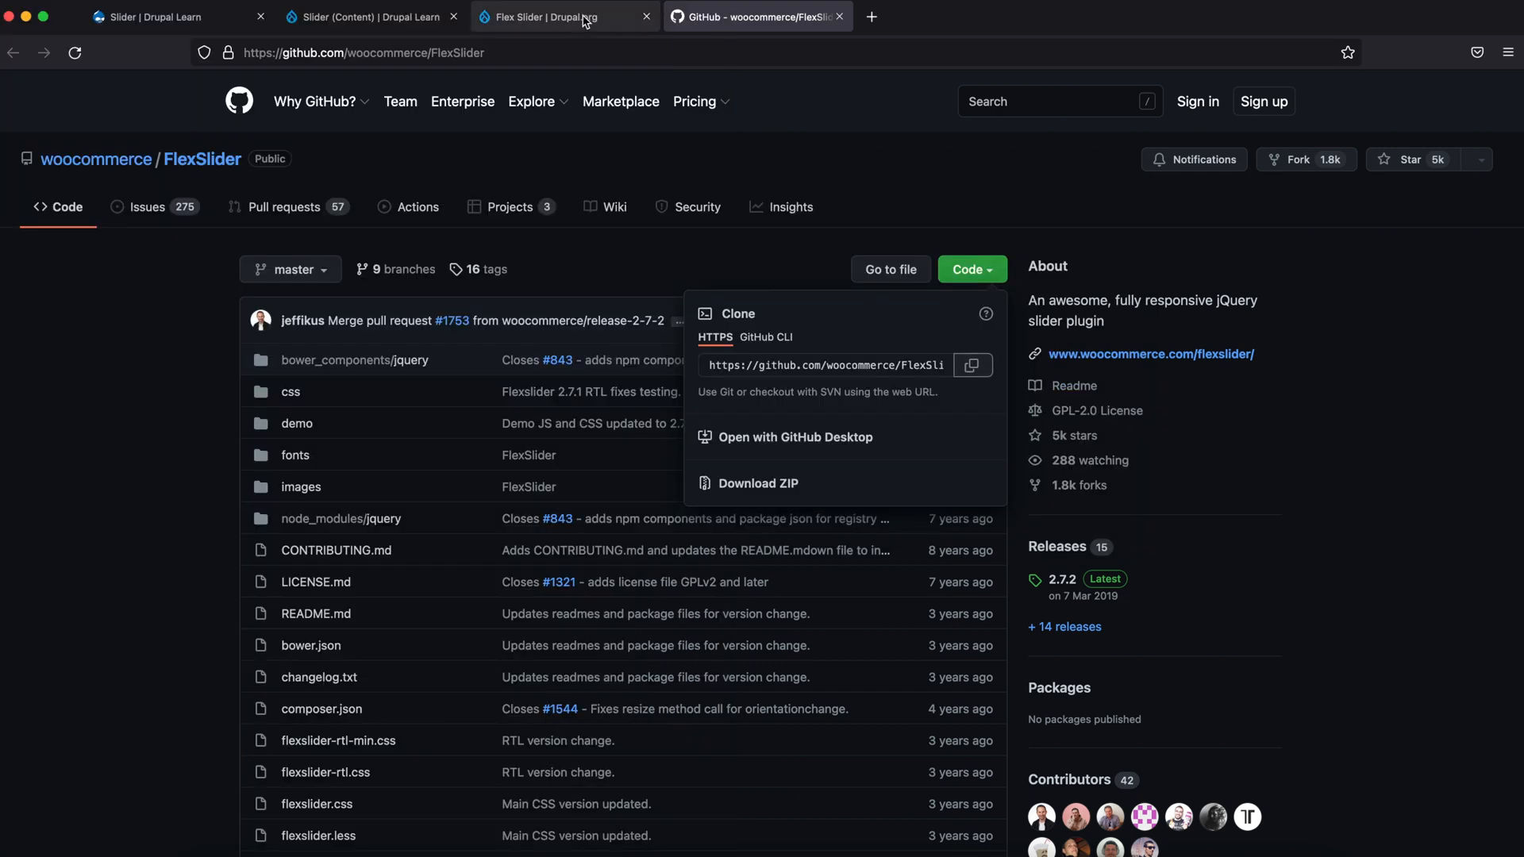
pyautogui.click(567, 17)
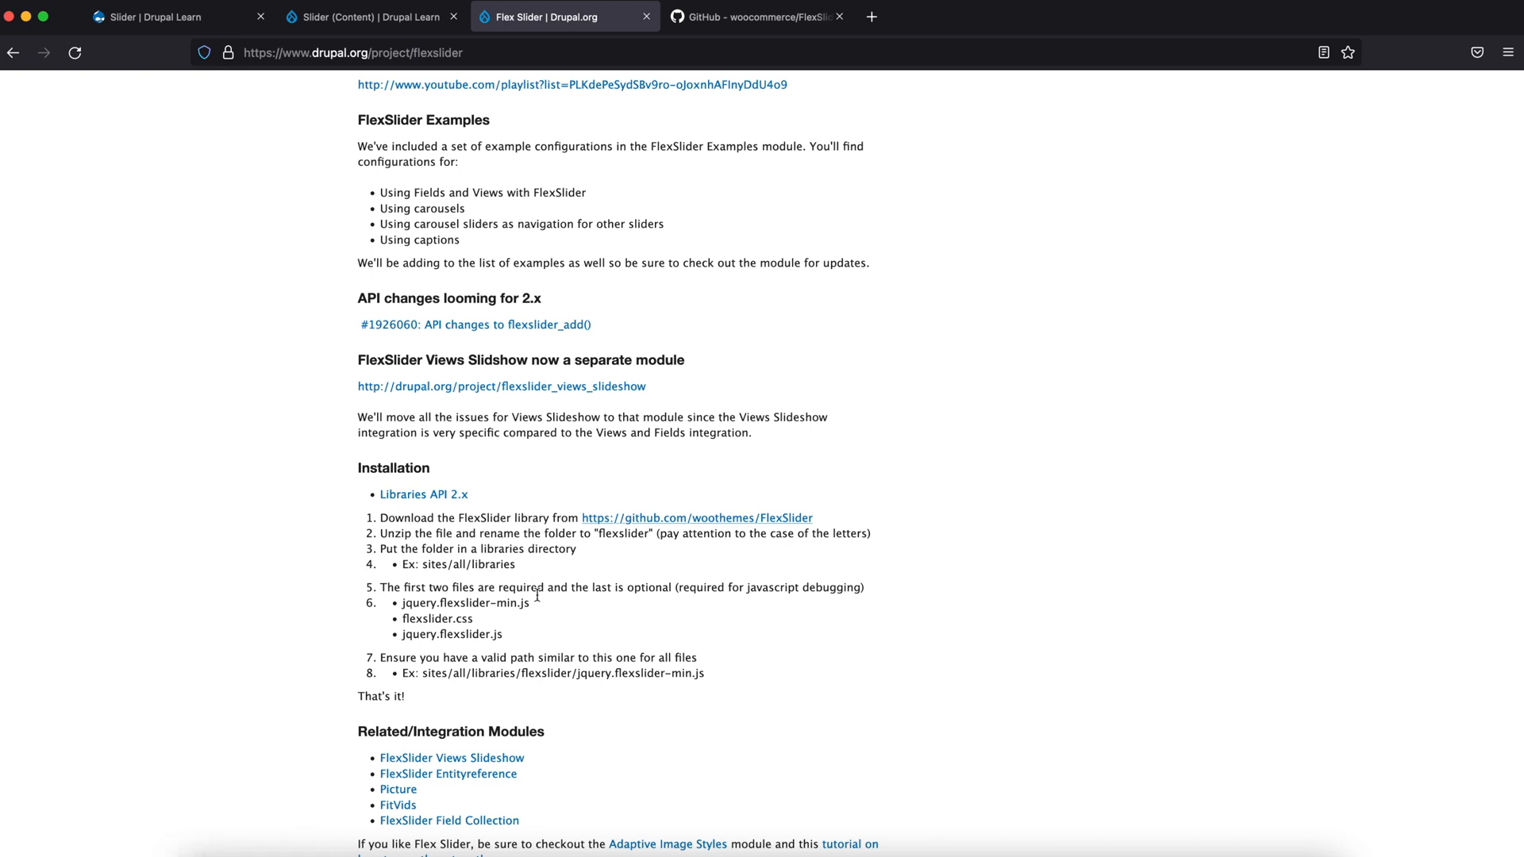
pyautogui.moveTo(480, 617)
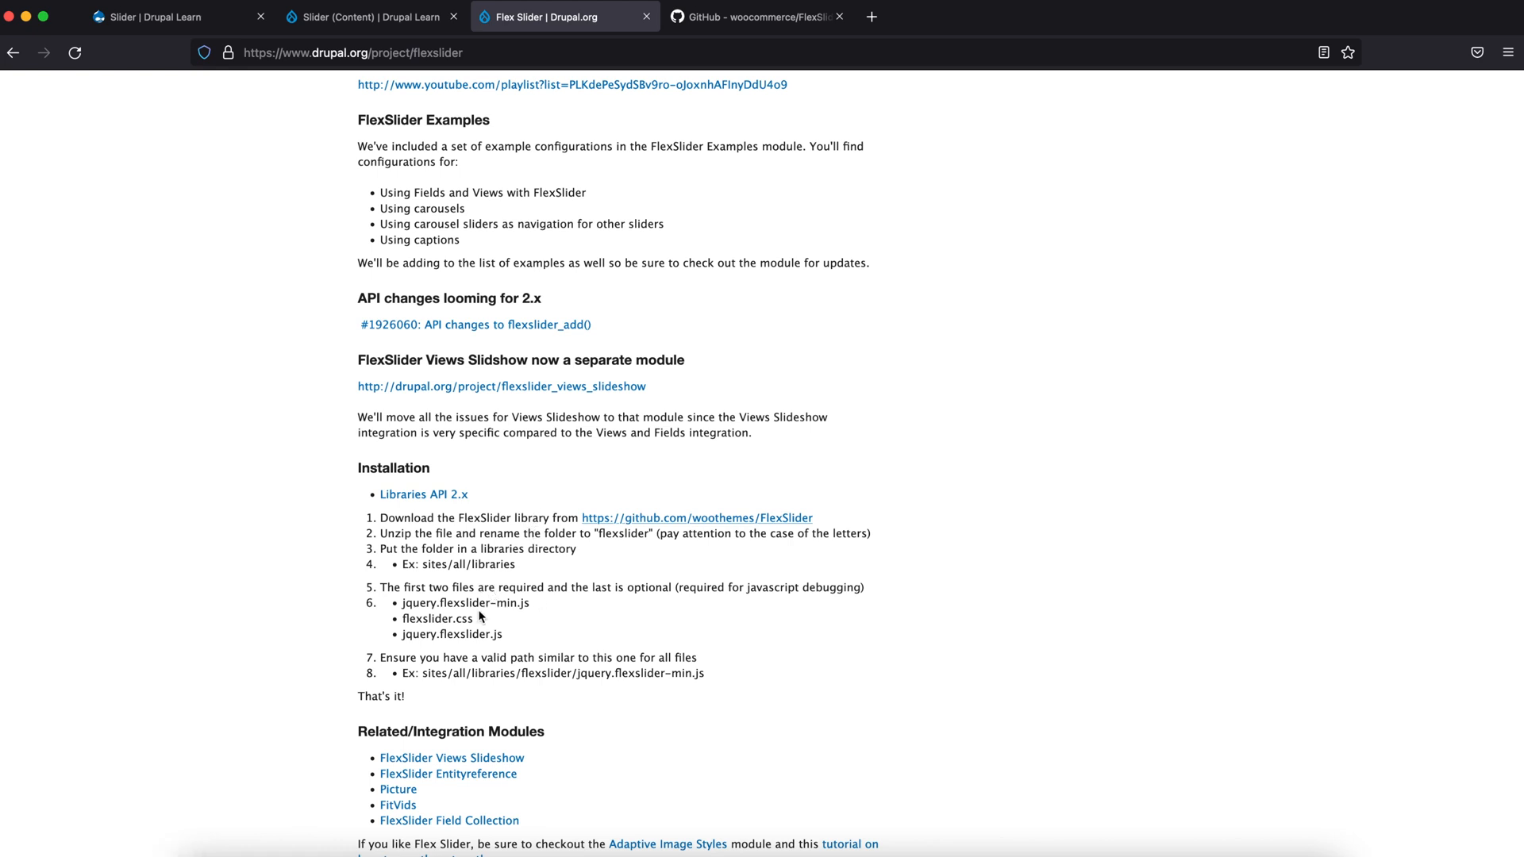
pyautogui.moveTo(475, 567)
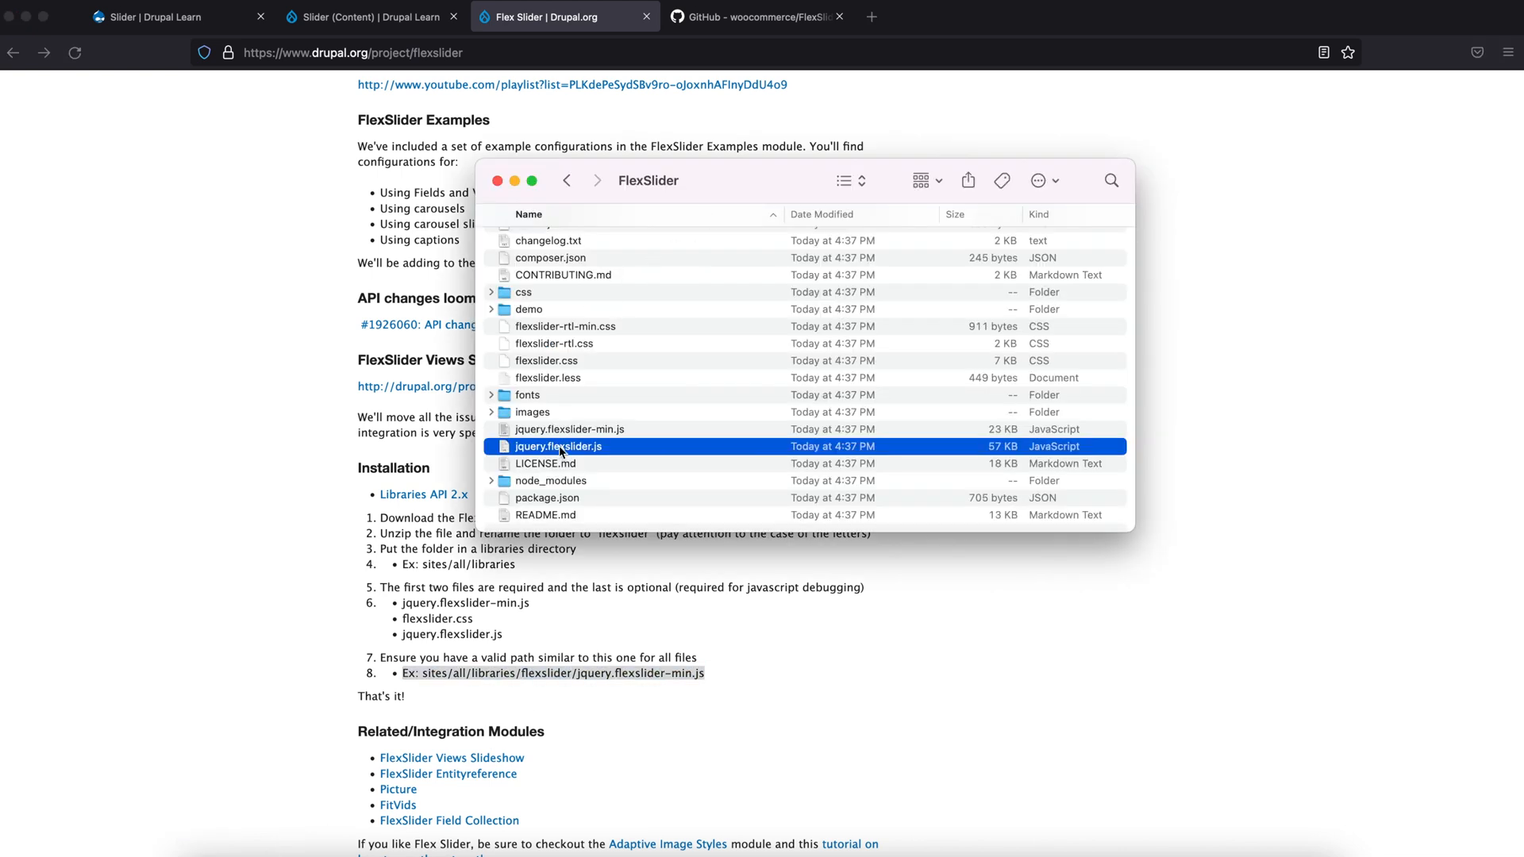
pyautogui.click(567, 180)
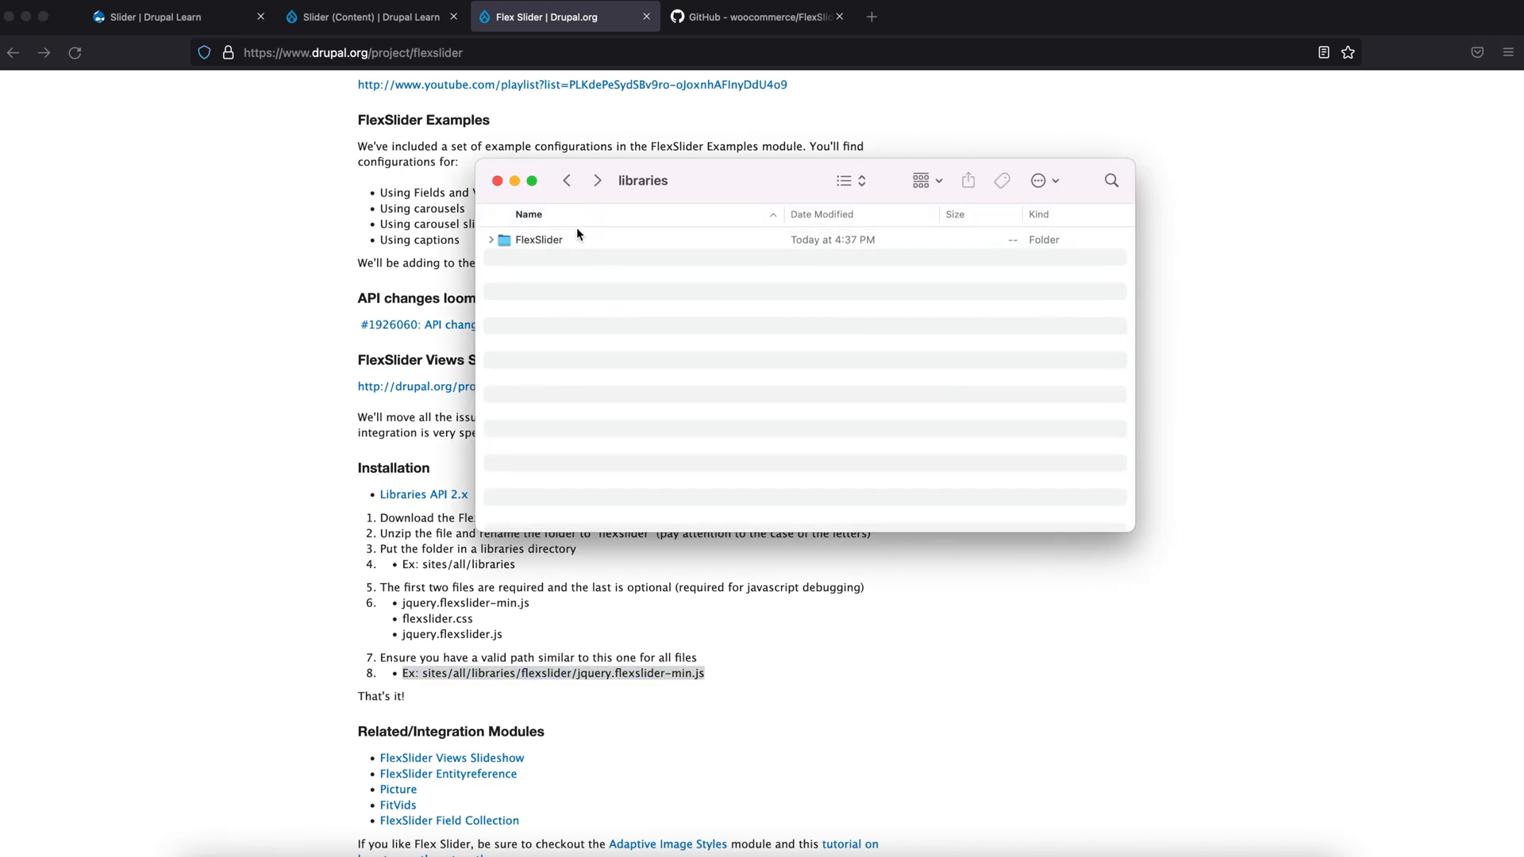
pyautogui.rightClick(535, 239)
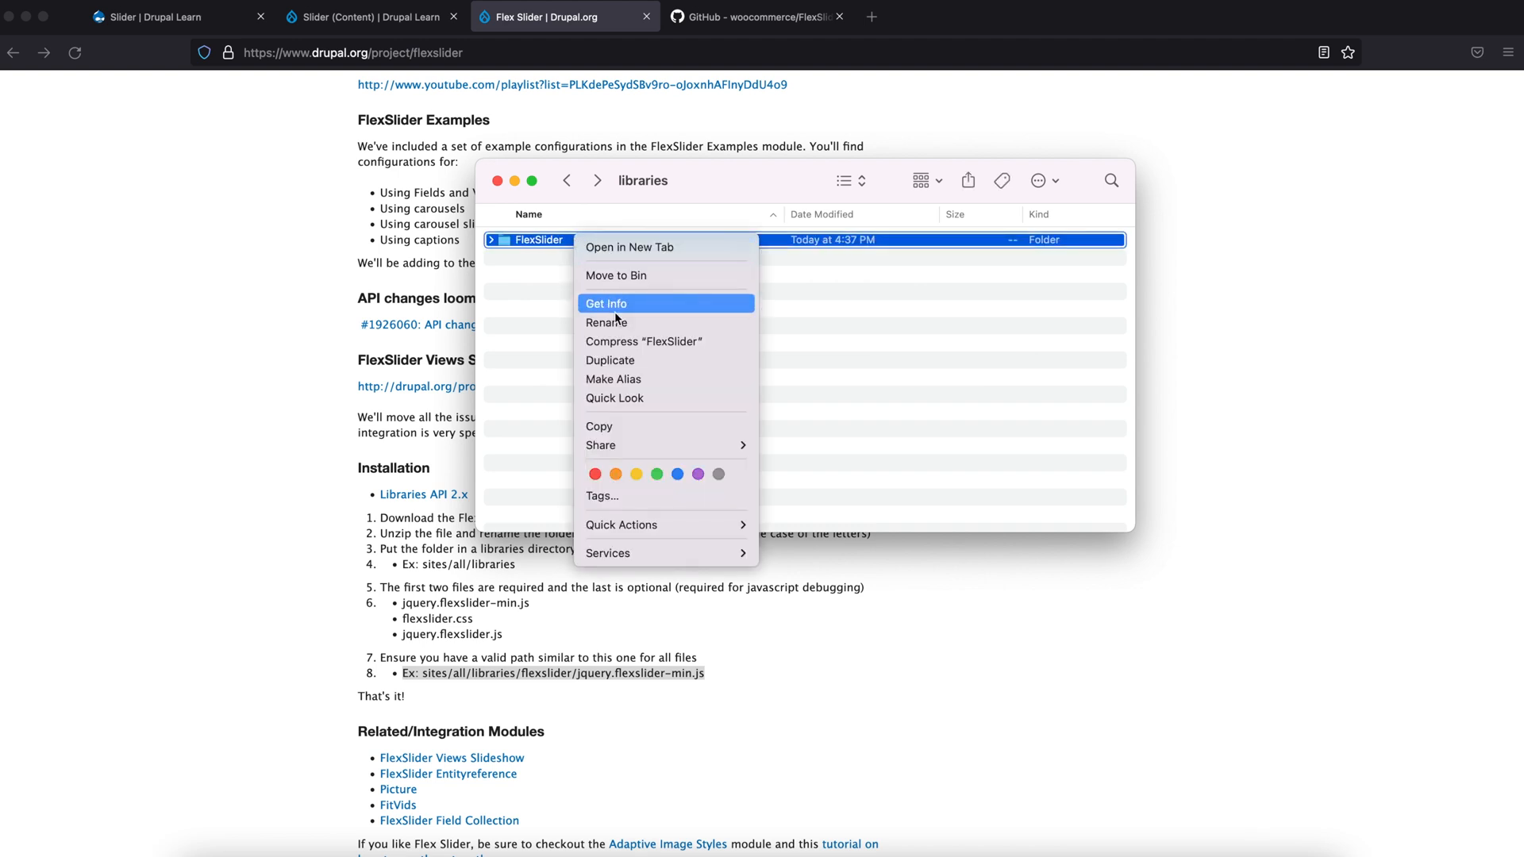
pyautogui.click(606, 323)
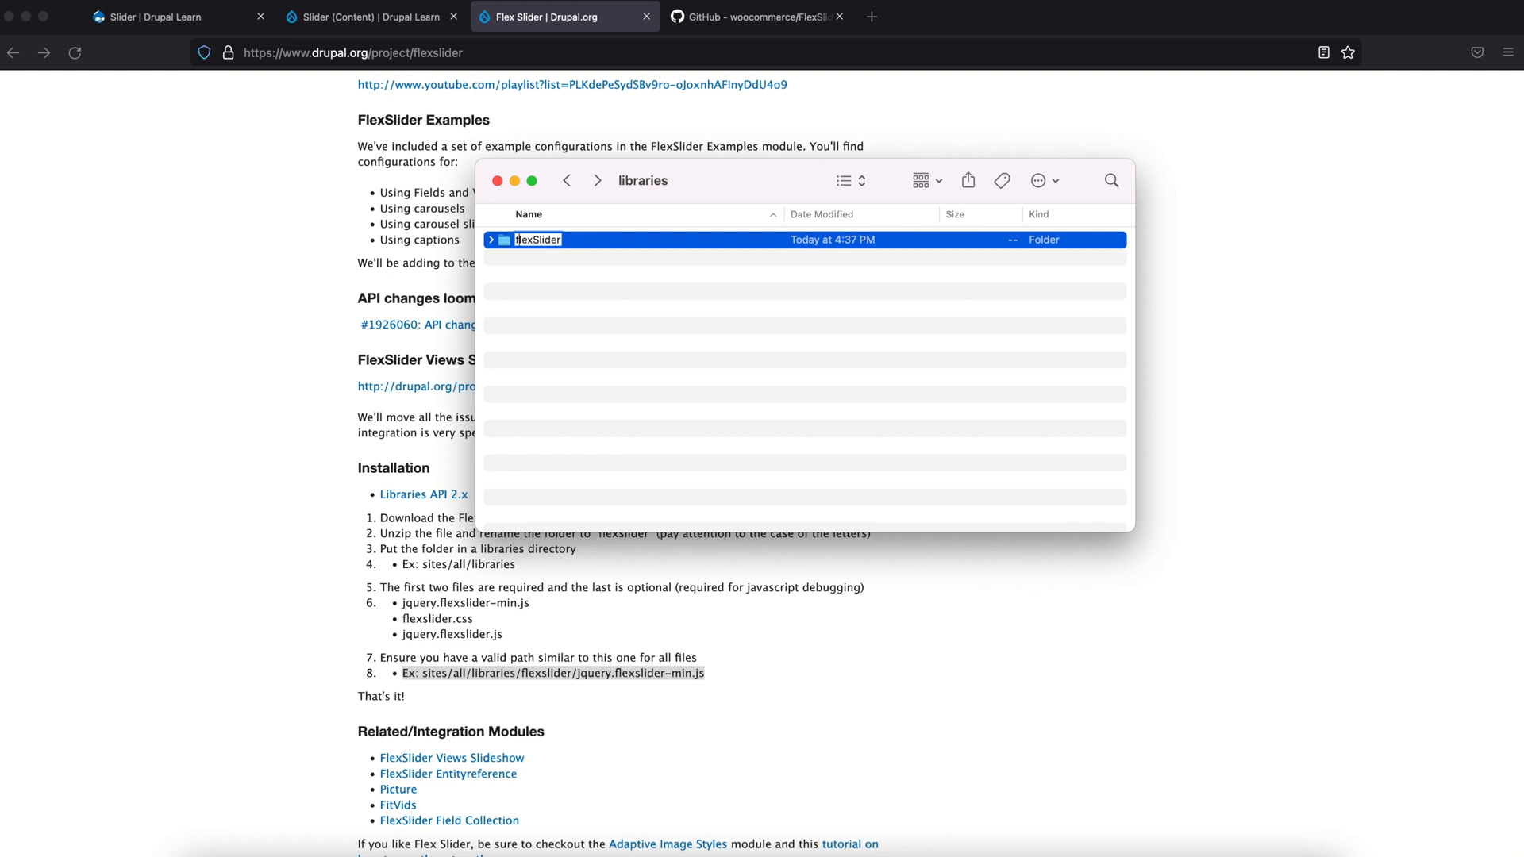
pyautogui.write('flexslider')
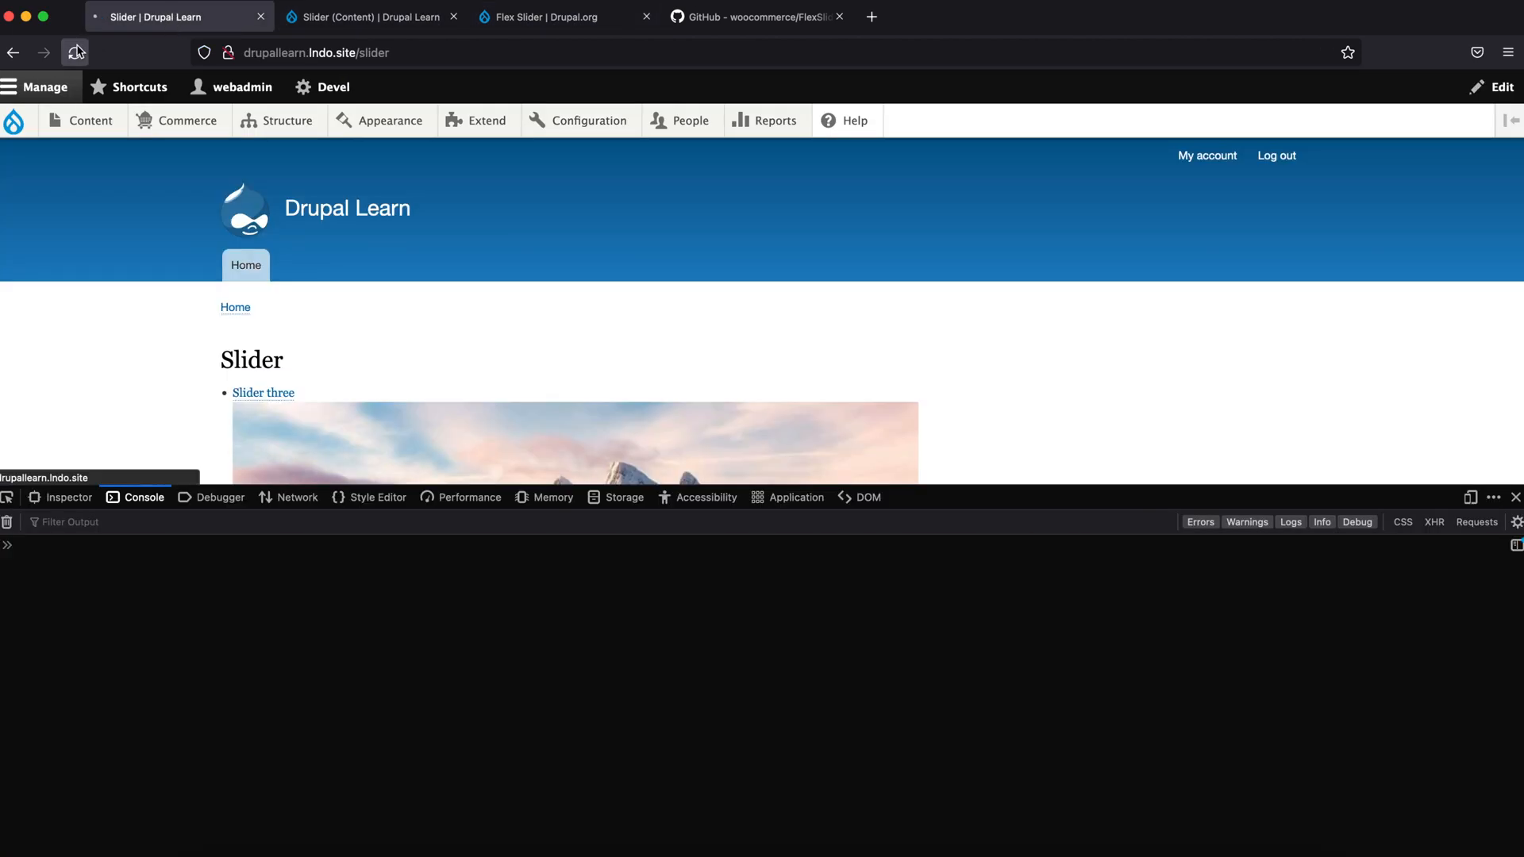
# Step: Reload /slider and click the next arrow to cycle through all three mountain slides
pyautogui.click(76, 50)
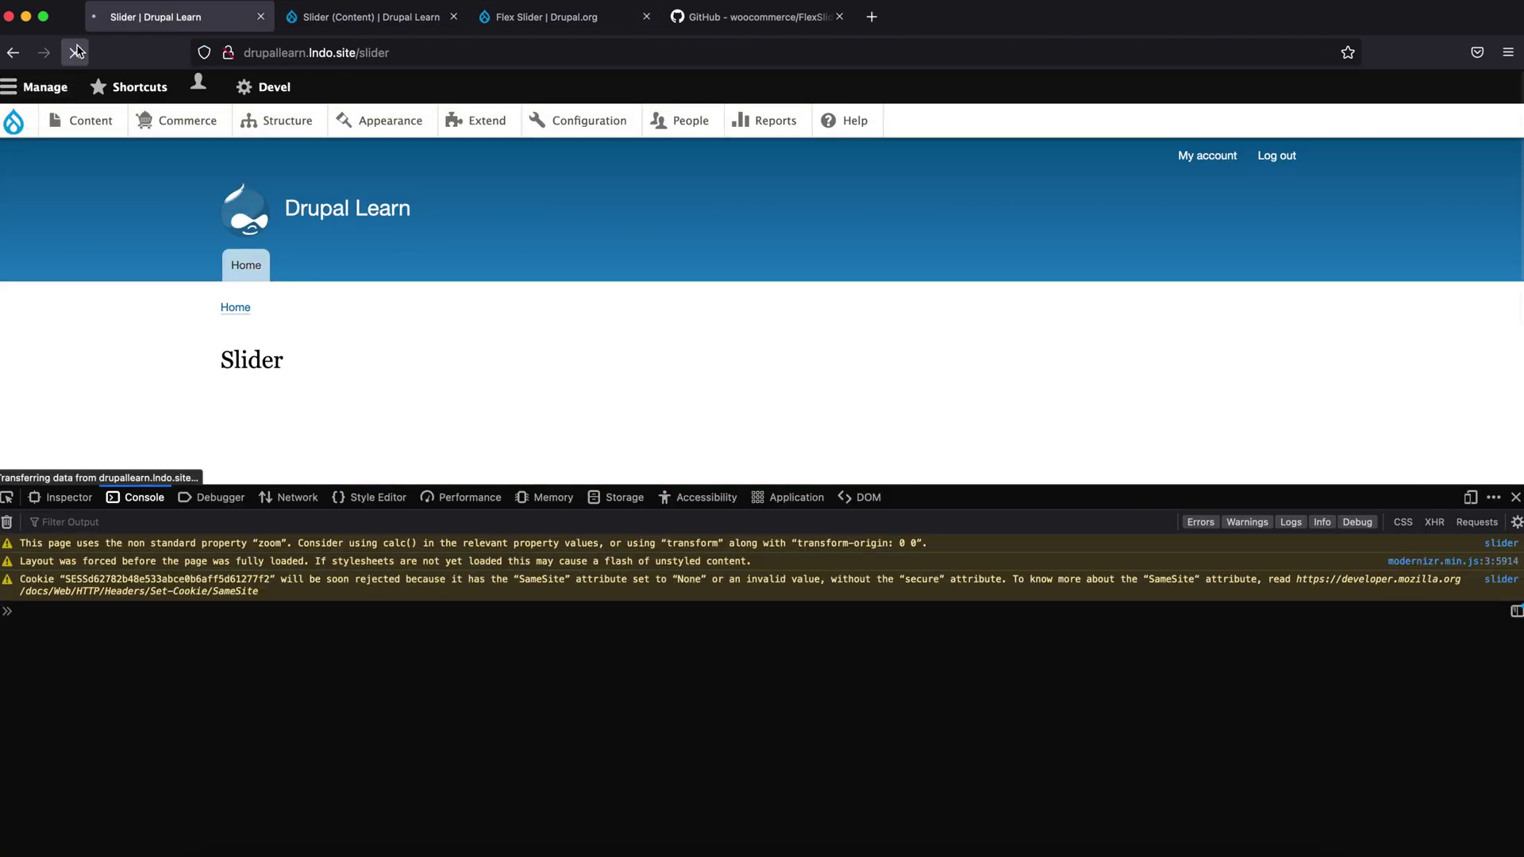
pyautogui.click(76, 50)
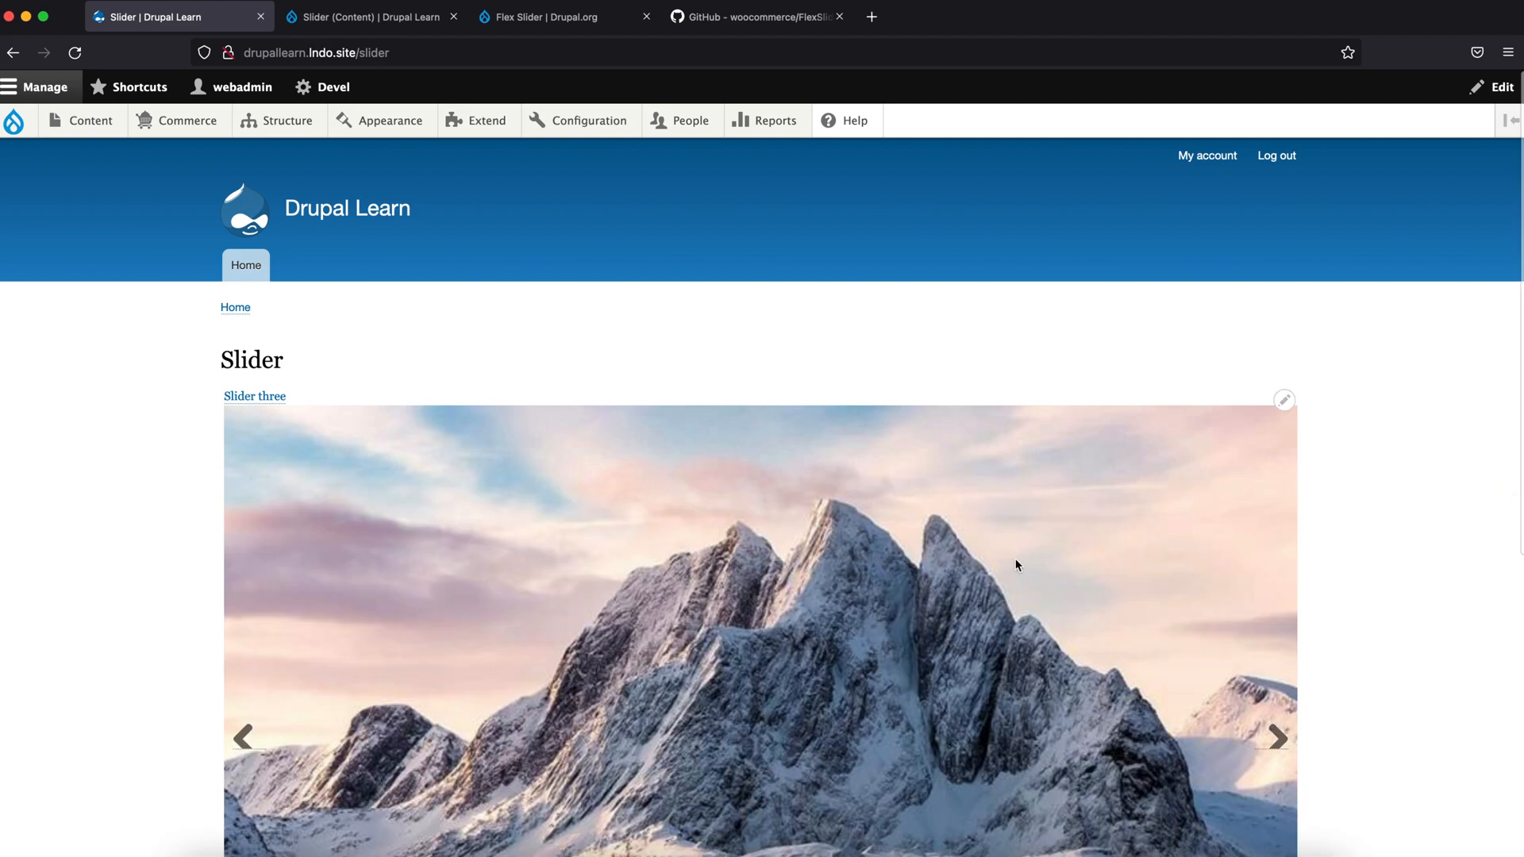
pyautogui.scroll(-3)
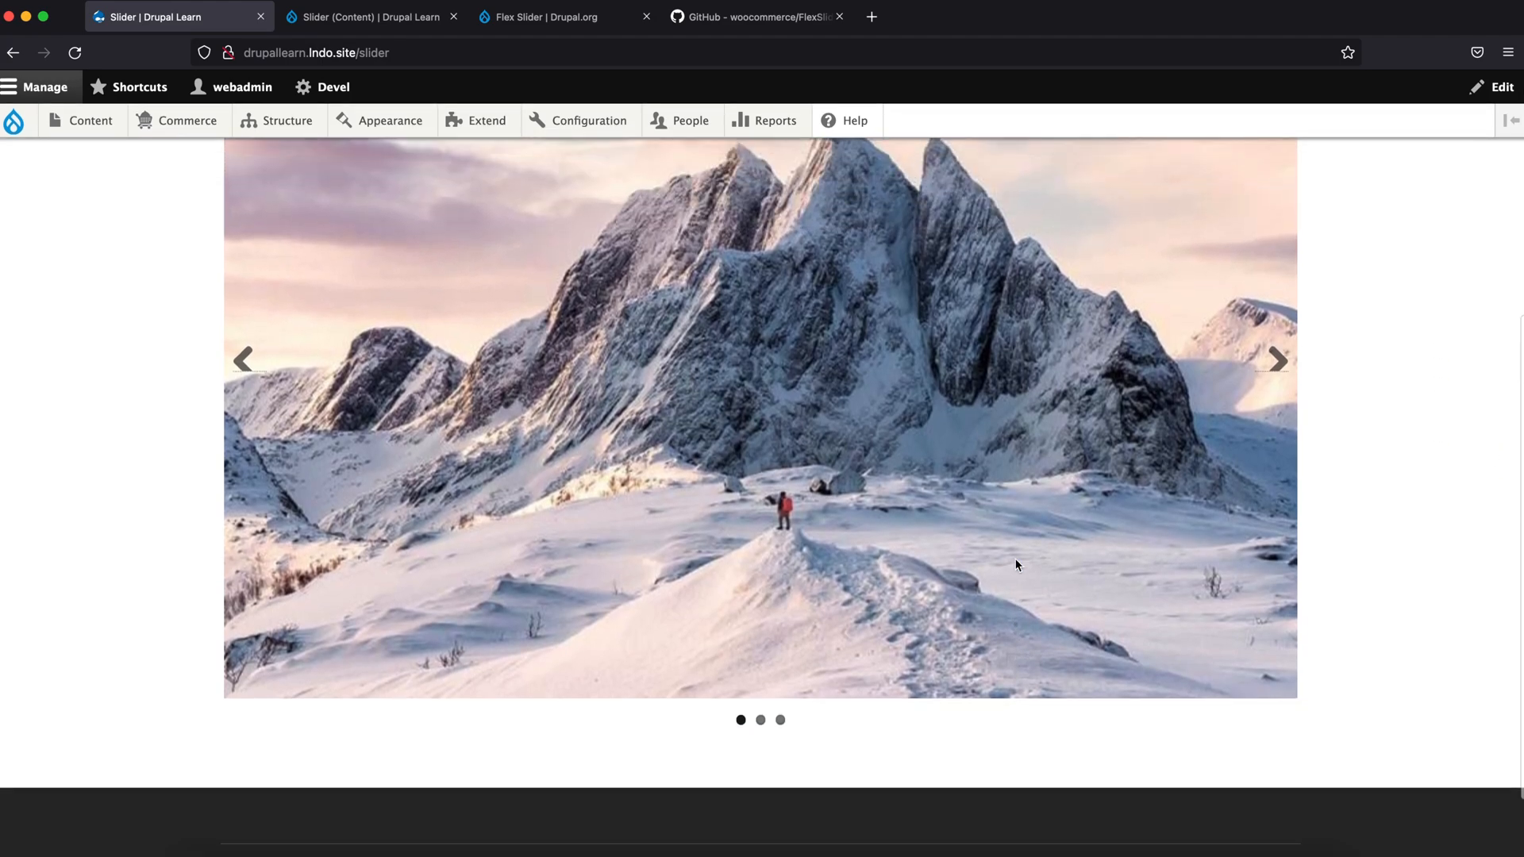
pyautogui.click(1277, 386)
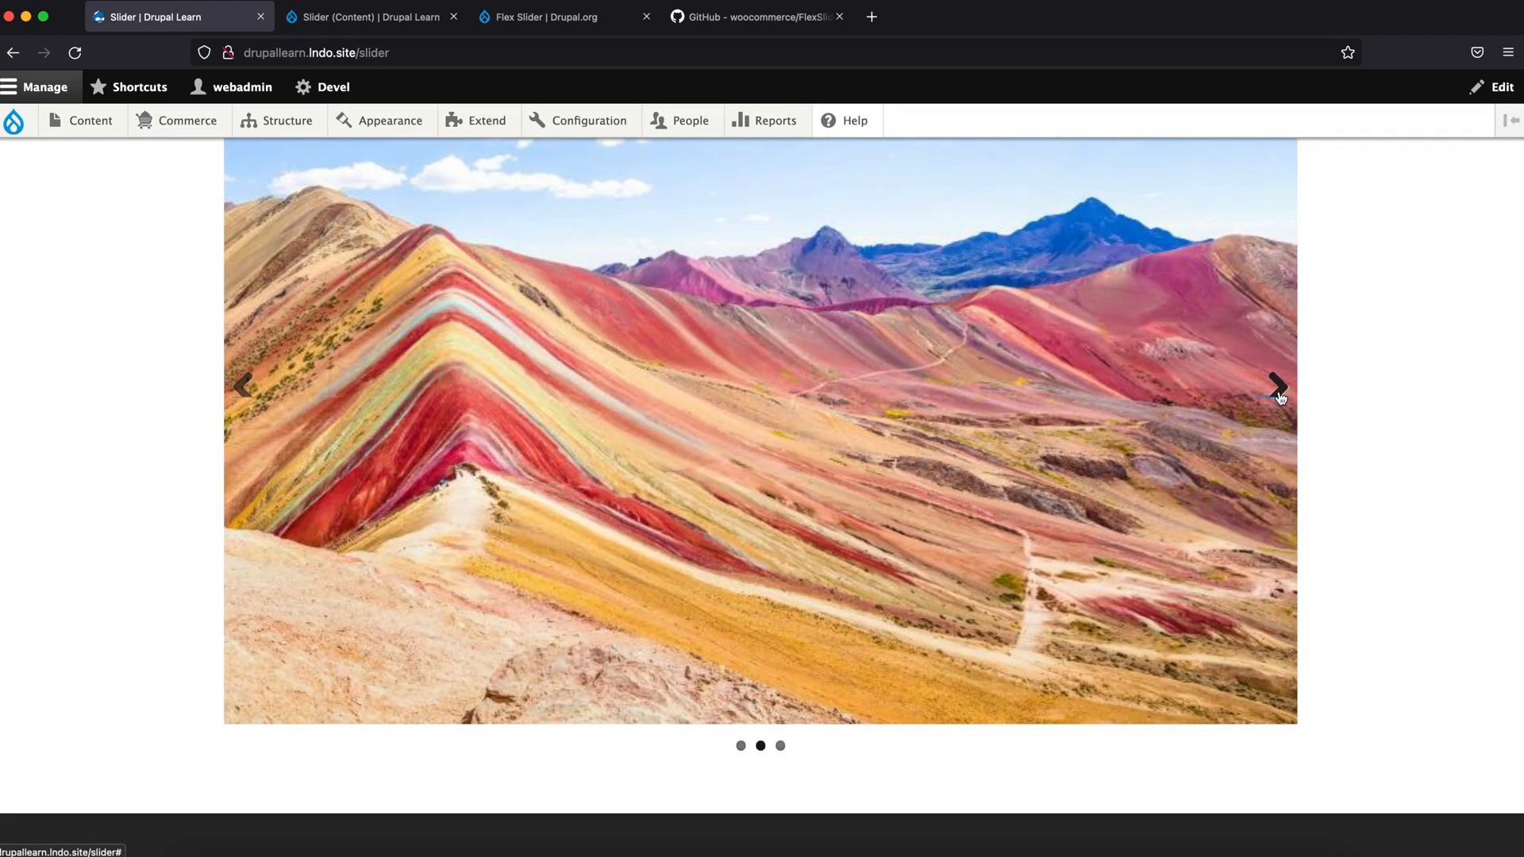
pyautogui.click(1275, 388)
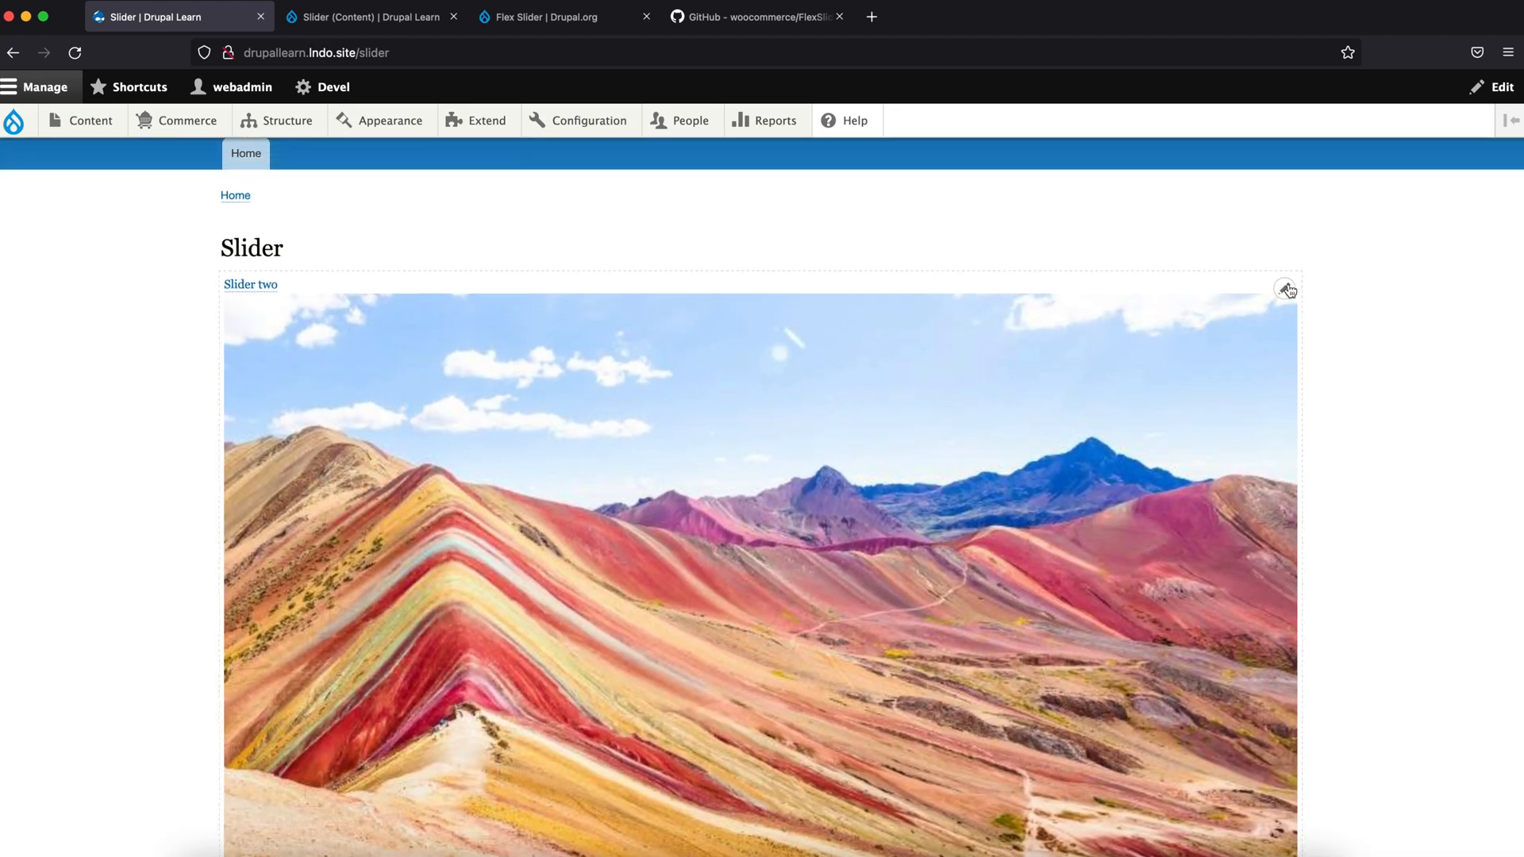
pyautogui.scroll(-3)
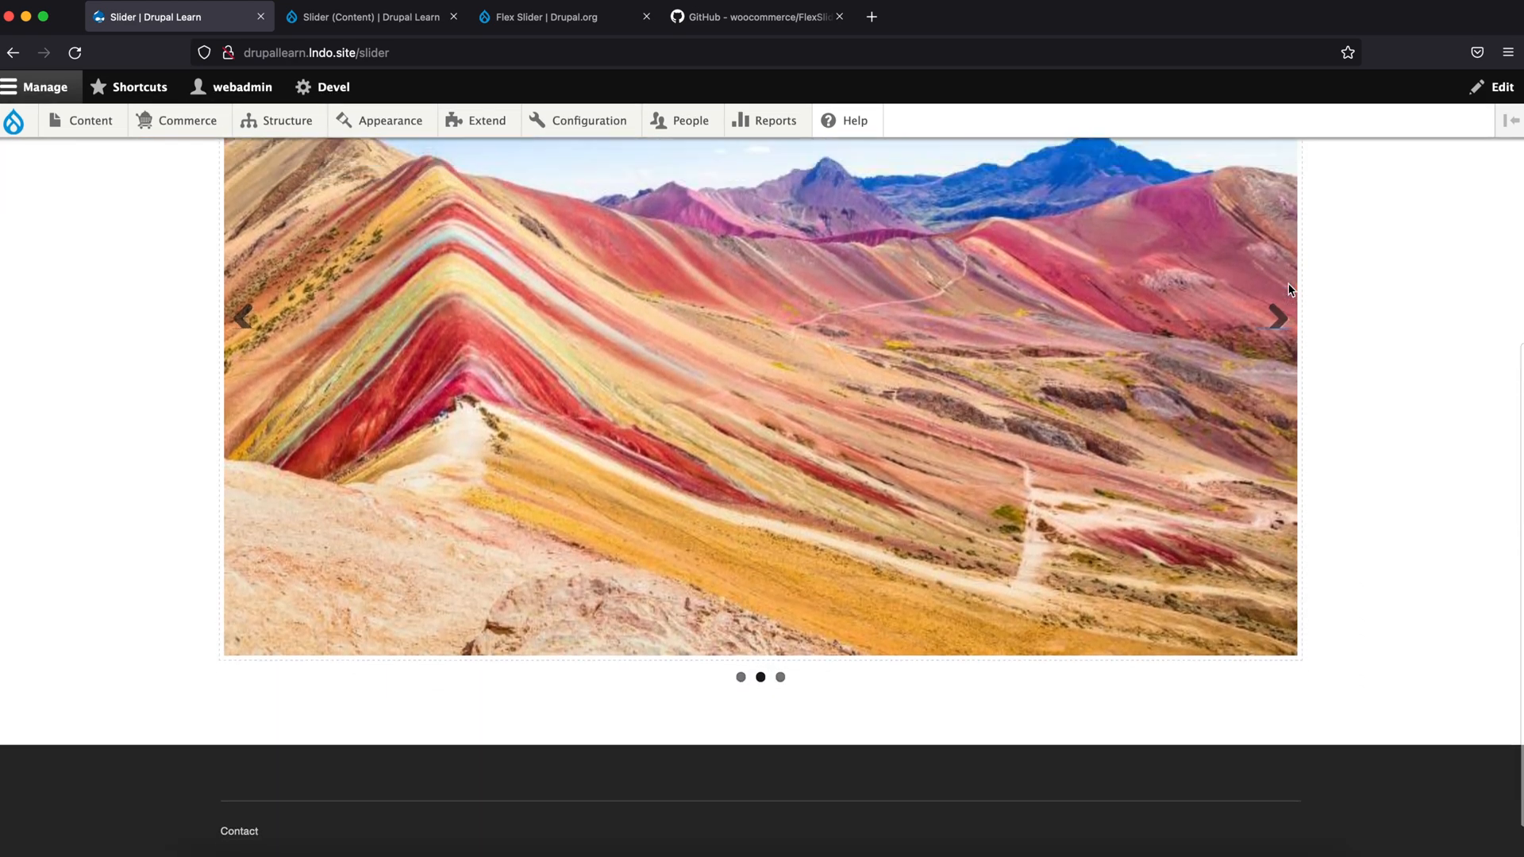
pyautogui.scroll(-3)
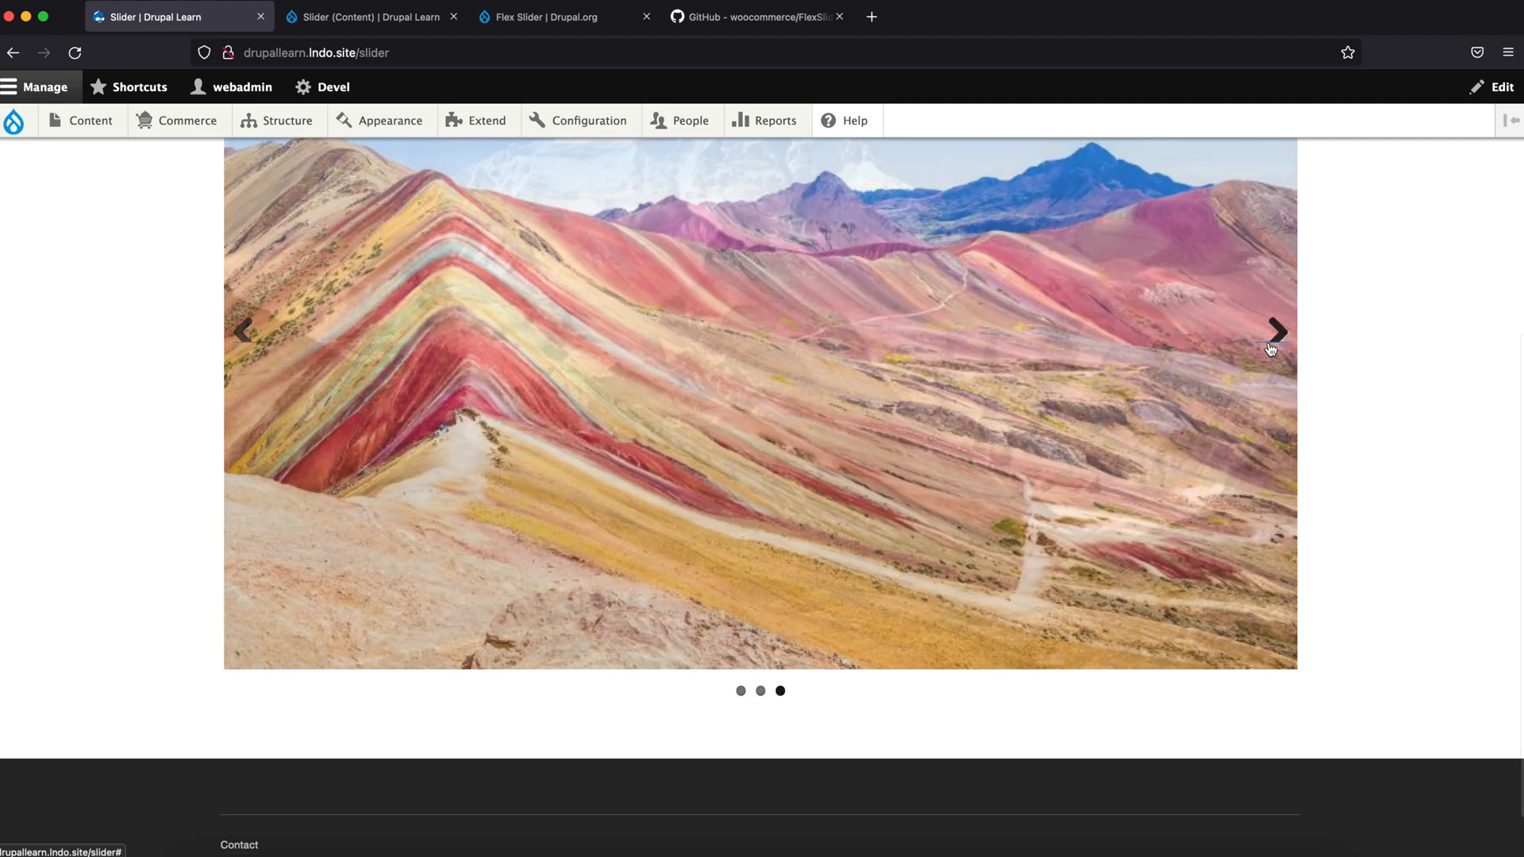
pyautogui.click(1277, 334)
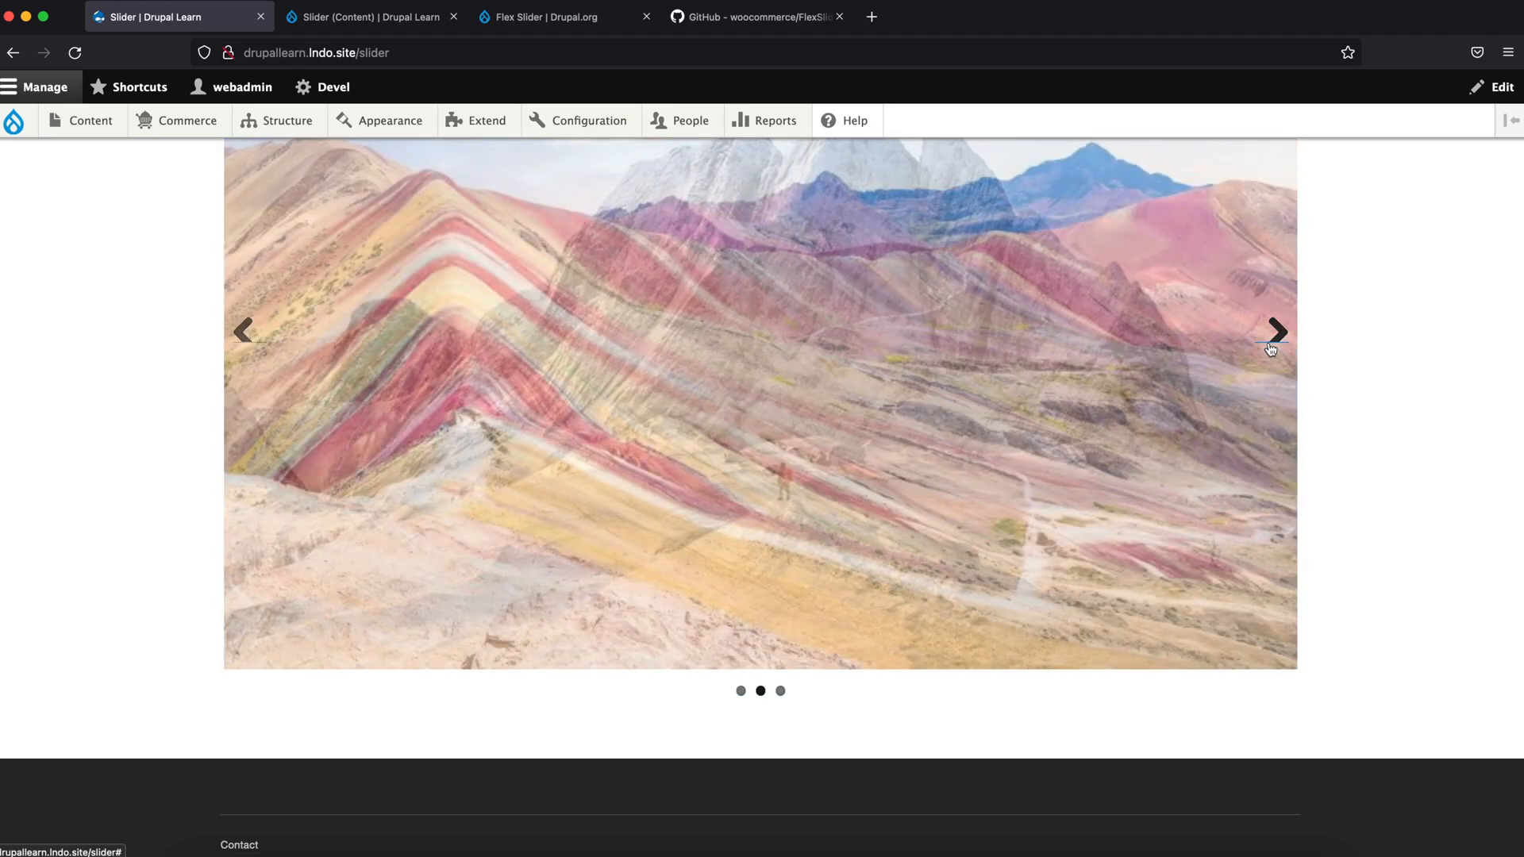
pyautogui.click(1276, 333)
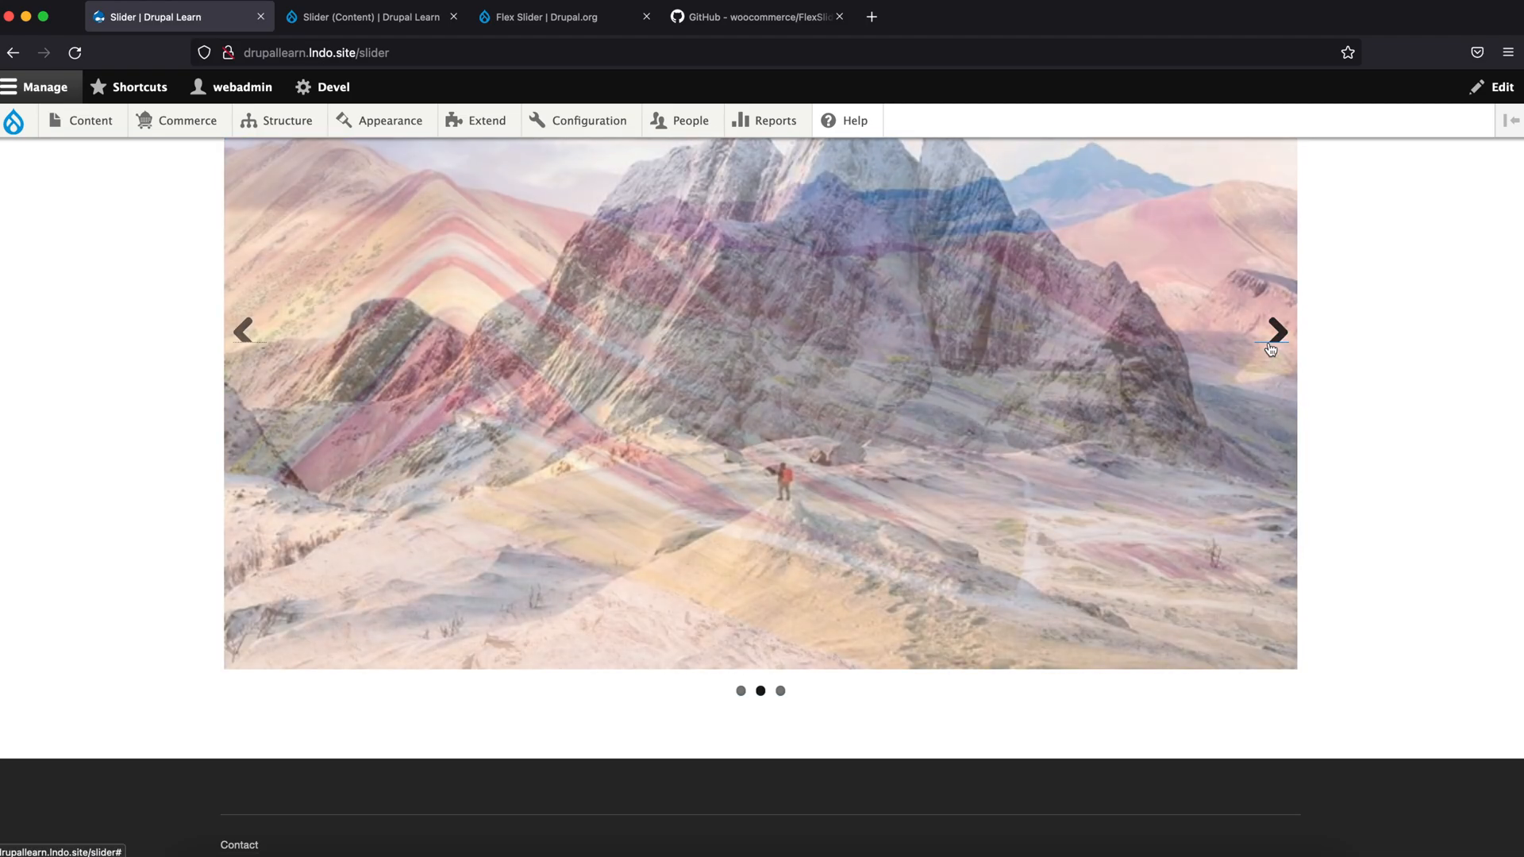
pyautogui.click(1277, 332)
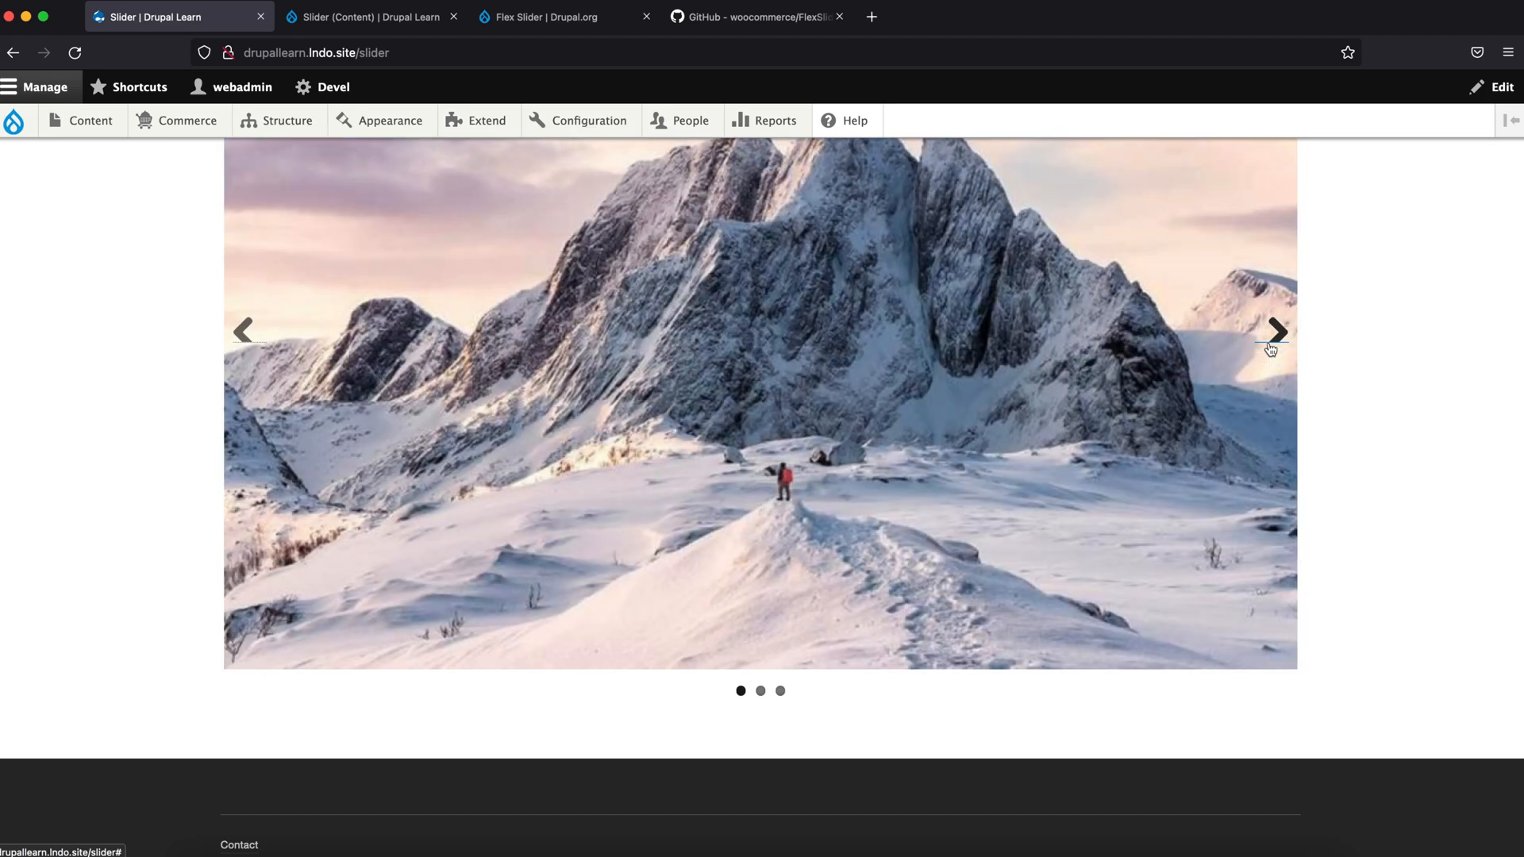
pyautogui.moveTo(1097, 504)
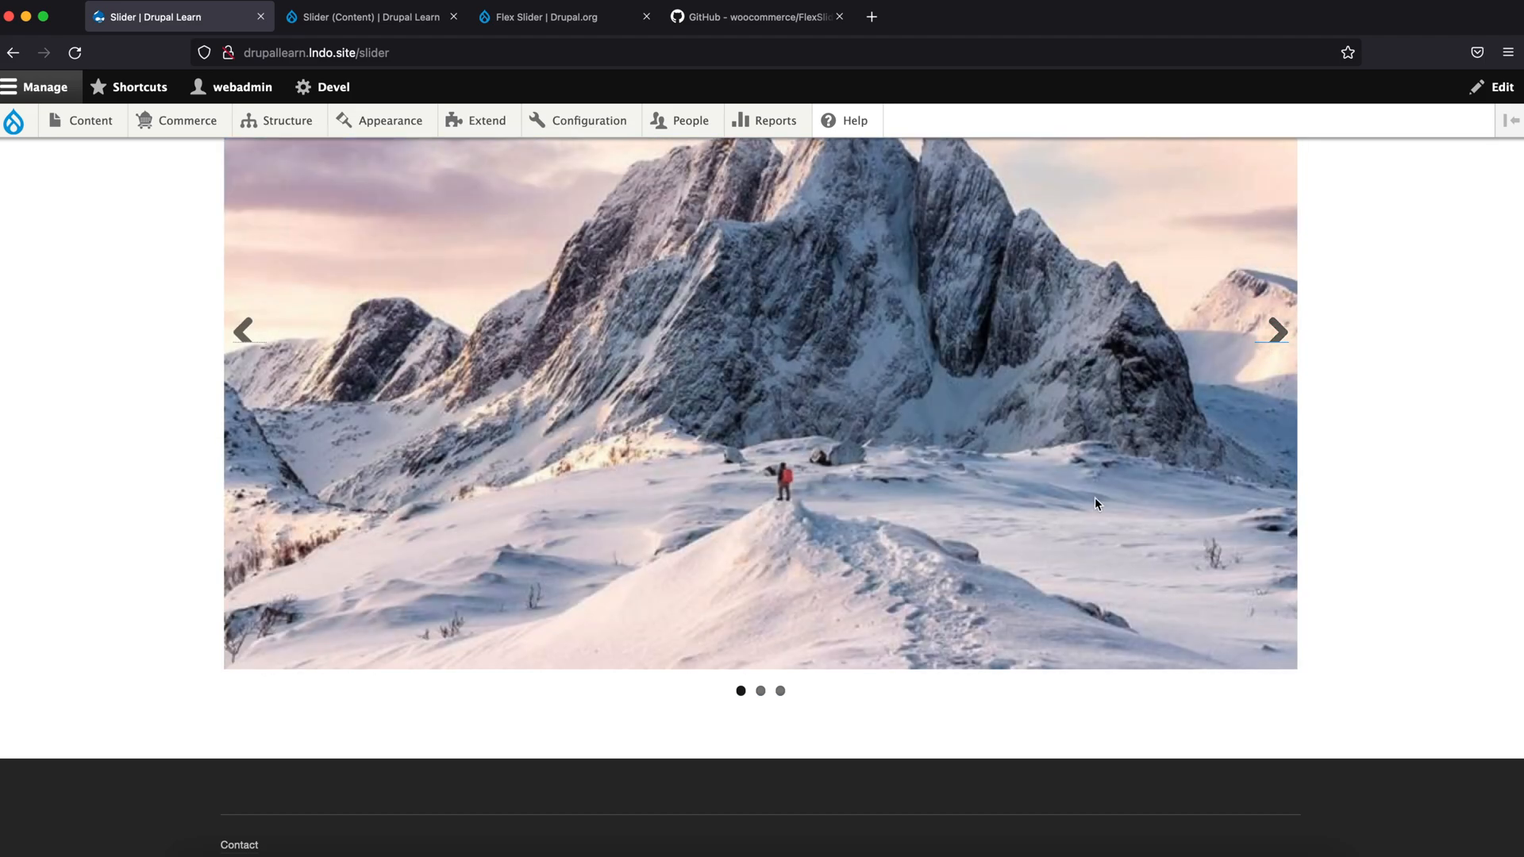